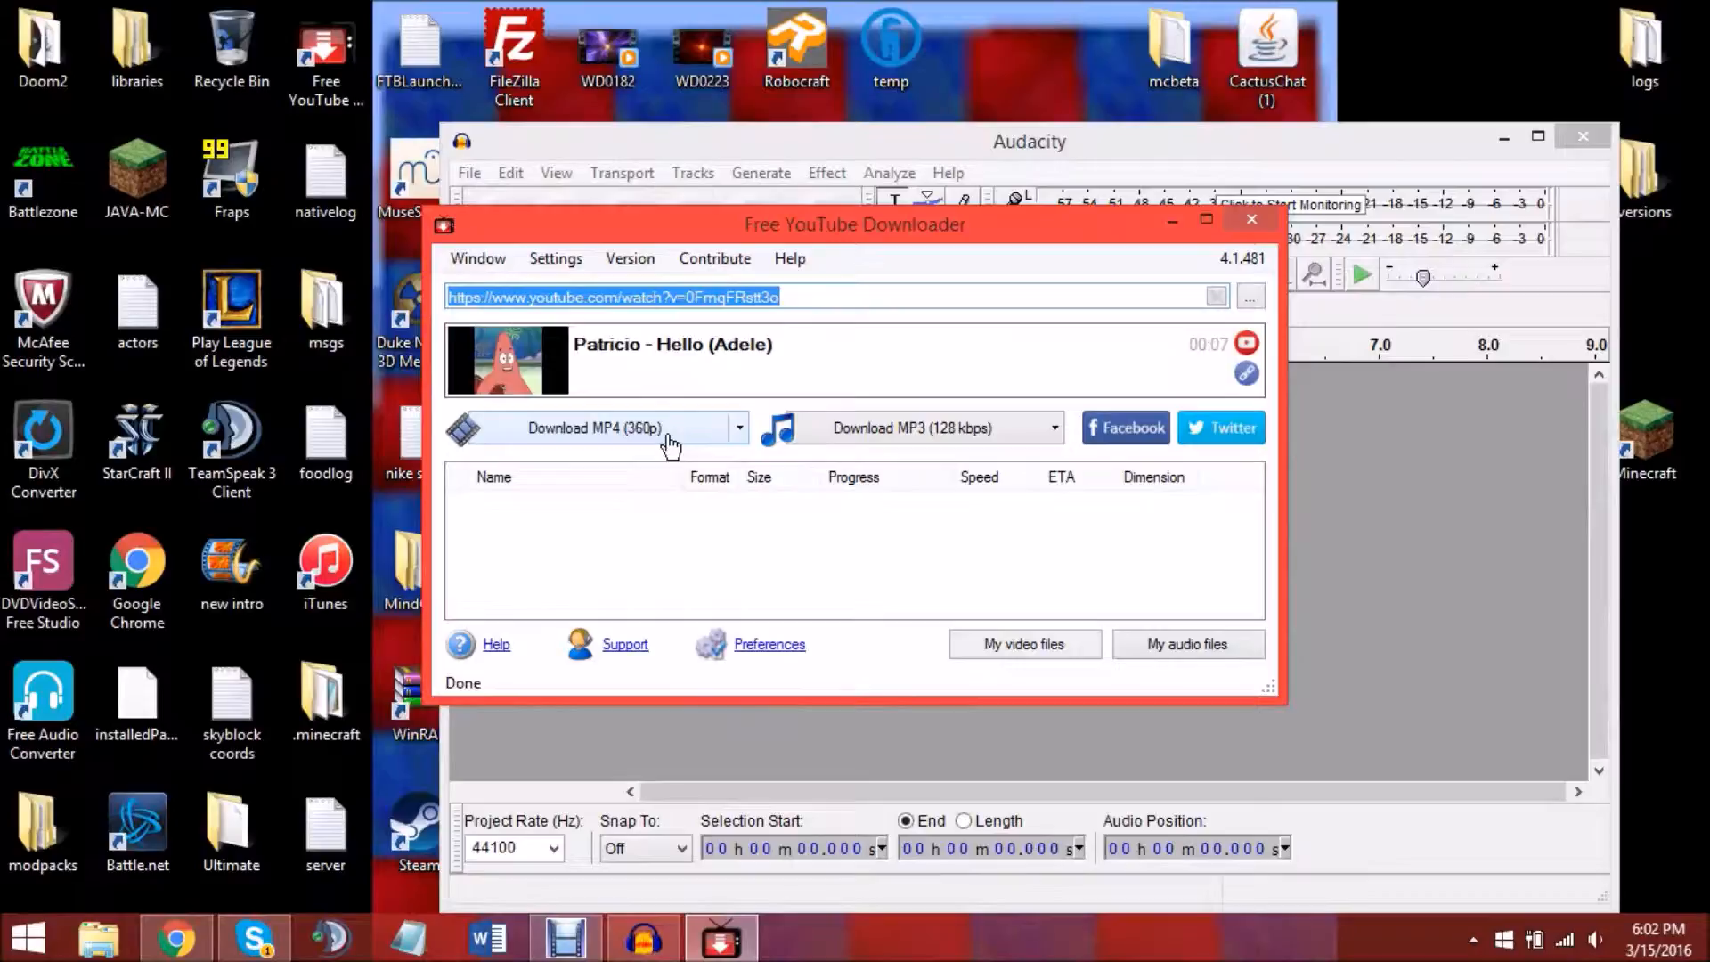
mouse_move(174, 936)
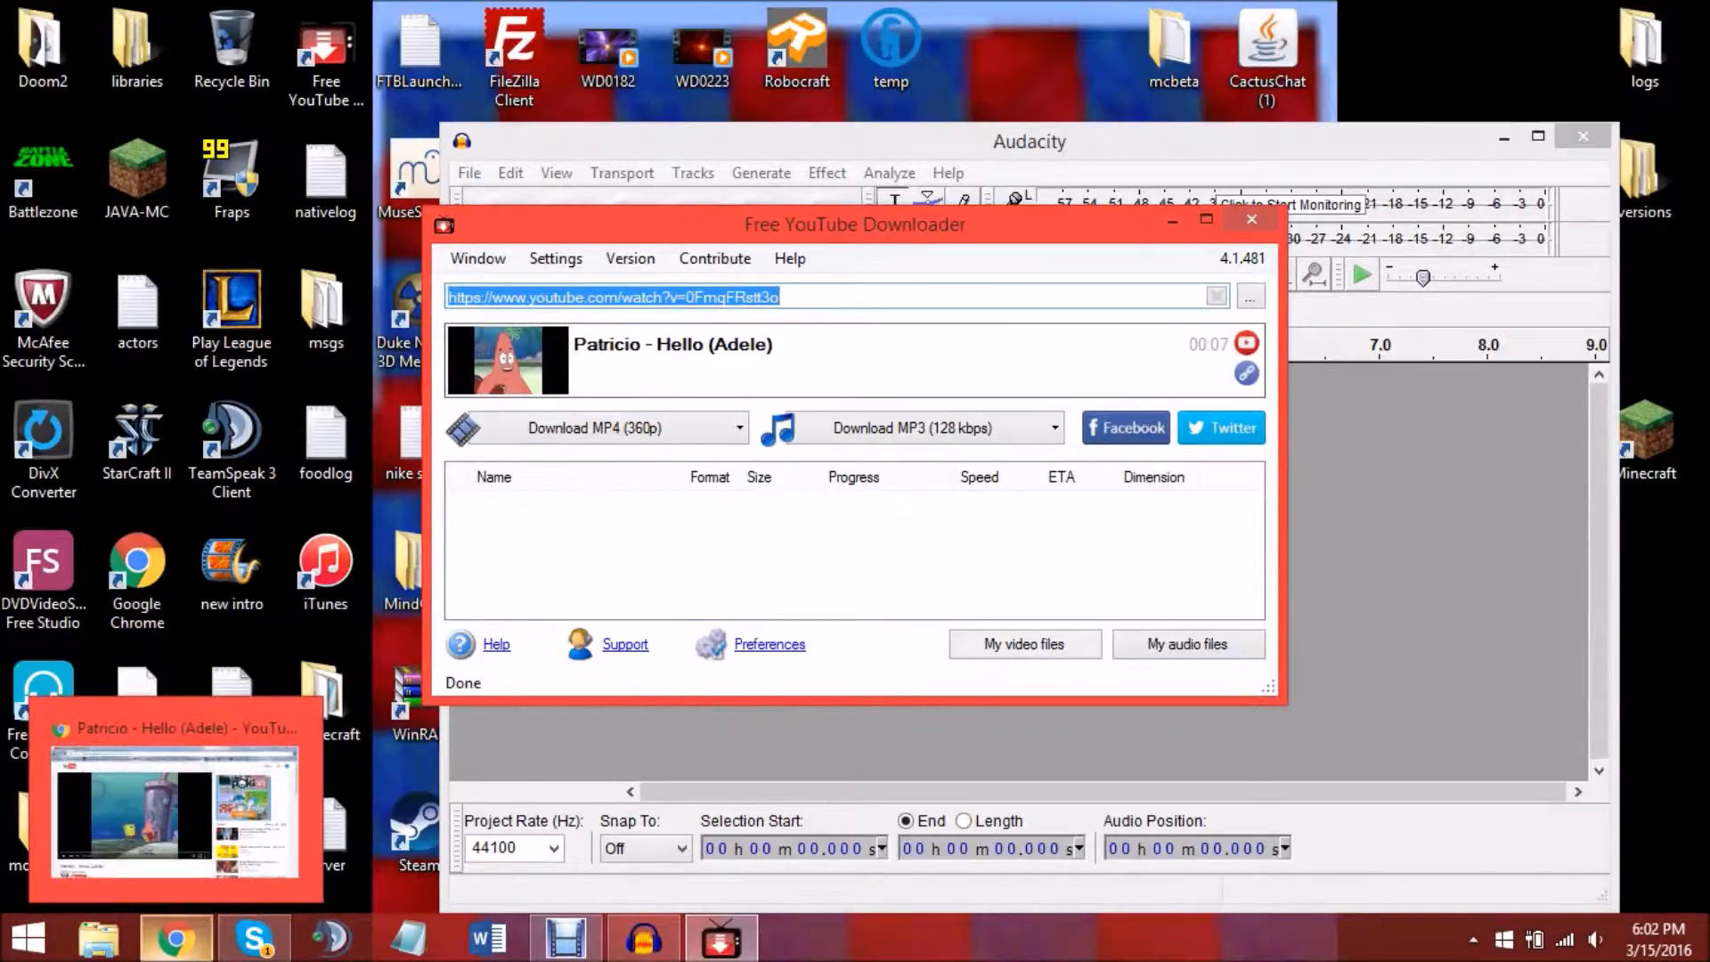
Switch to the 'Patricio - Hello (Adele)' YouTube video page in Chrome.
left_click(174, 812)
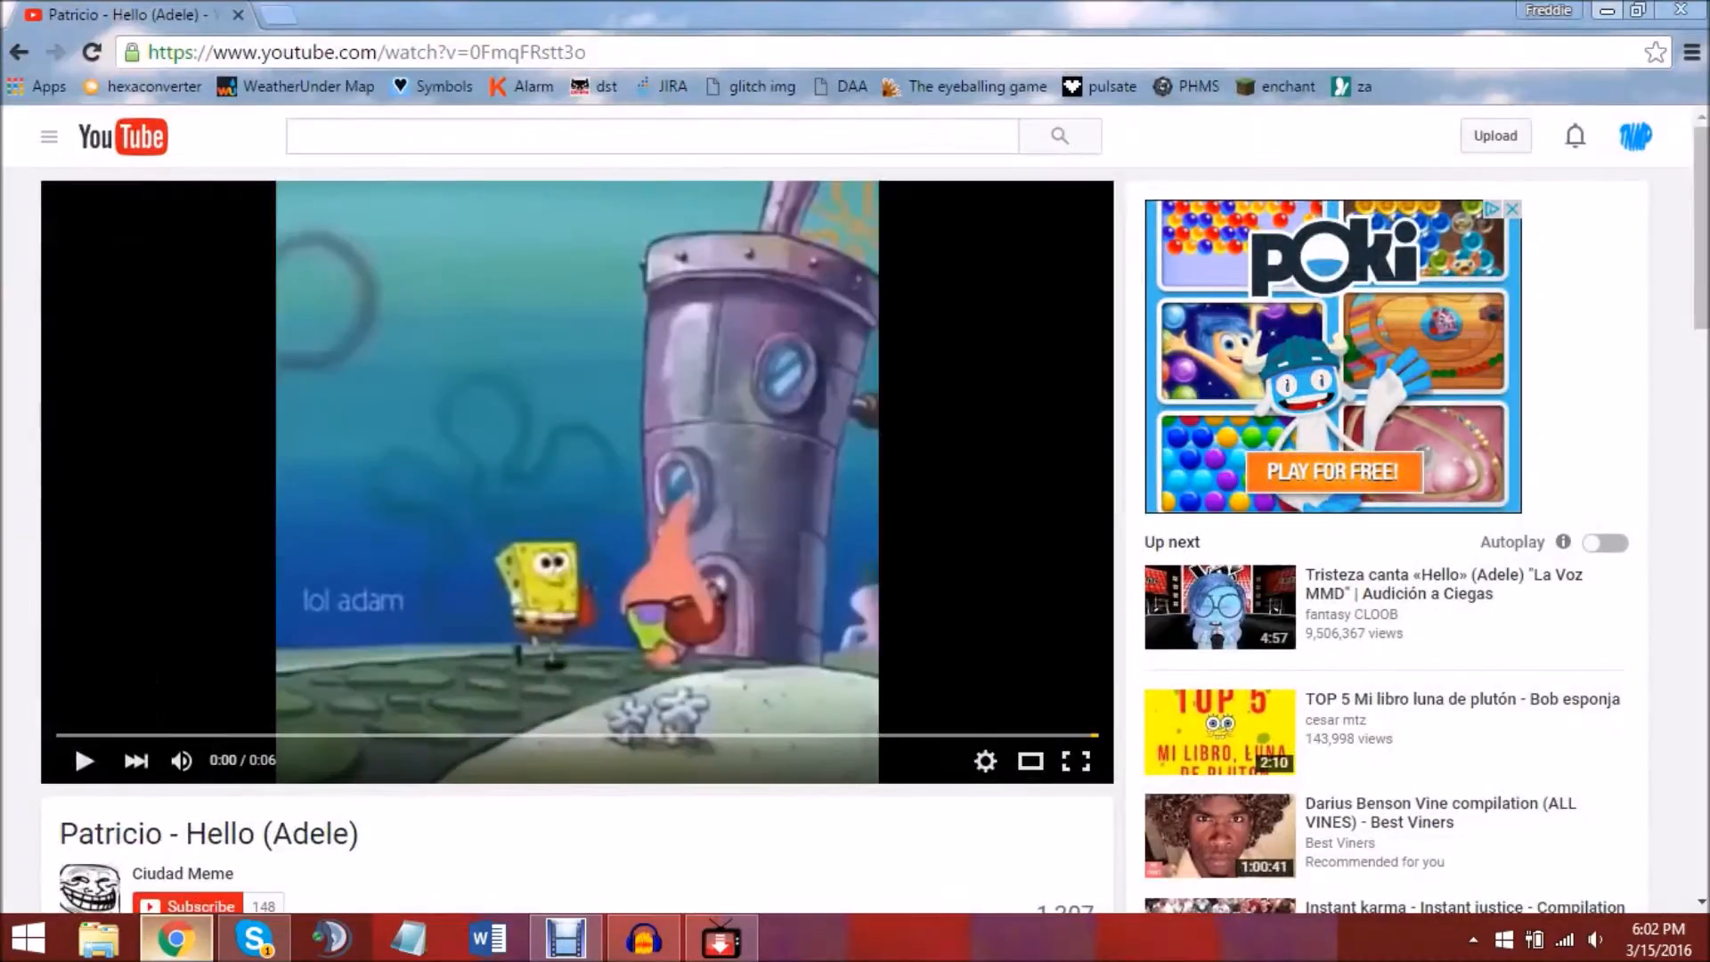
mouse_move(477, 588)
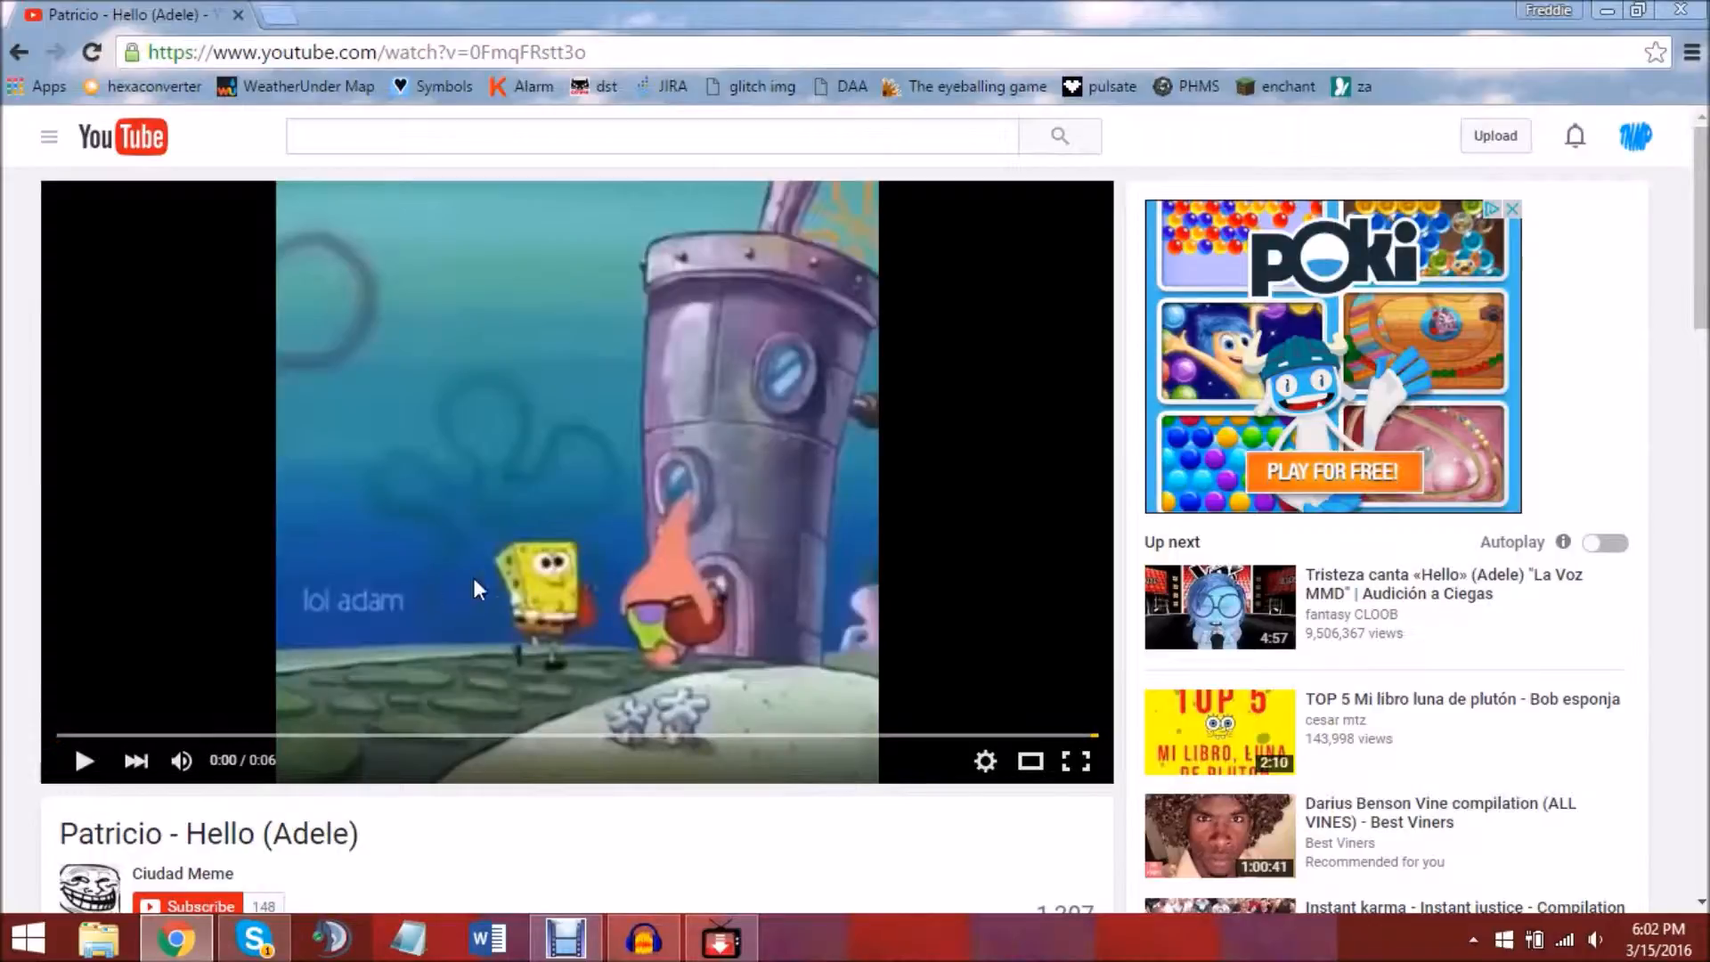
mouse_move(636, 534)
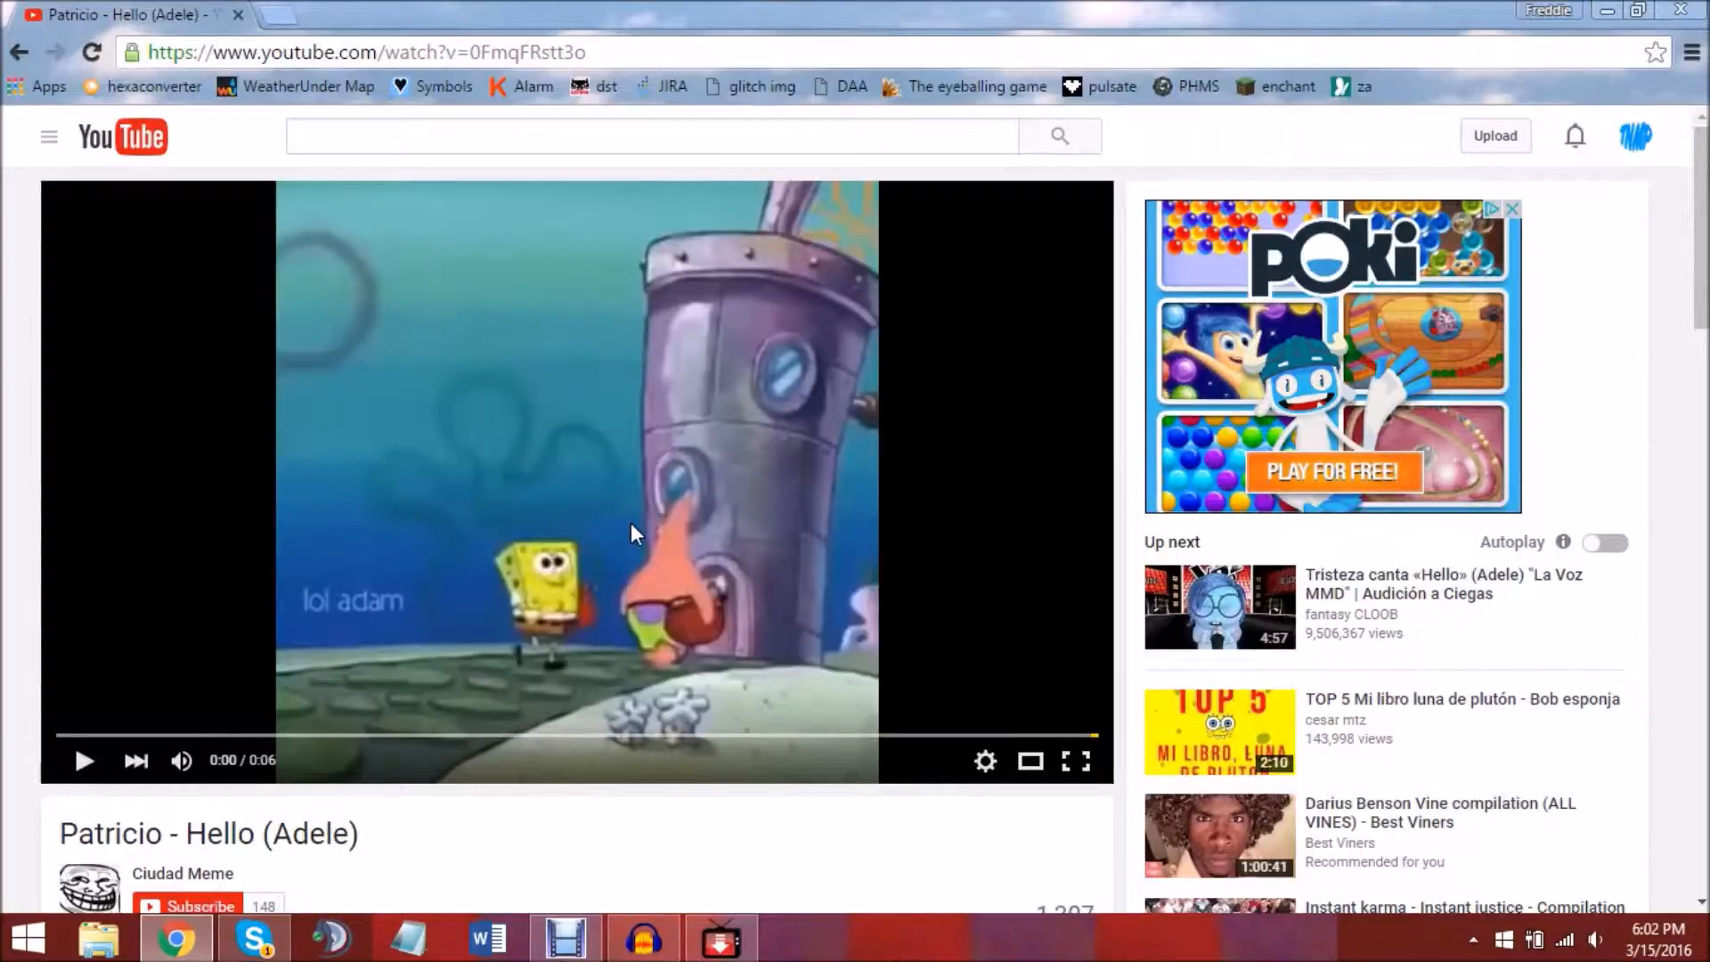
mouse_move(666, 576)
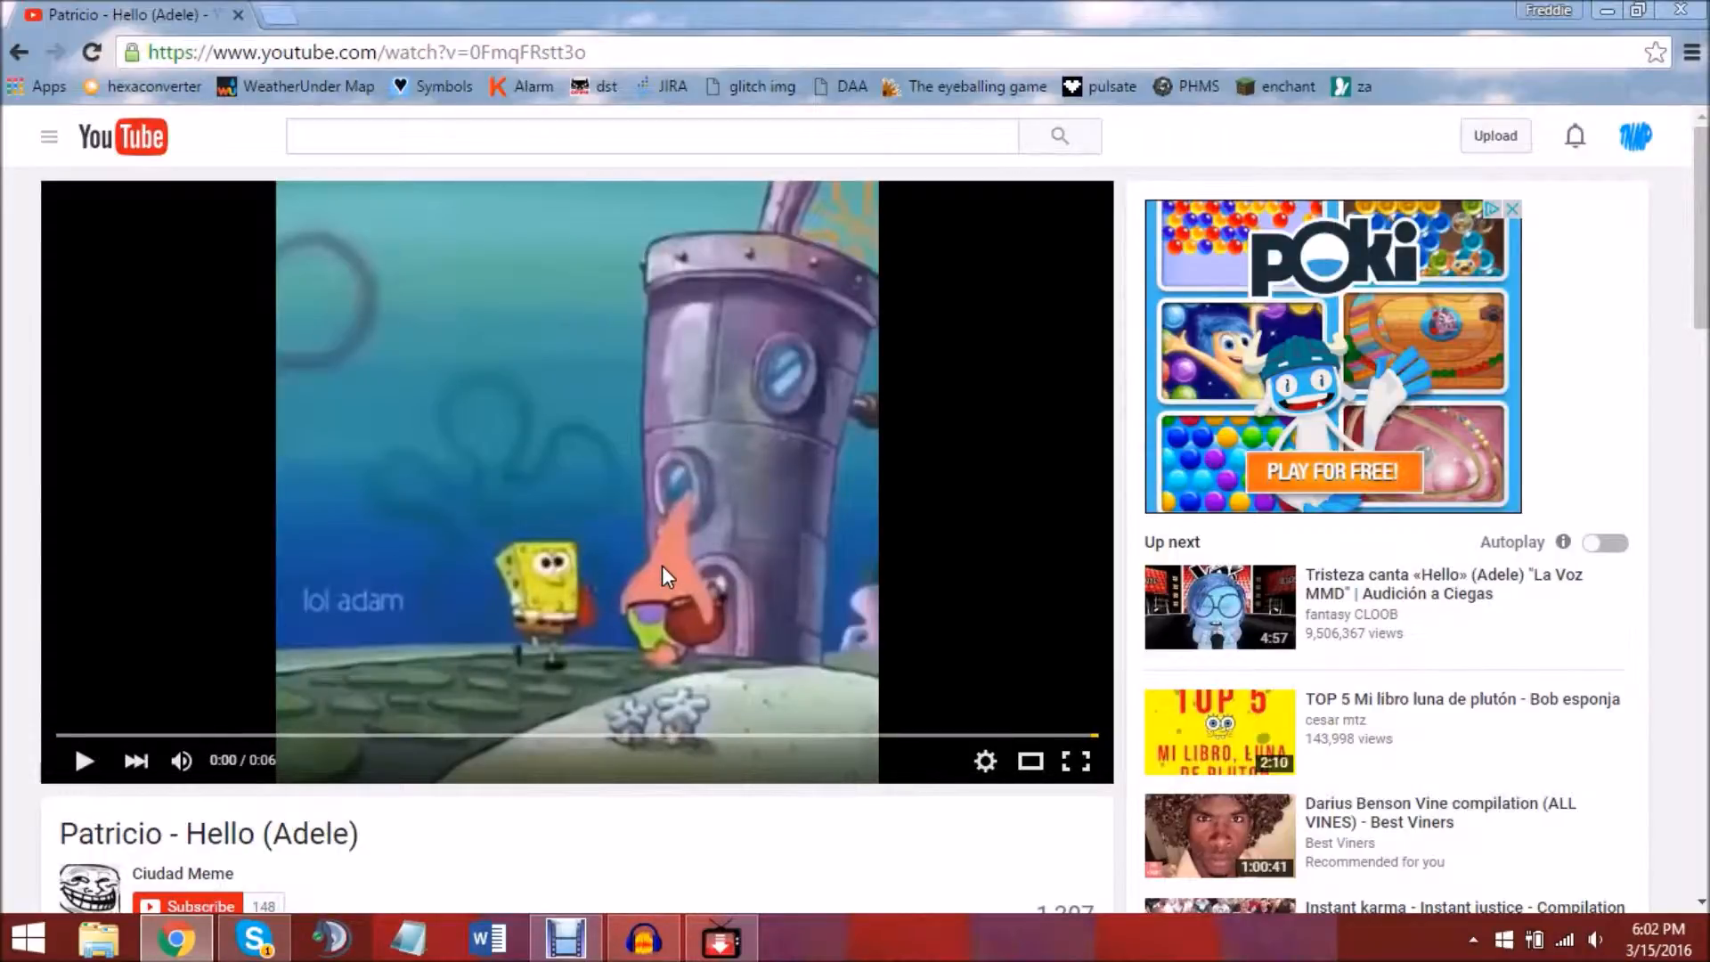
mouse_move(580, 514)
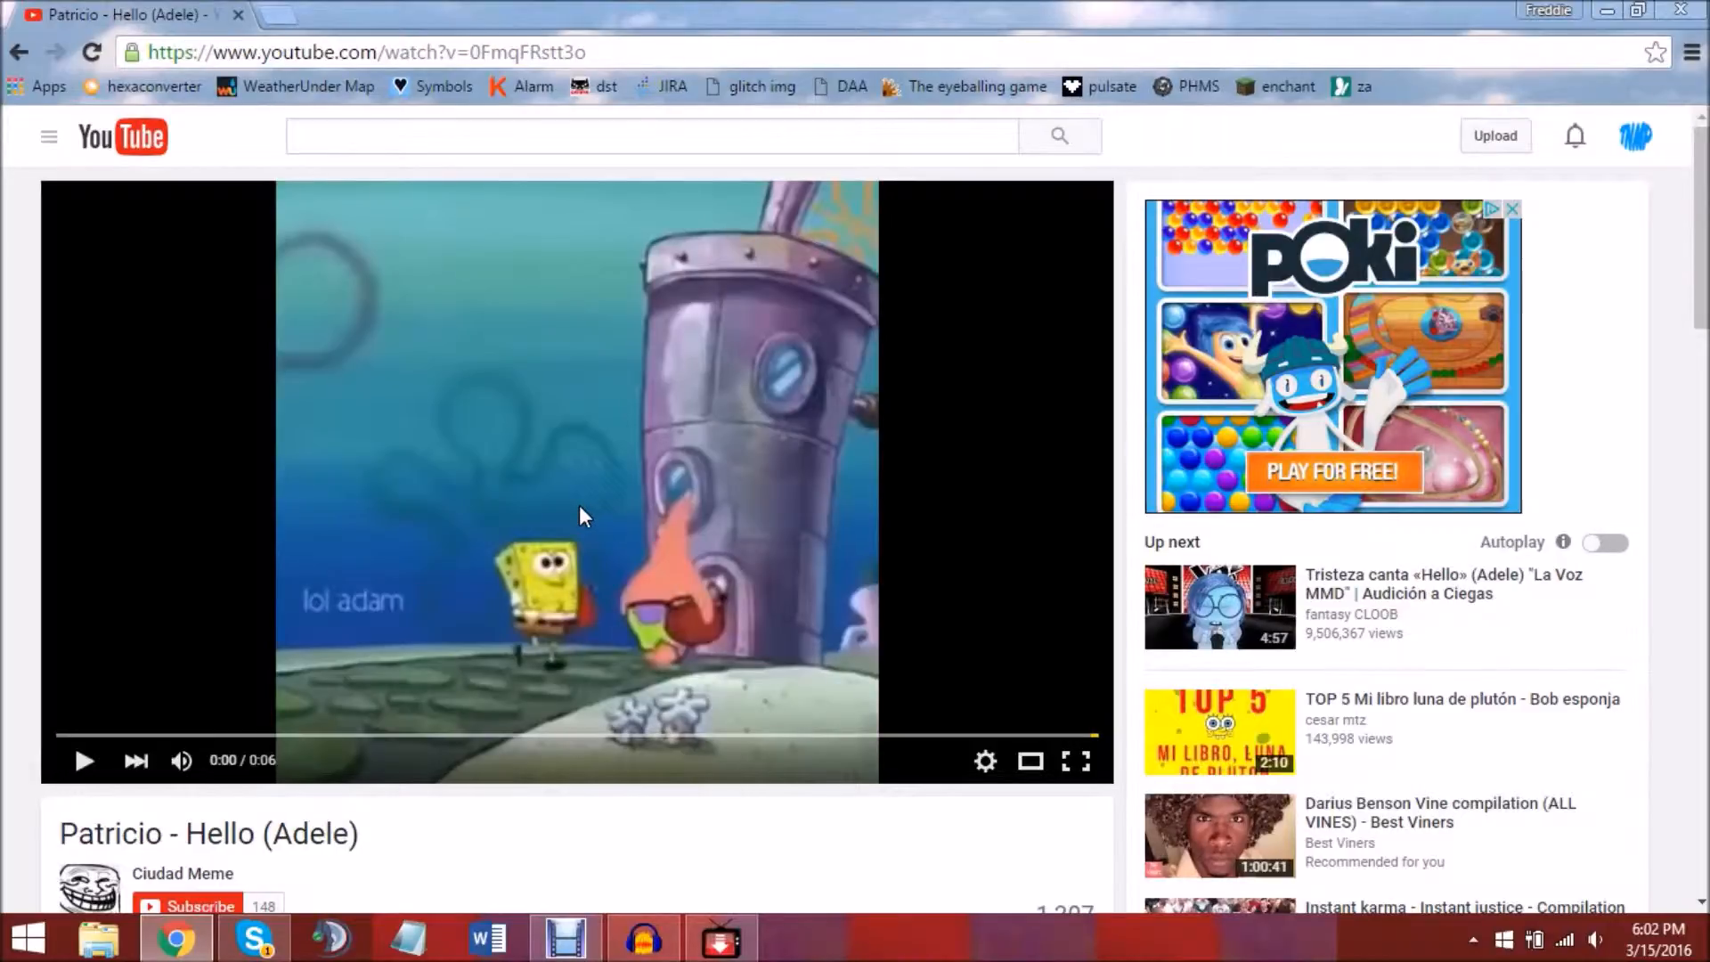
mouse_move(335, 768)
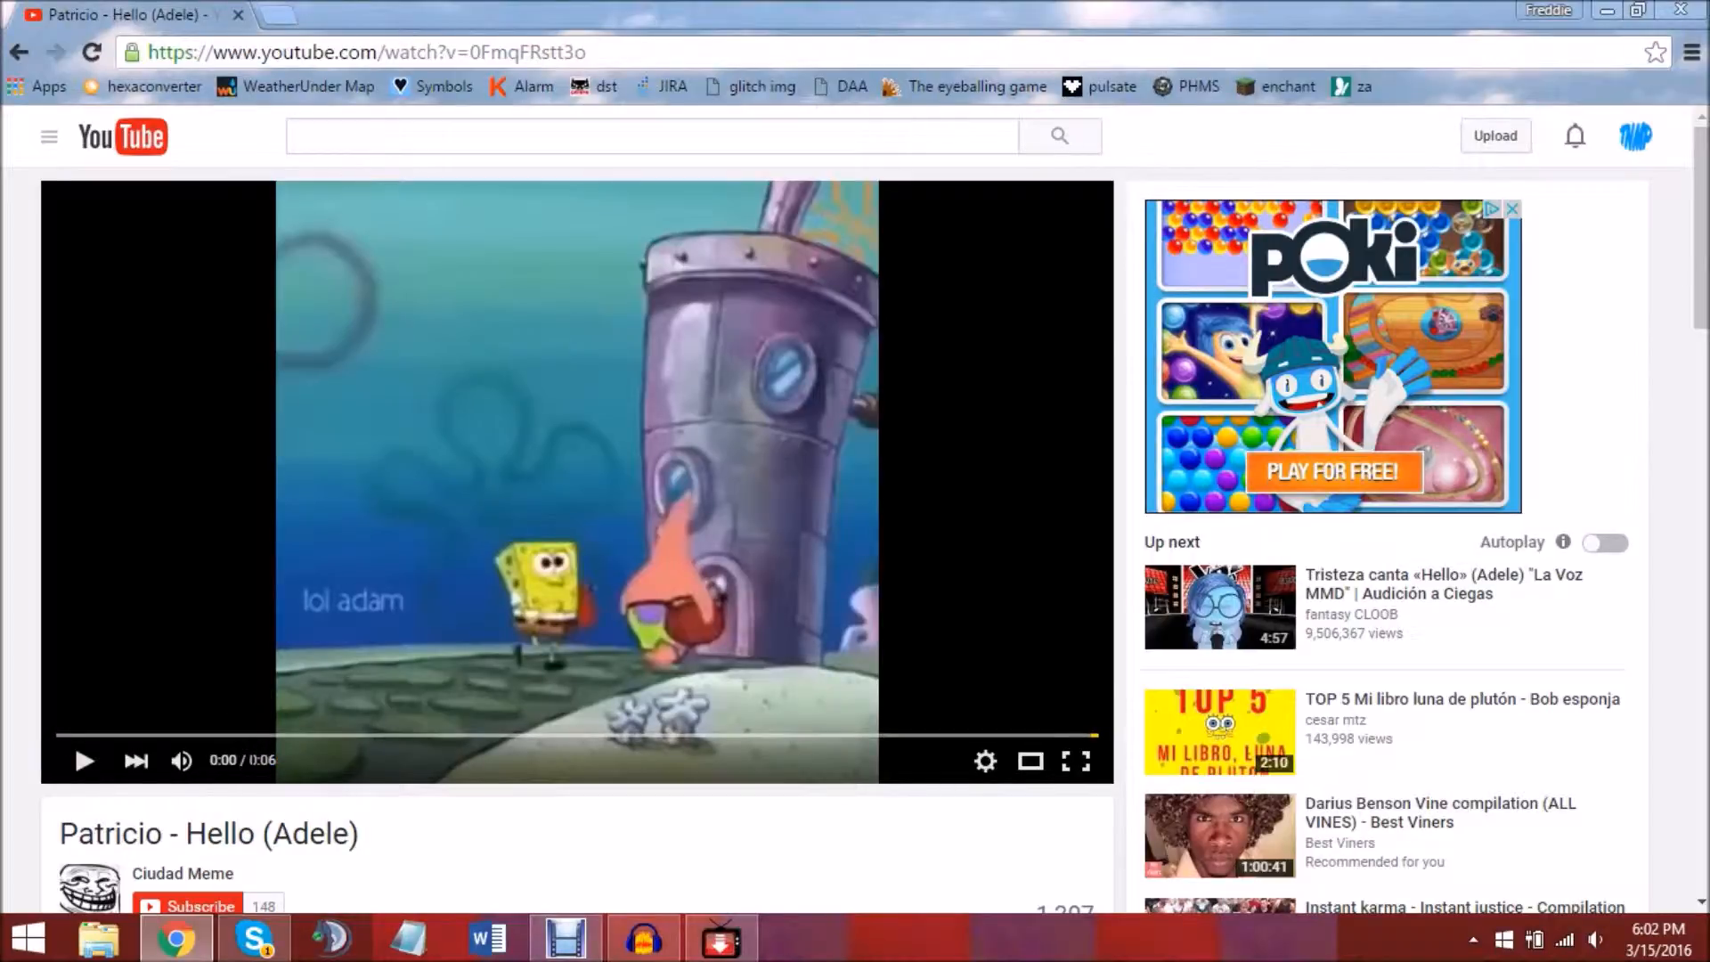
mouse_move(316, 665)
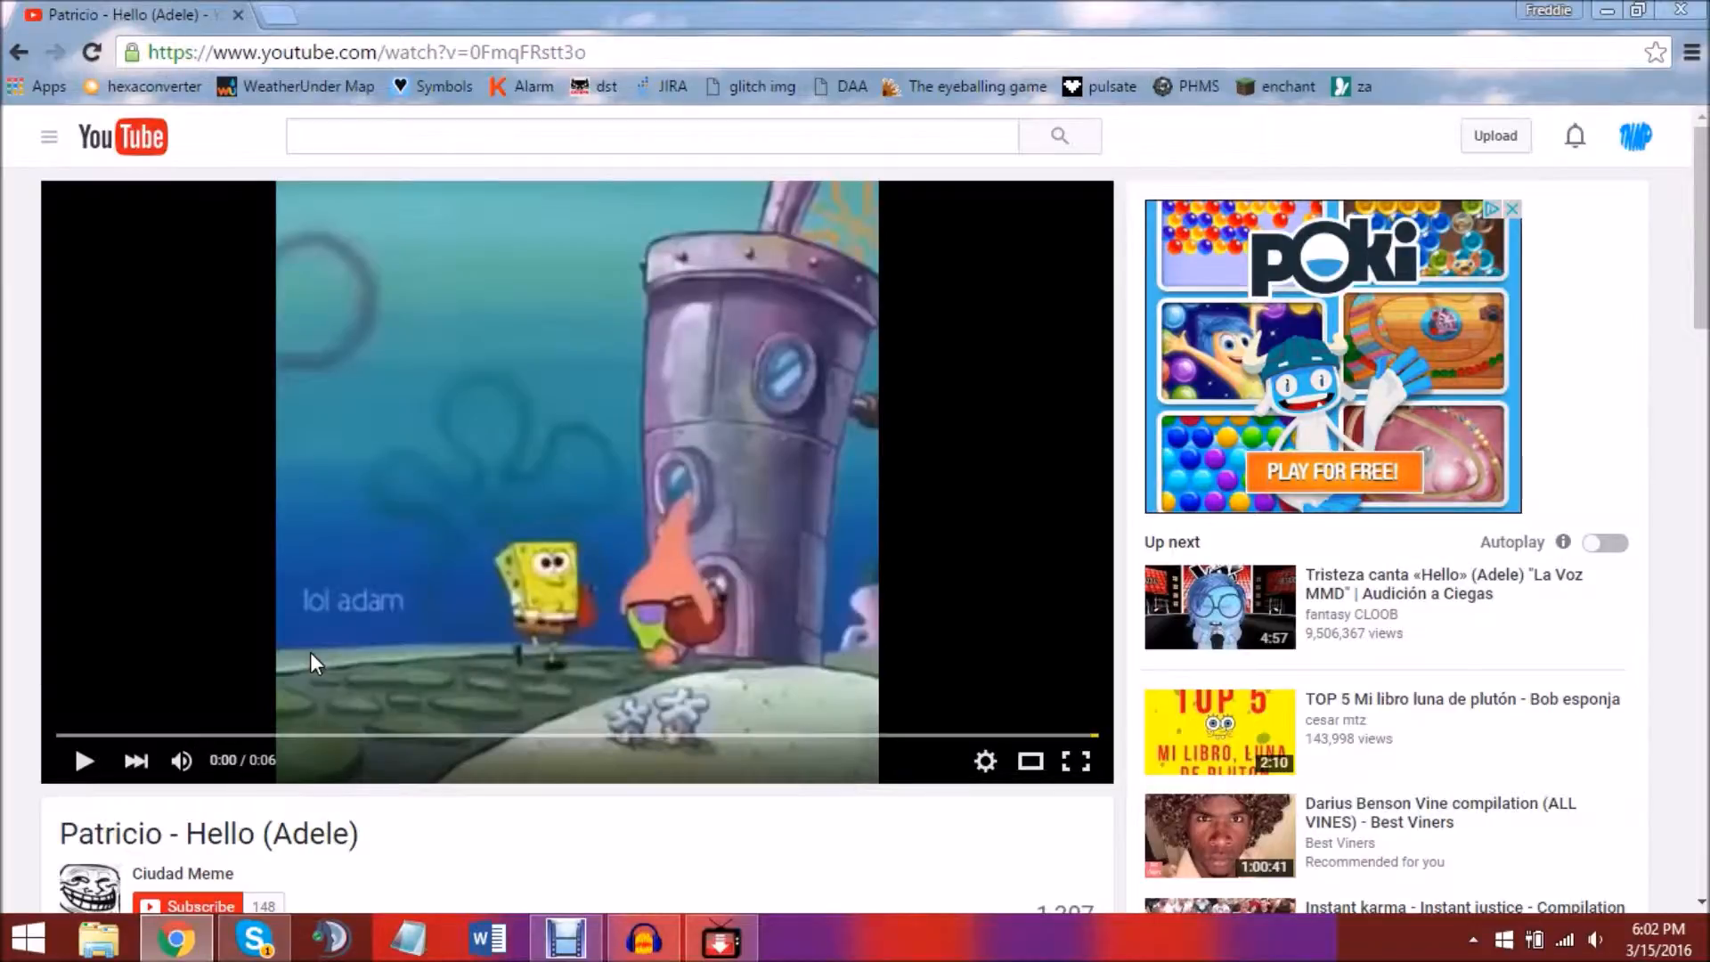
mouse_move(33, 728)
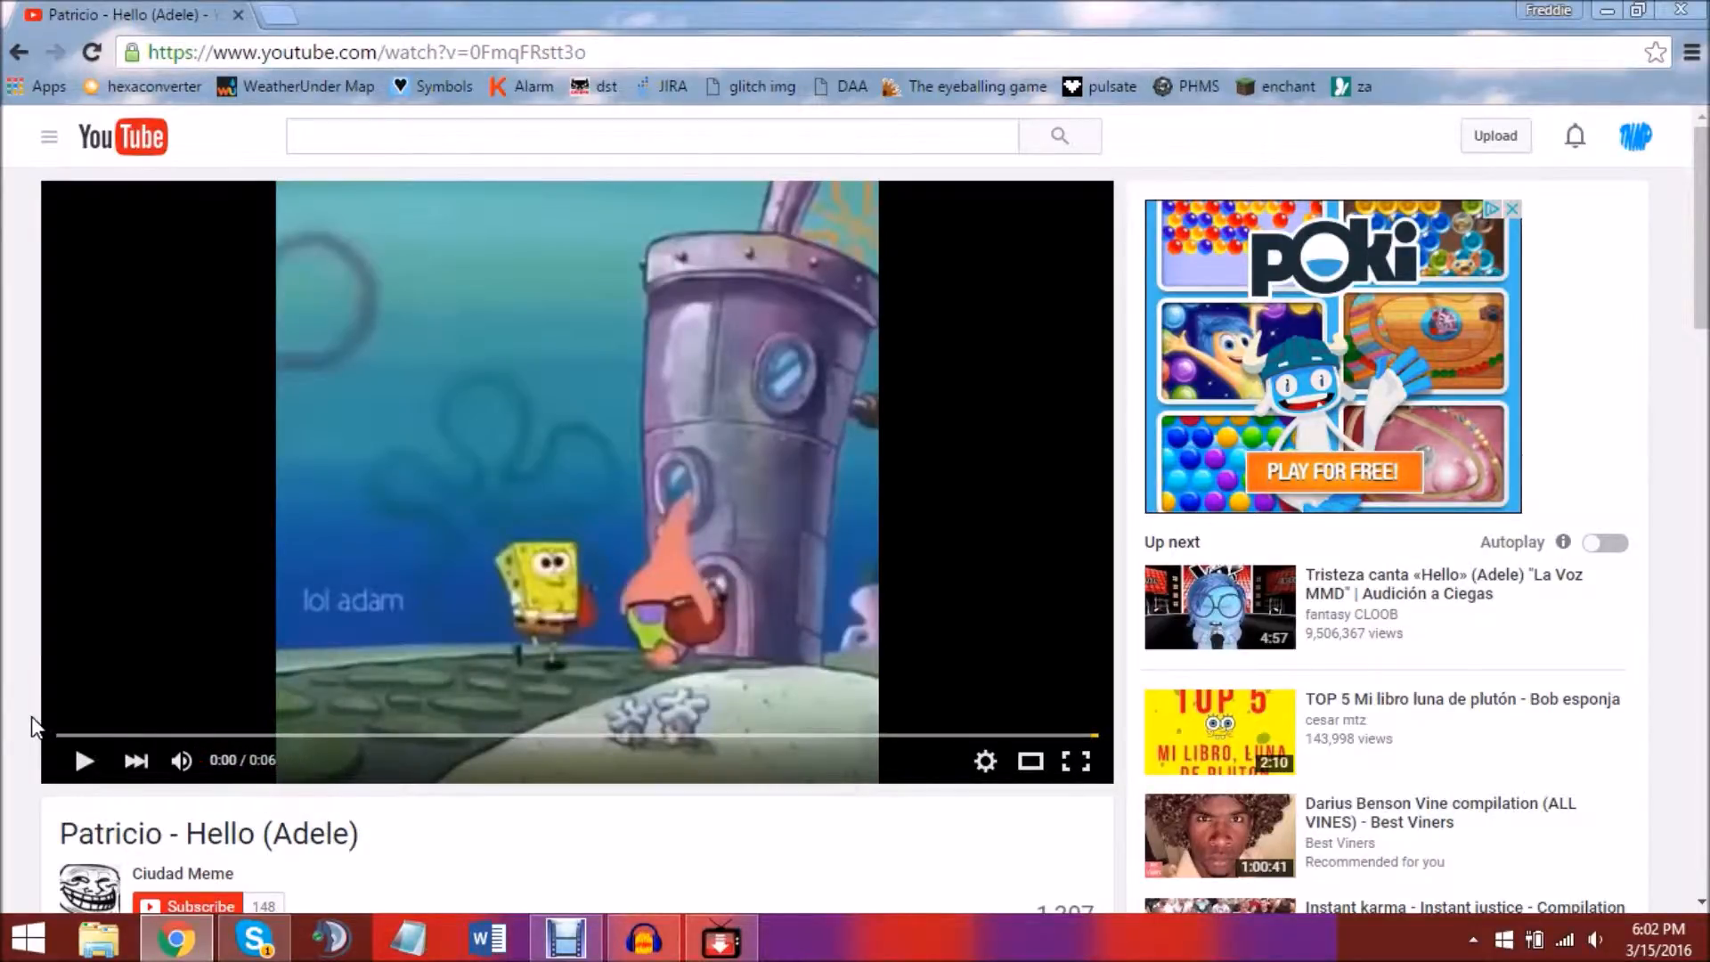
mouse_move(118, 635)
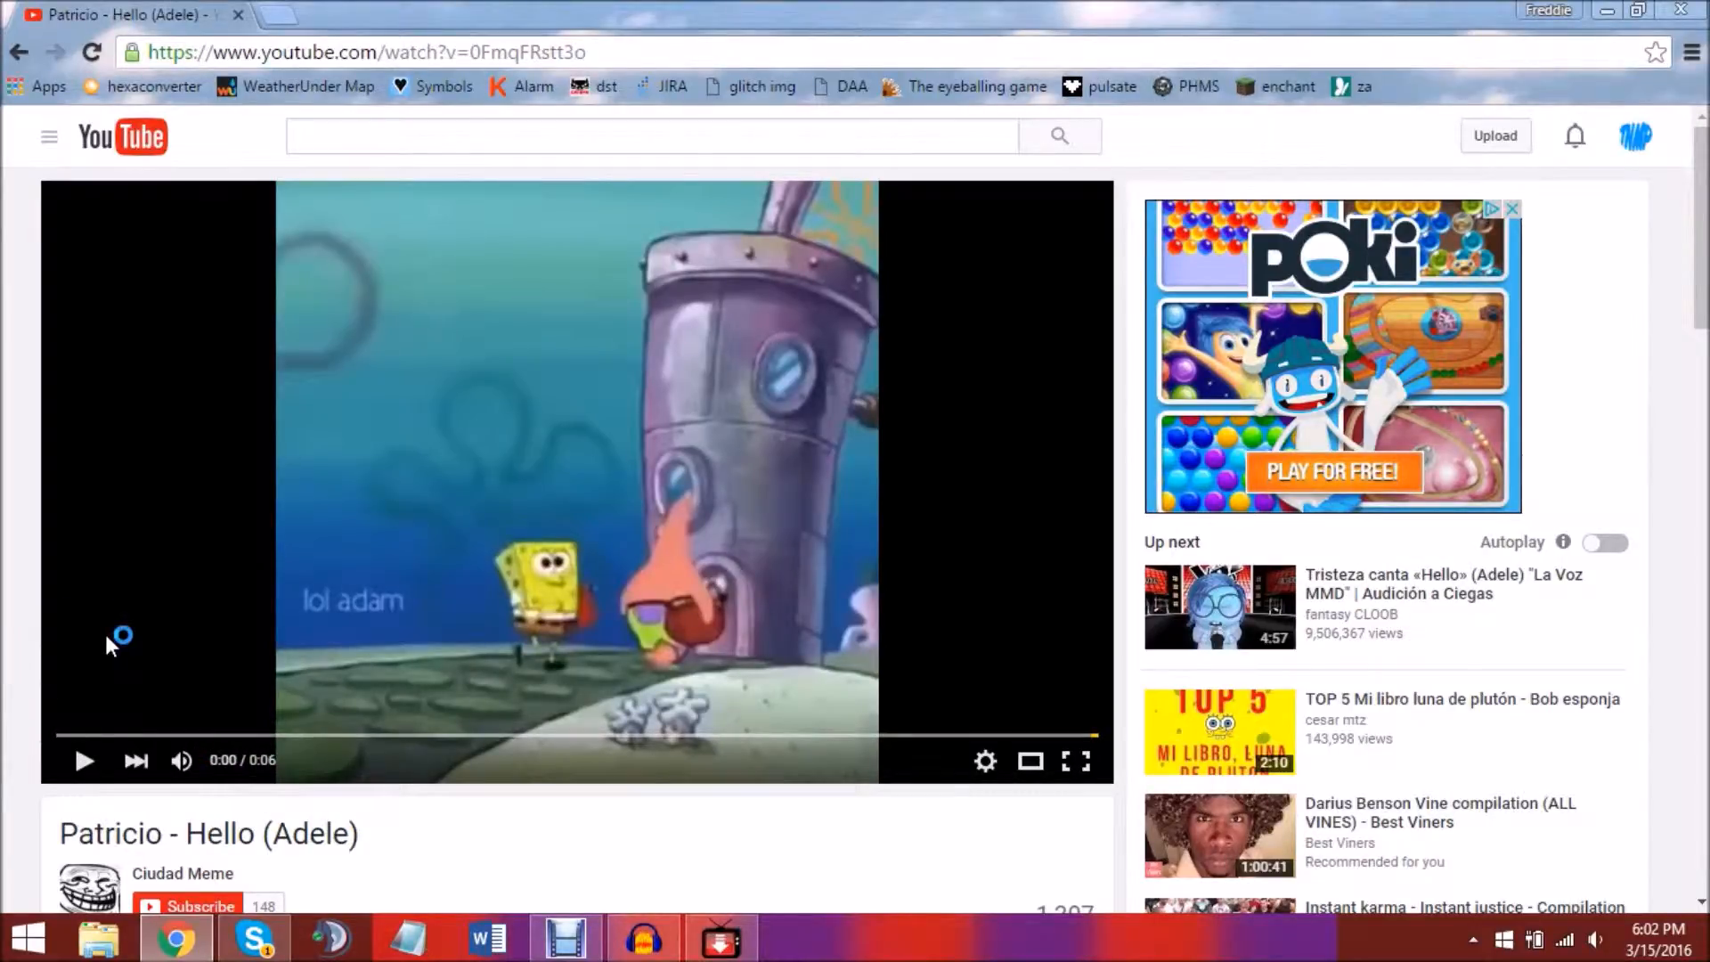
mouse_move(6, 637)
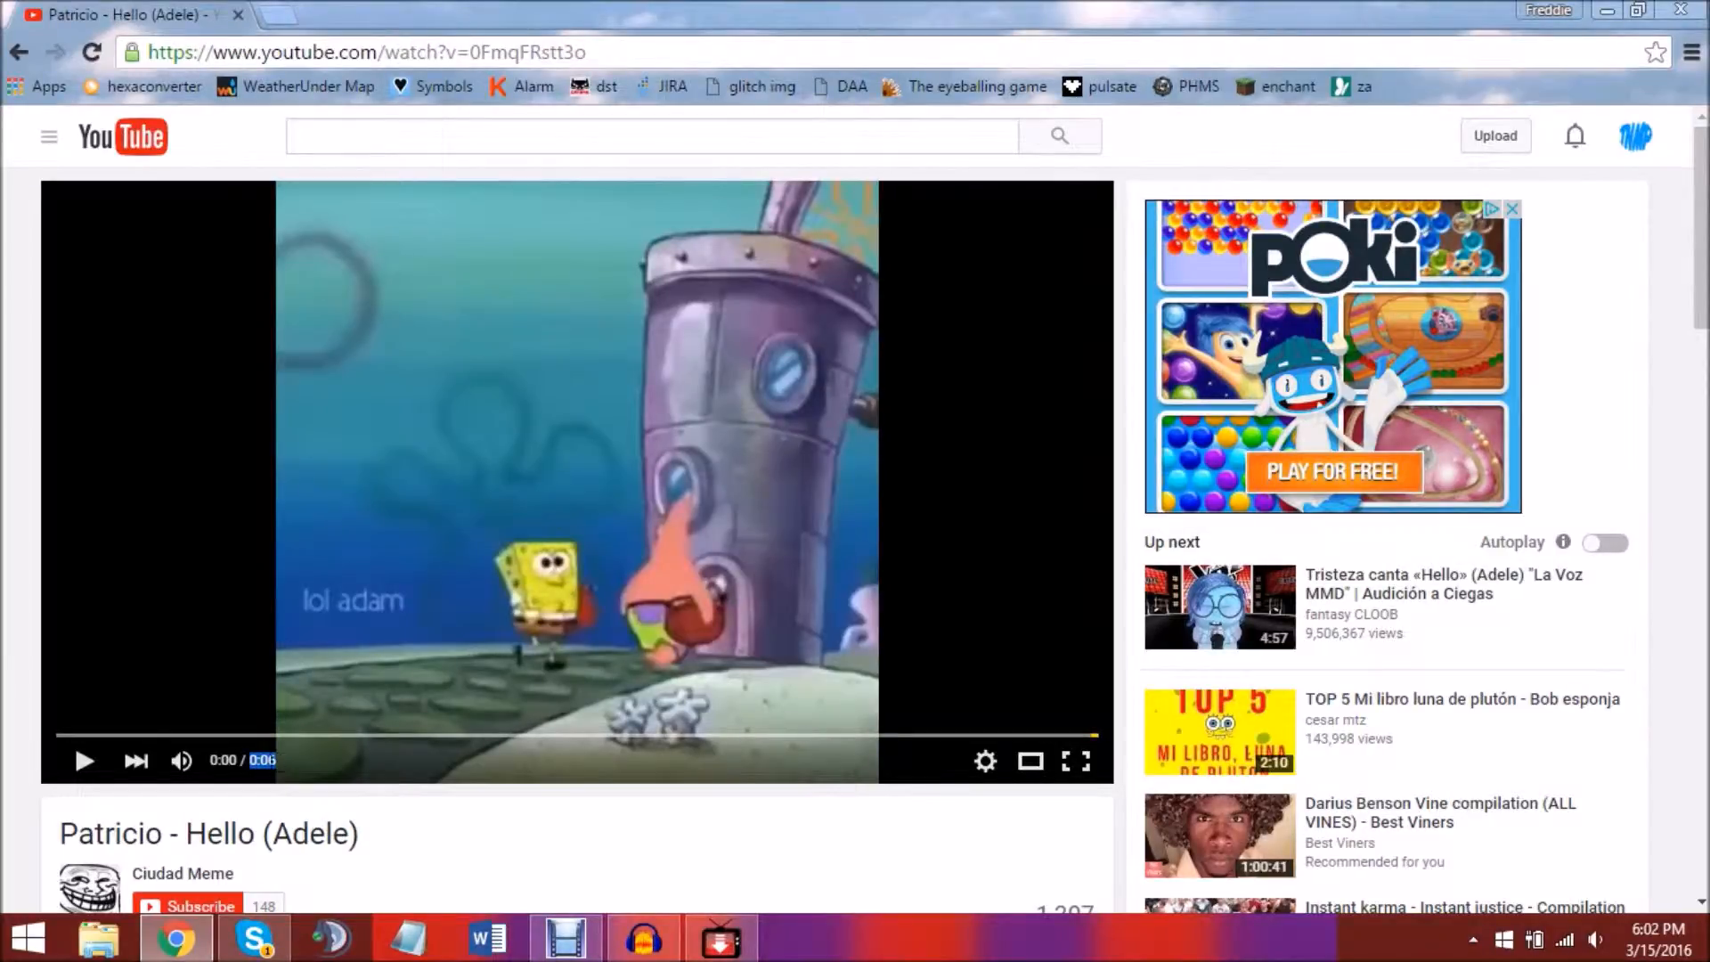
mouse_move(436, 769)
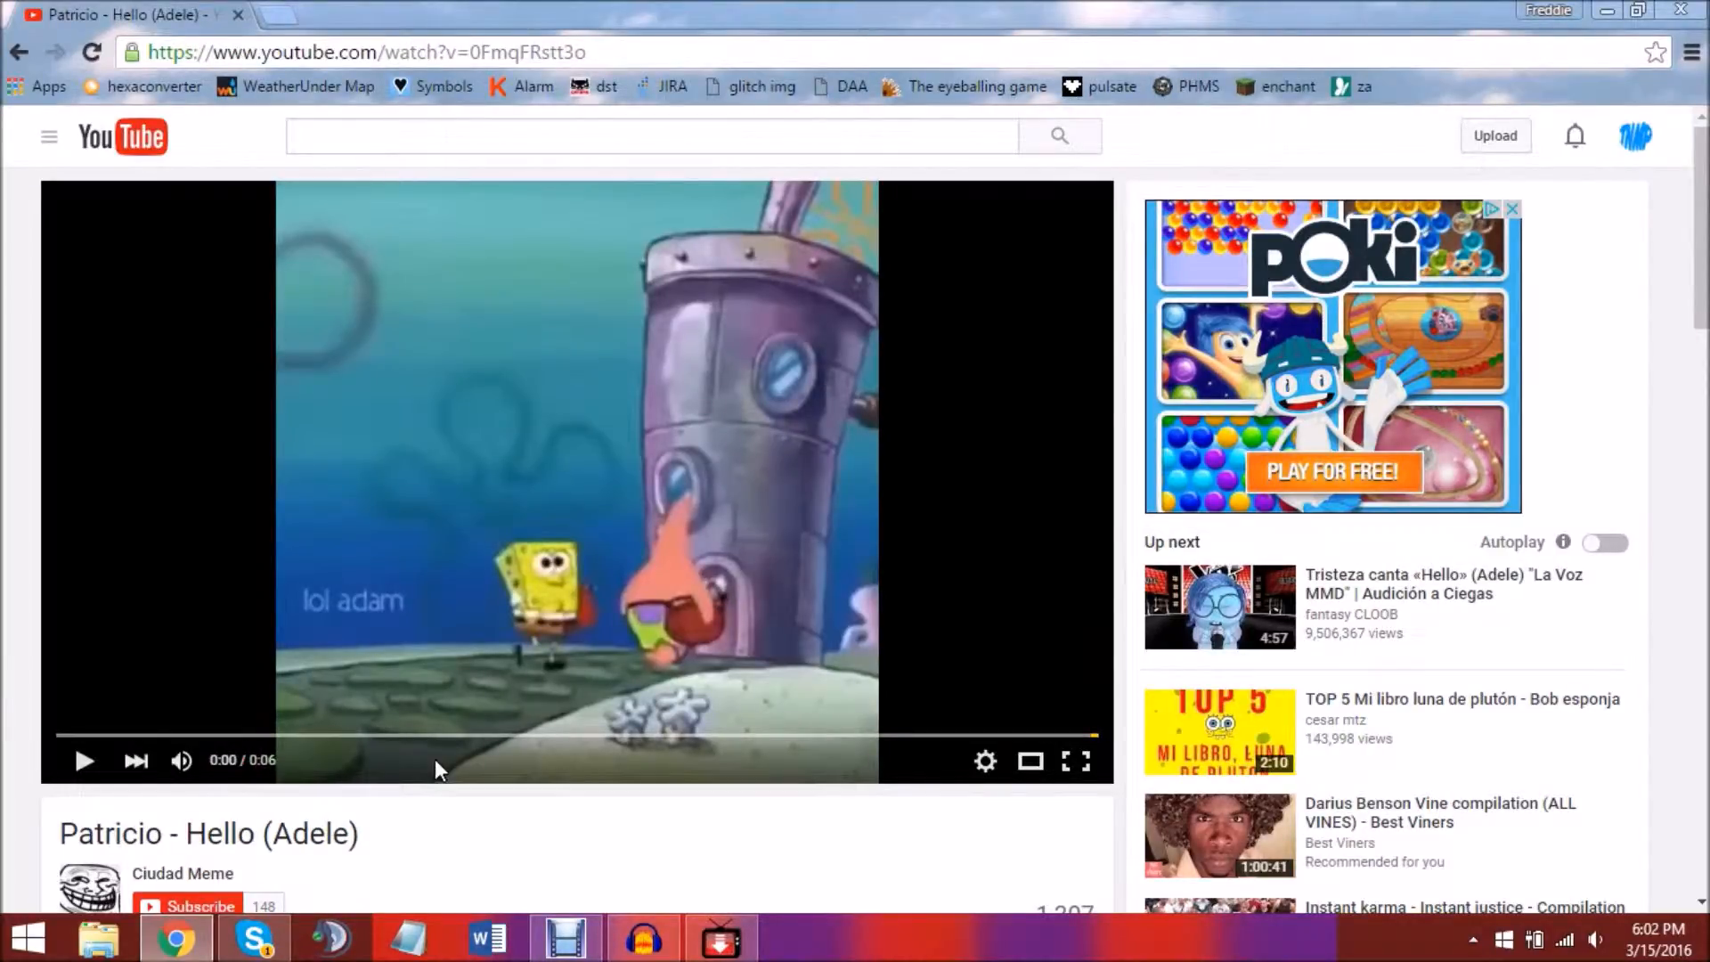
mouse_move(128, 800)
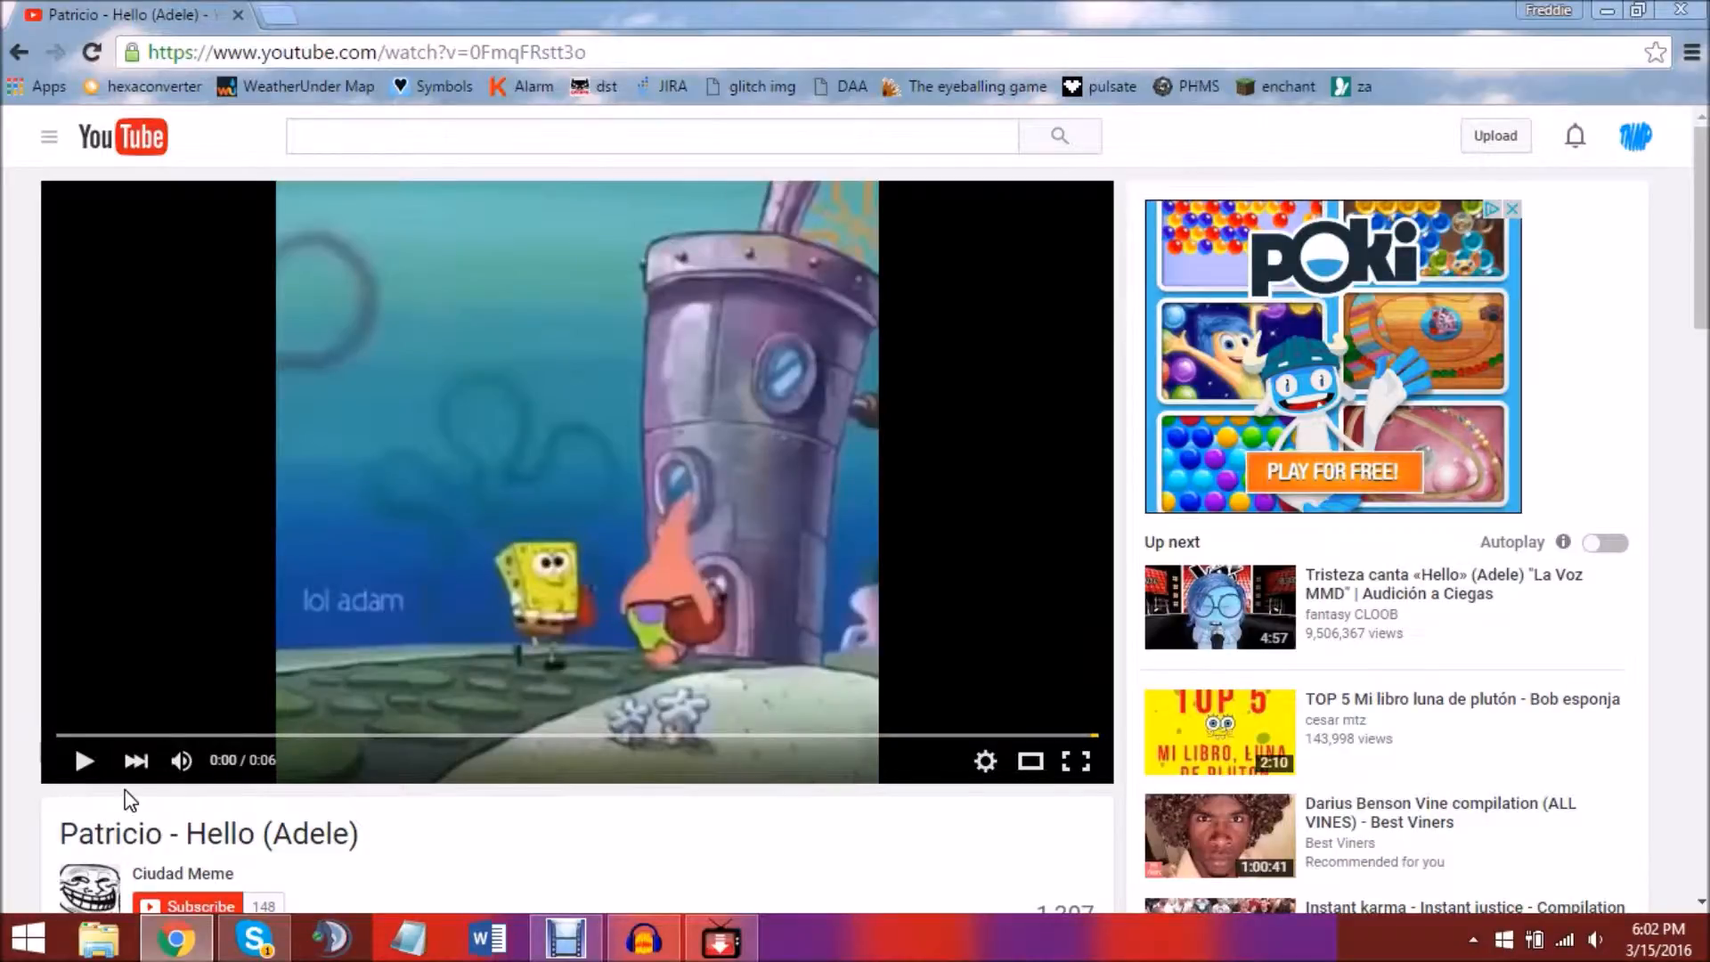
mouse_move(176, 752)
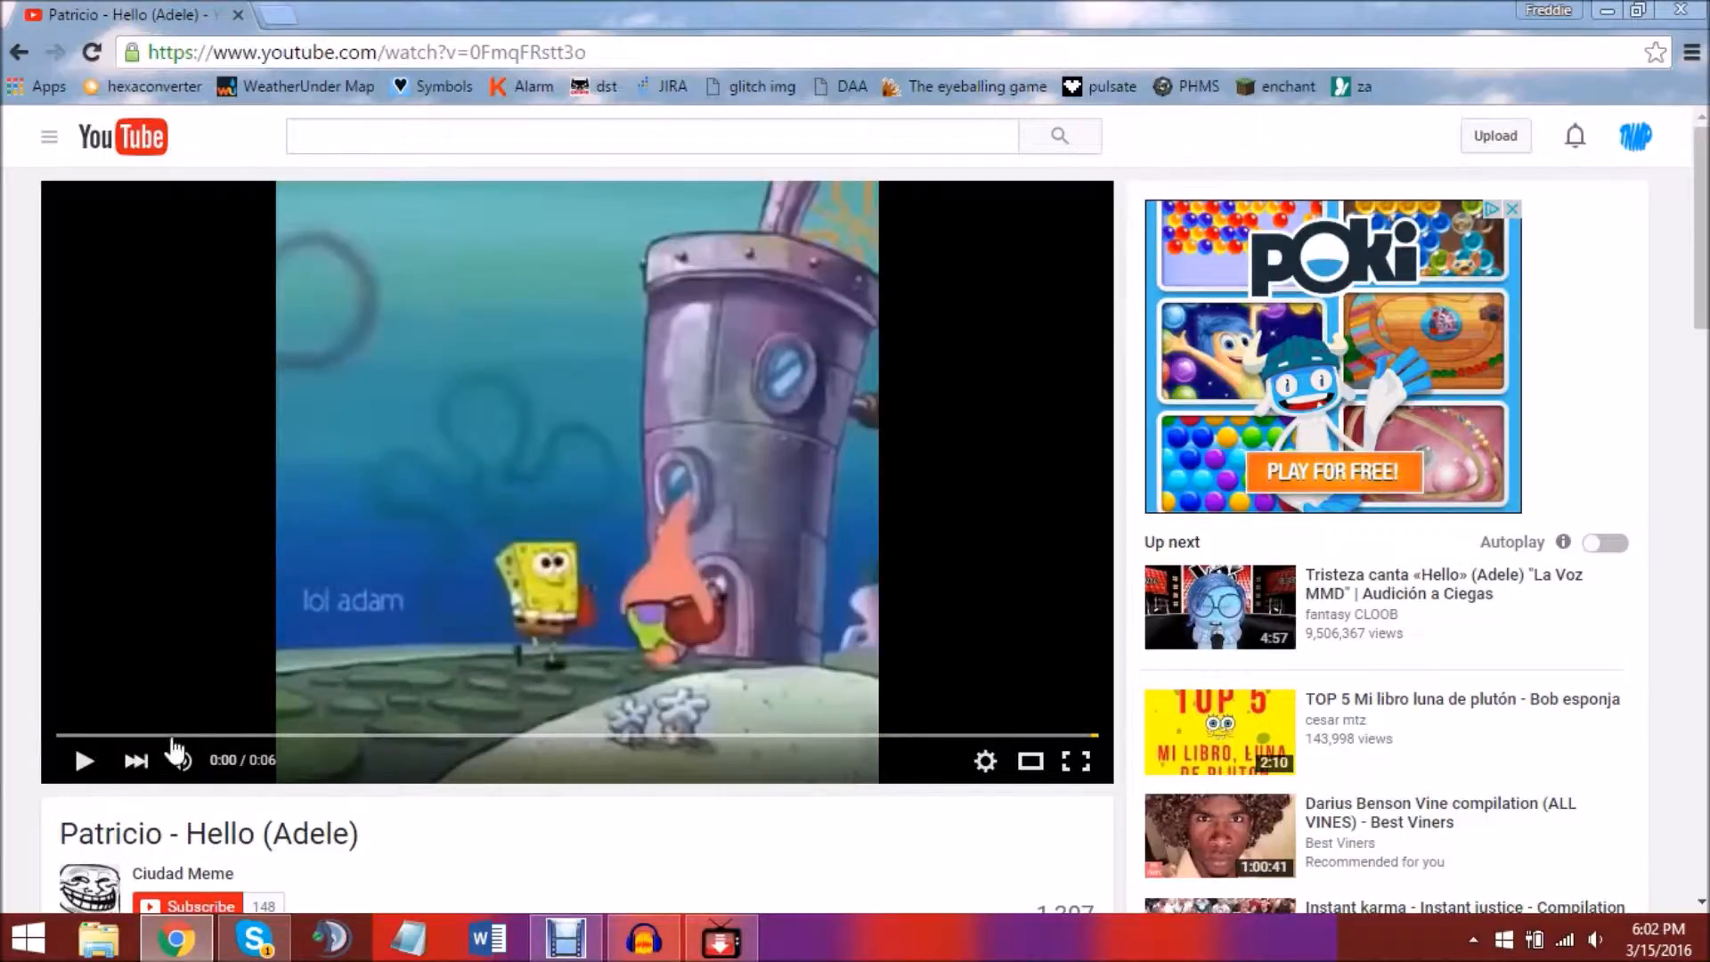
mouse_move(85, 759)
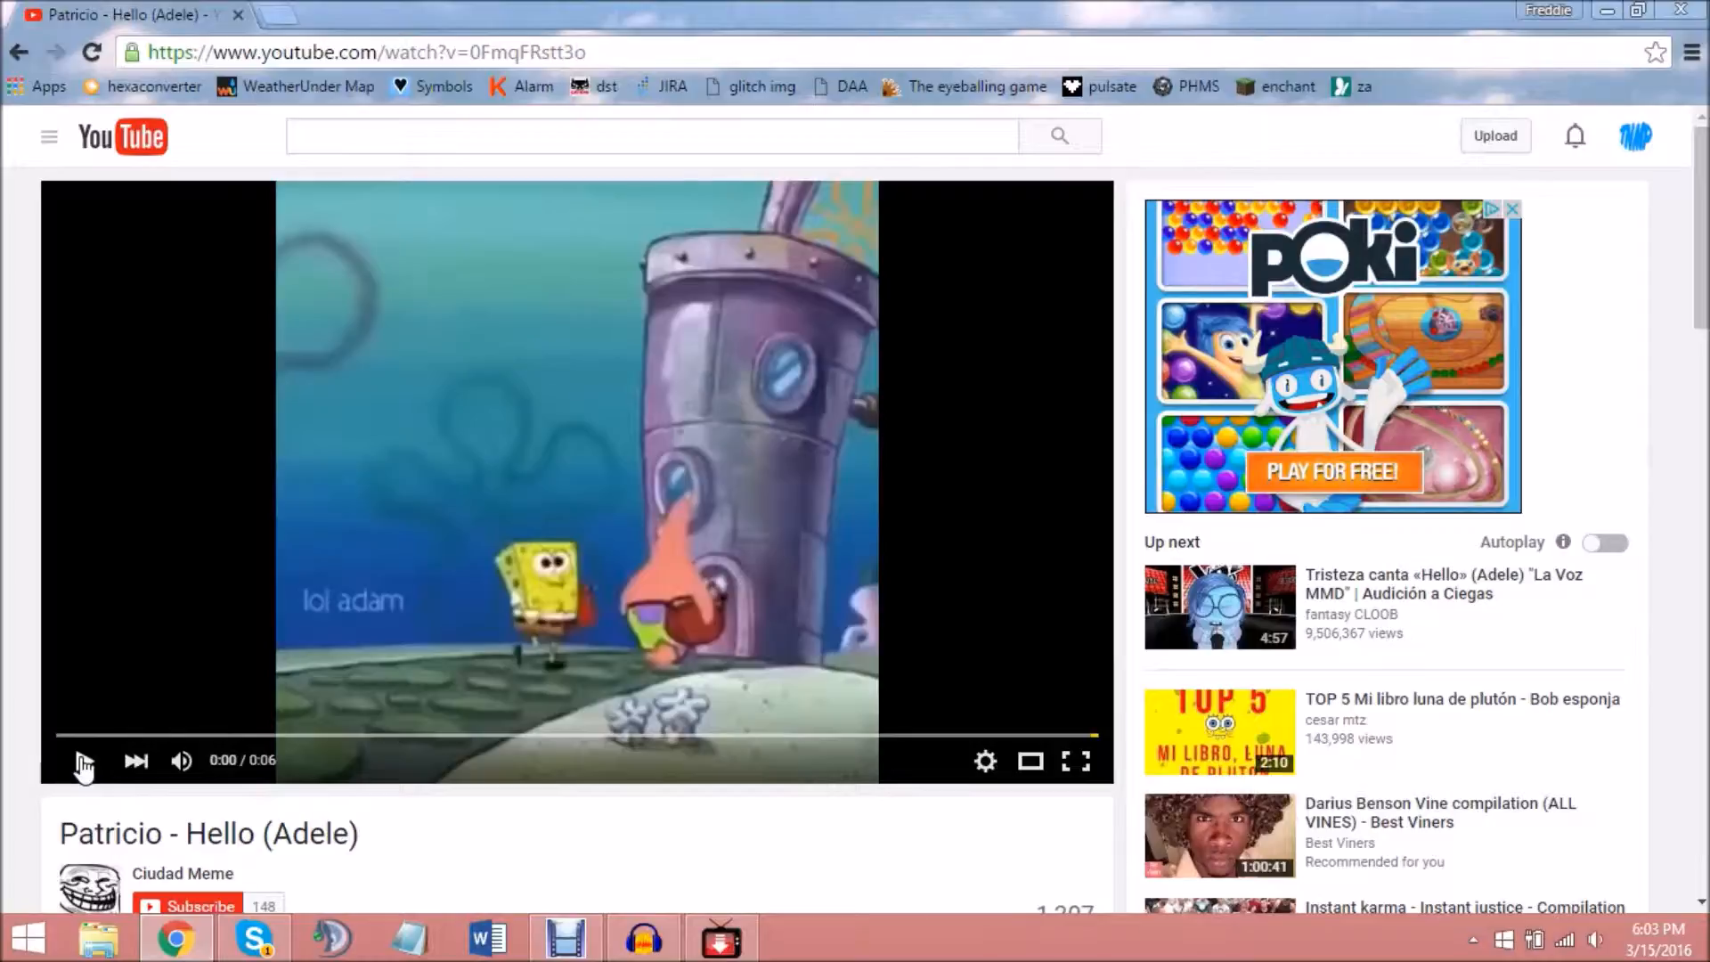
Play the six-second 'Patricio - Hello (Adele)' clip to the end and close the ad banner.
left_click(86, 760)
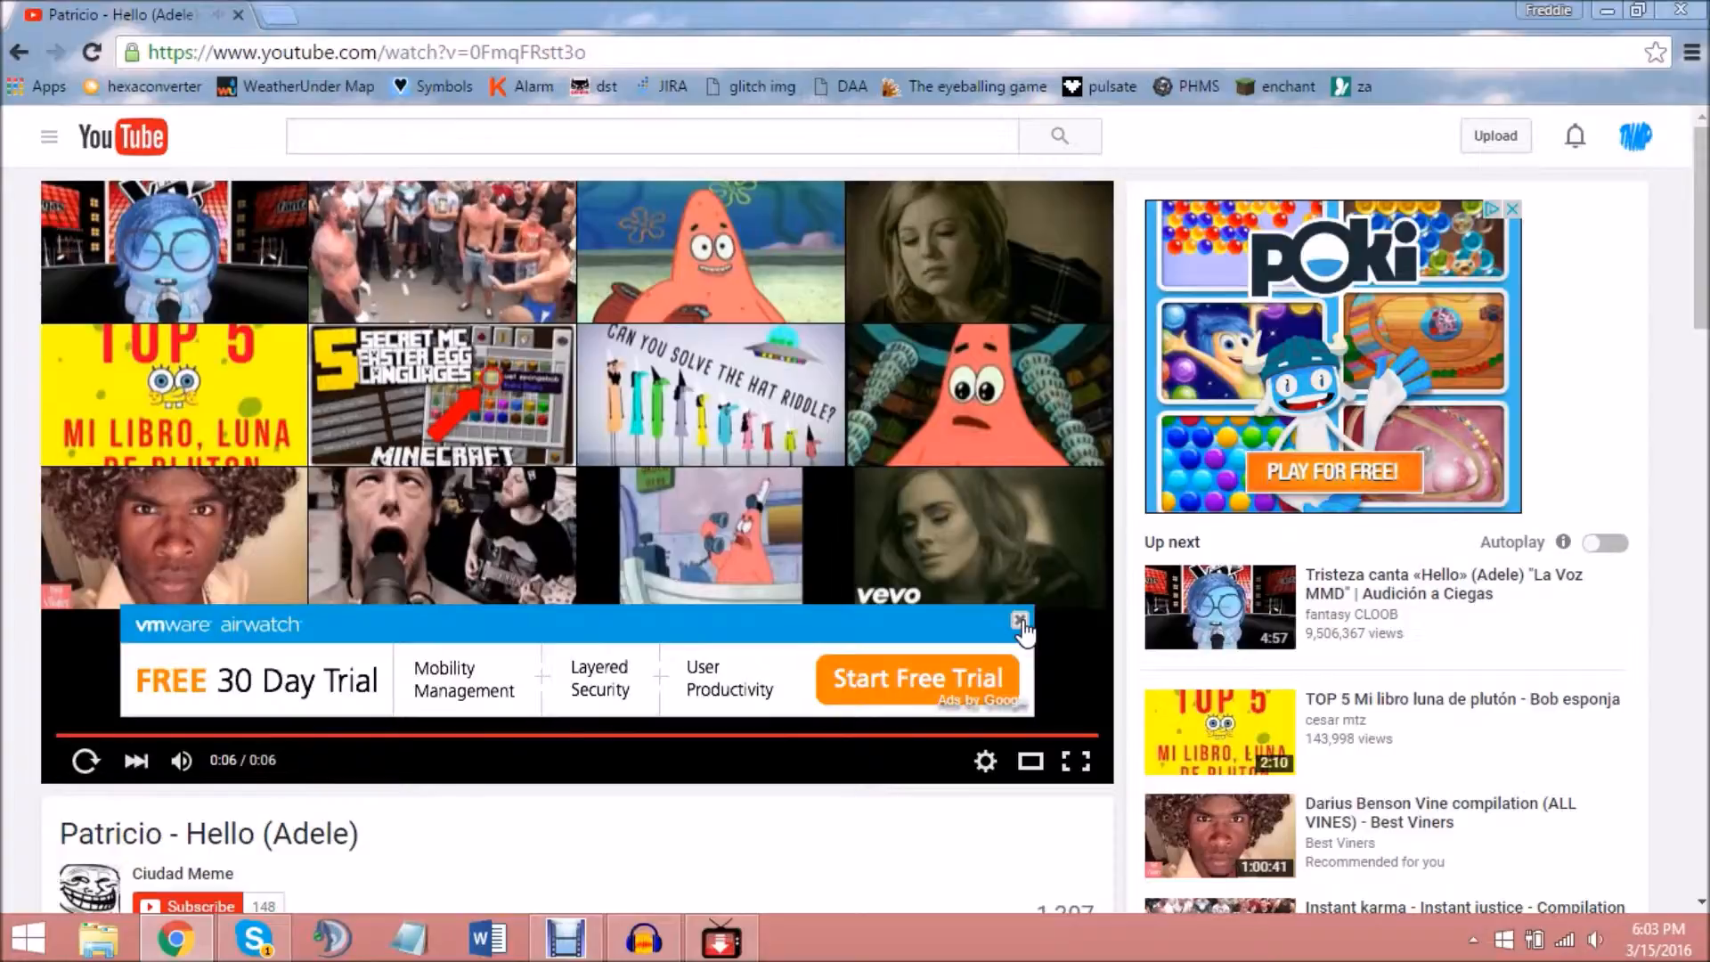
left_click(1018, 621)
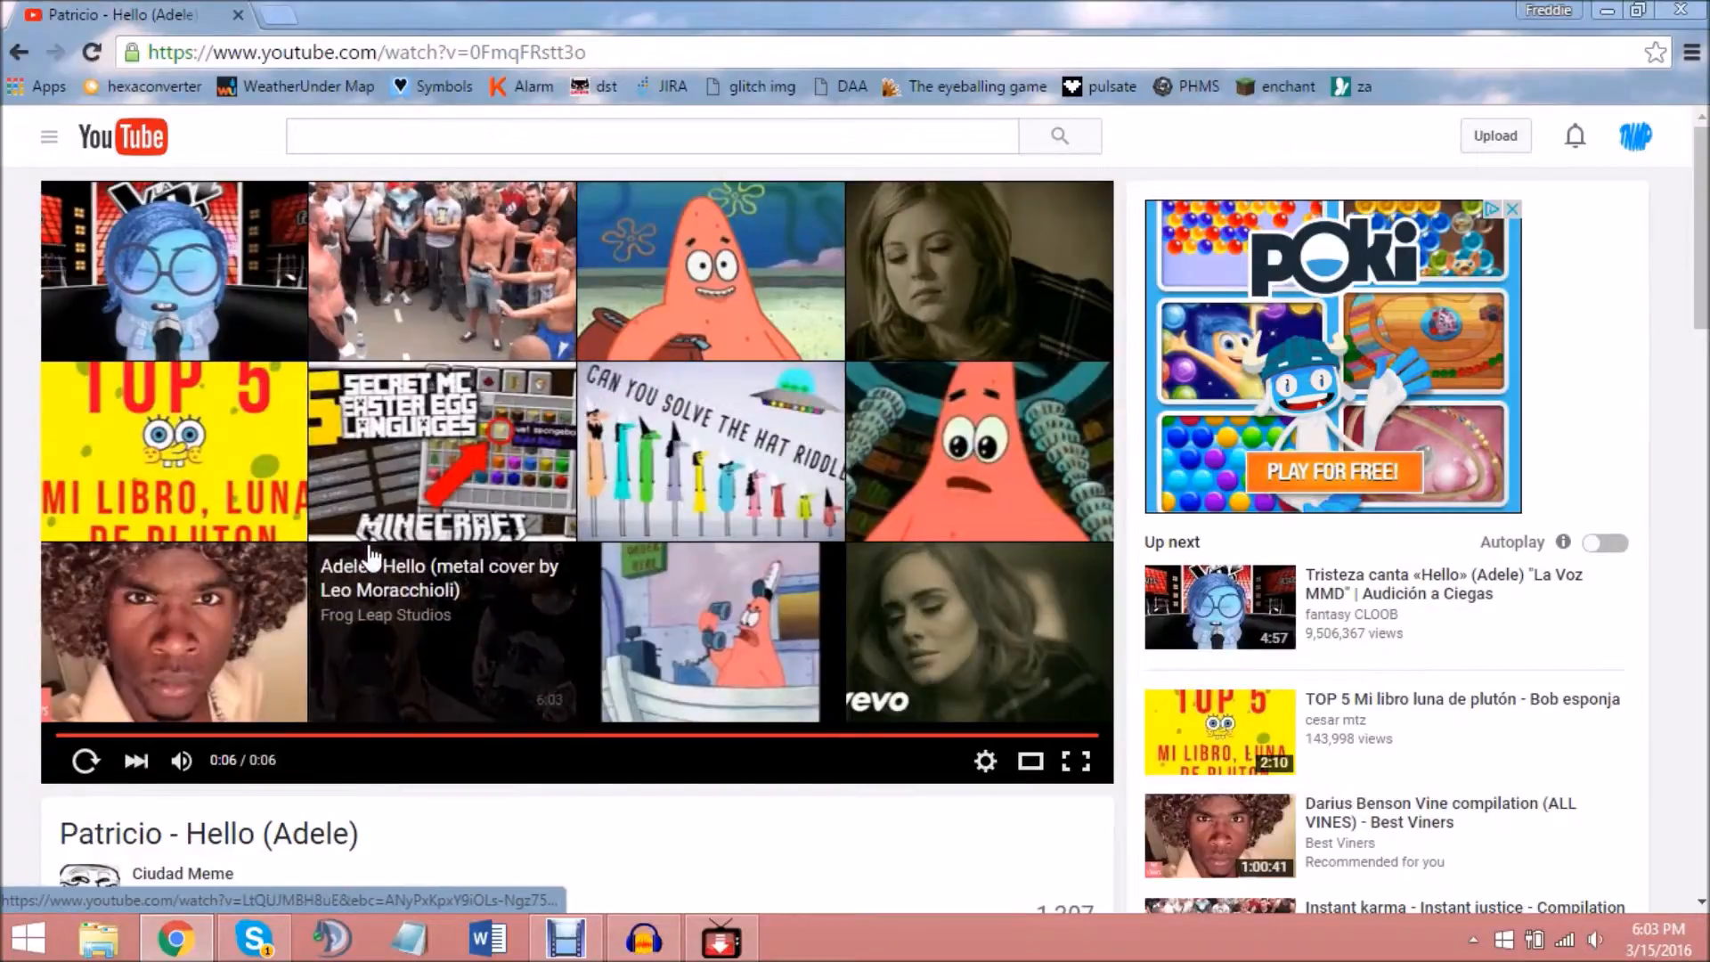
mouse_move(338, 627)
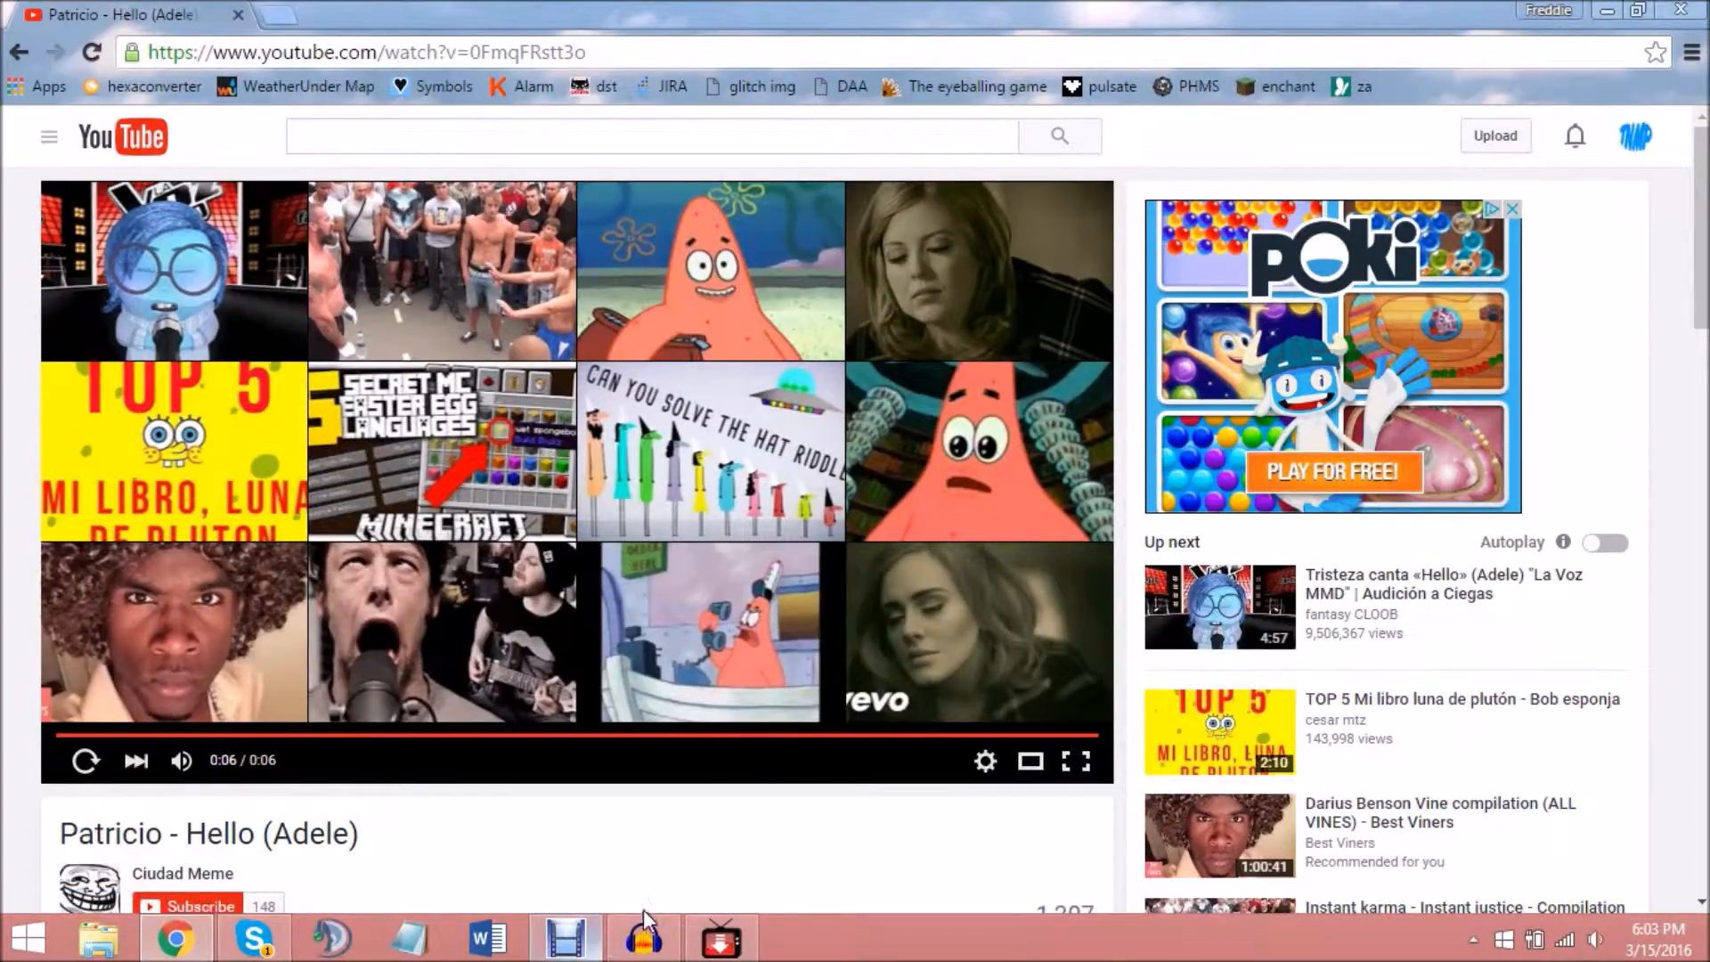
mouse_move(643, 938)
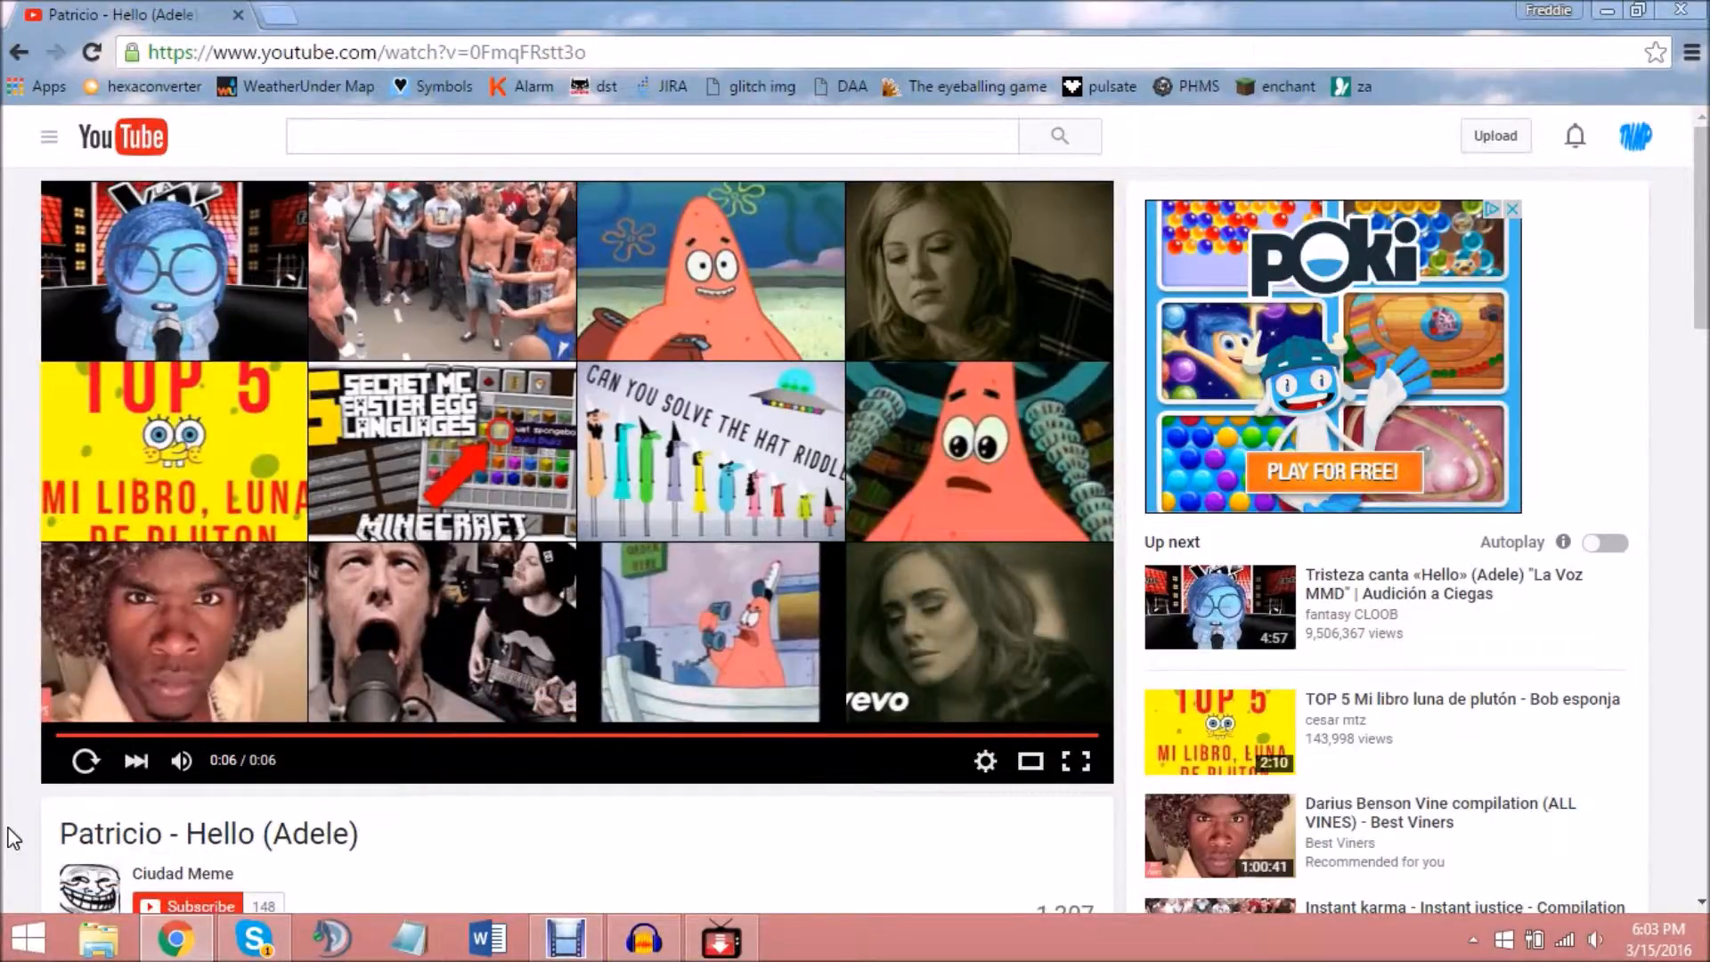
mouse_move(469, 641)
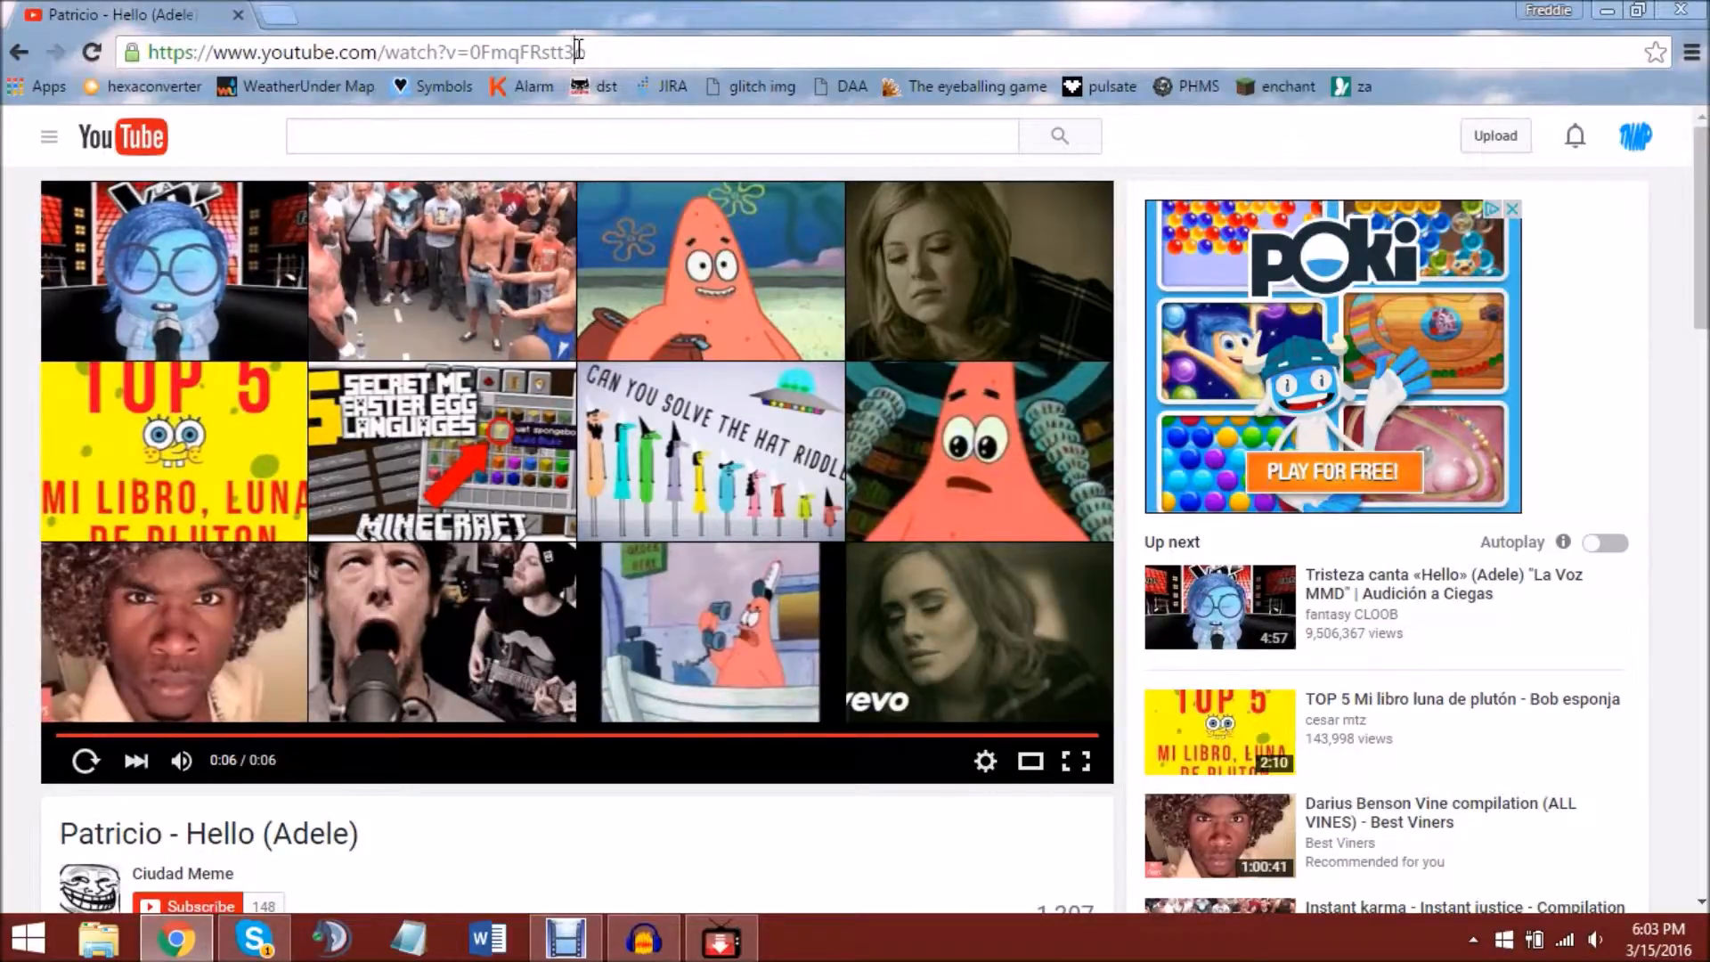
Download 'Patricio - Hello (Adele)' from its URL as a 128 kbps MP3 (104.21 KB).
right_click(578, 52)
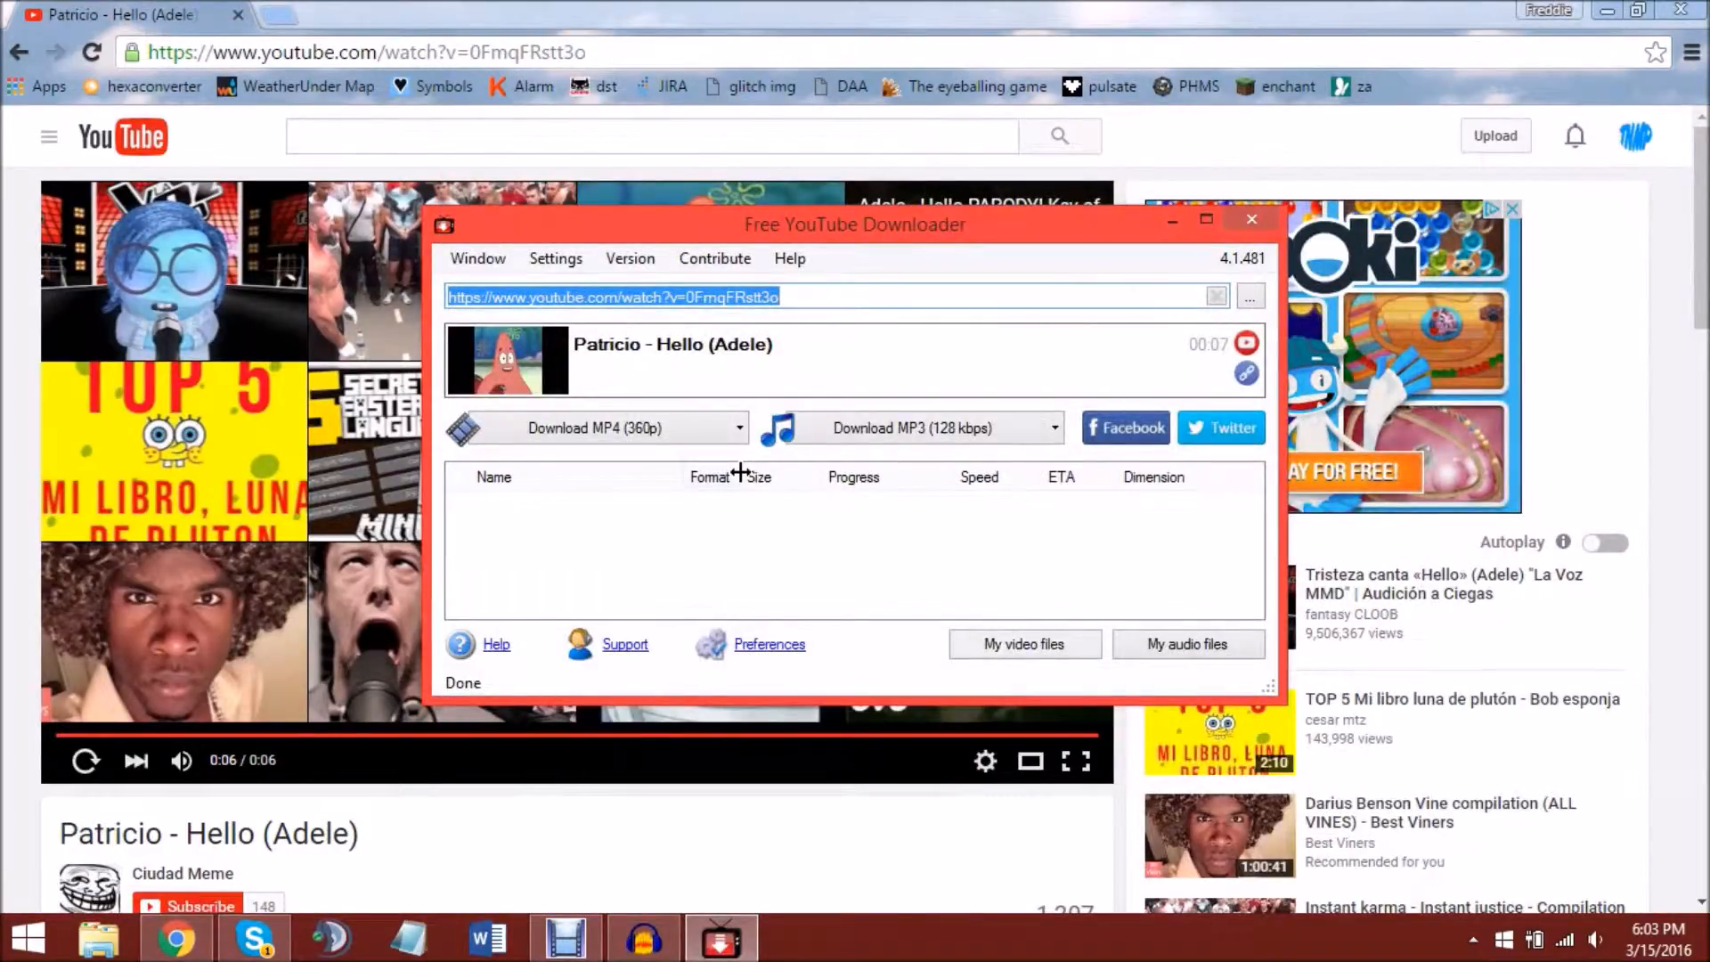
mouse_move(1079, 283)
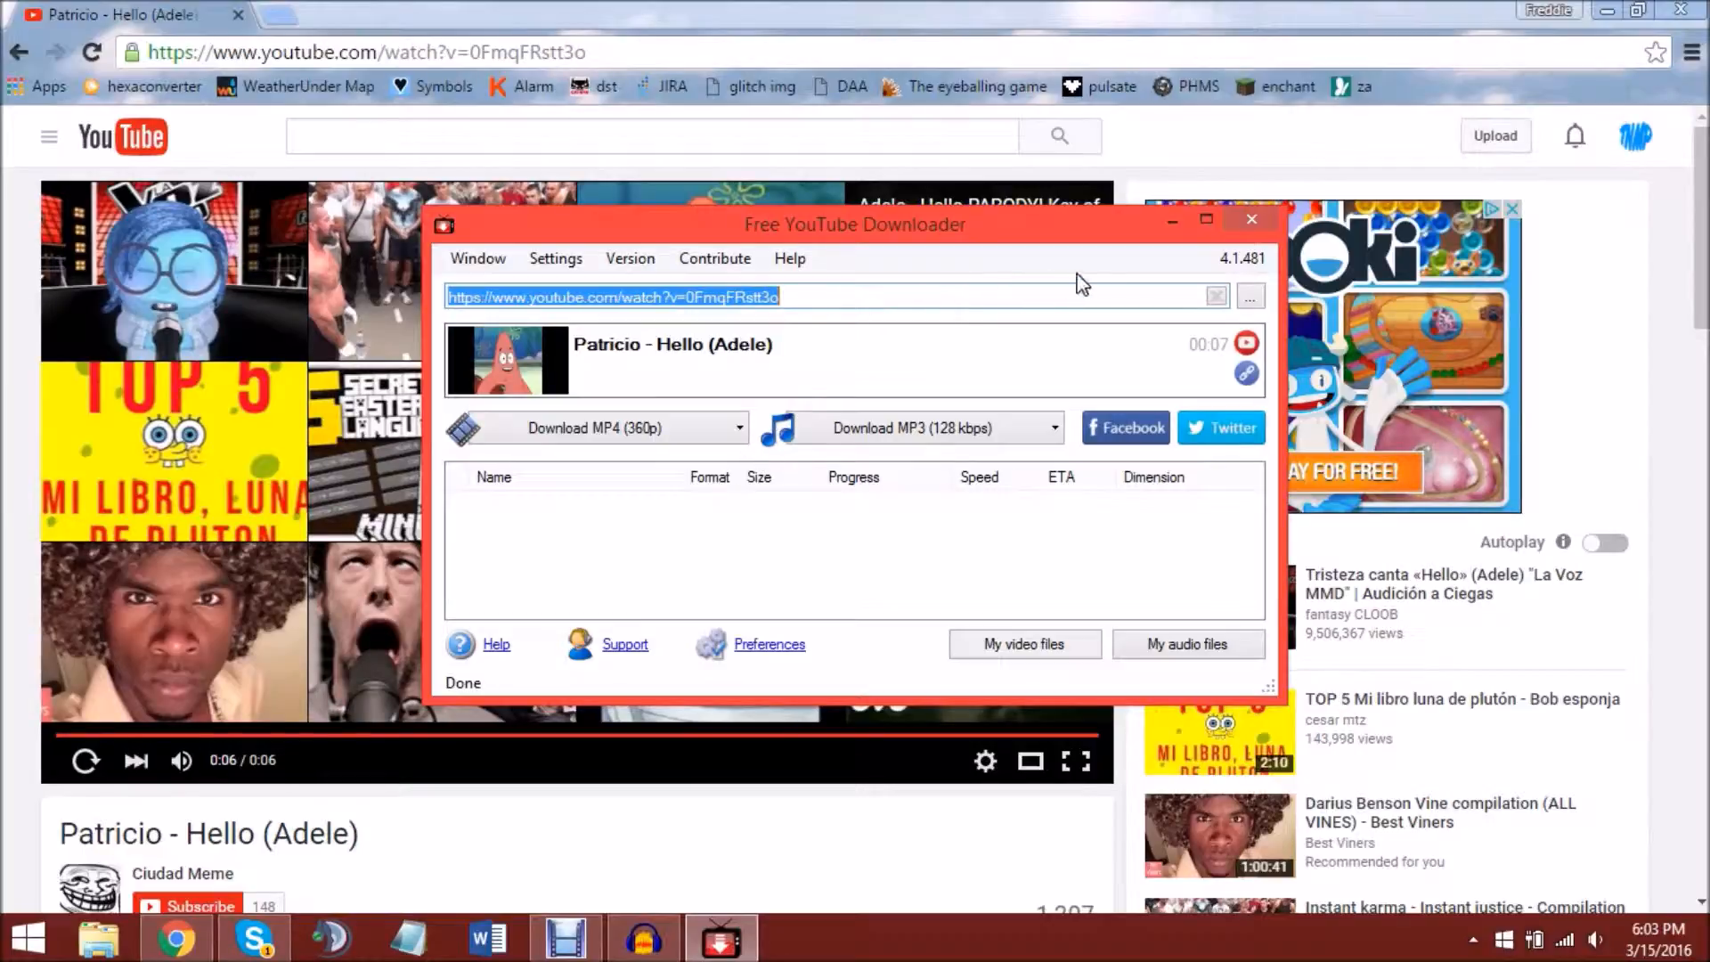
mouse_move(1107, 272)
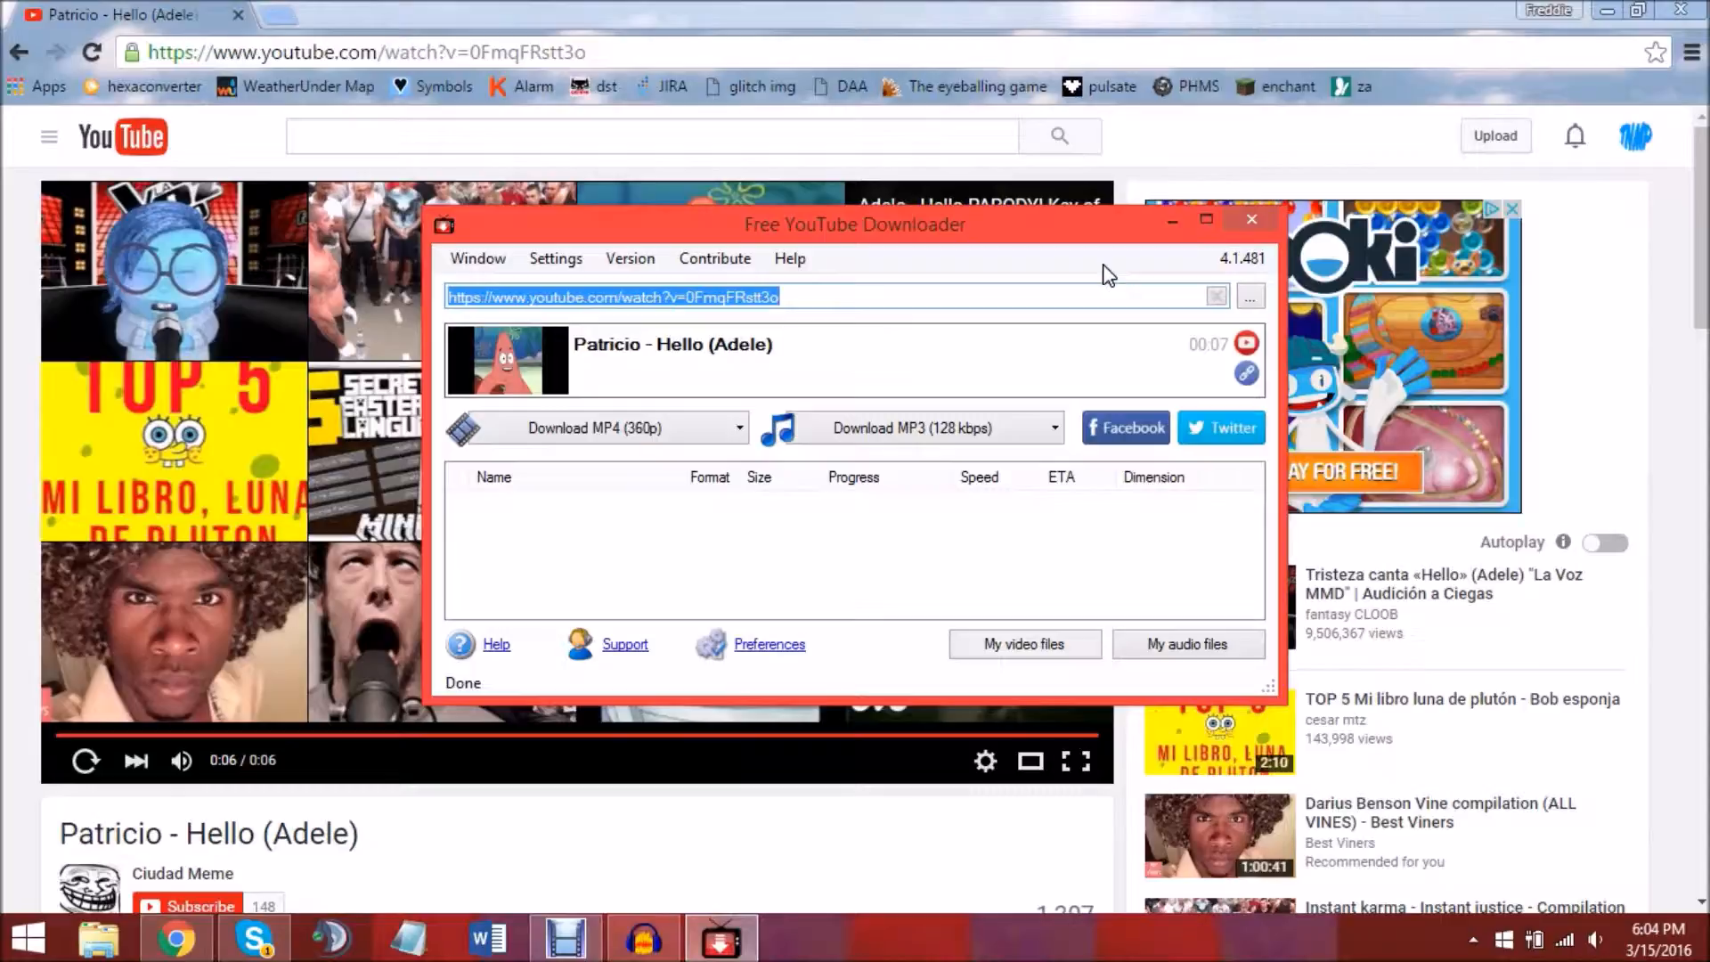
mouse_move(985, 238)
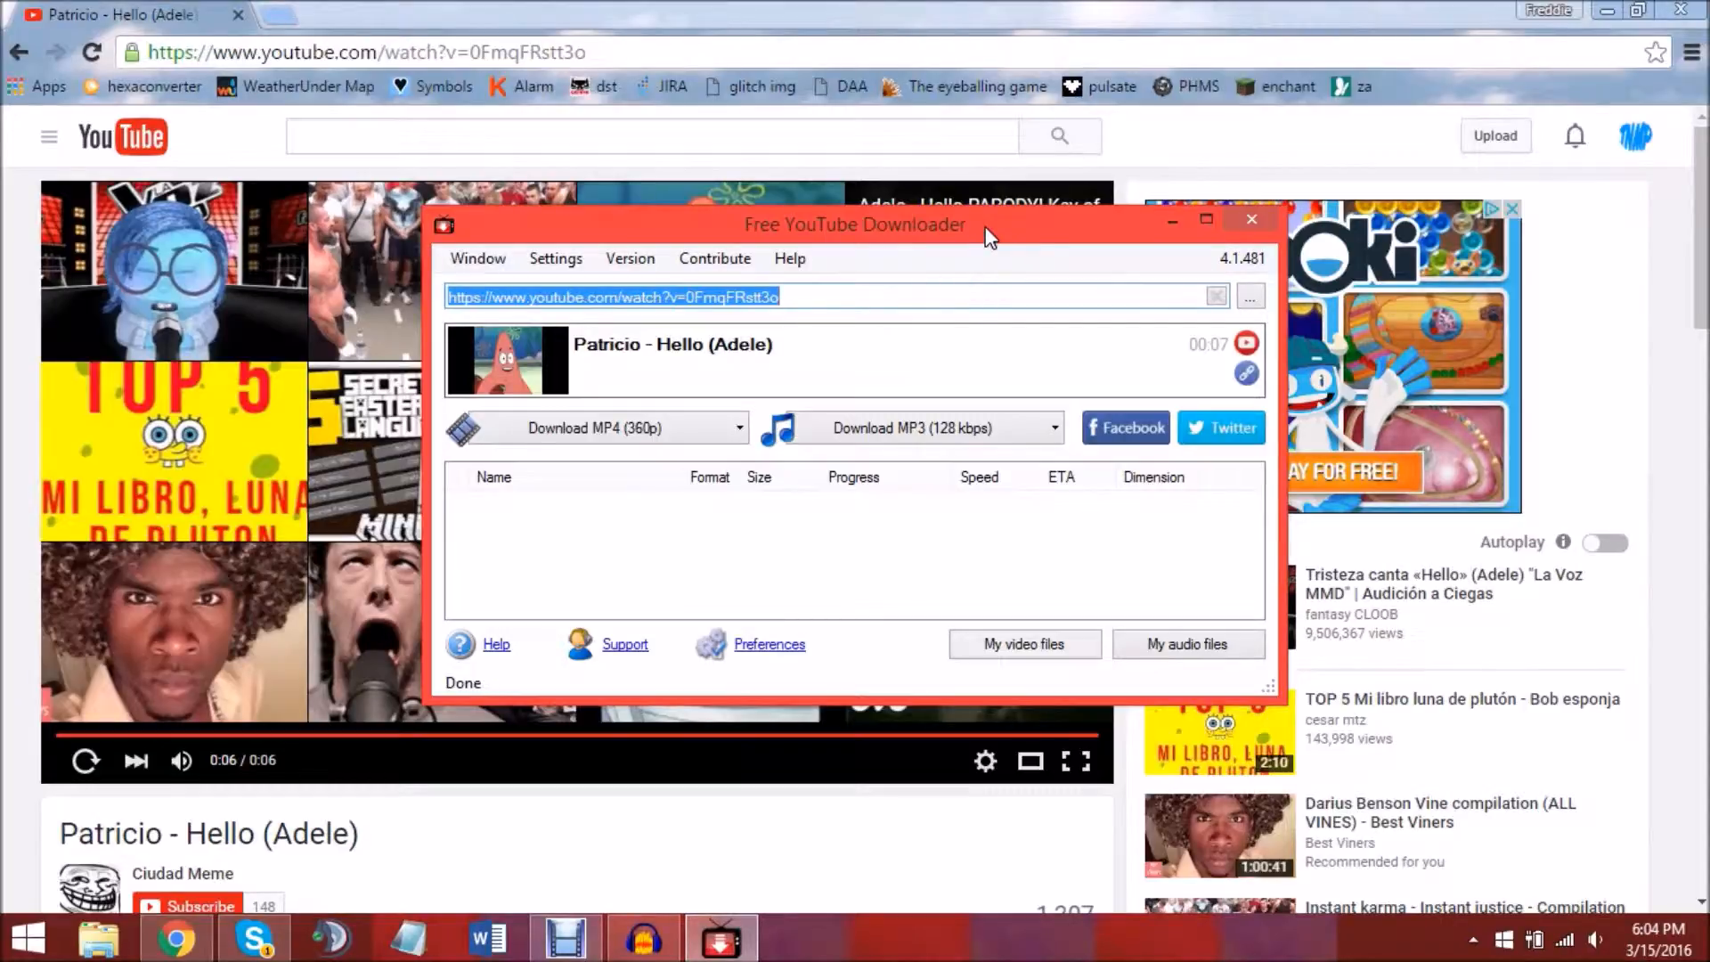
mouse_move(831, 353)
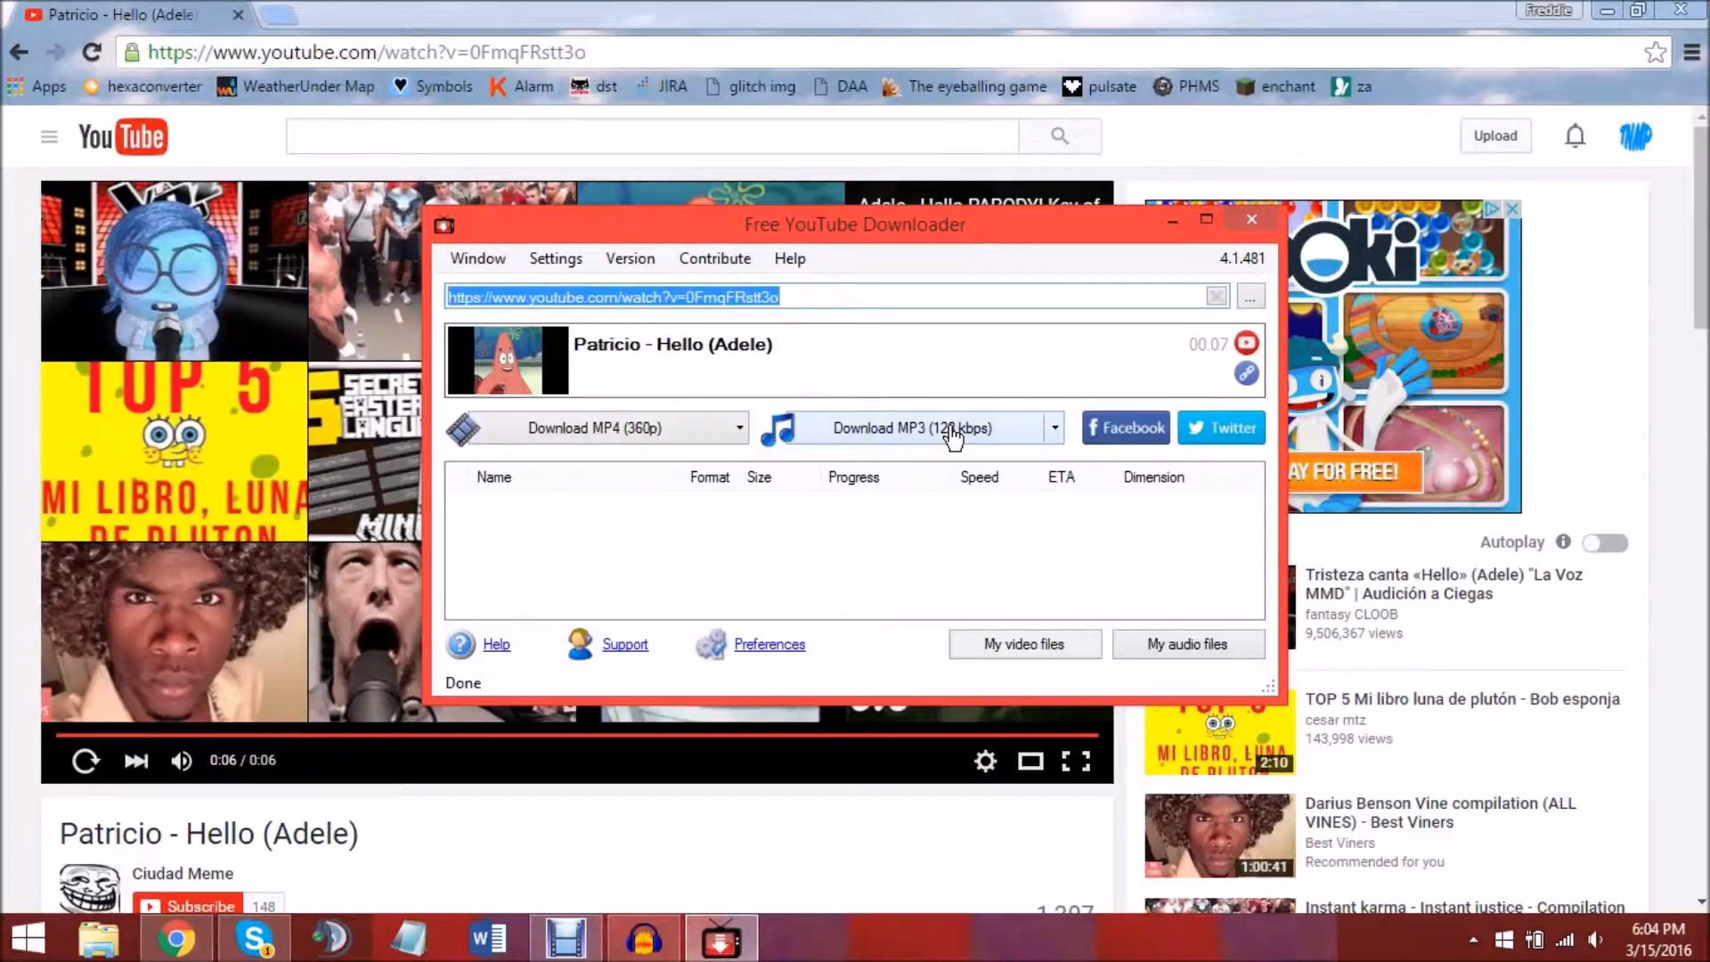
left_click(912, 427)
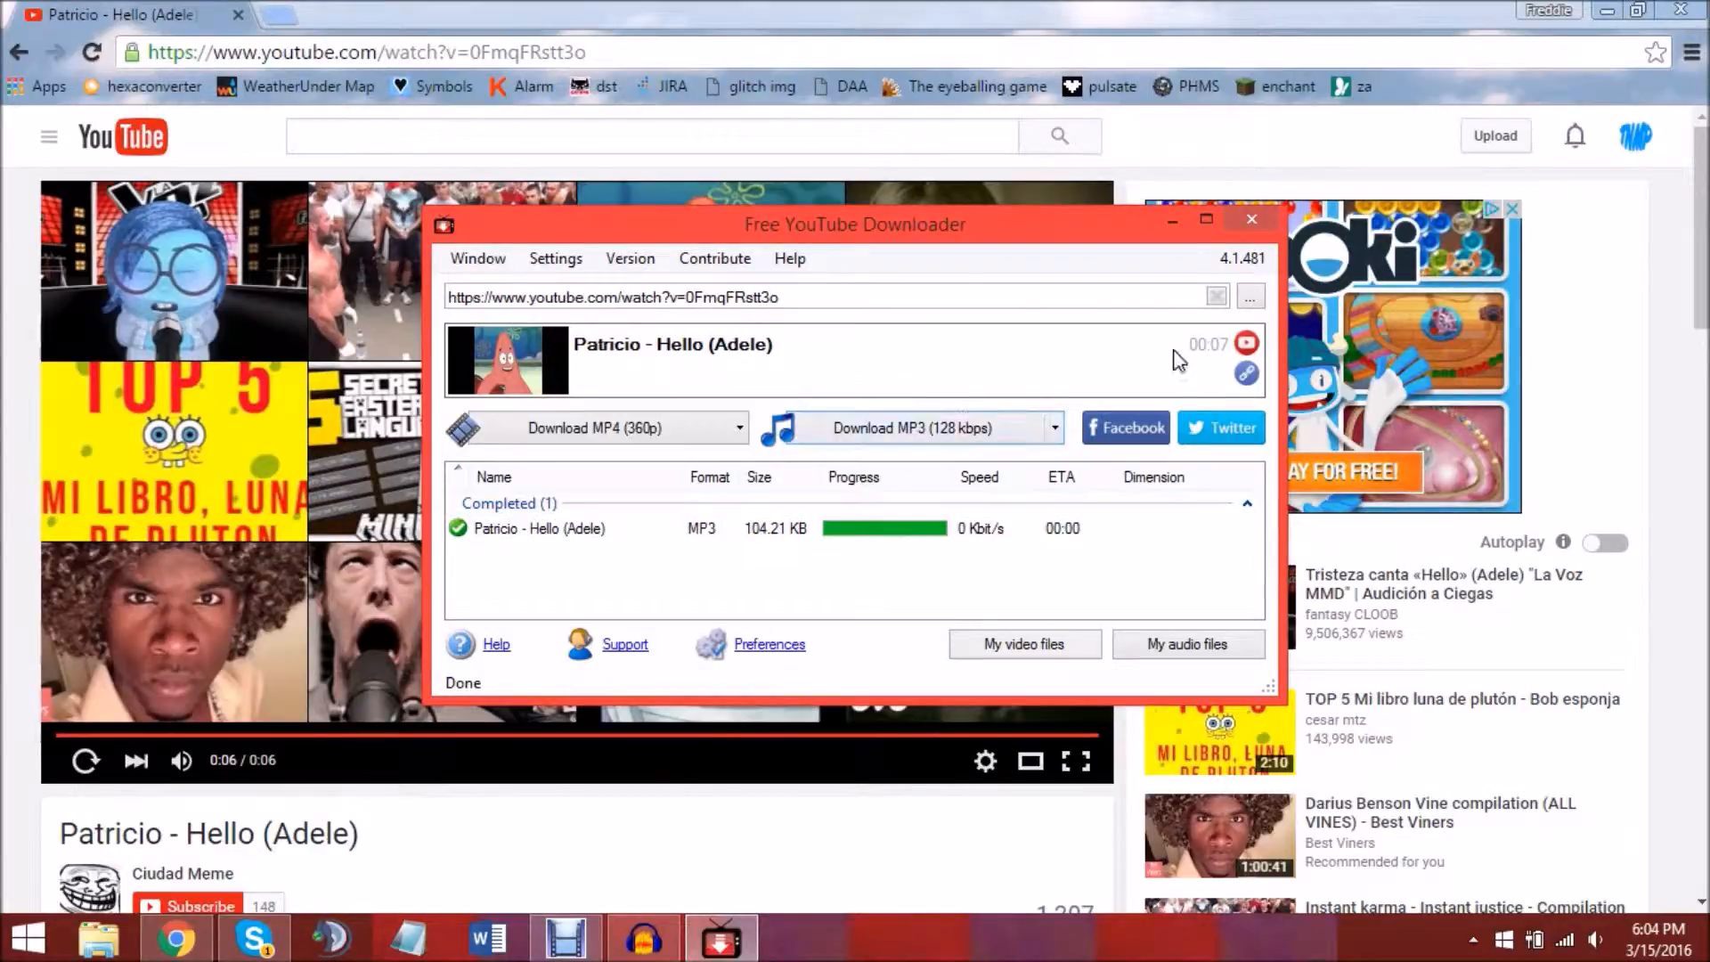
mouse_move(676, 611)
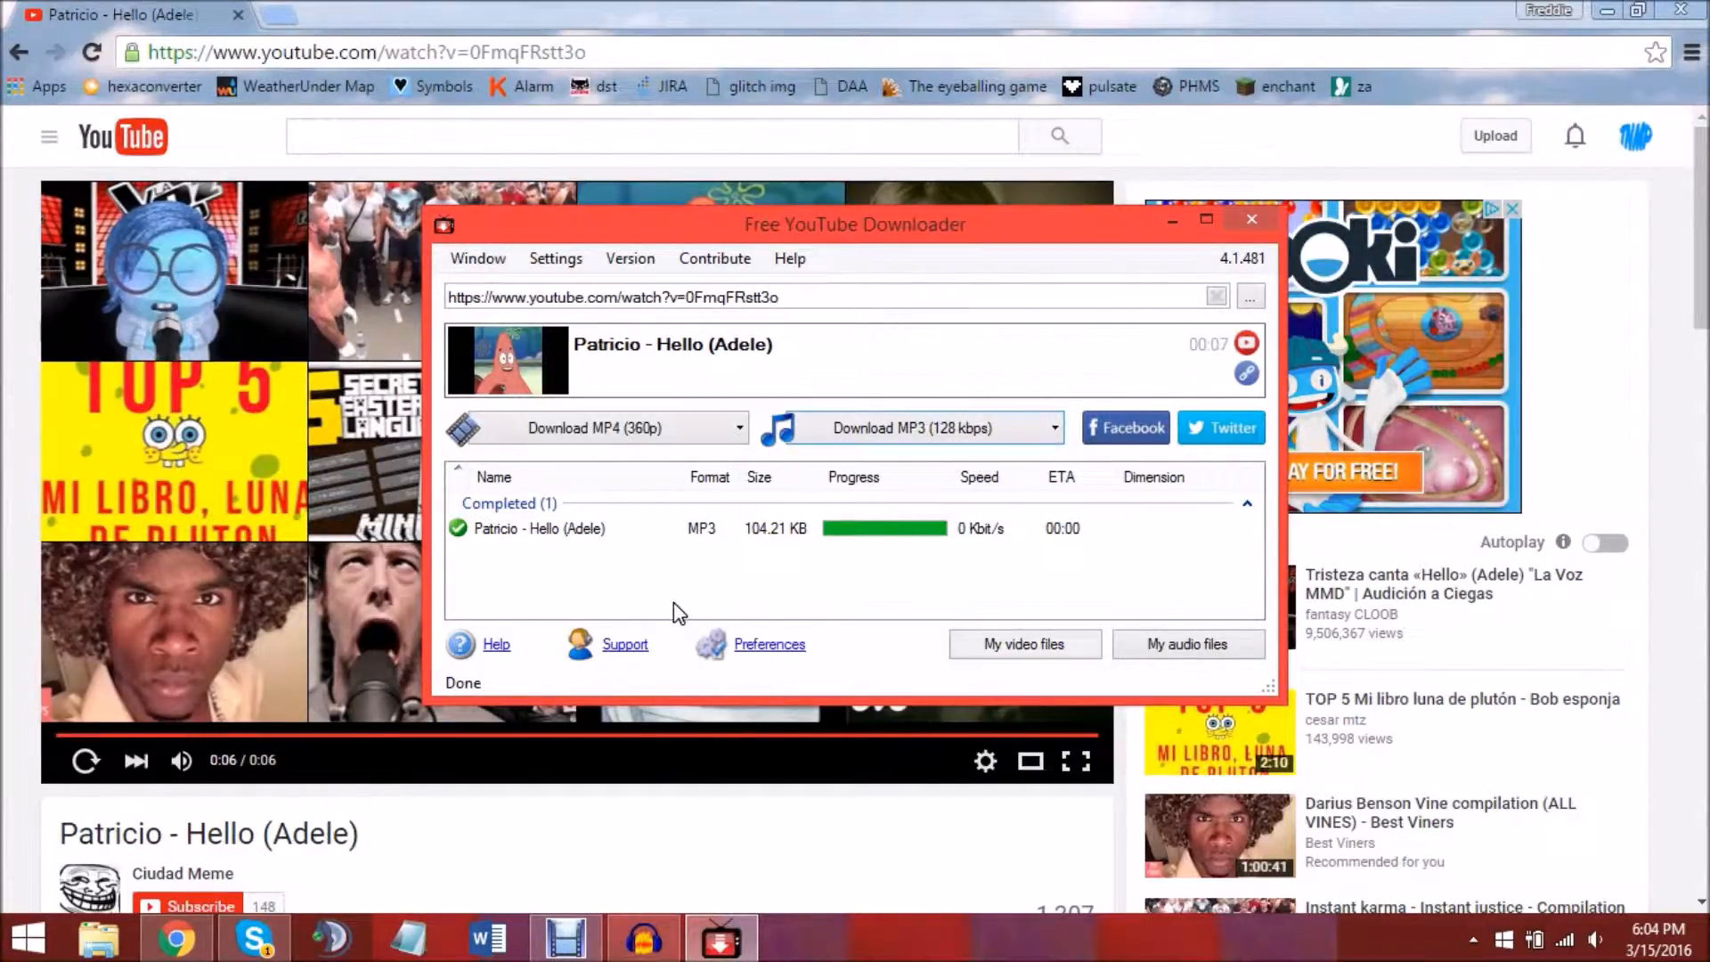
mouse_move(621, 556)
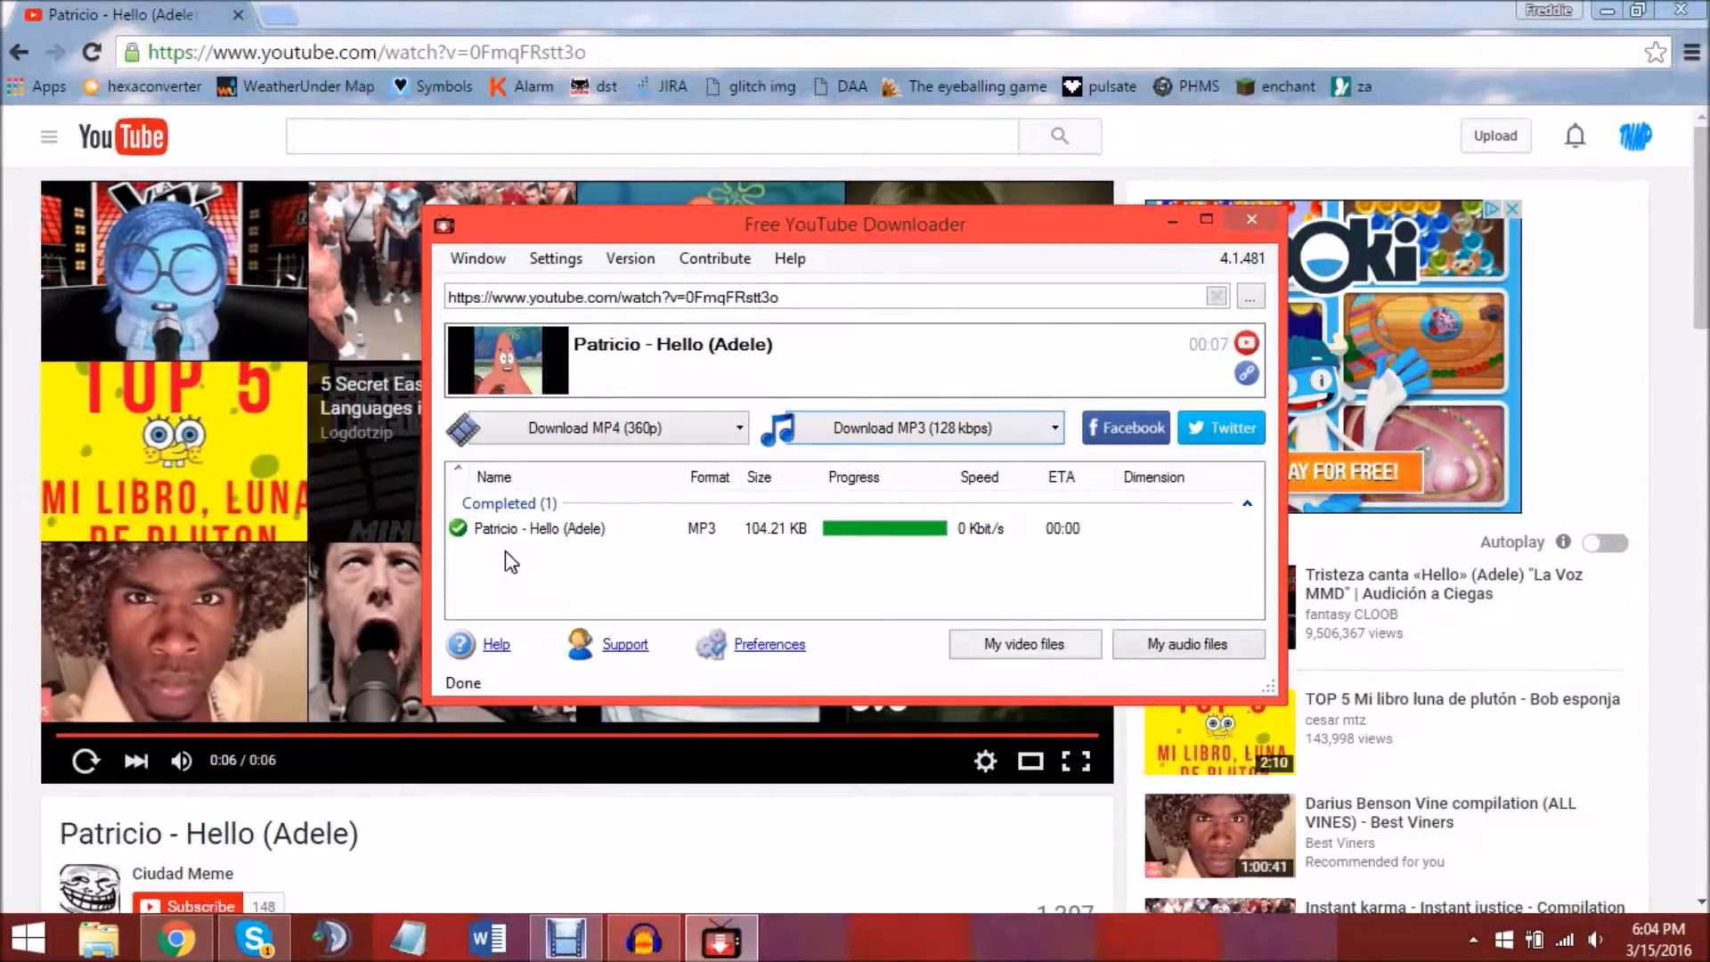
left_click(539, 528)
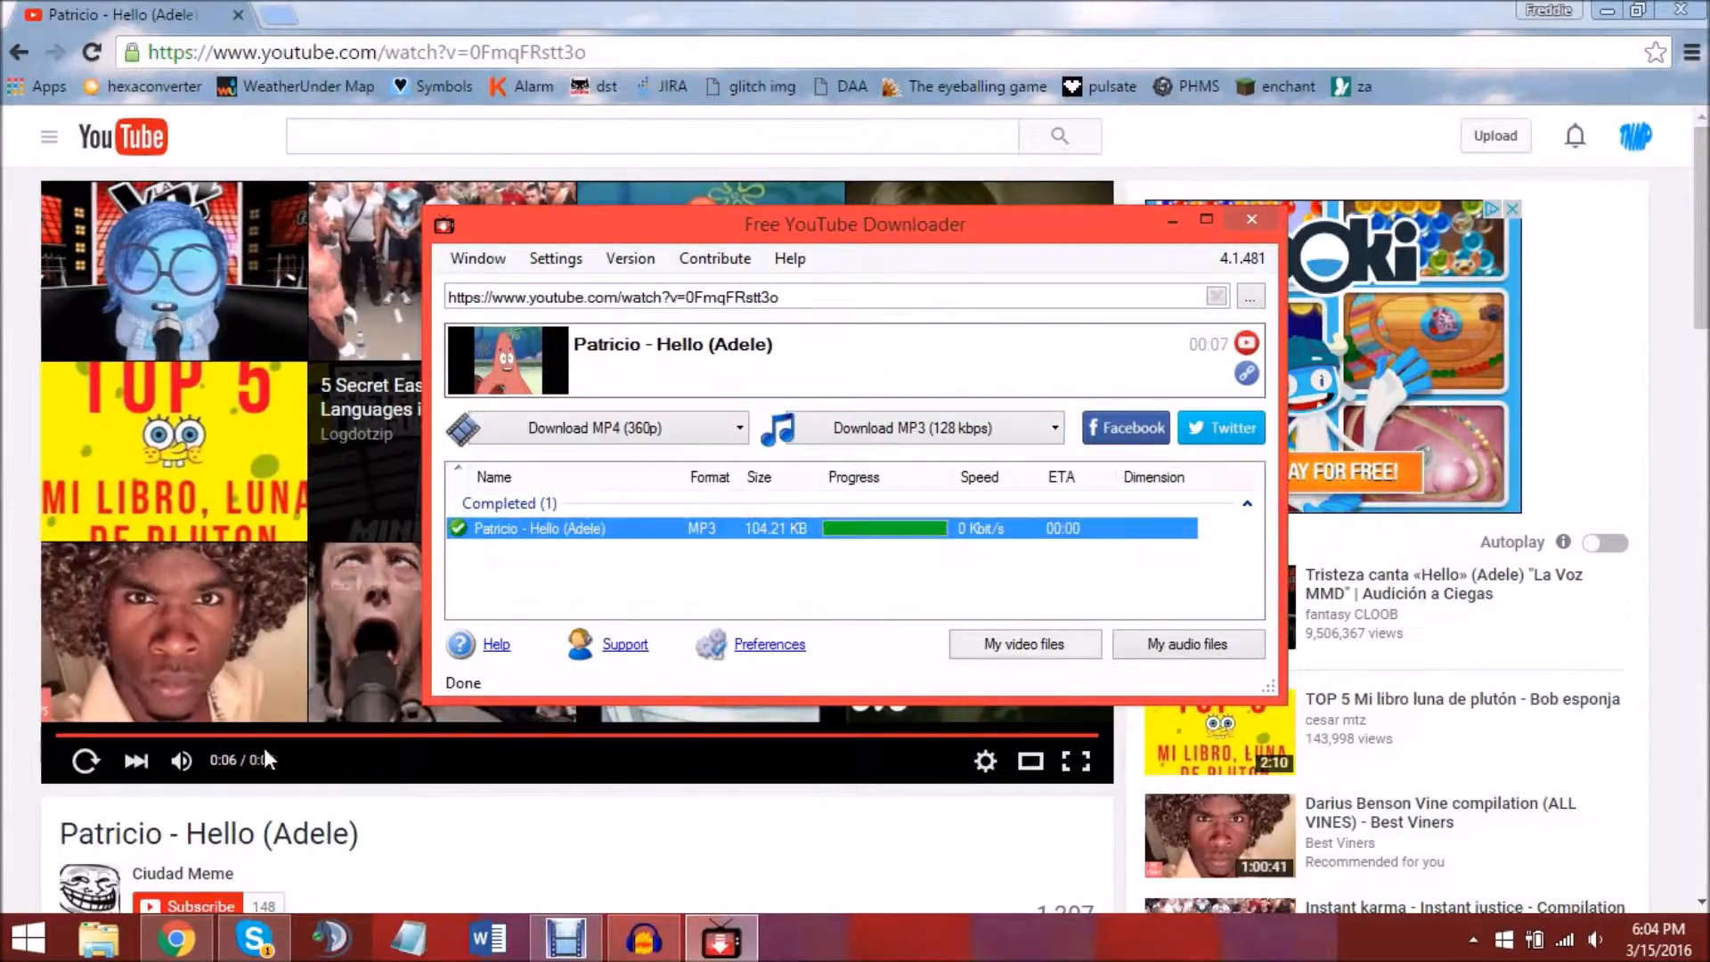
mouse_move(175, 938)
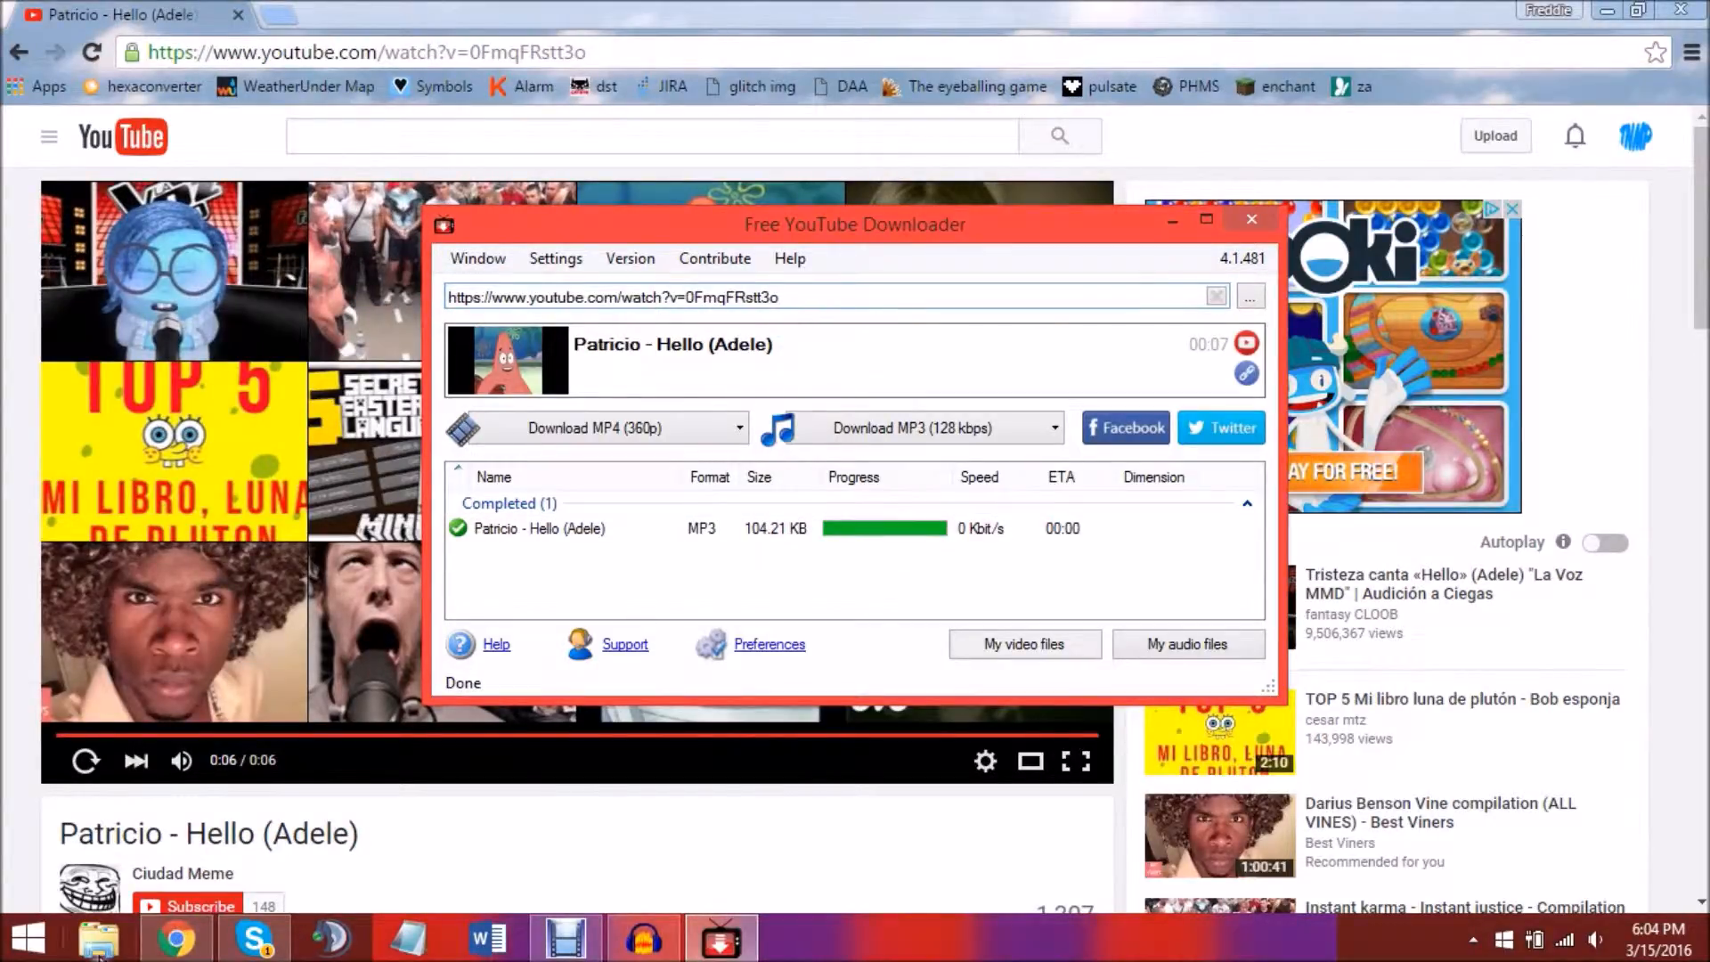
Browse to Music > Free YouTube Downloader and select the 104 KB 'Patricio - Hello (Adele)' MP3.
left_click(97, 937)
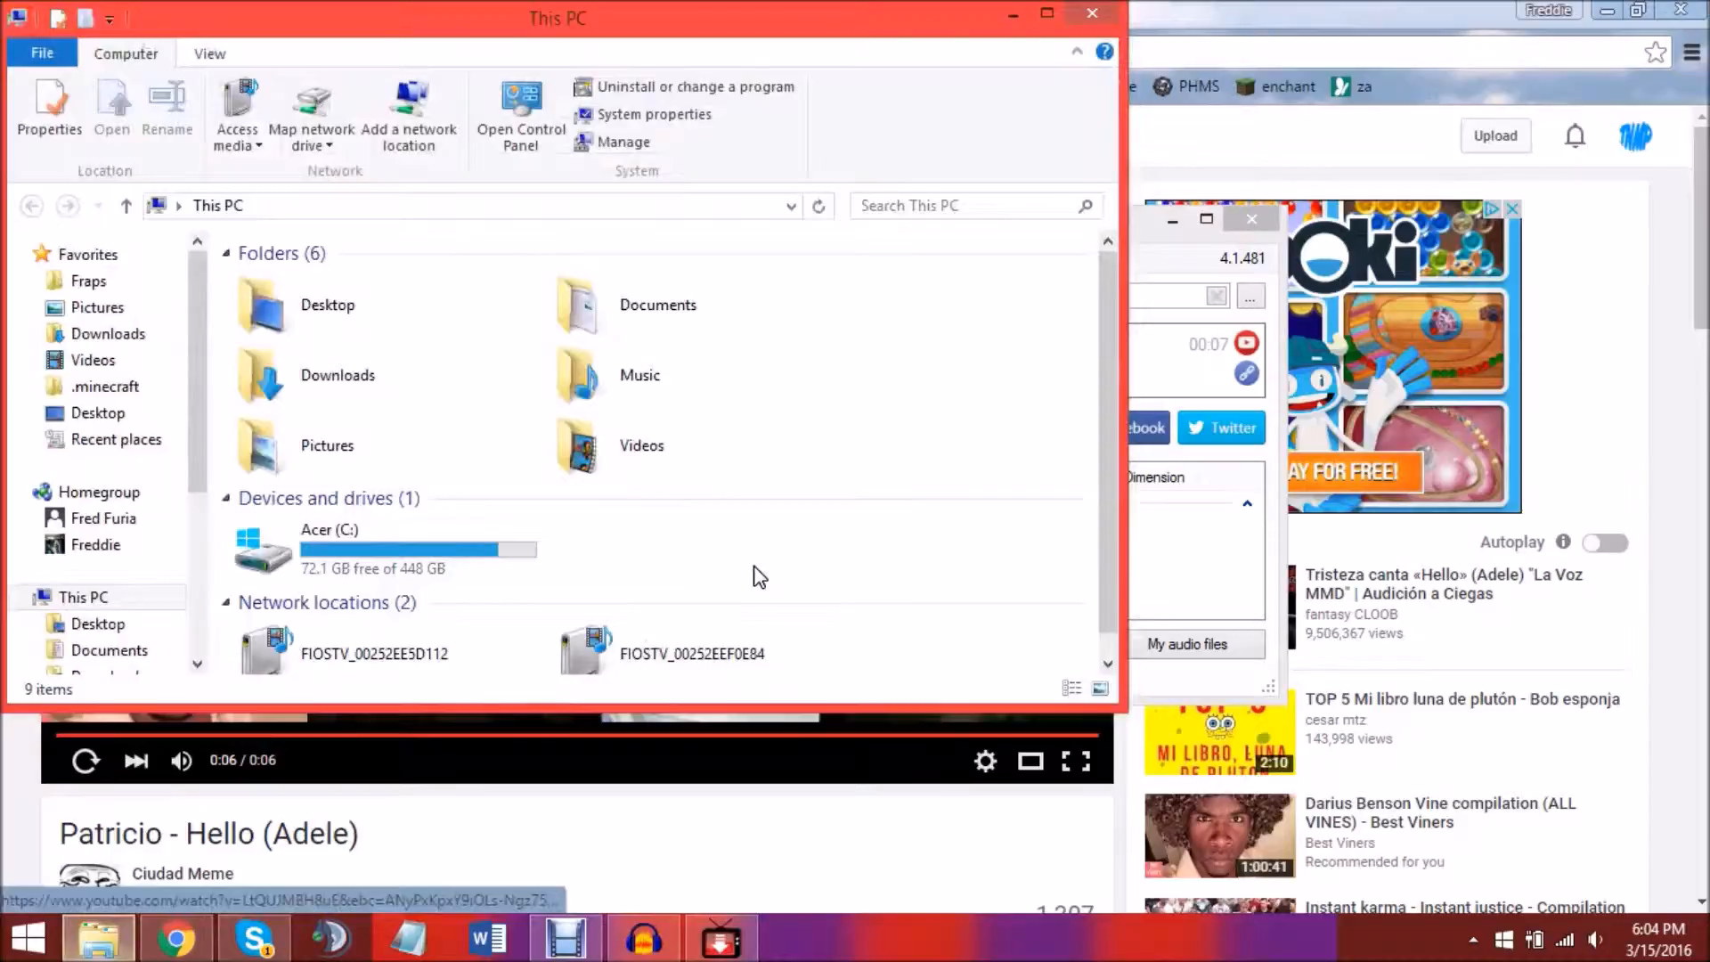
double_click(657, 304)
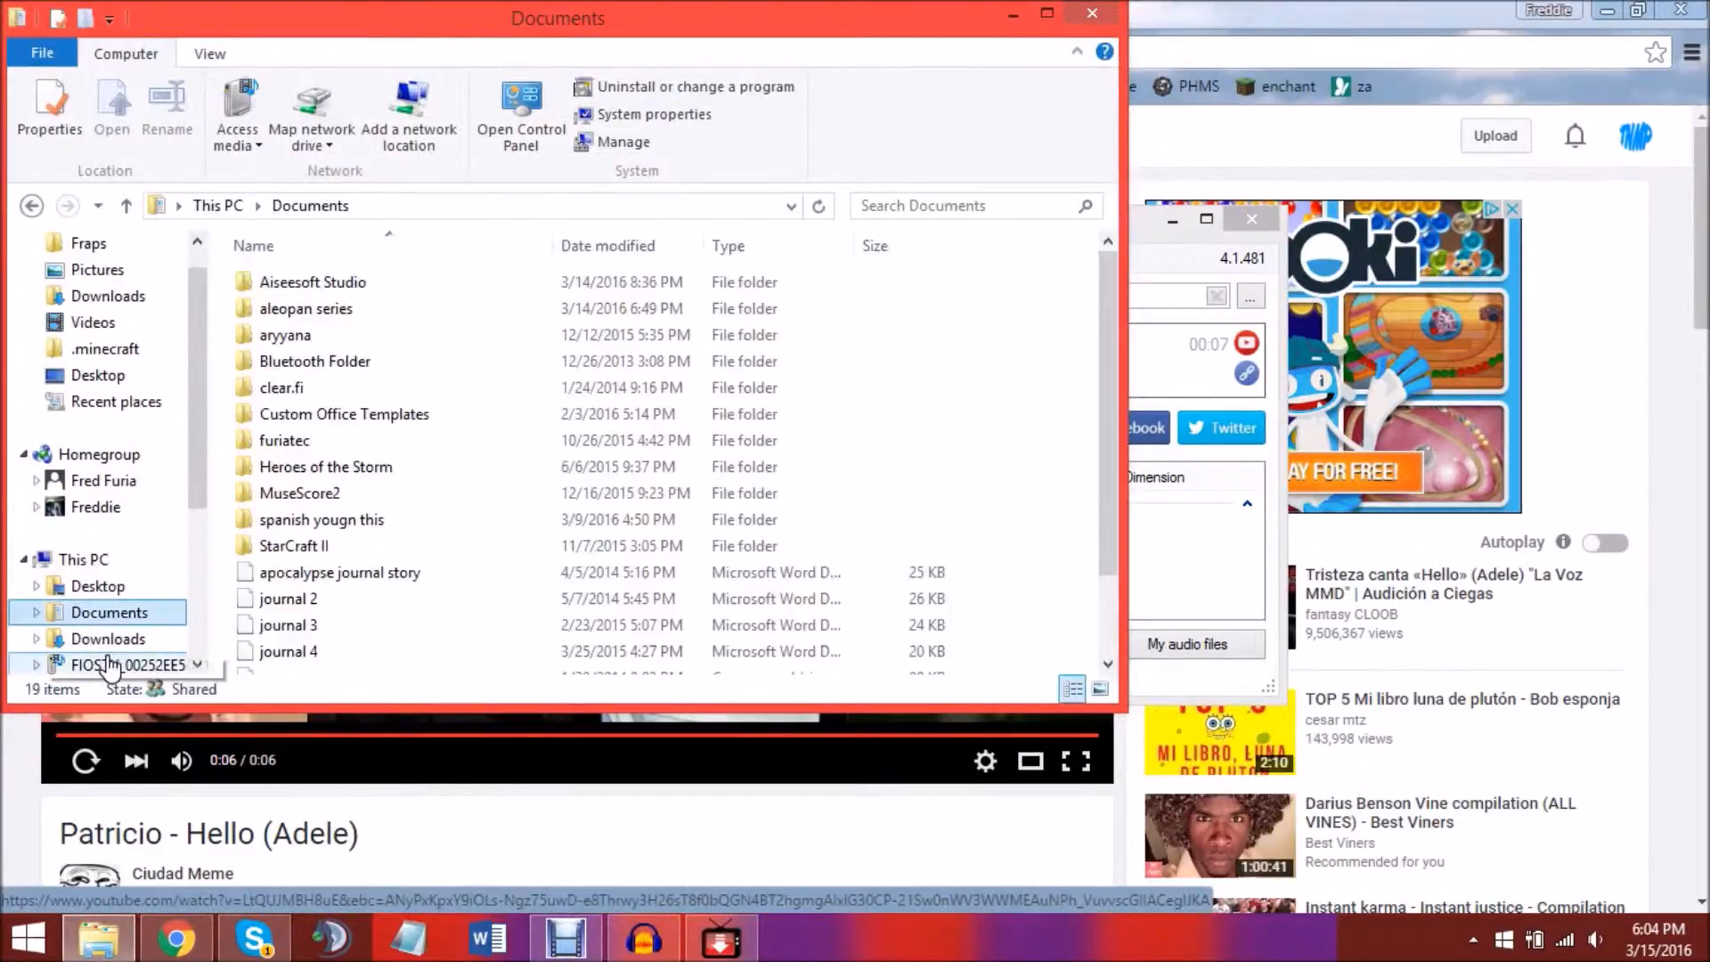
left_click(95, 480)
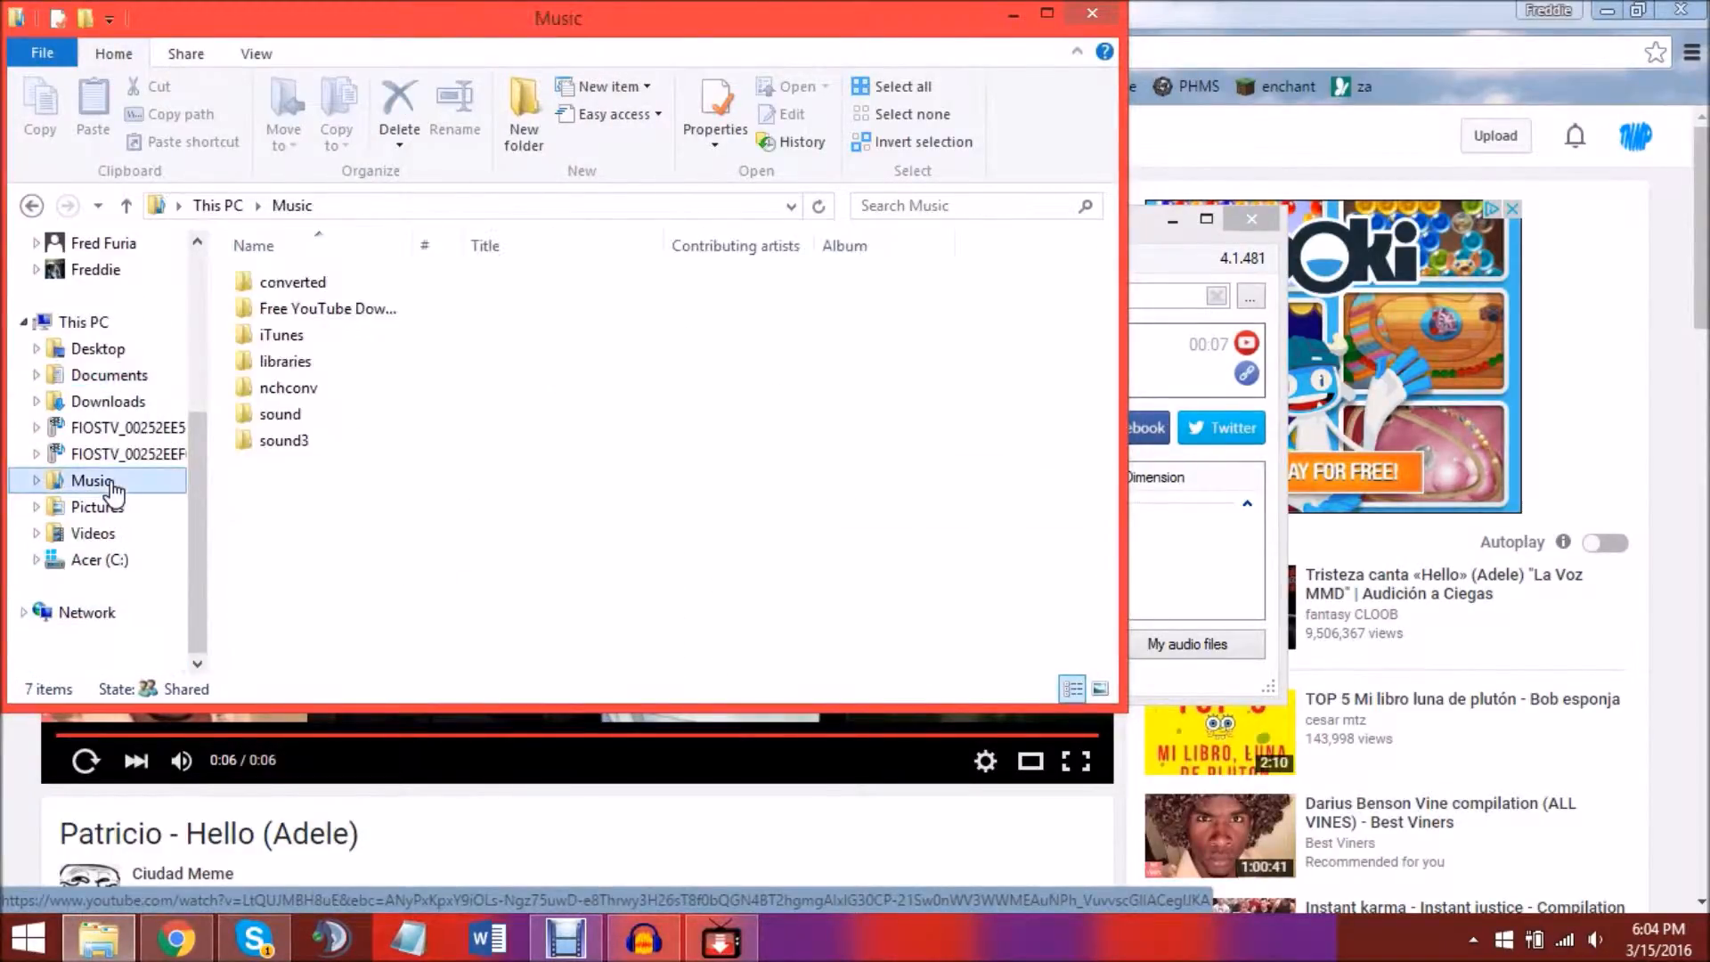
left_click(281, 335)
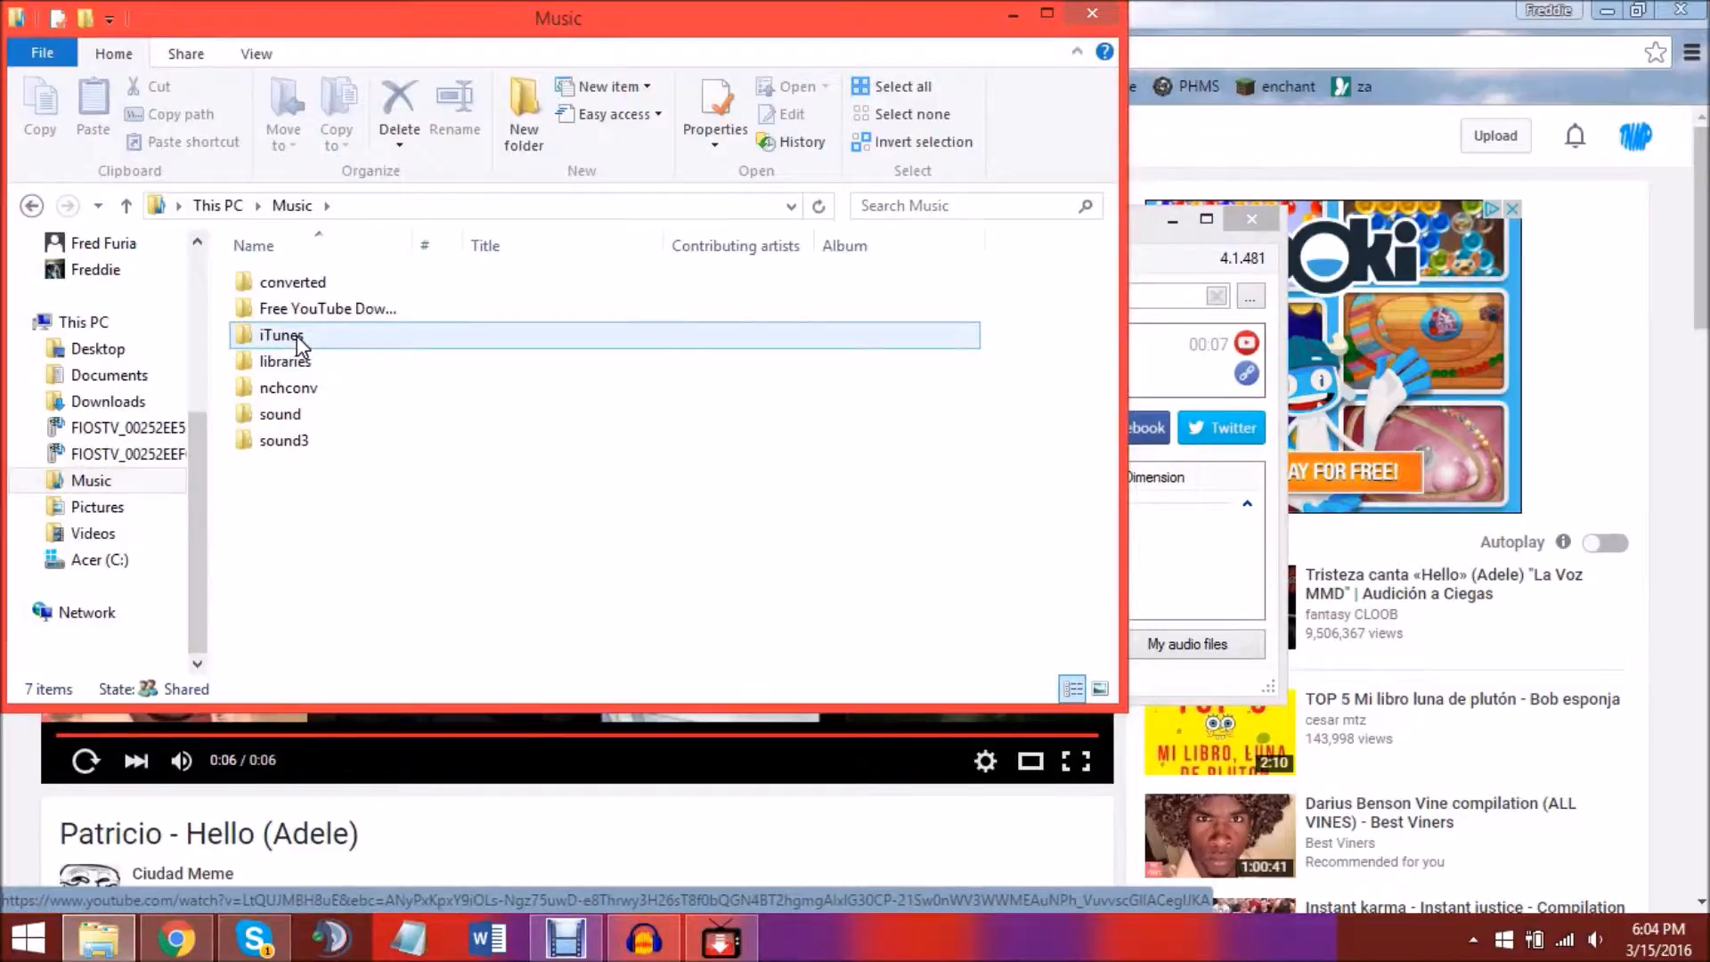
left_click(414, 474)
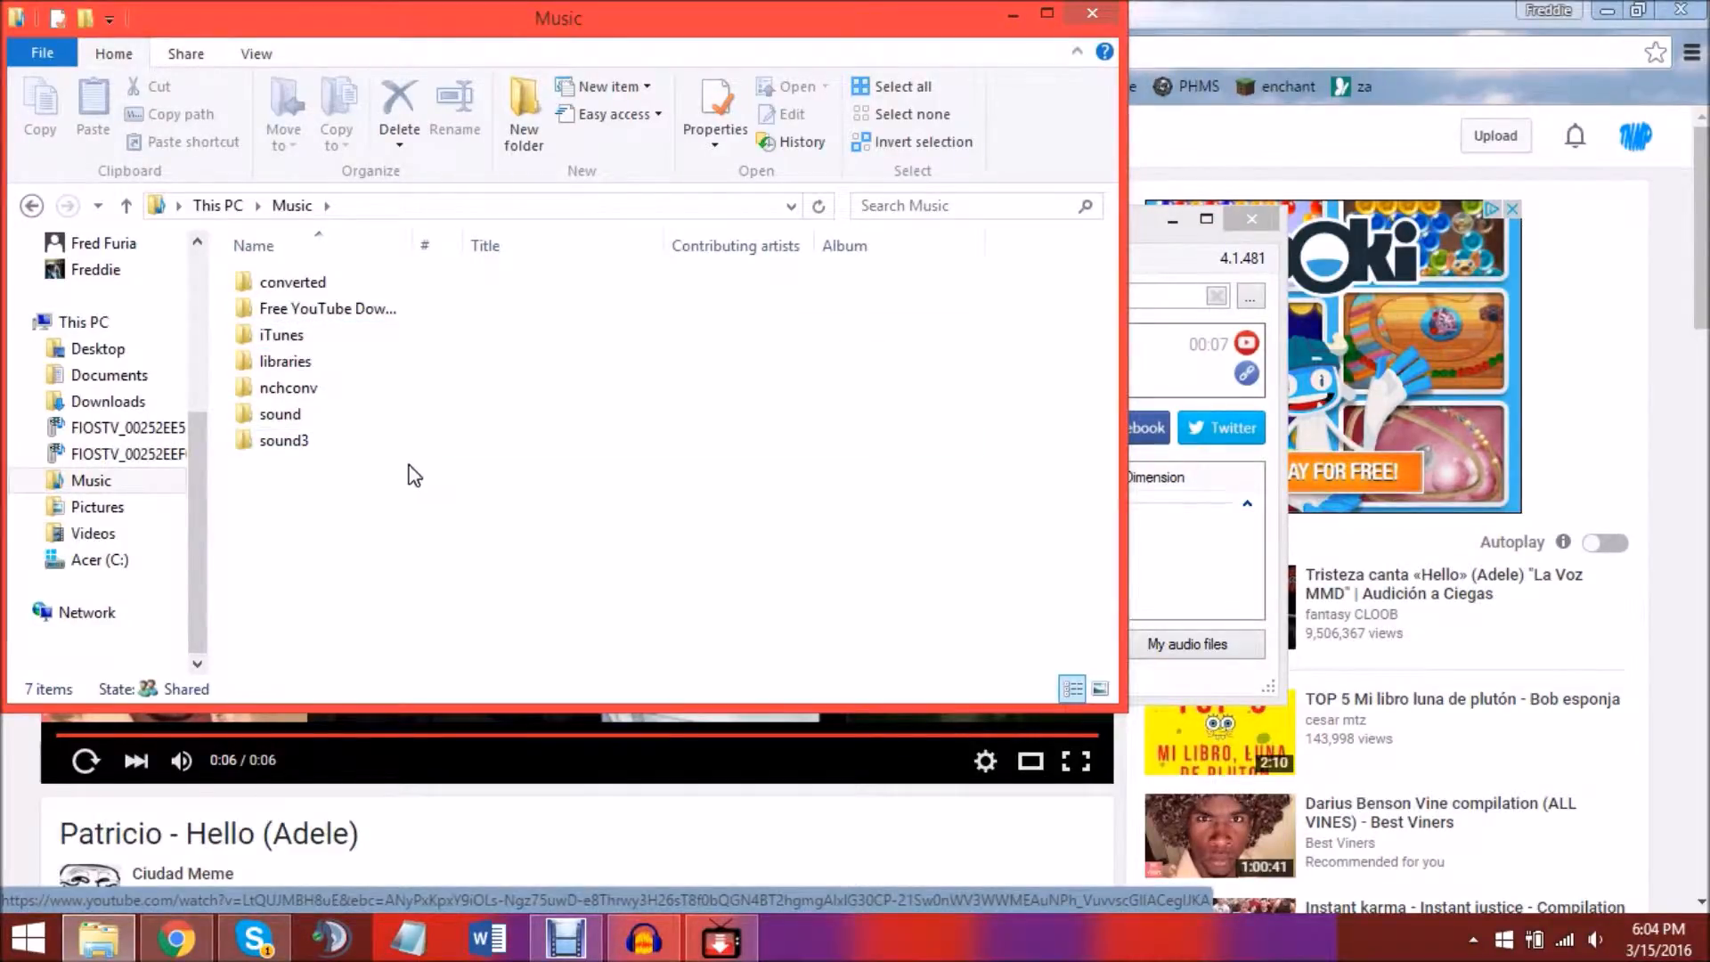
double_click(326, 308)
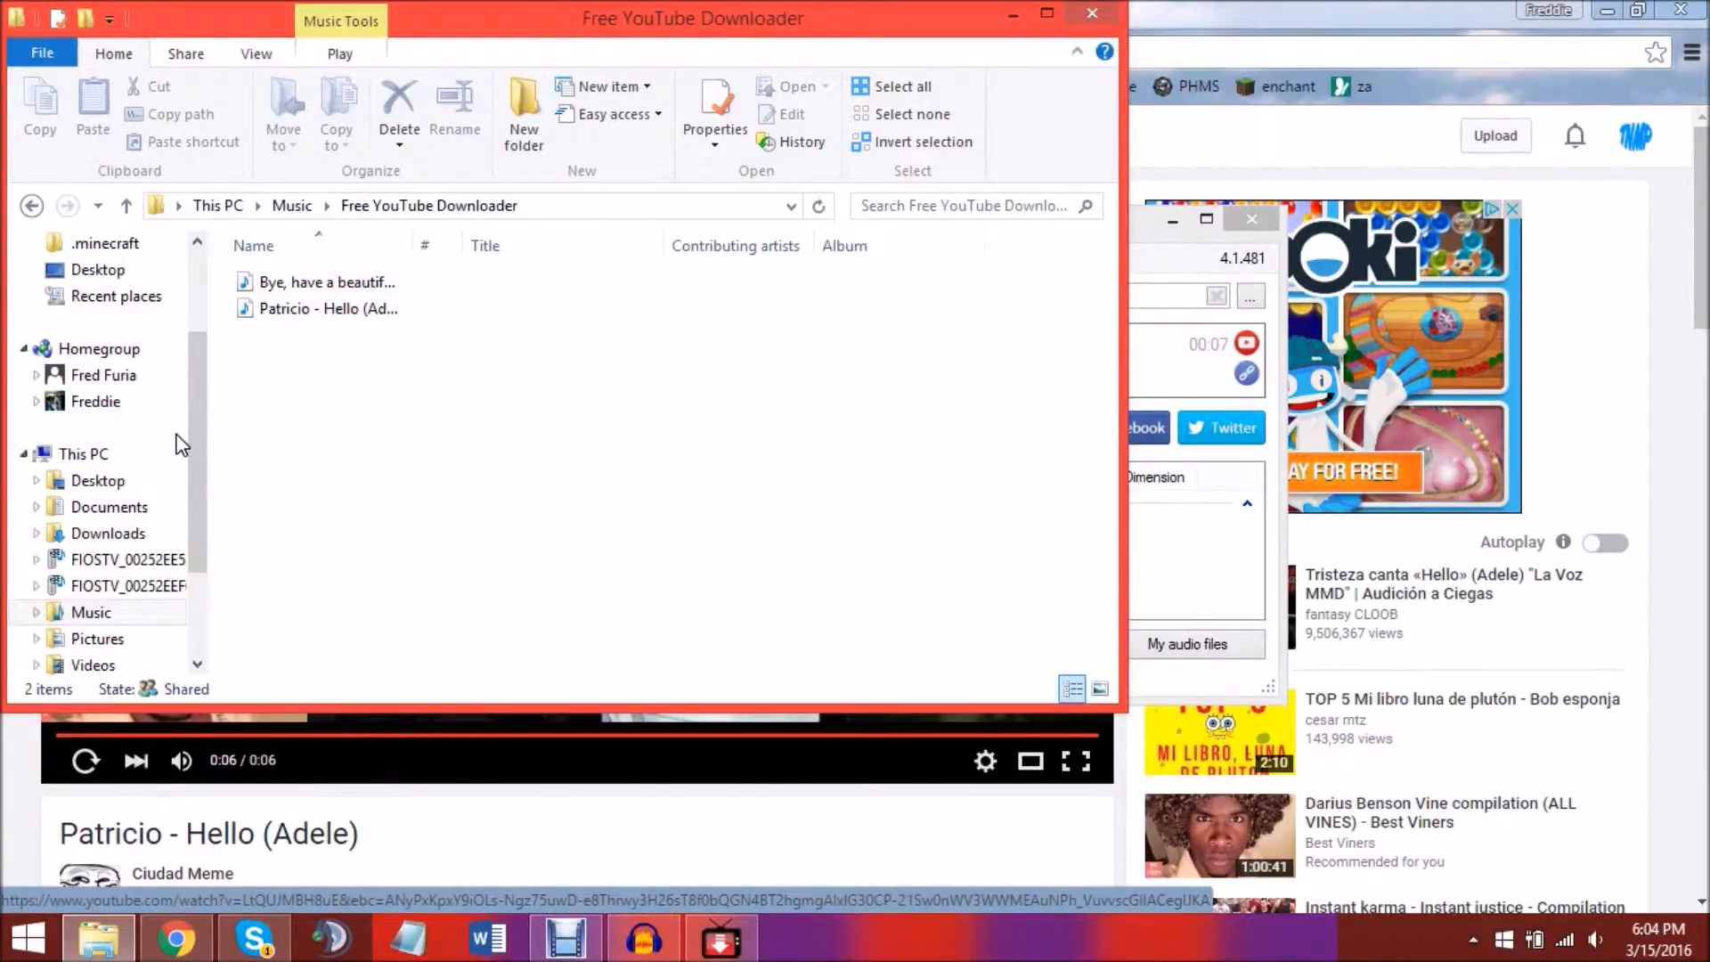
left_click(325, 282)
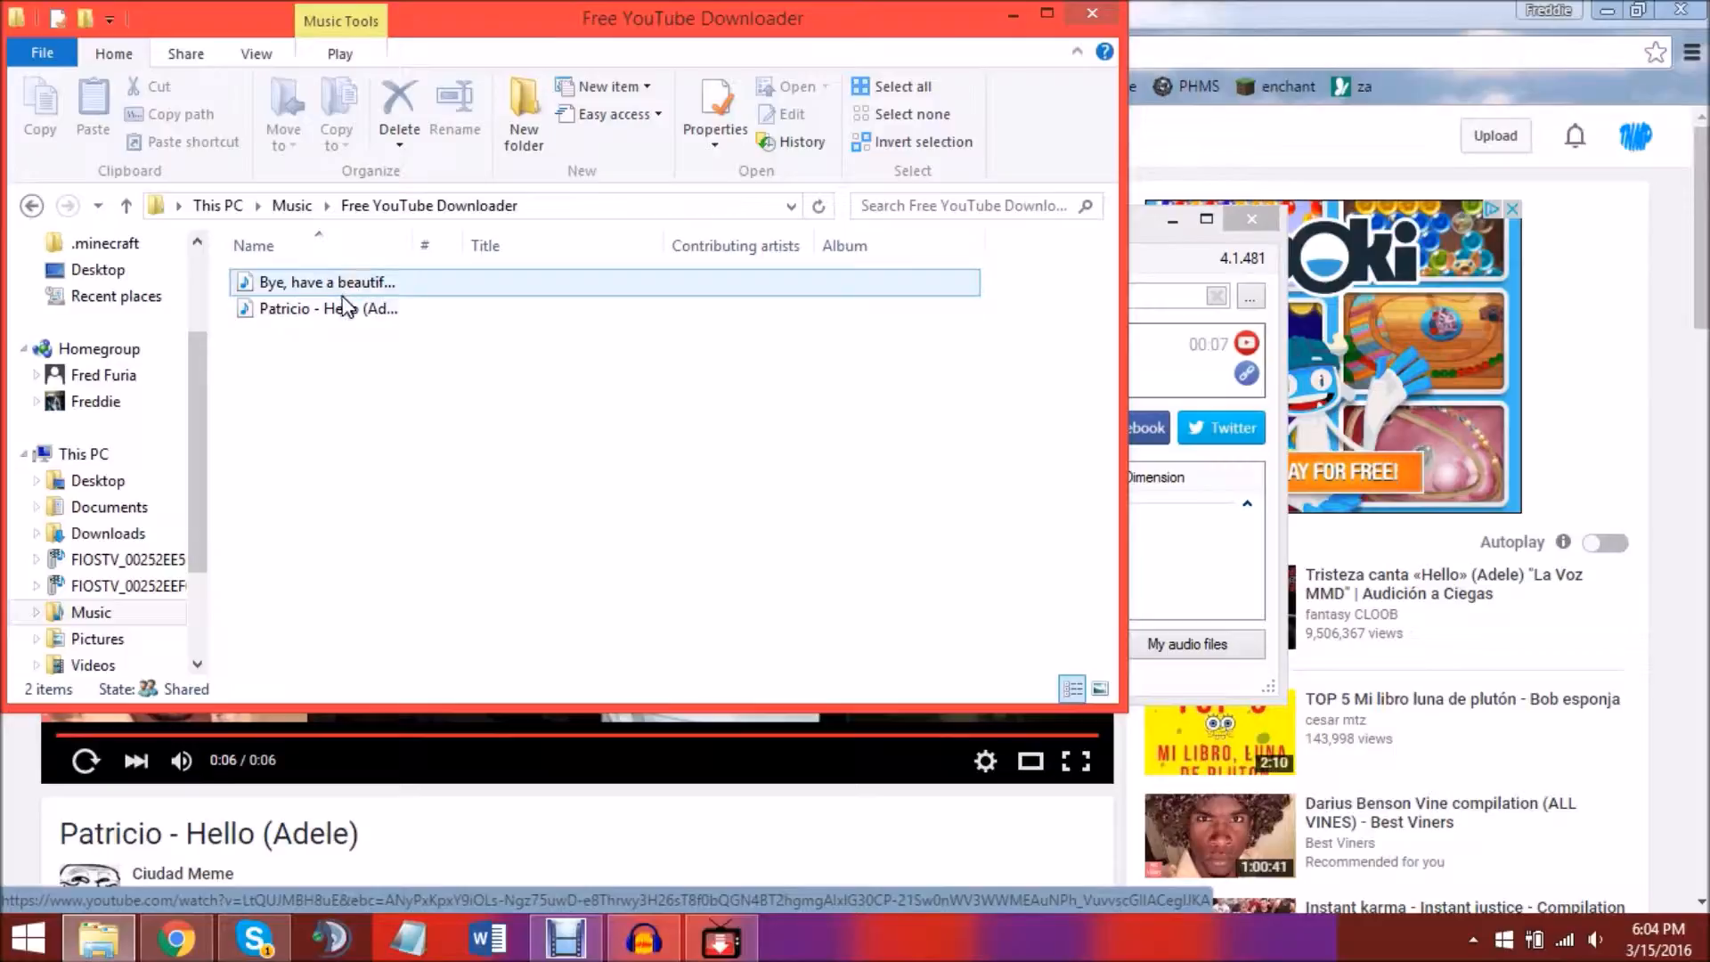
left_click(327, 309)
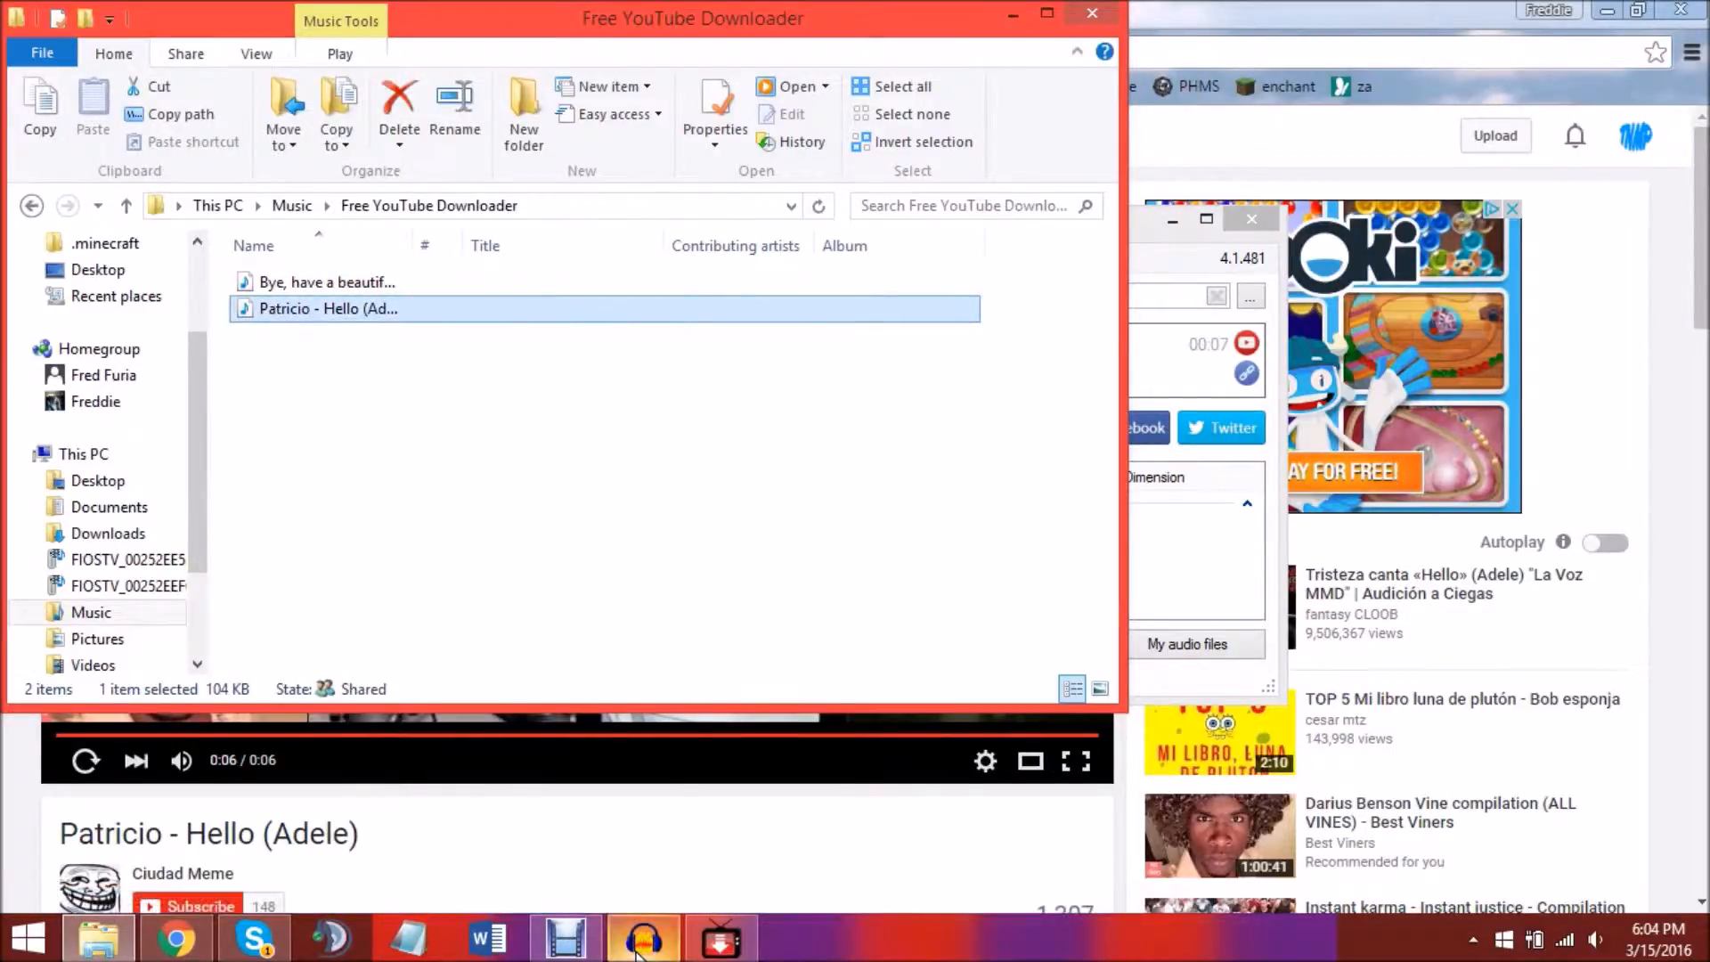
Launch Audacity and load the 'Patricio - Hello (Adele)' MP3 as a six-second stereo track.
left_click(641, 938)
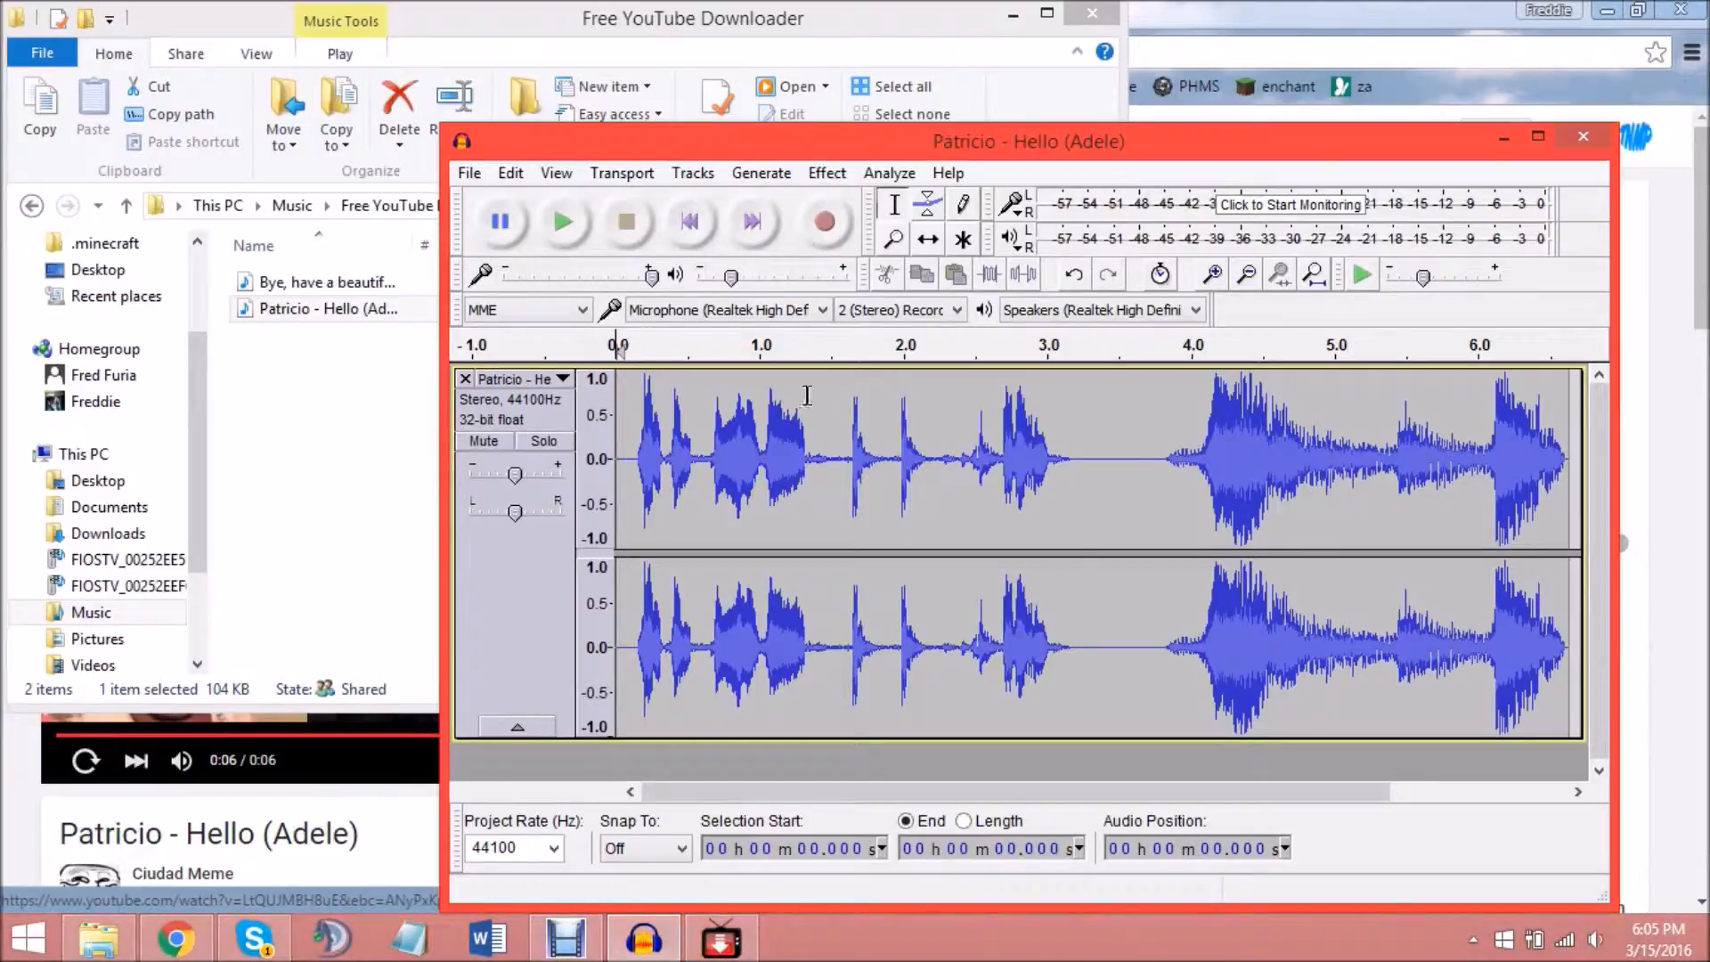
mouse_move(1185, 736)
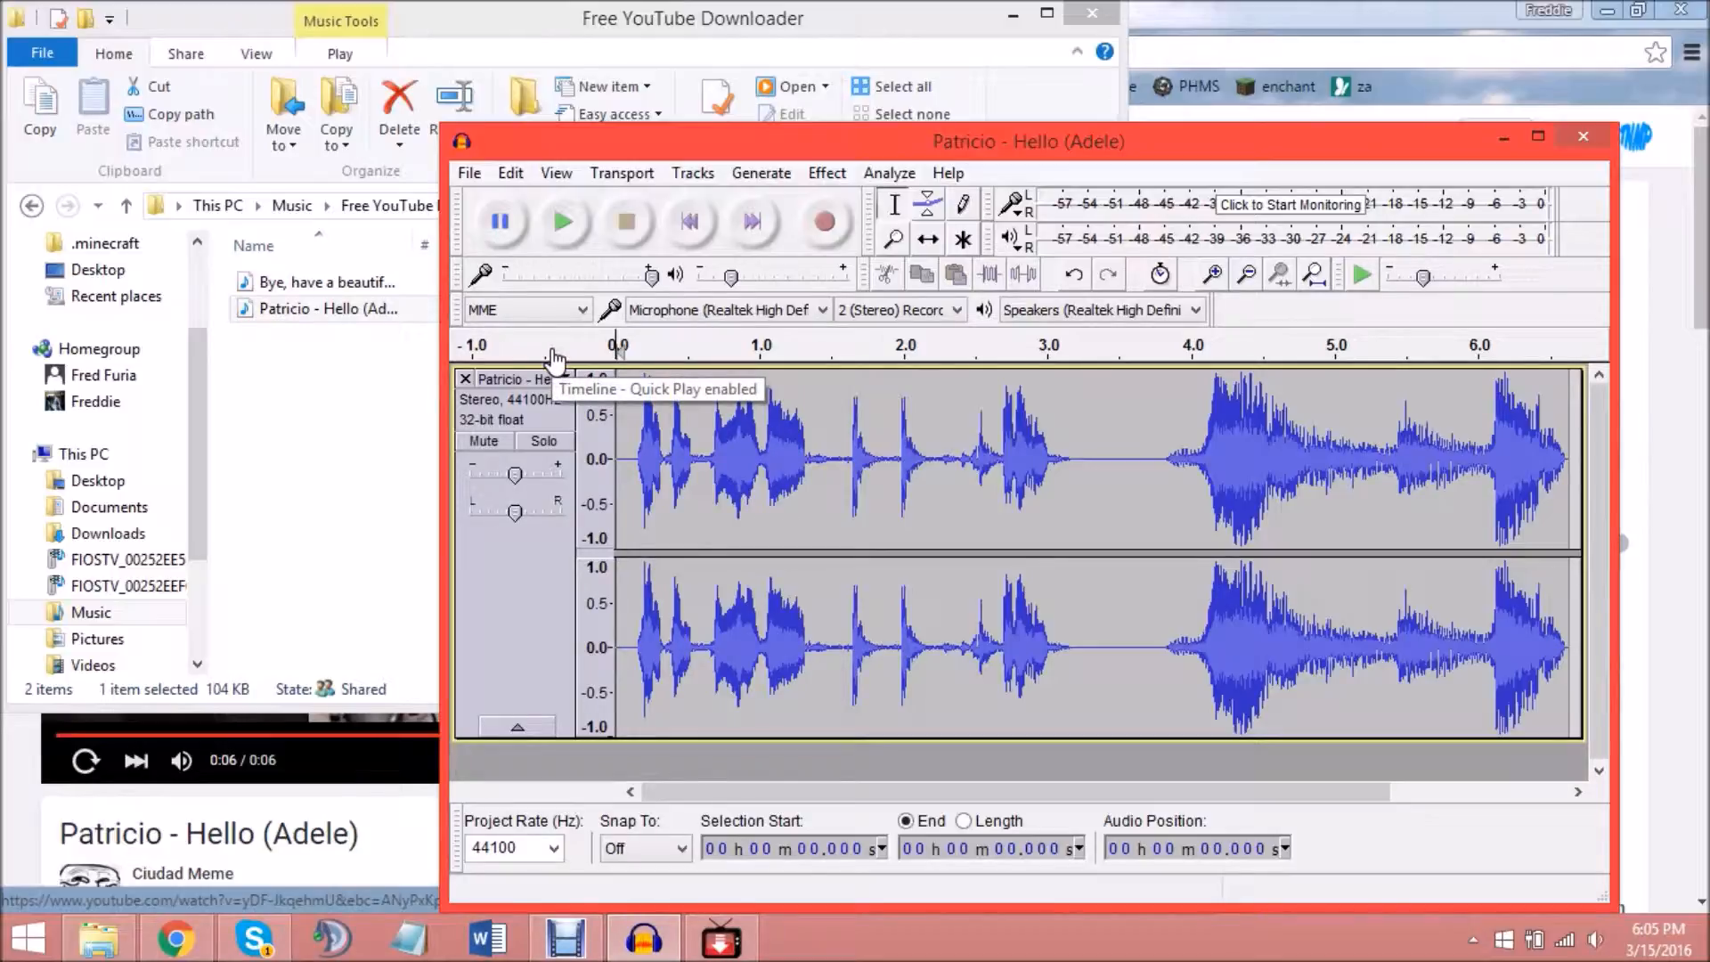
mouse_move(1330, 213)
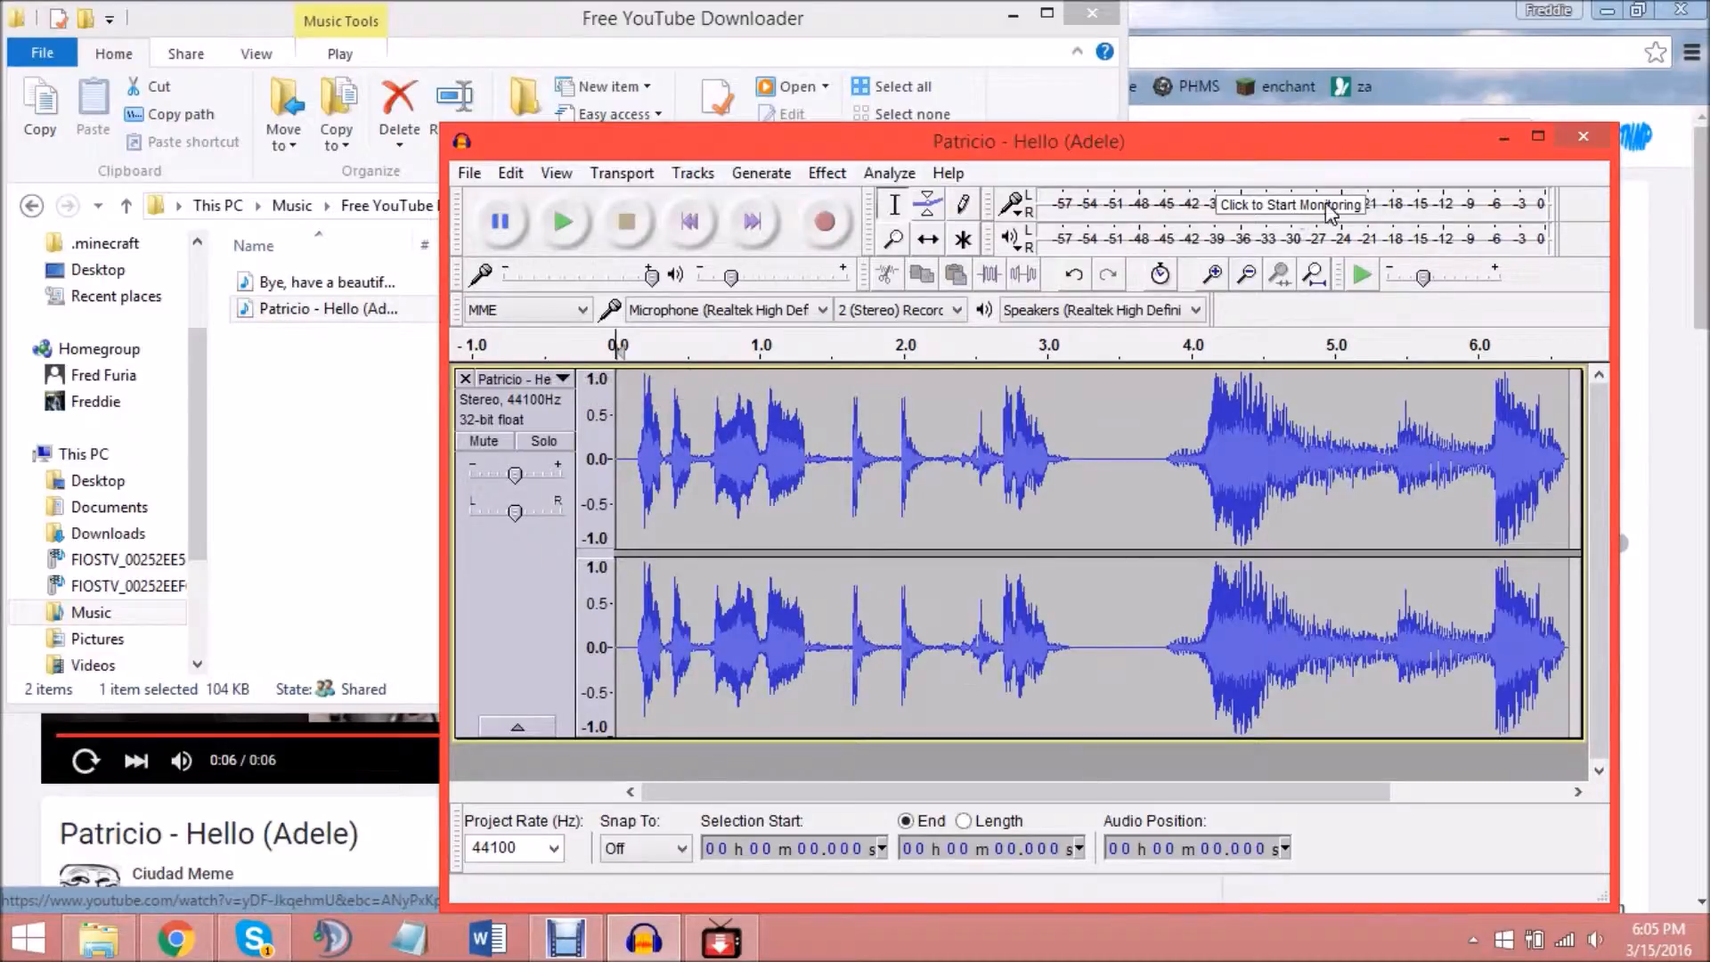
mouse_move(946, 487)
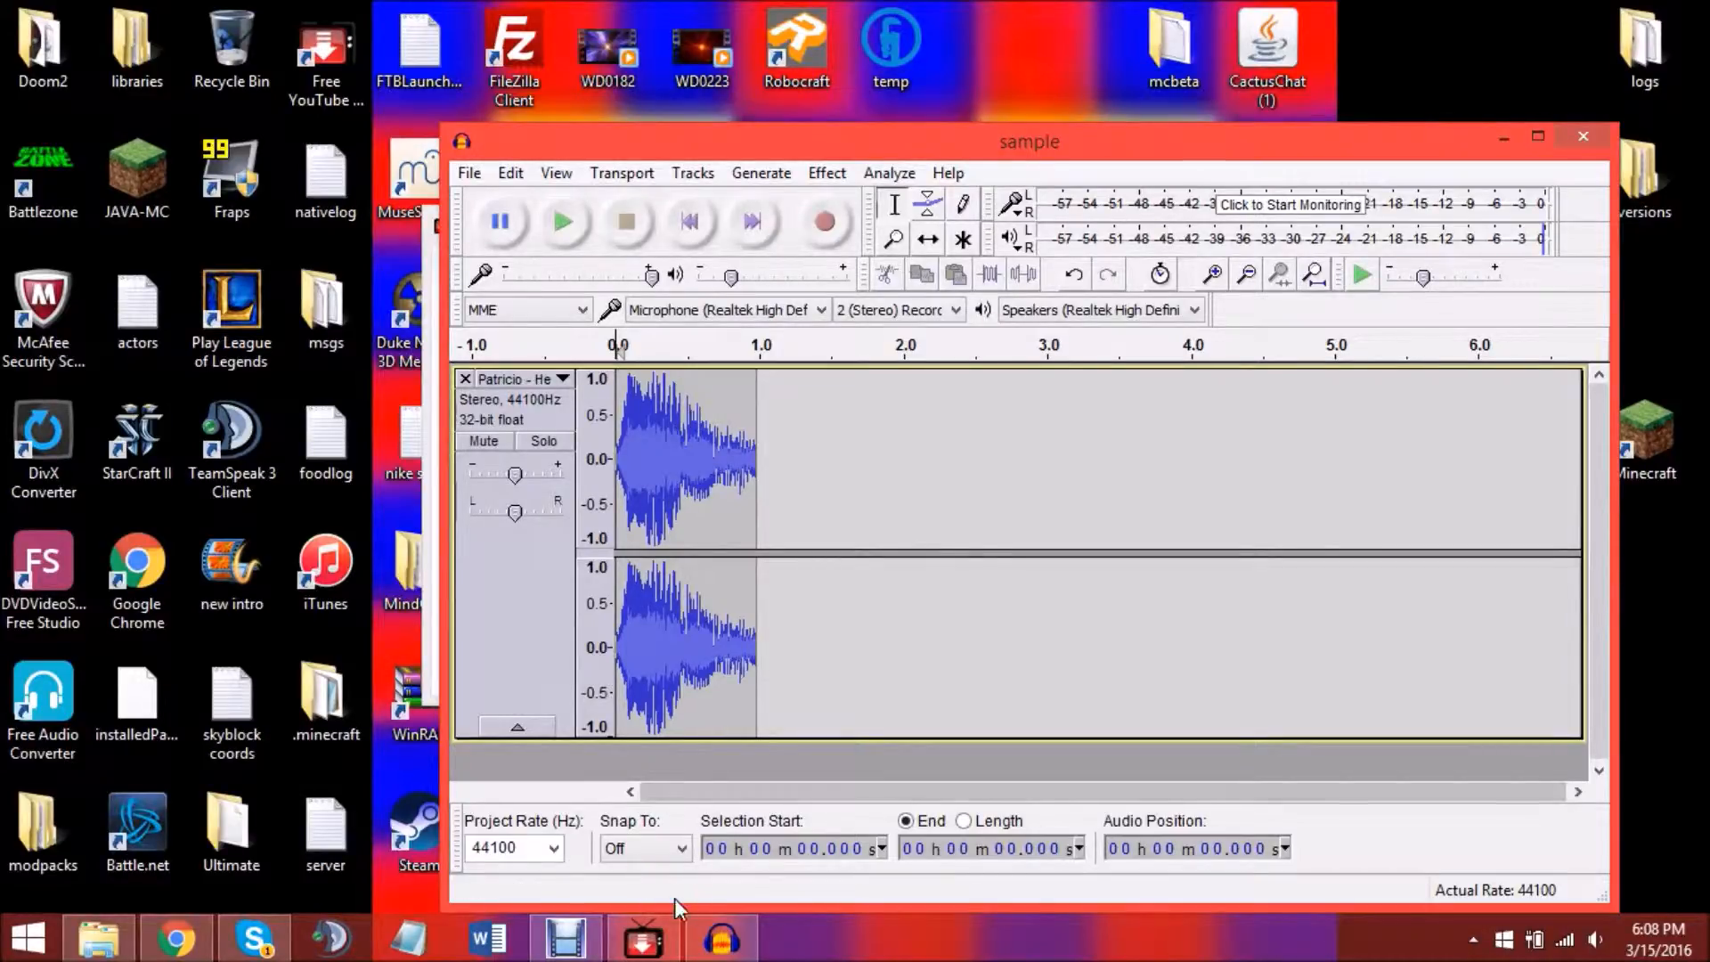
mouse_move(658, 507)
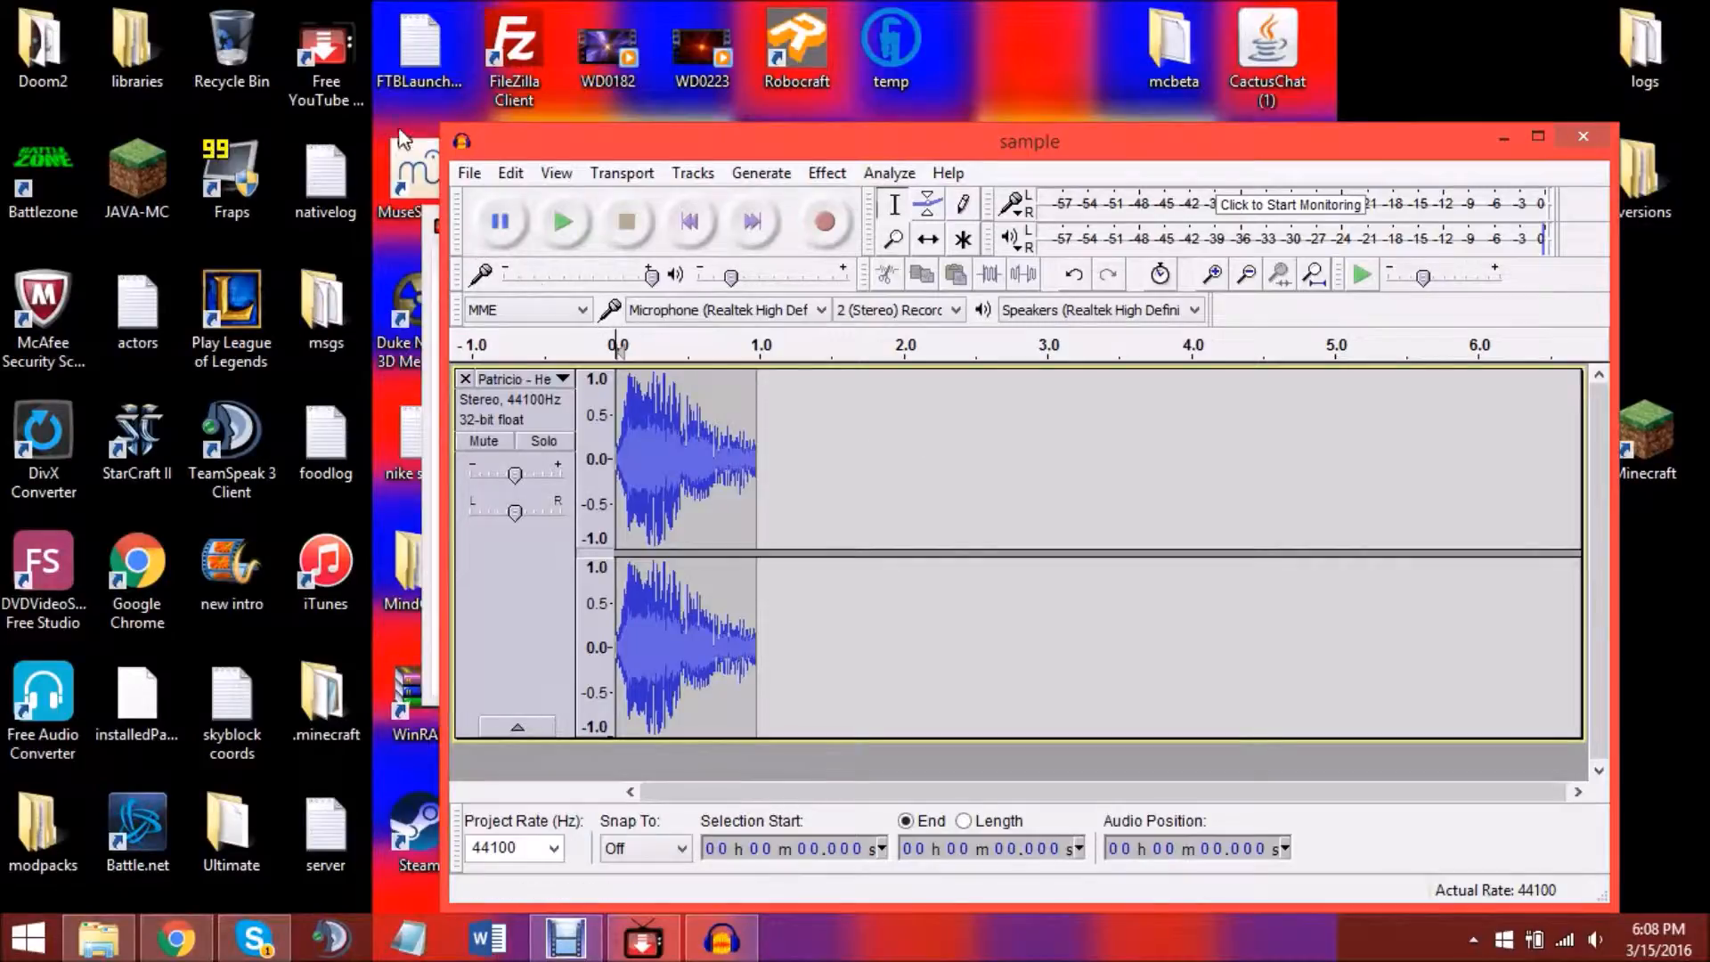
Start exporting 'sample' to Videos with Other uncompressed files as the file type.
left_click(621, 172)
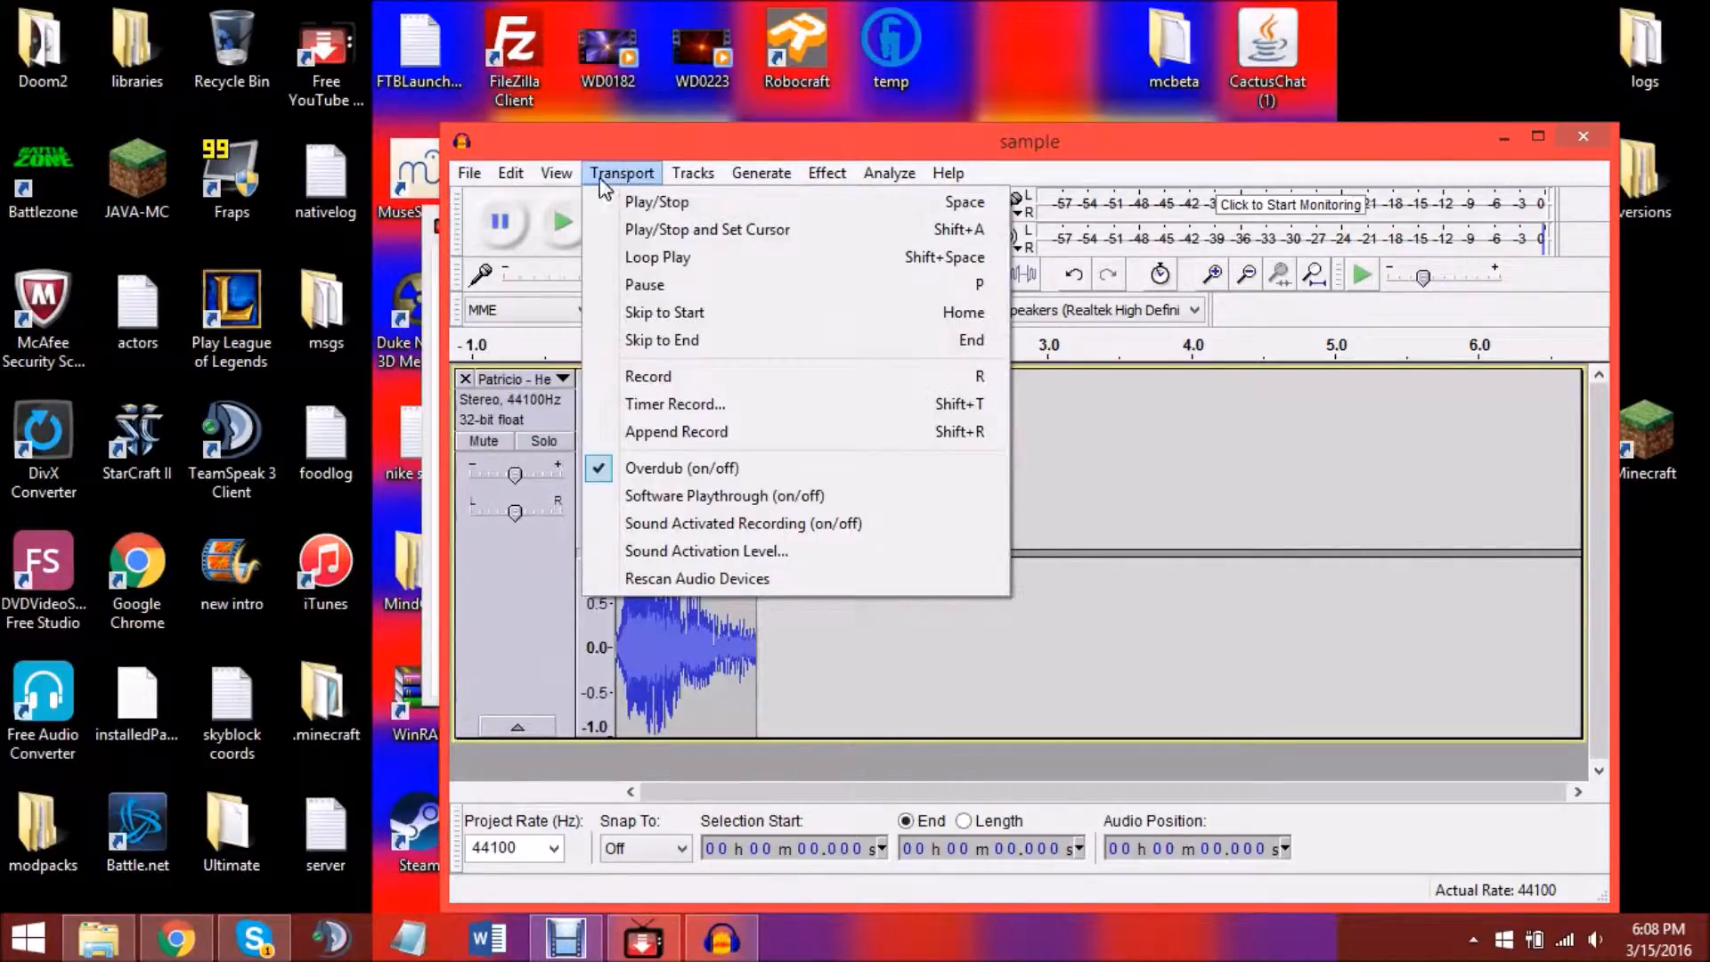
left_click(467, 172)
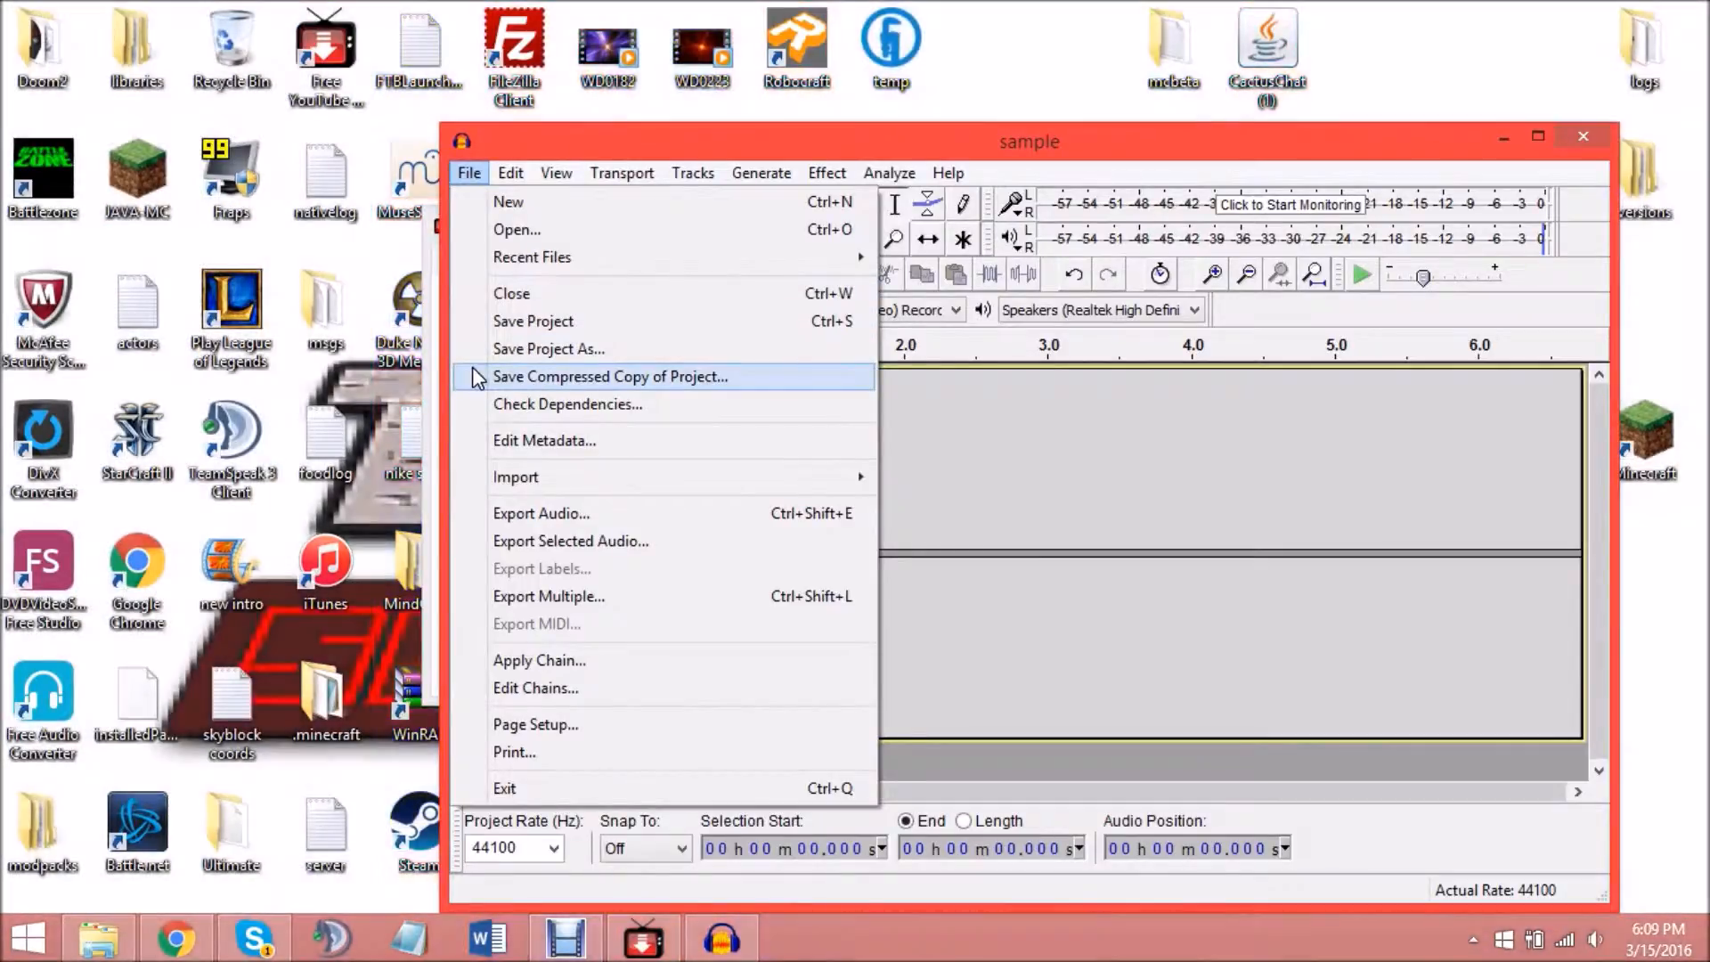
left_click(539, 513)
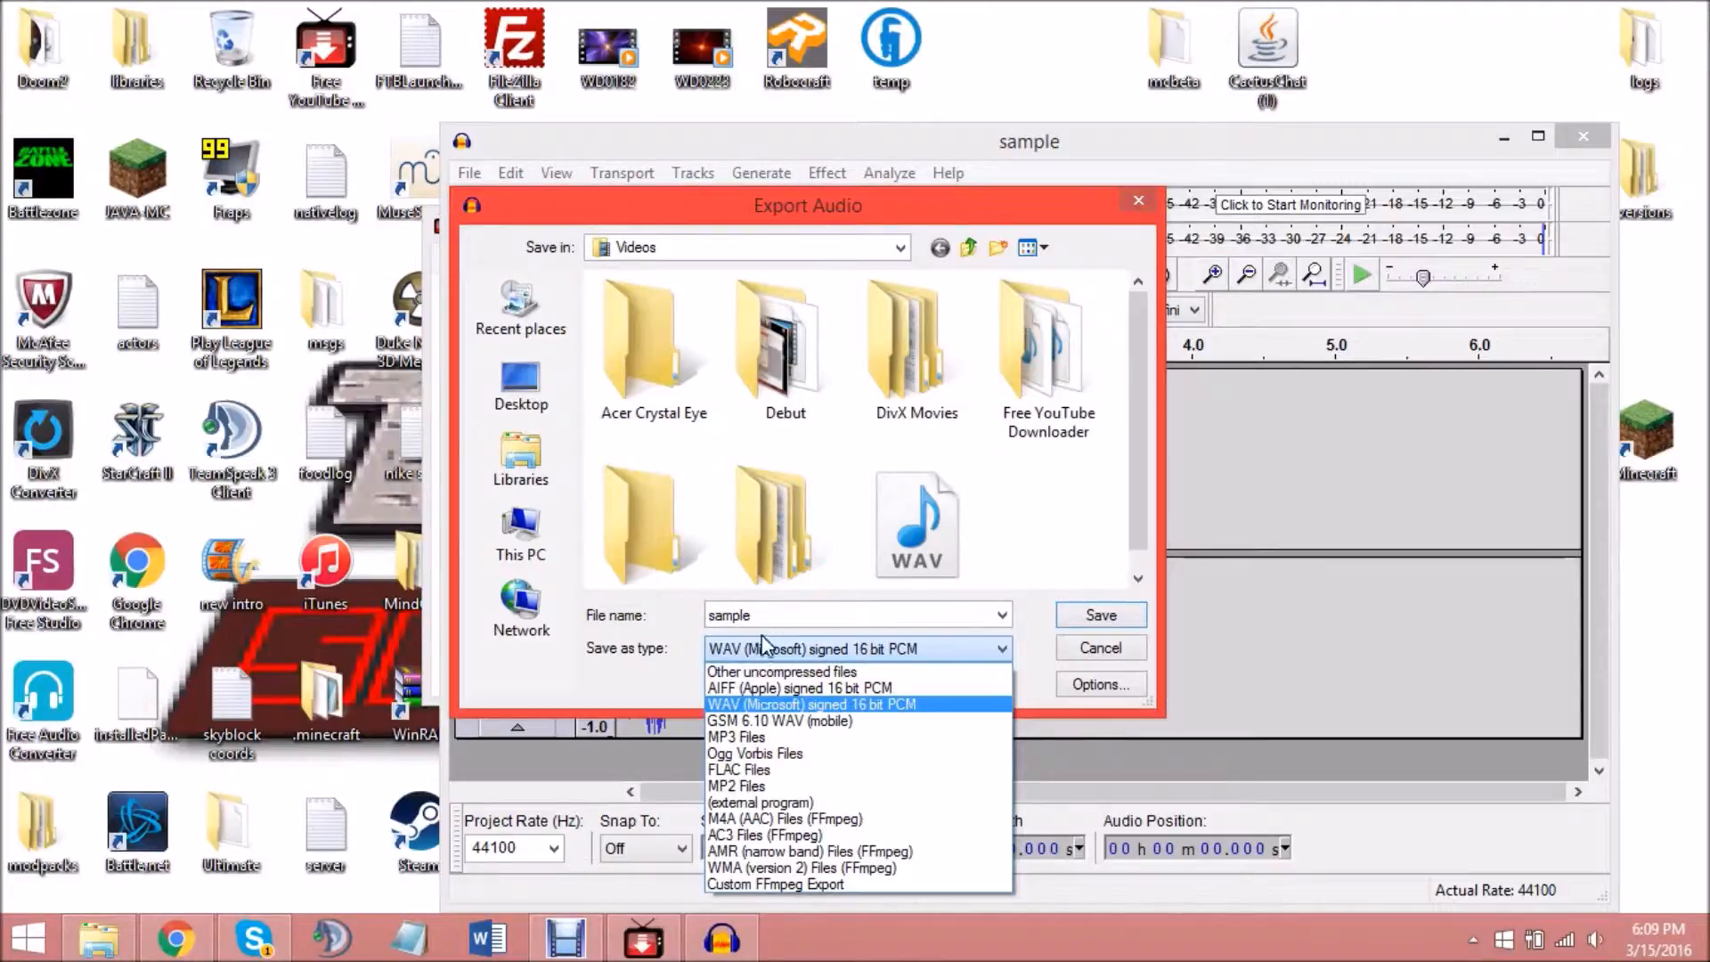
mouse_move(768, 884)
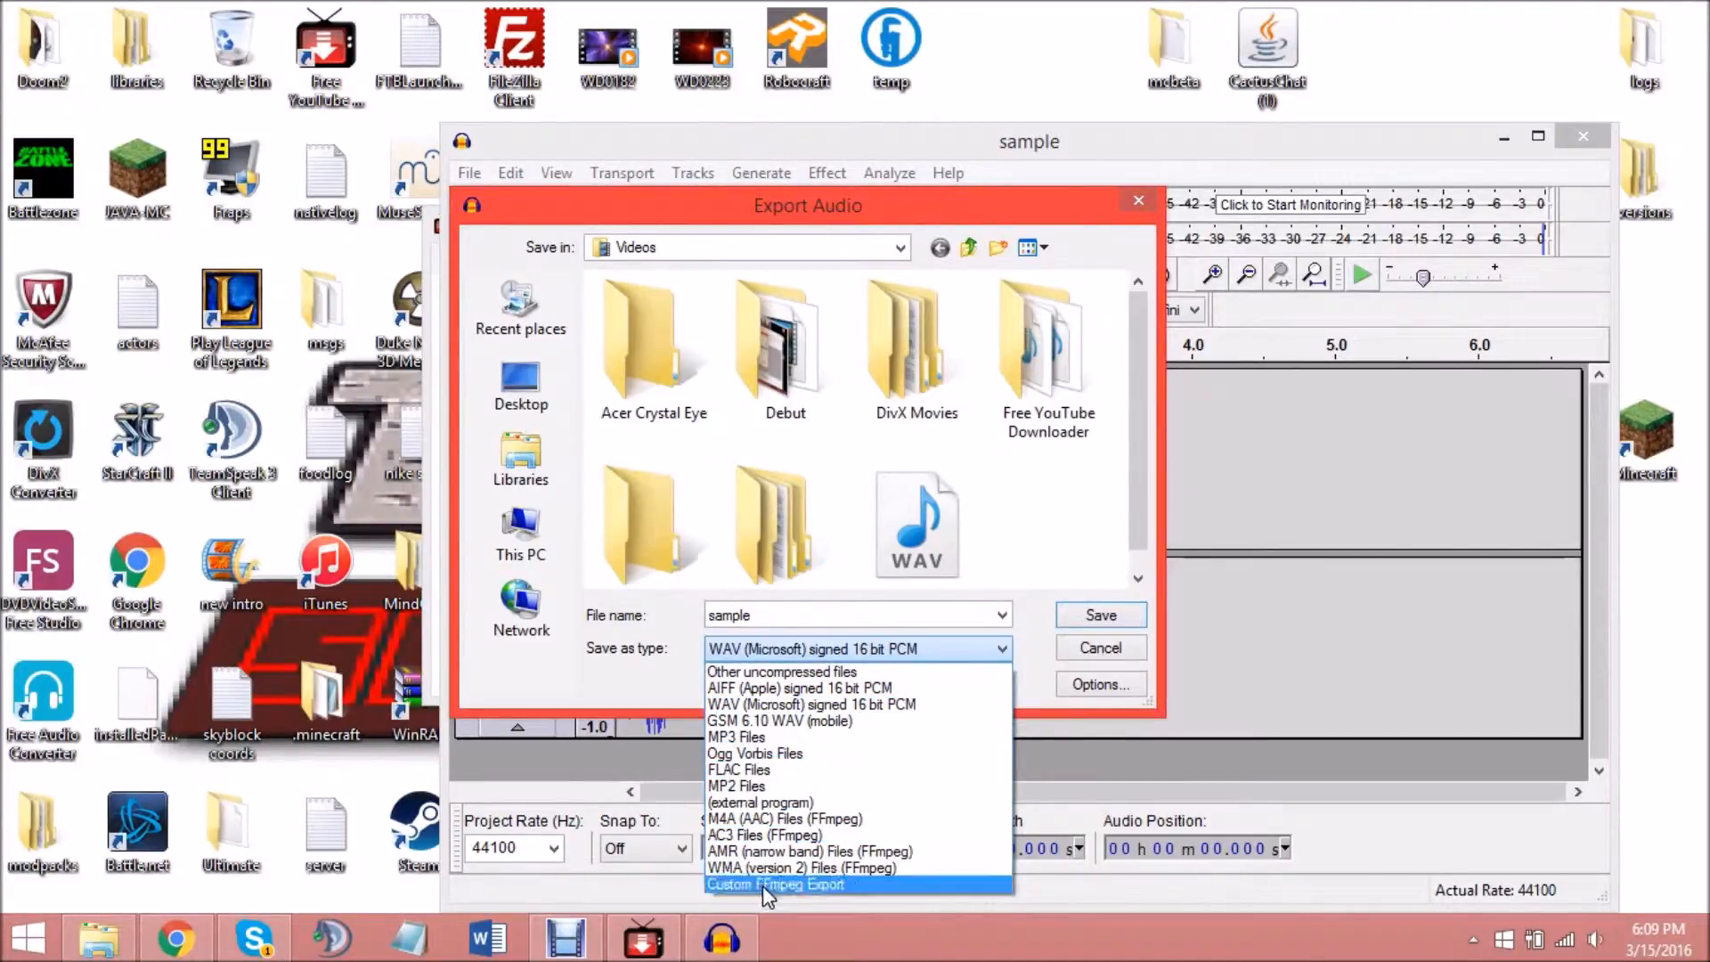
mouse_move(781, 670)
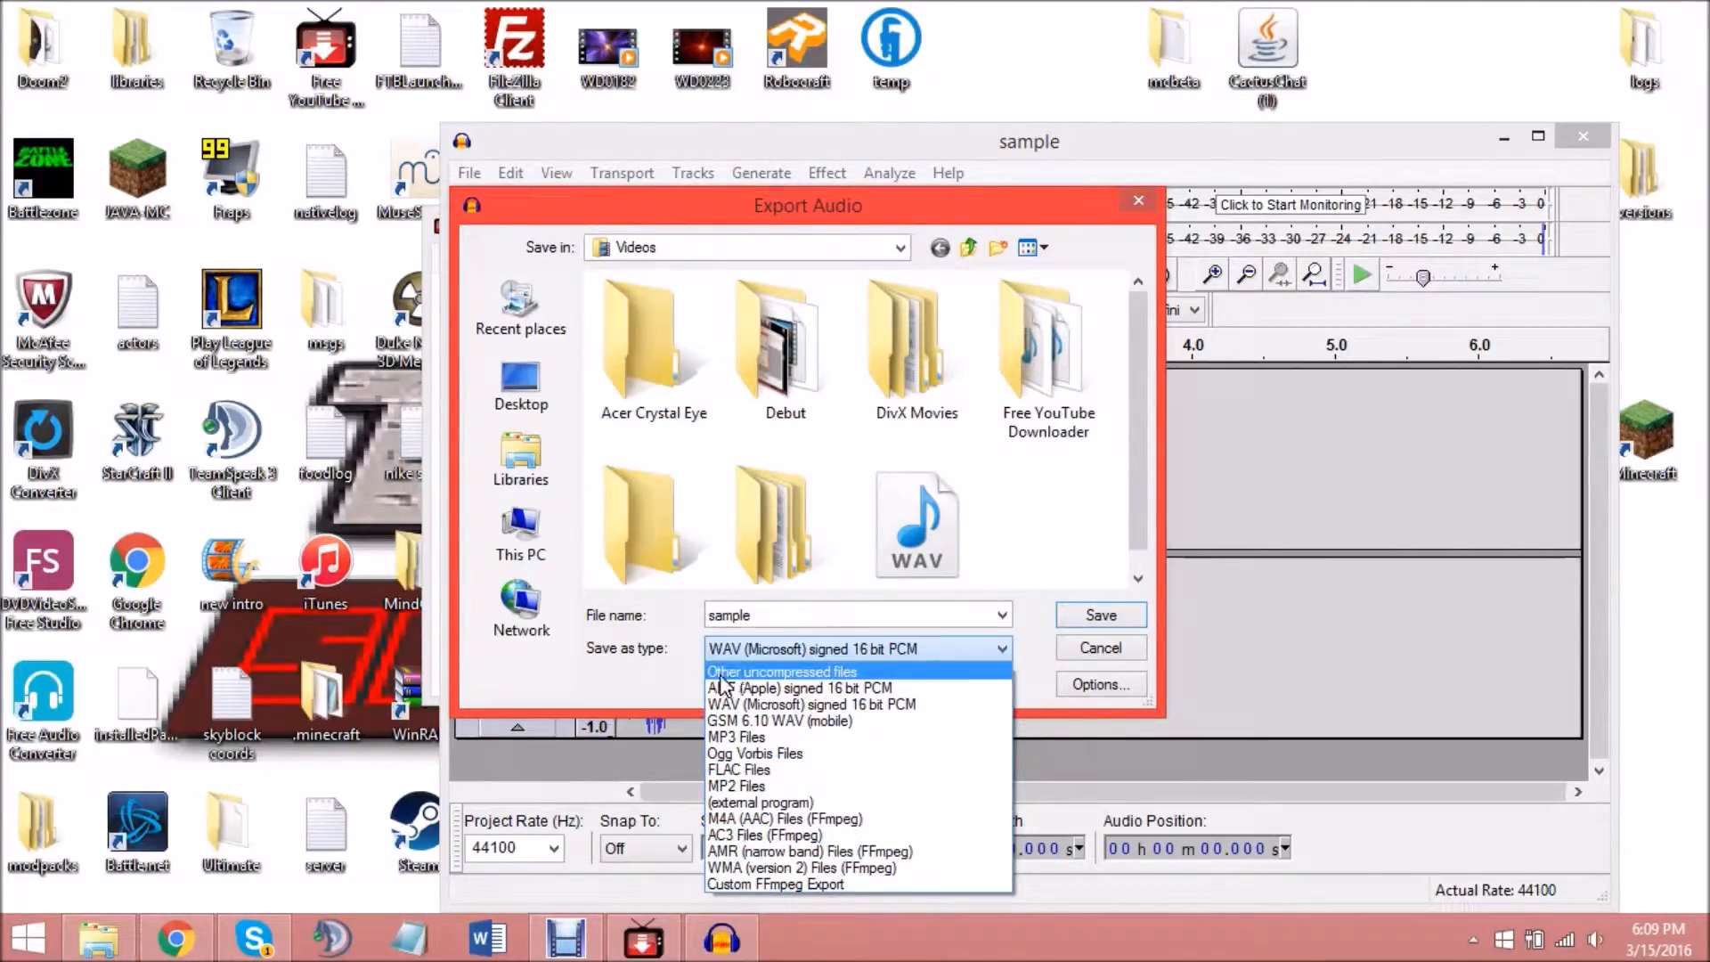
mouse_move(892, 684)
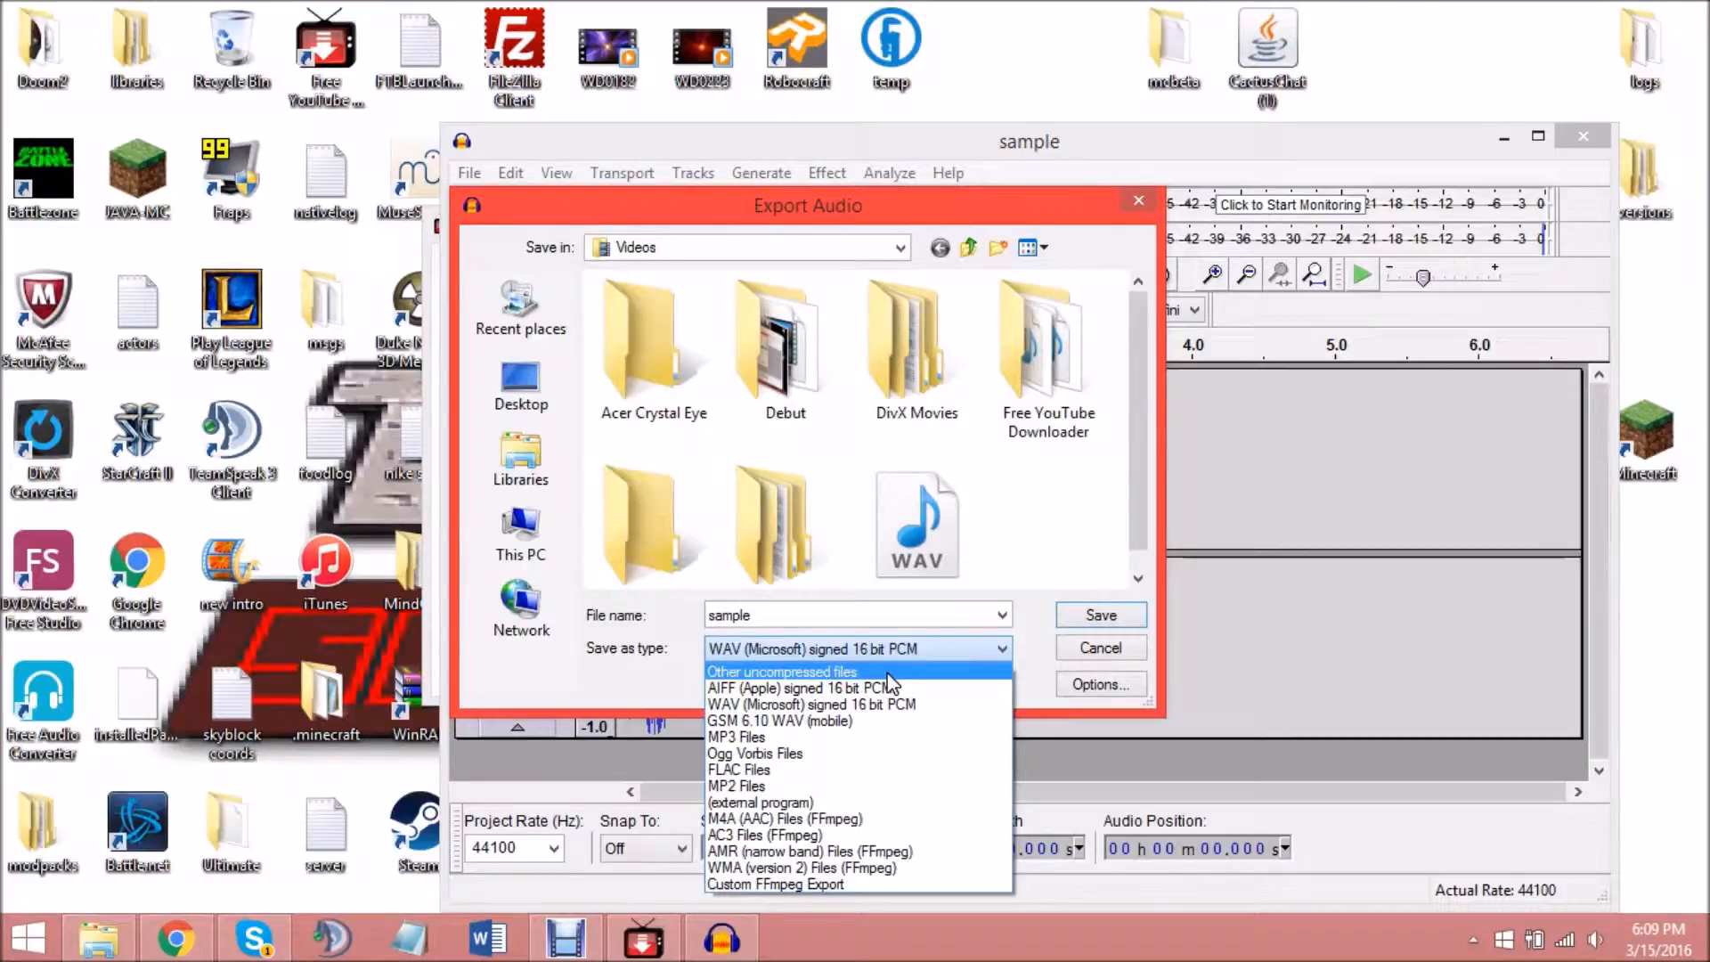
left_click(782, 671)
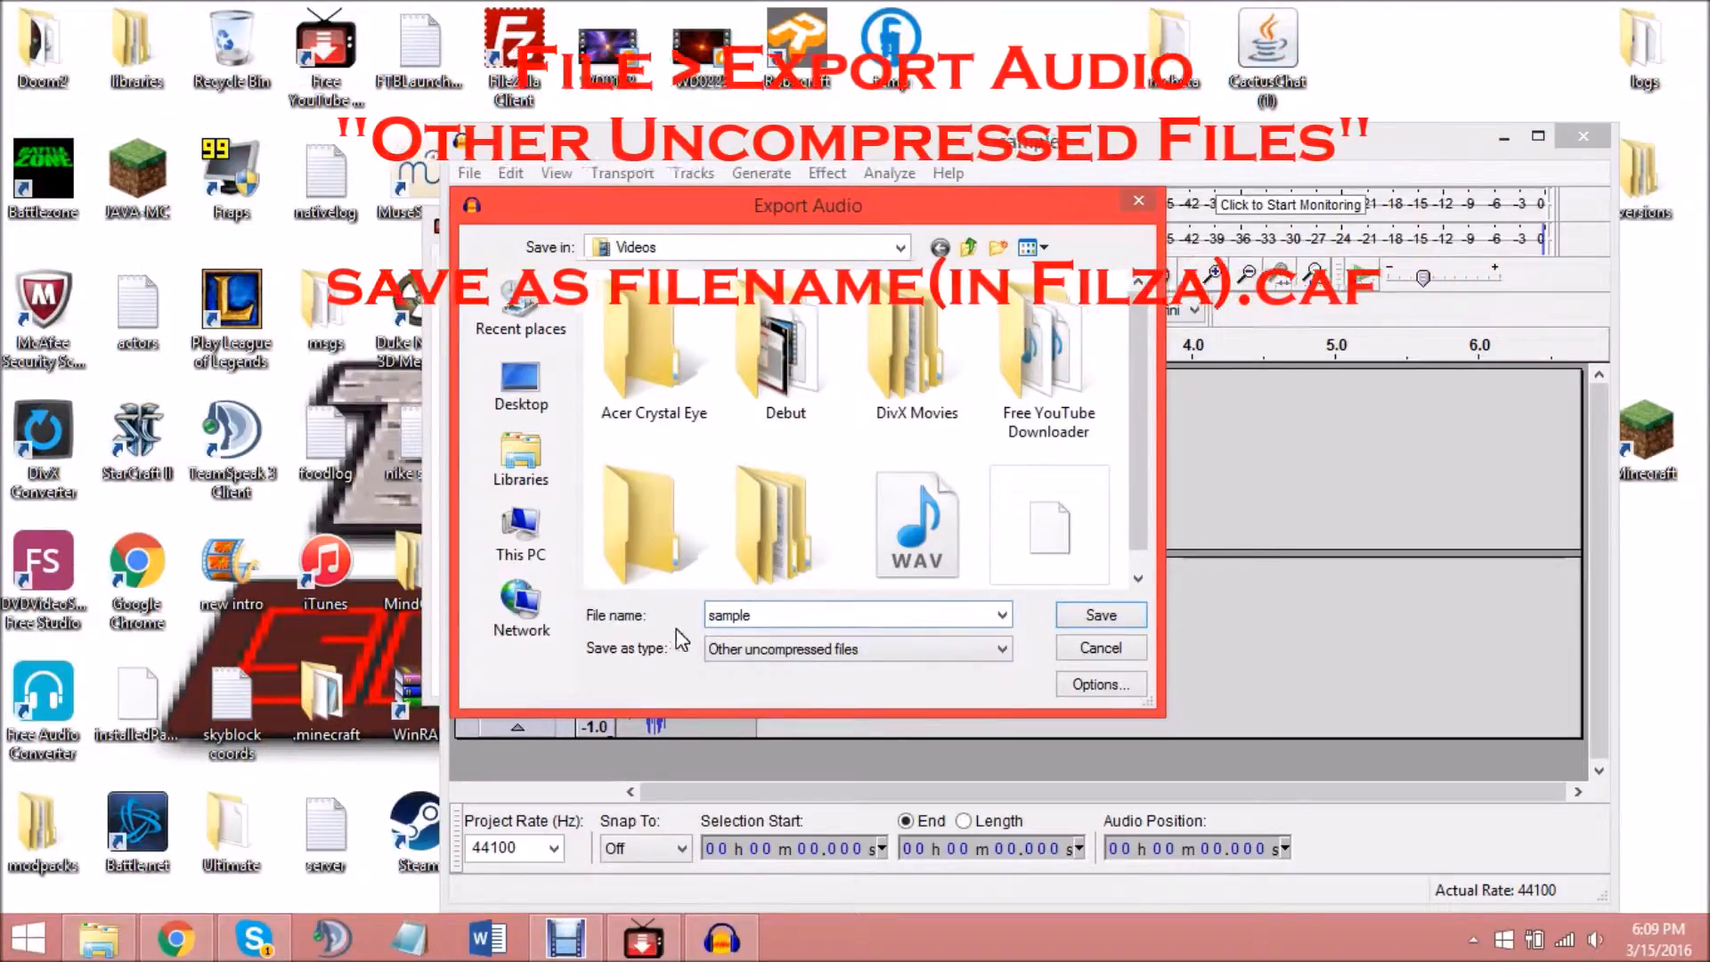
left_click(856, 614)
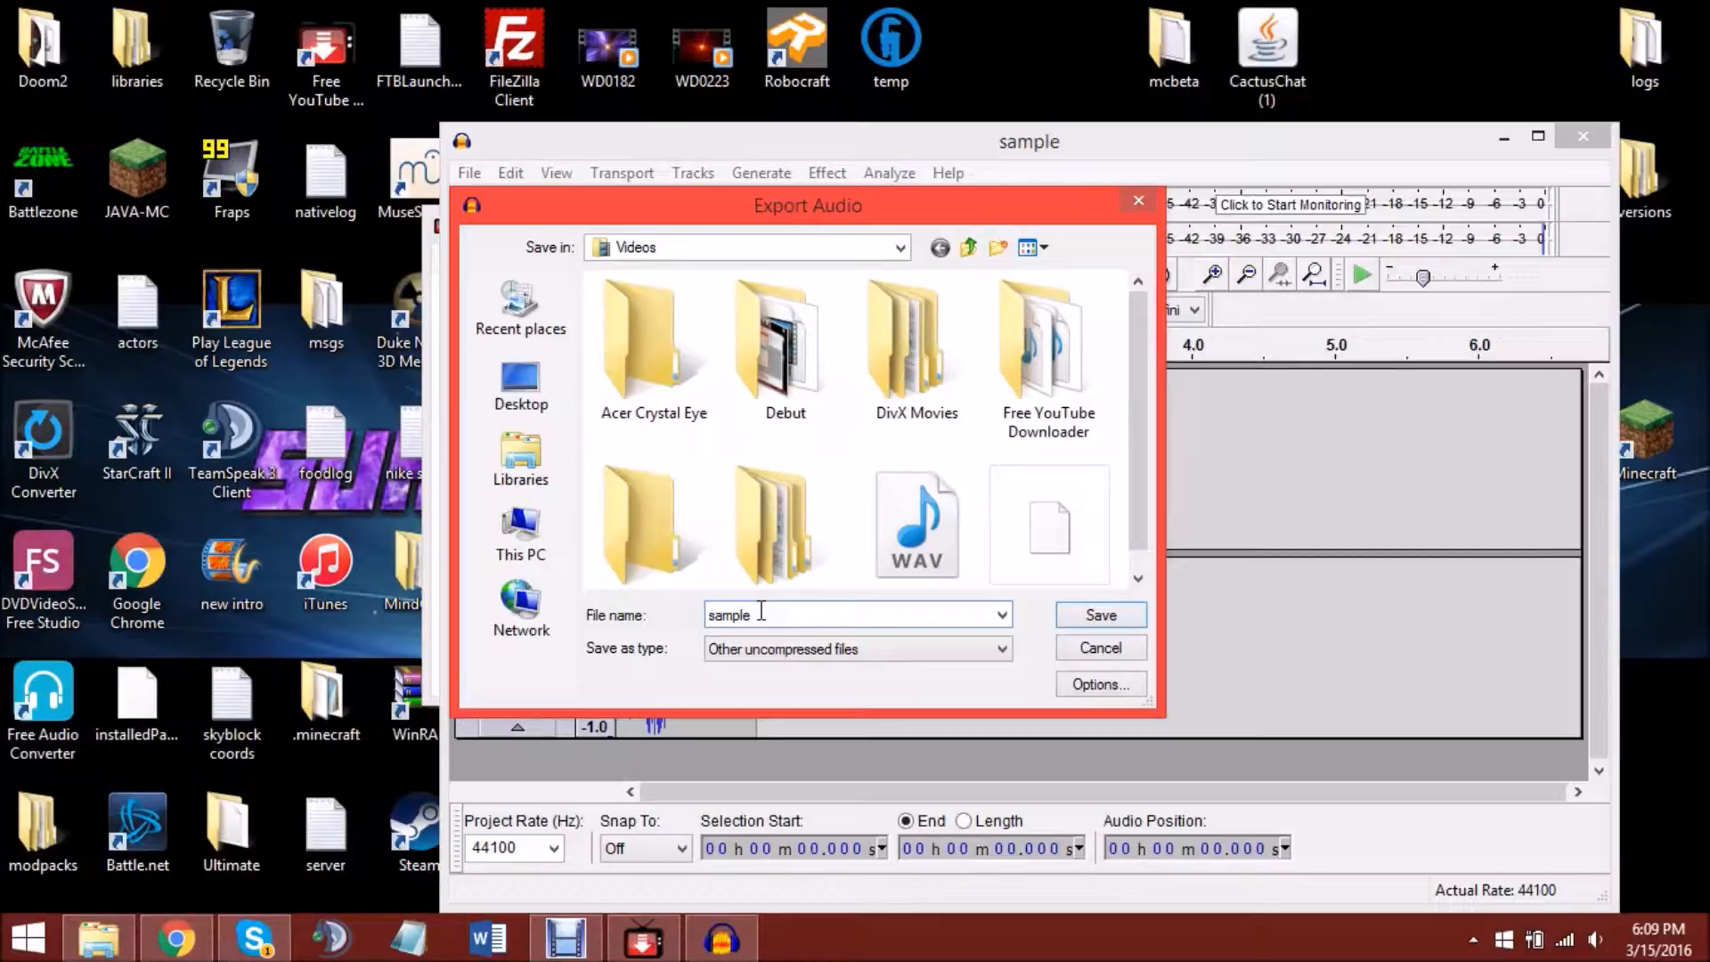
Name the export 'vc~invitation-accepted.caf' and save it to Videos.
type("c")
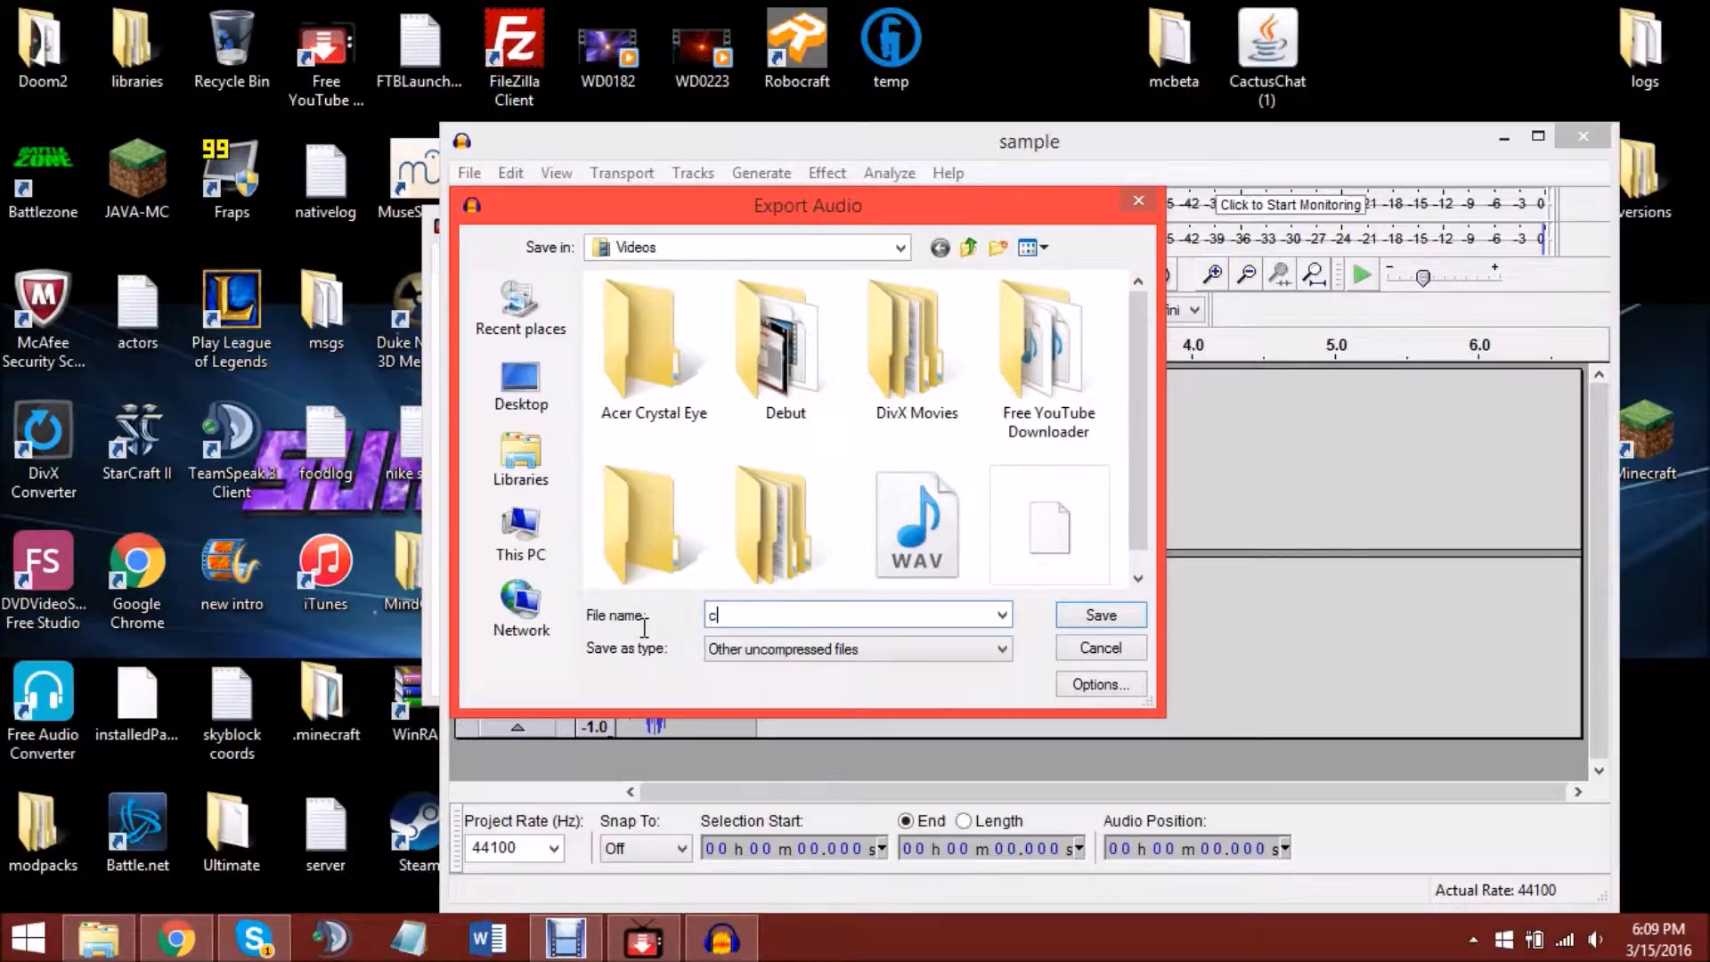
type("v")
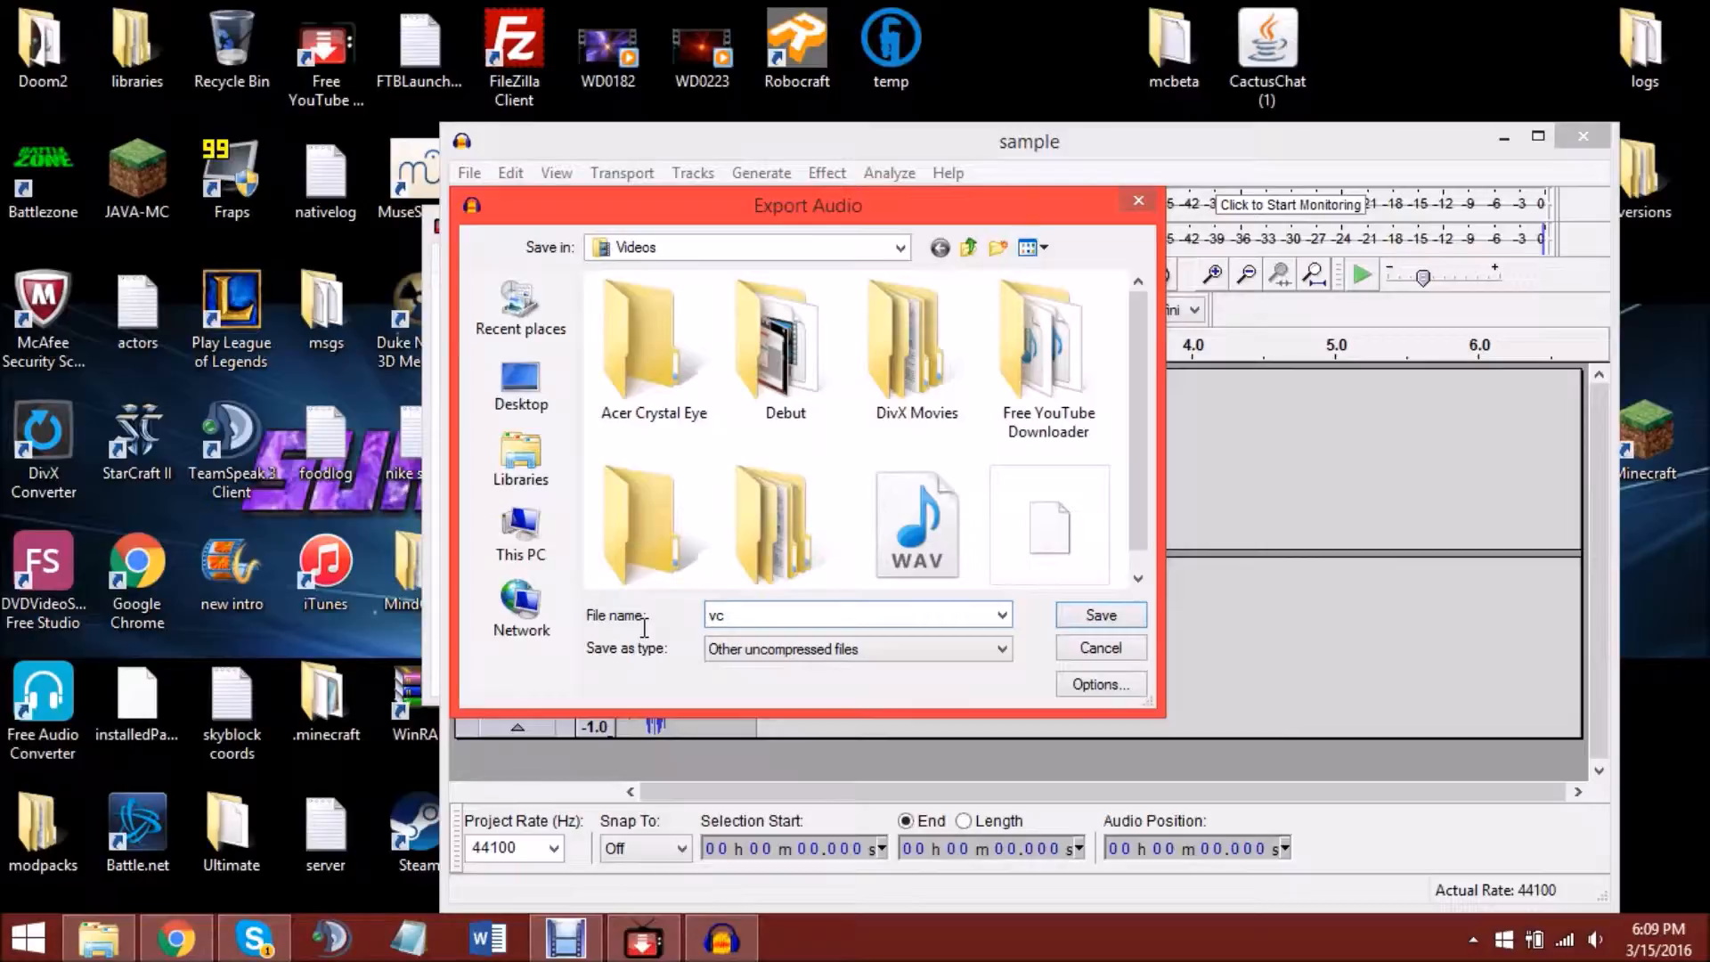
type("~")
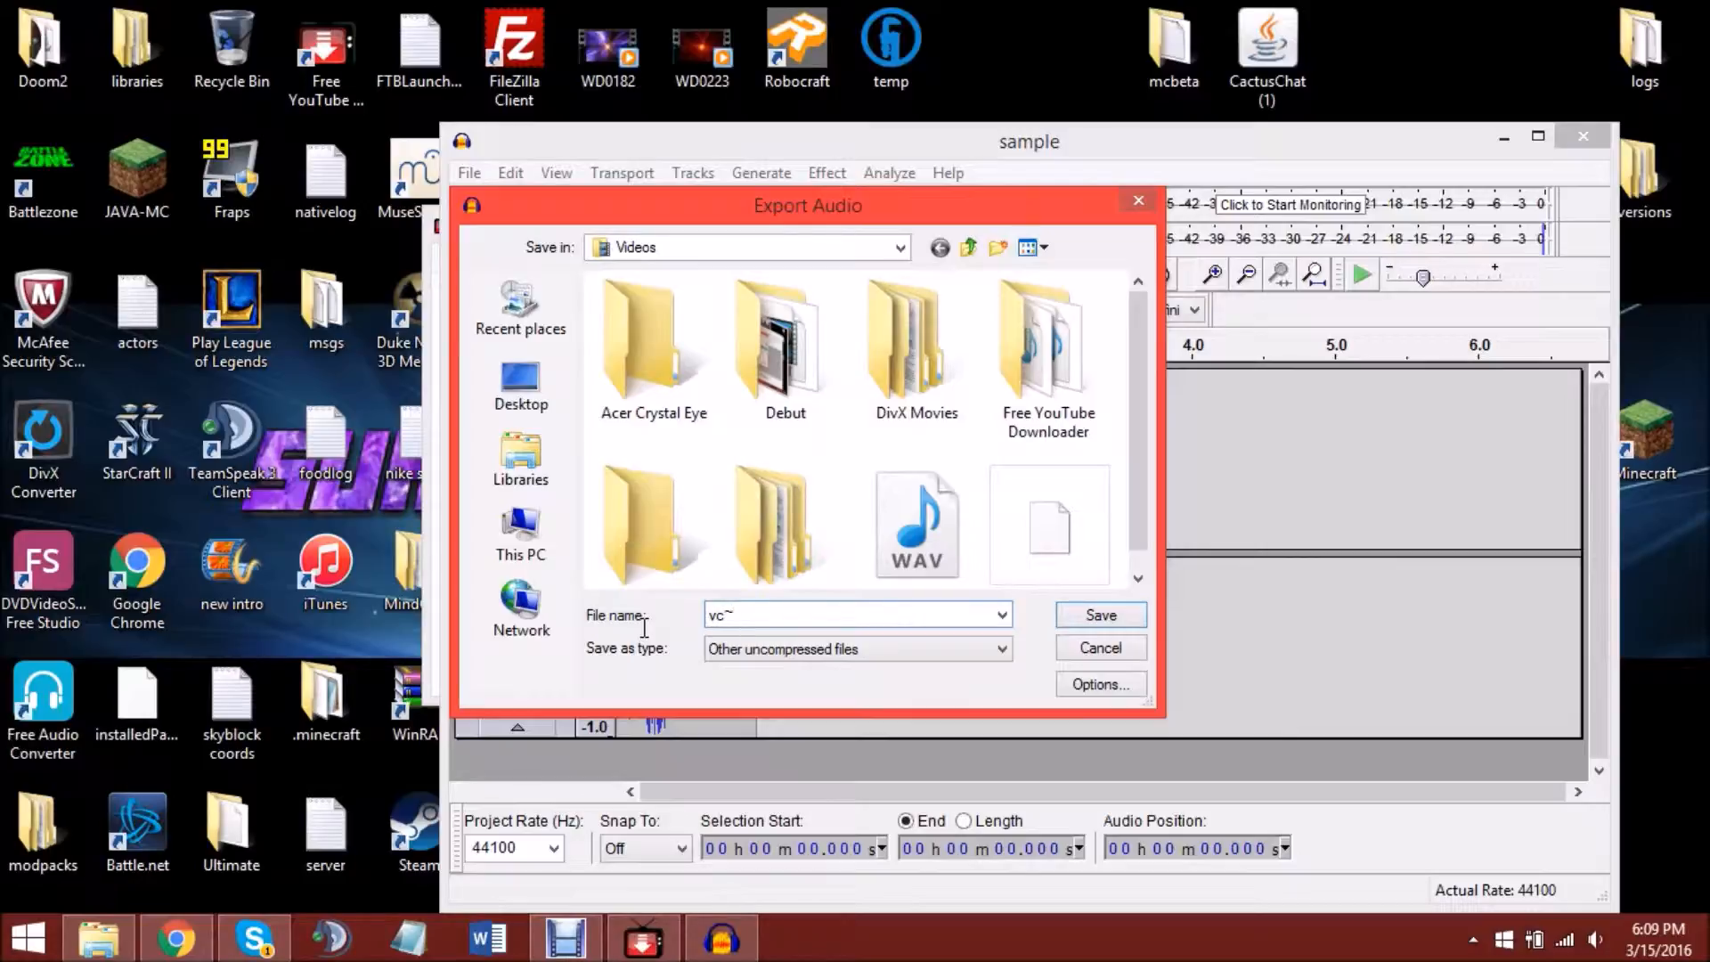
type("invl")
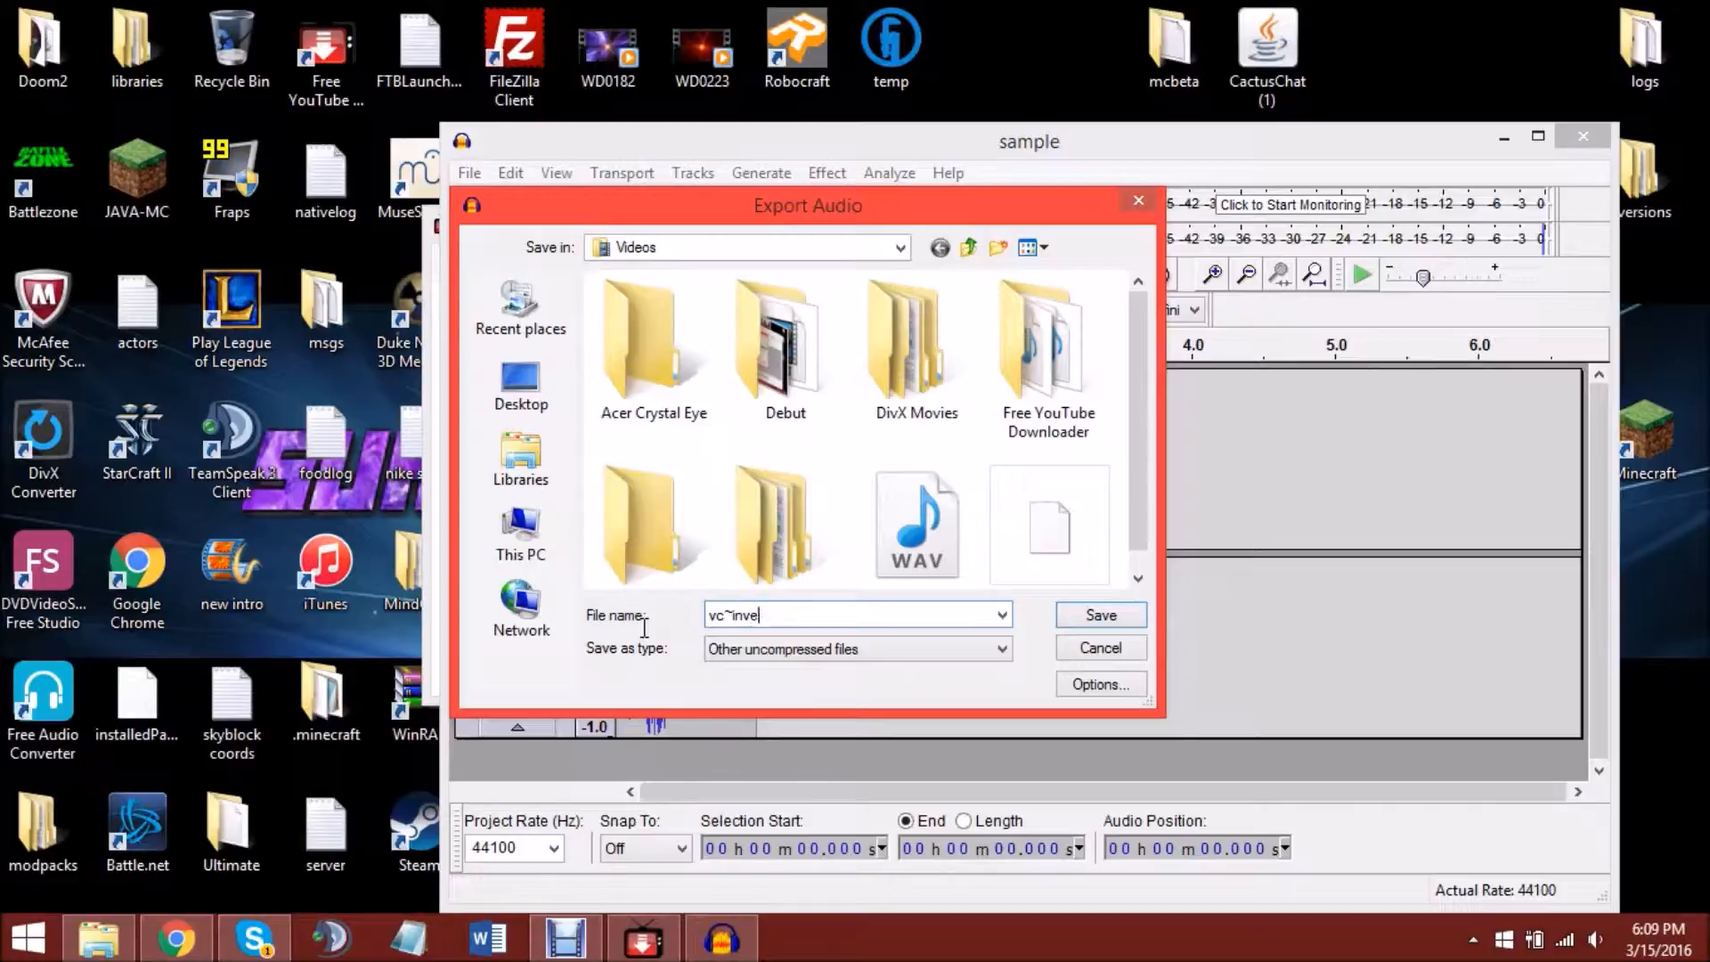
type("n-a")
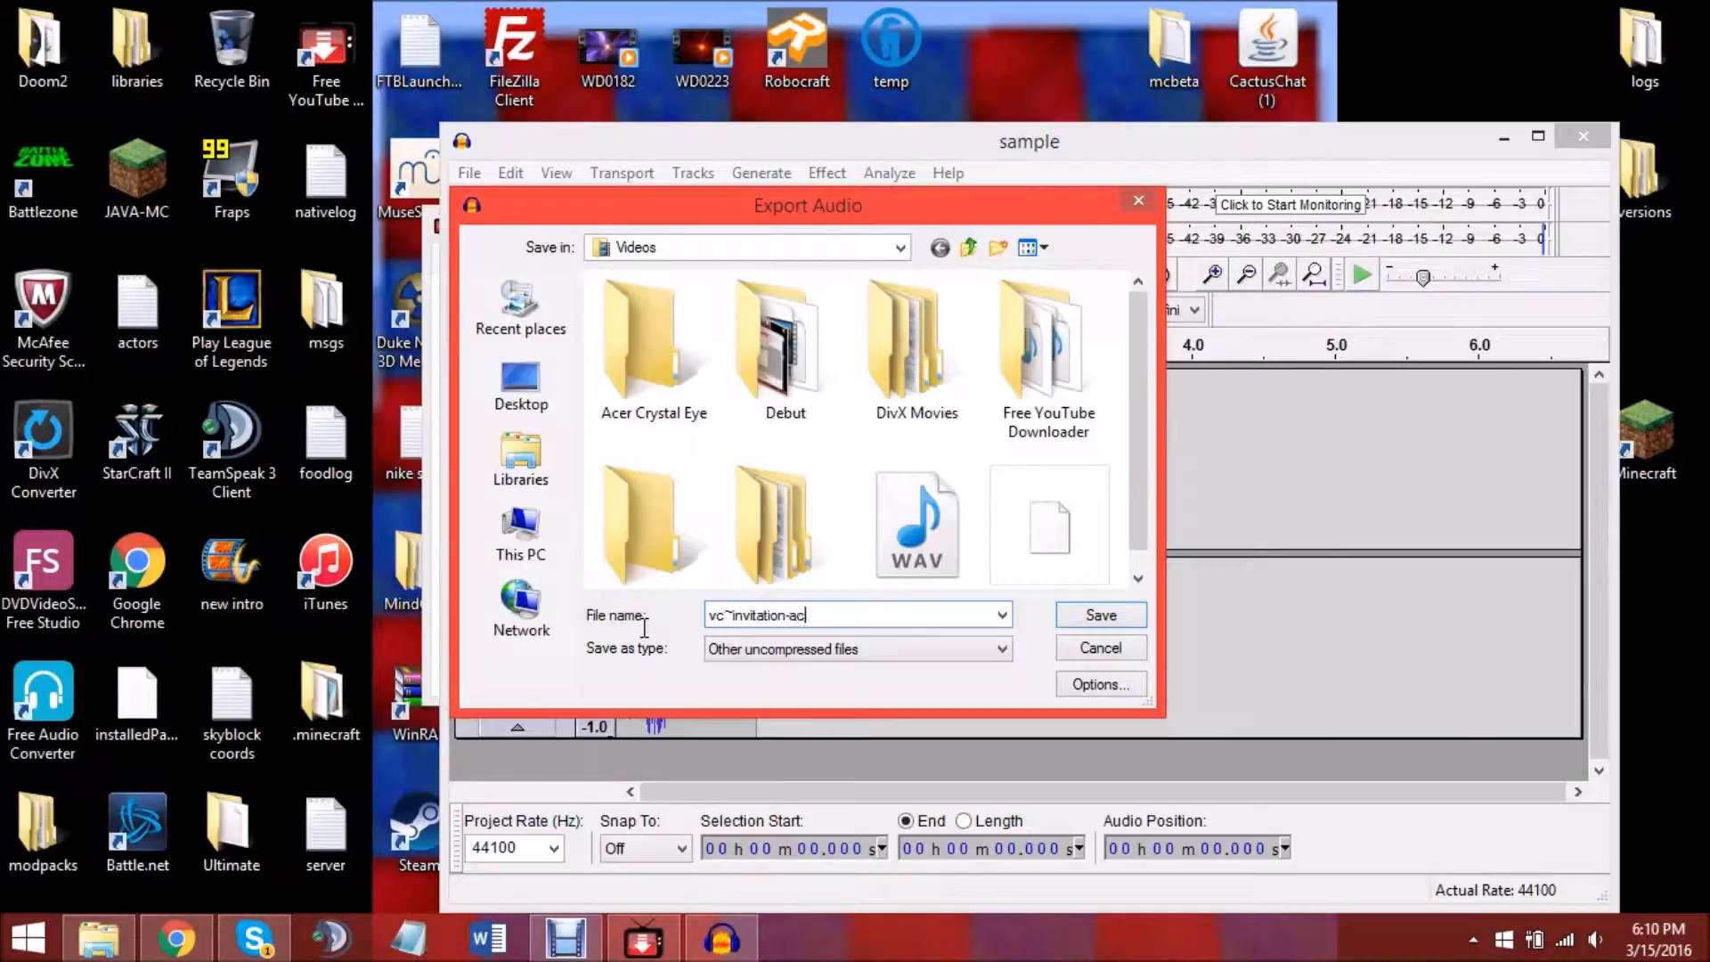
type("cepted.")
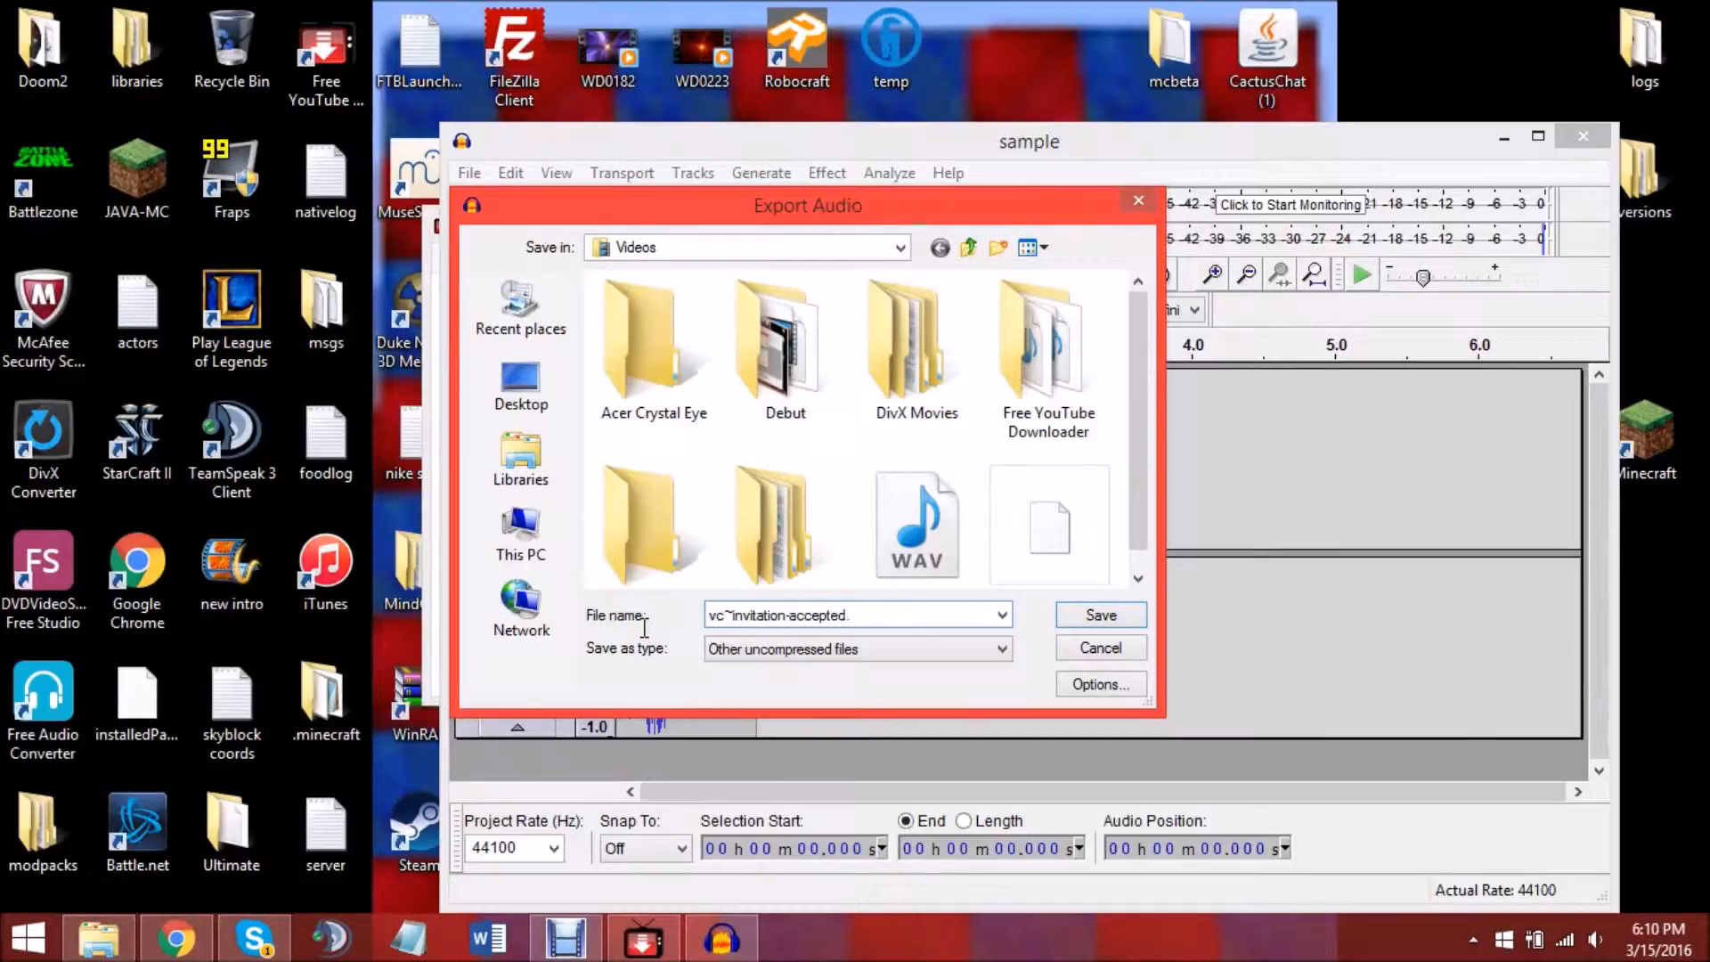
type("caf")
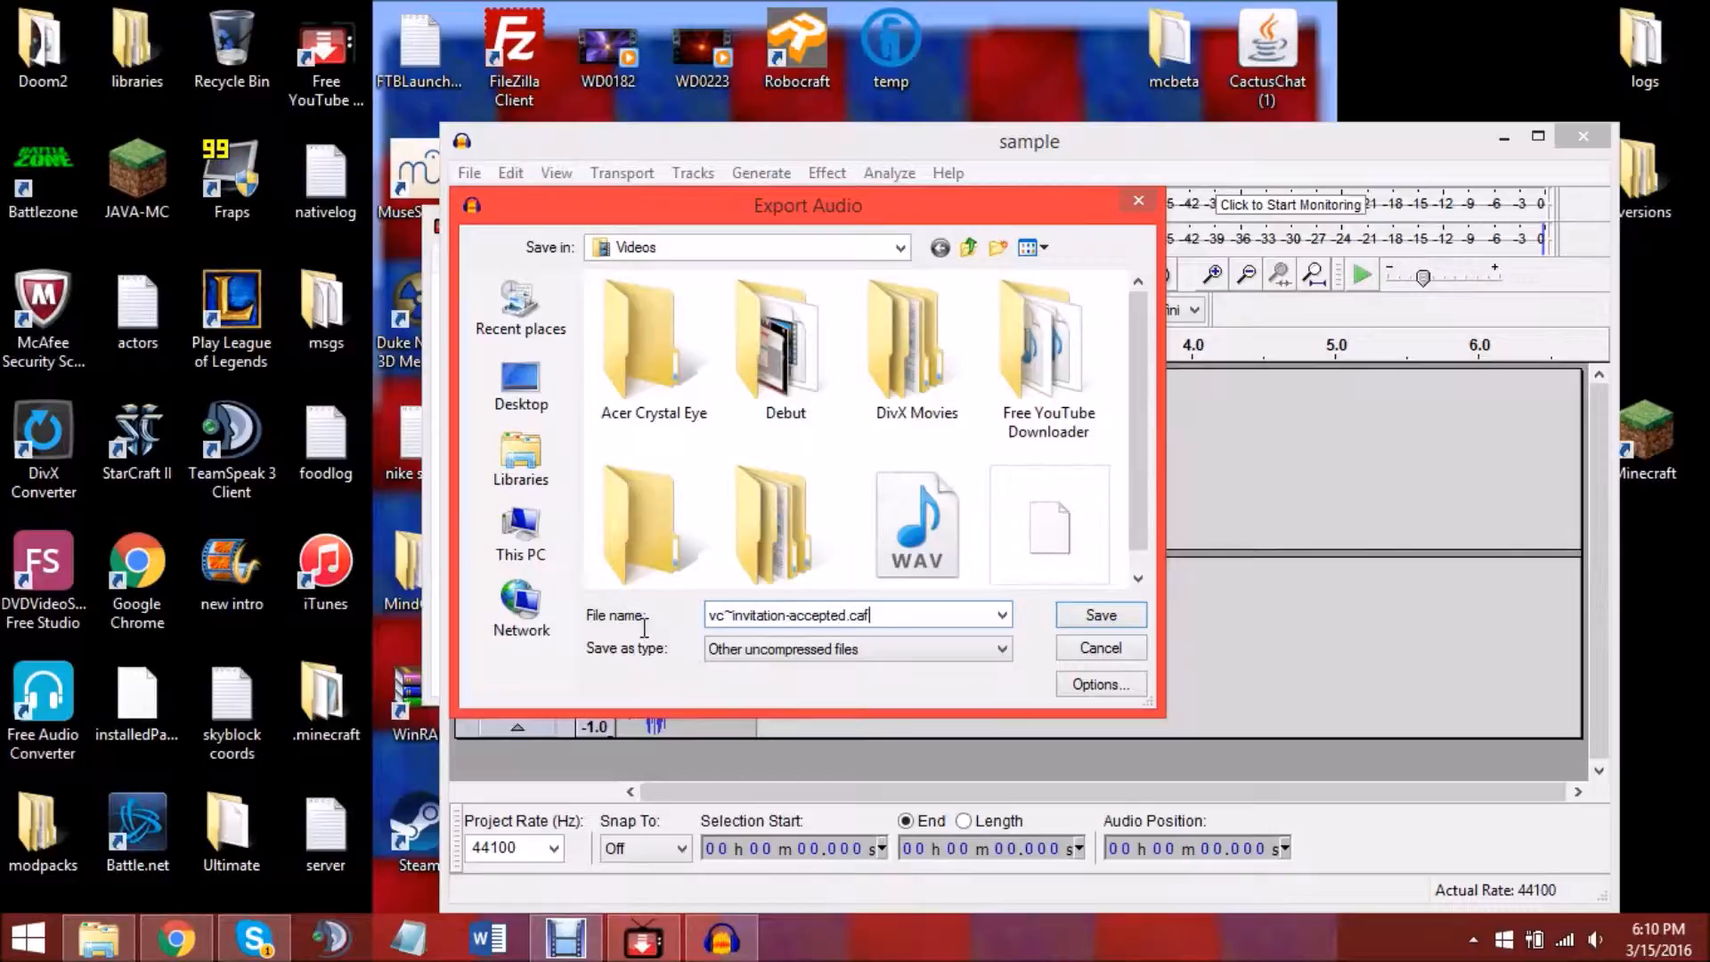
double_click(859, 613)
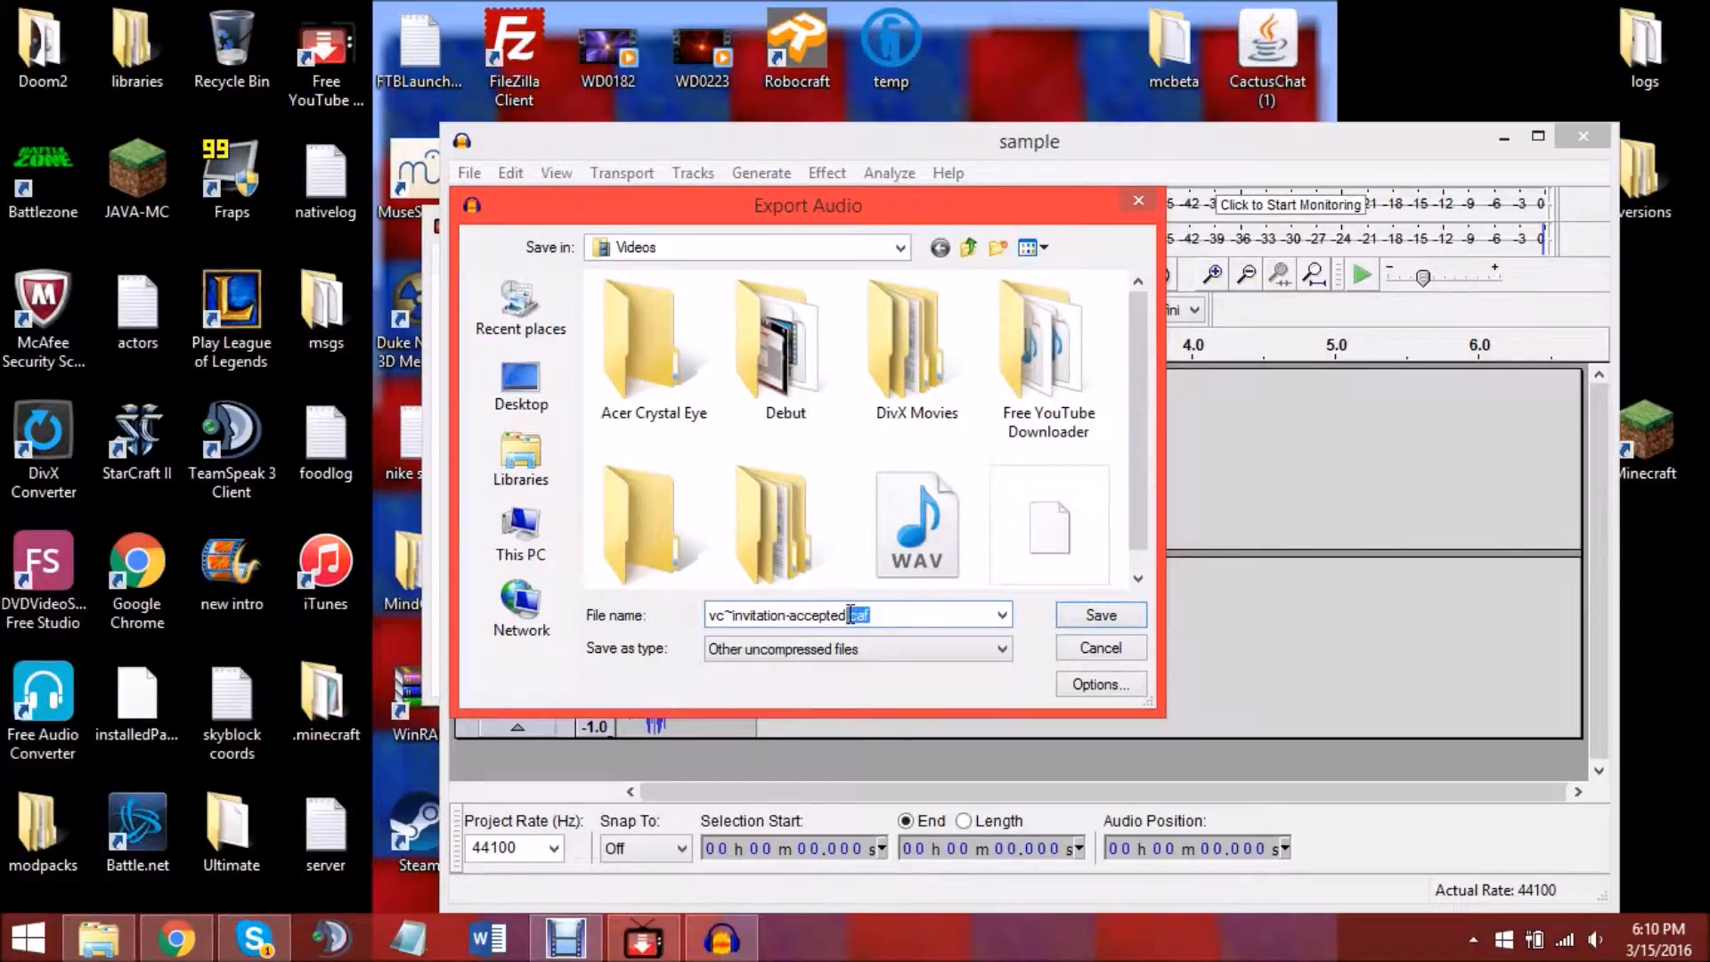
left_click(1099, 613)
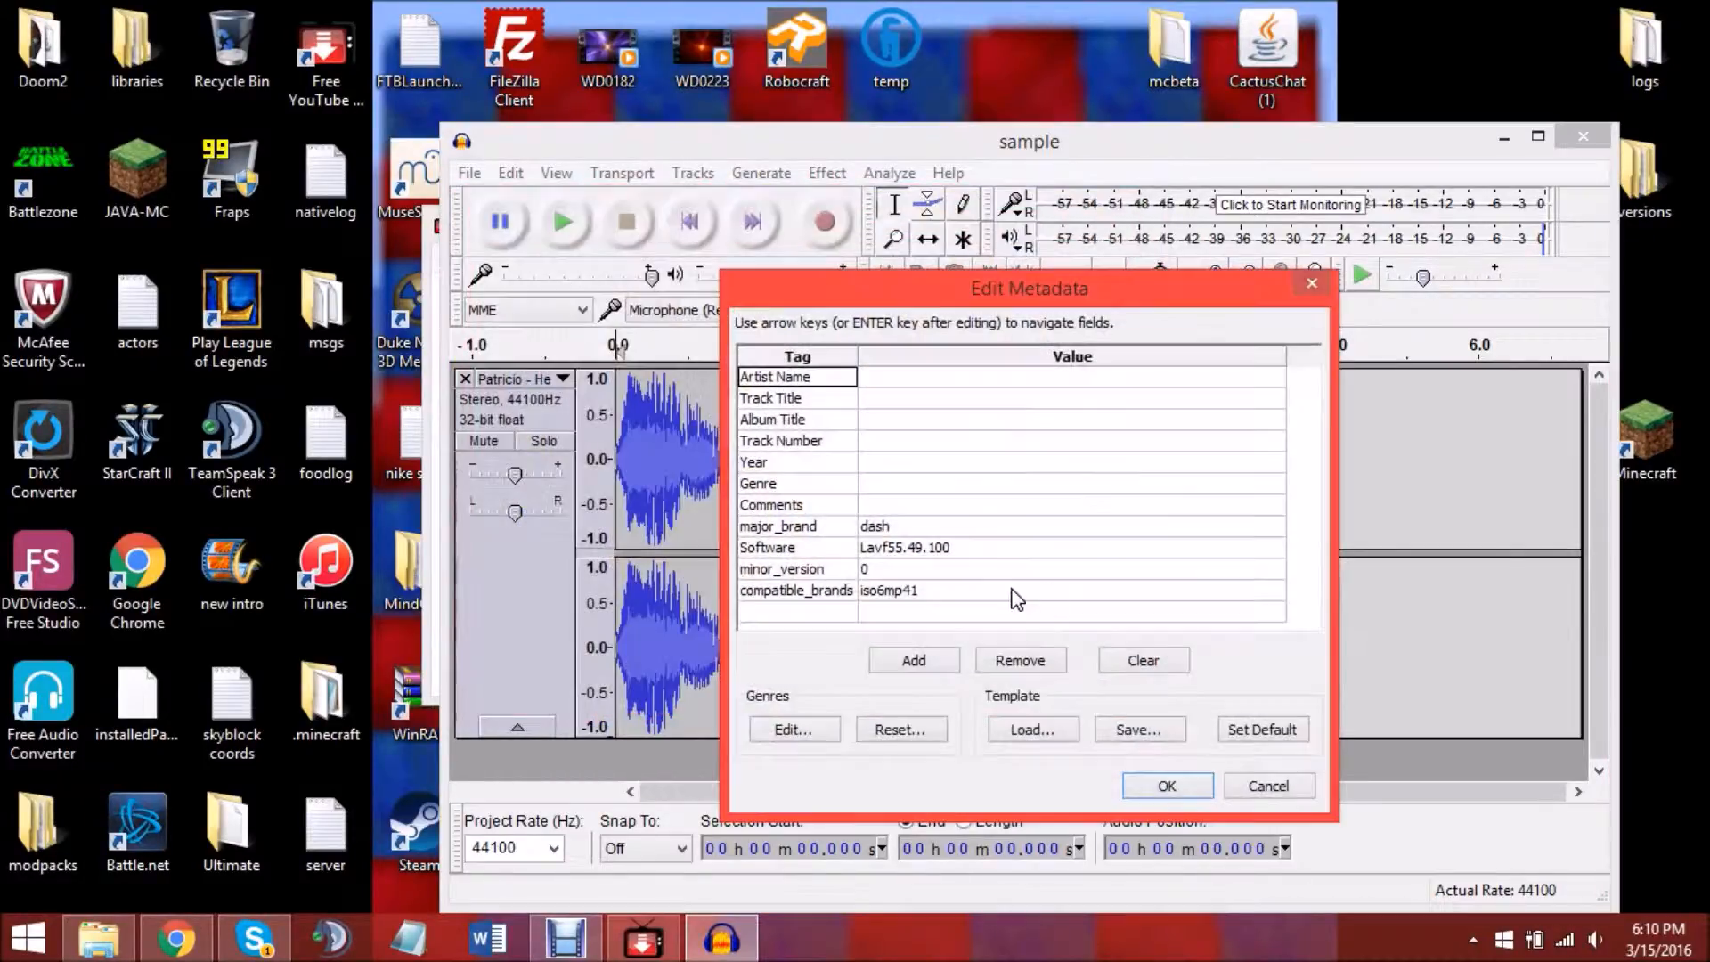
Accept the existing Edit Metadata entries to complete the export.
left_click(1071, 397)
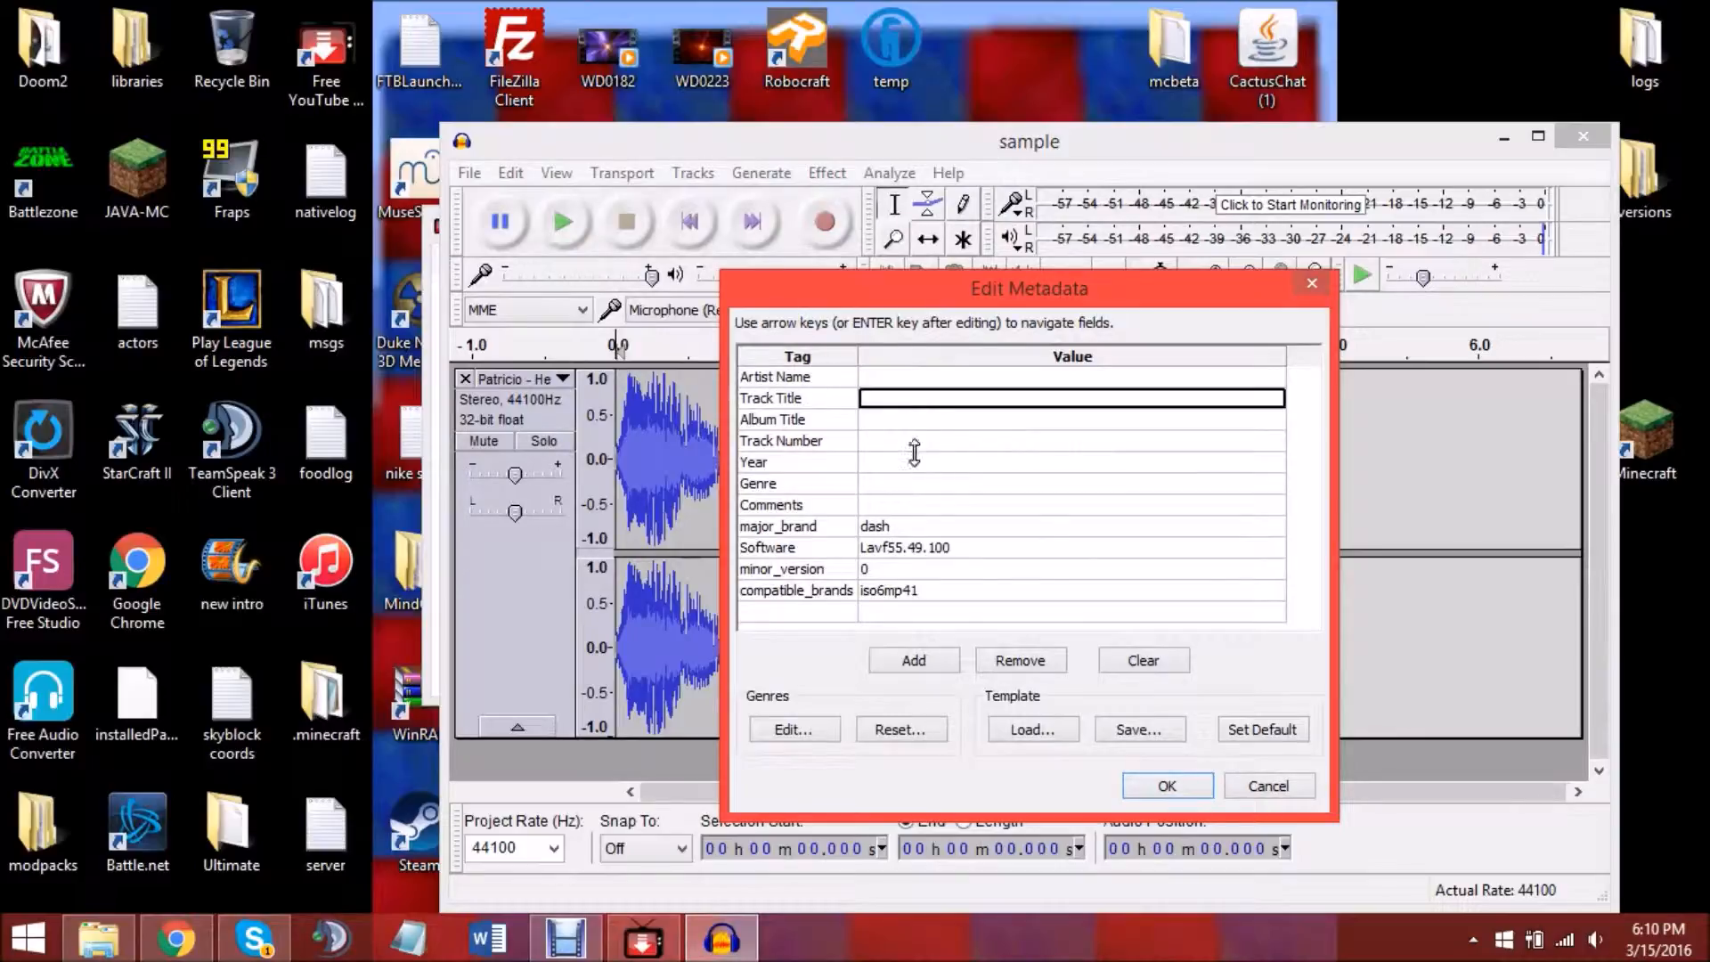
left_click(1071, 526)
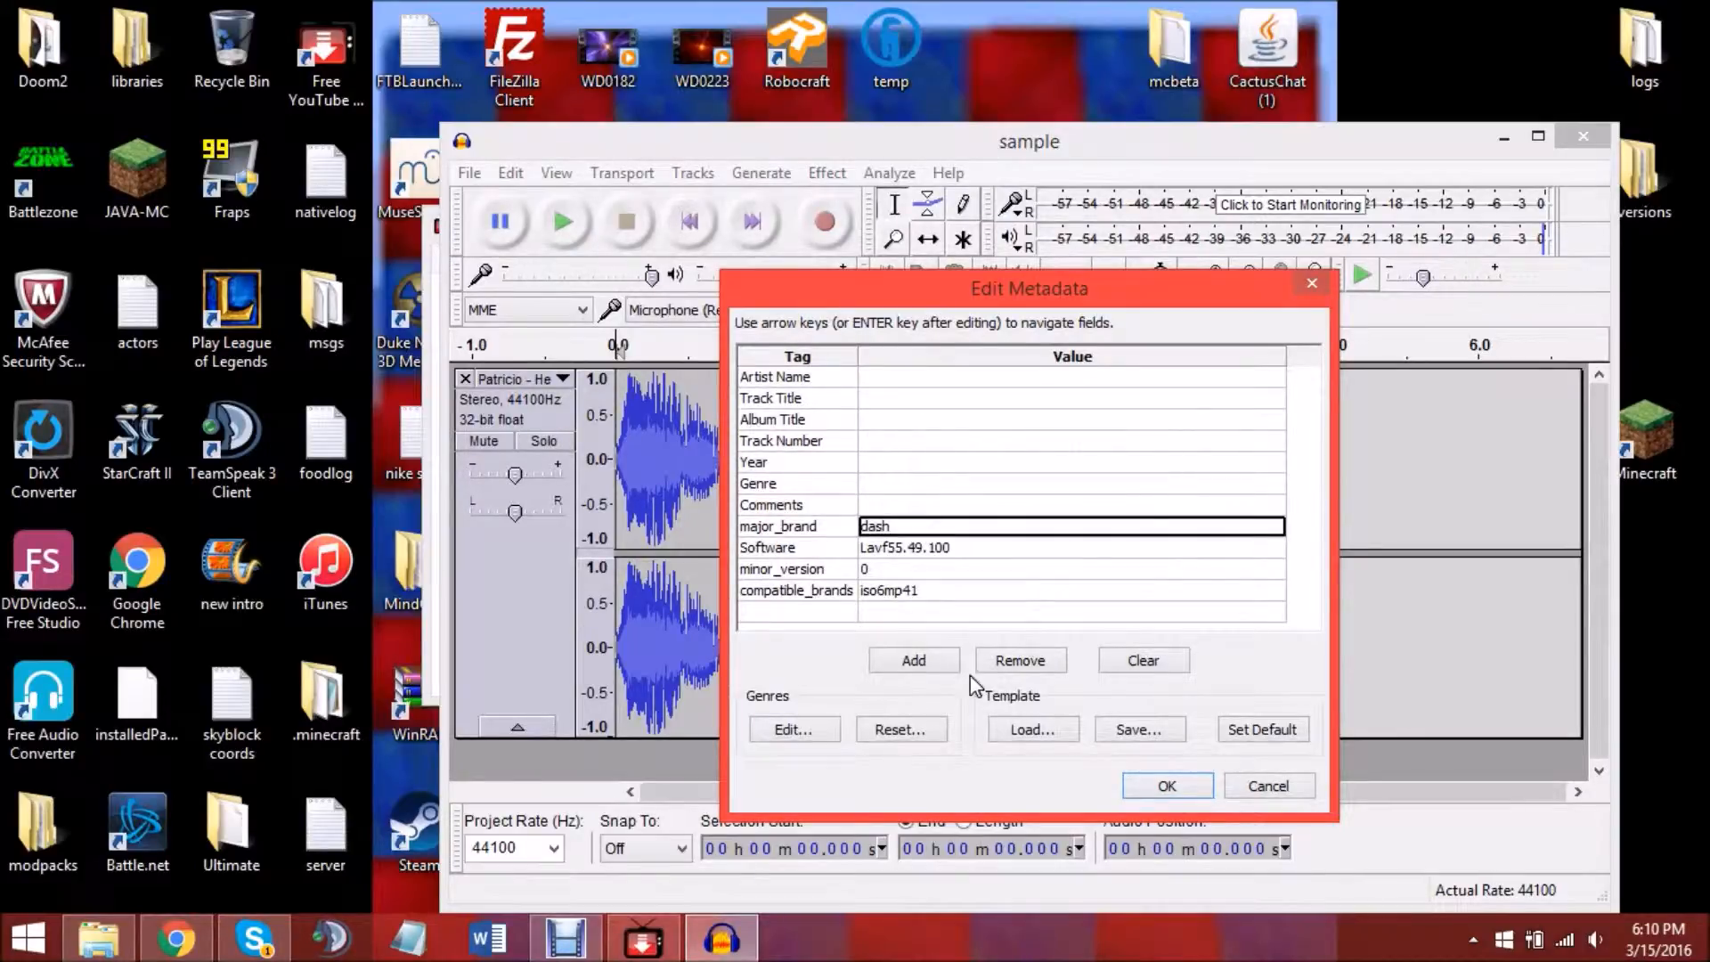
mouse_move(1141, 763)
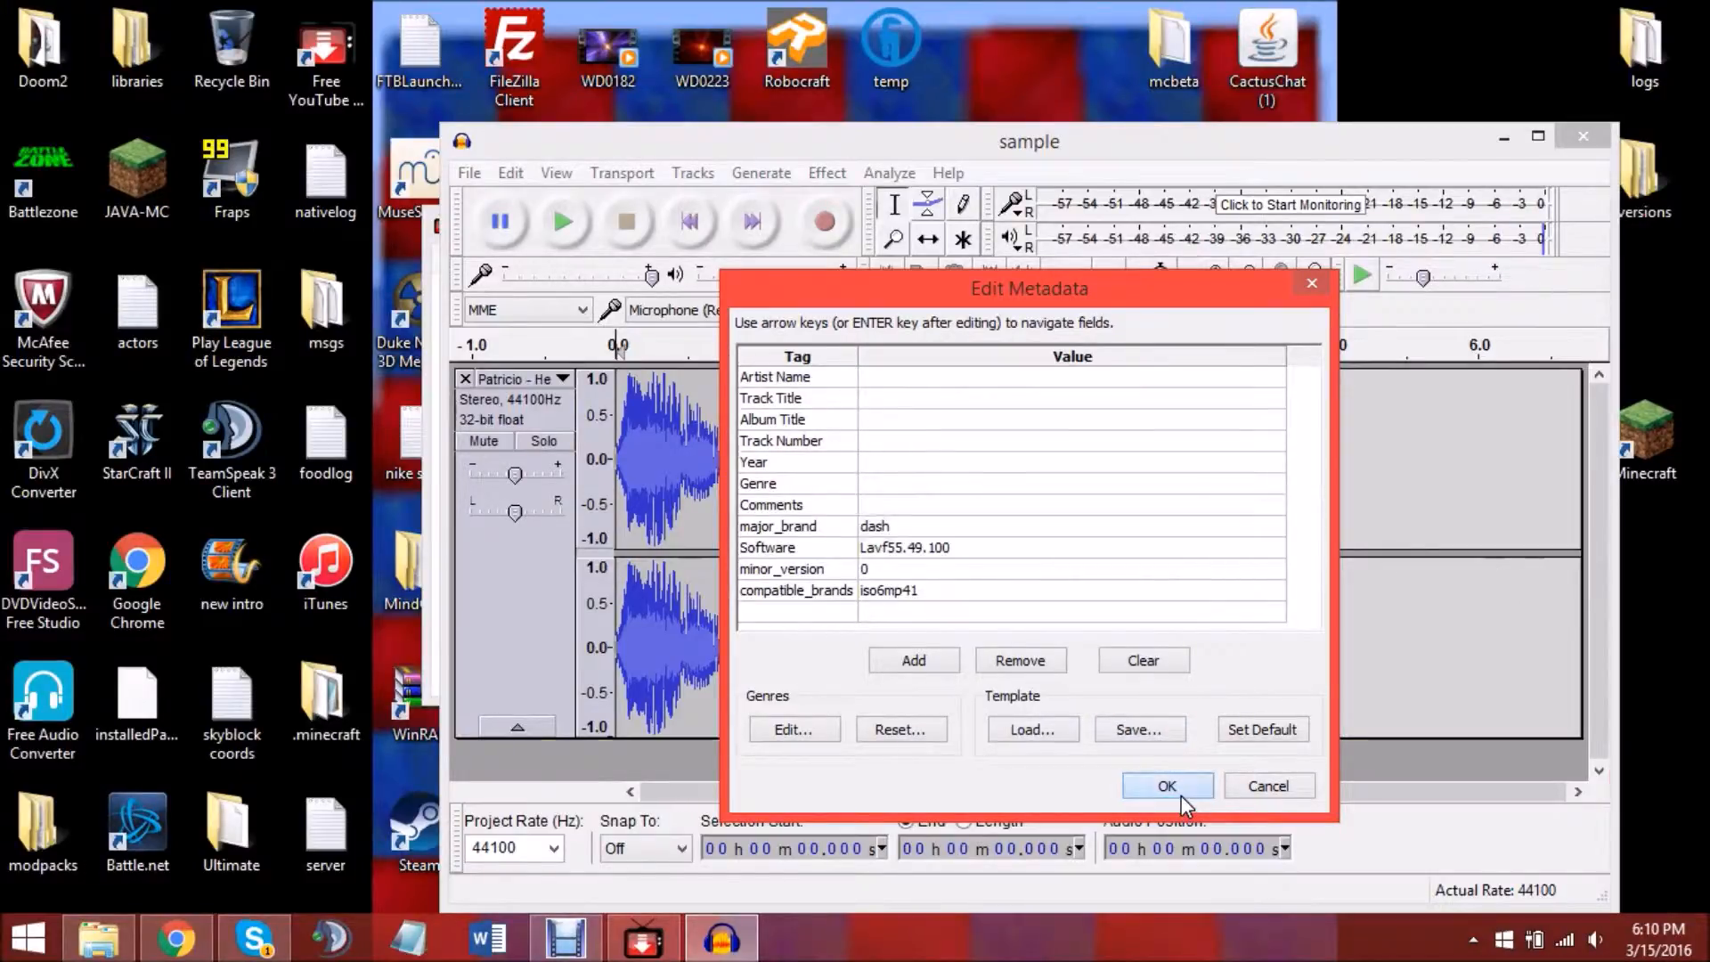
left_click(1166, 785)
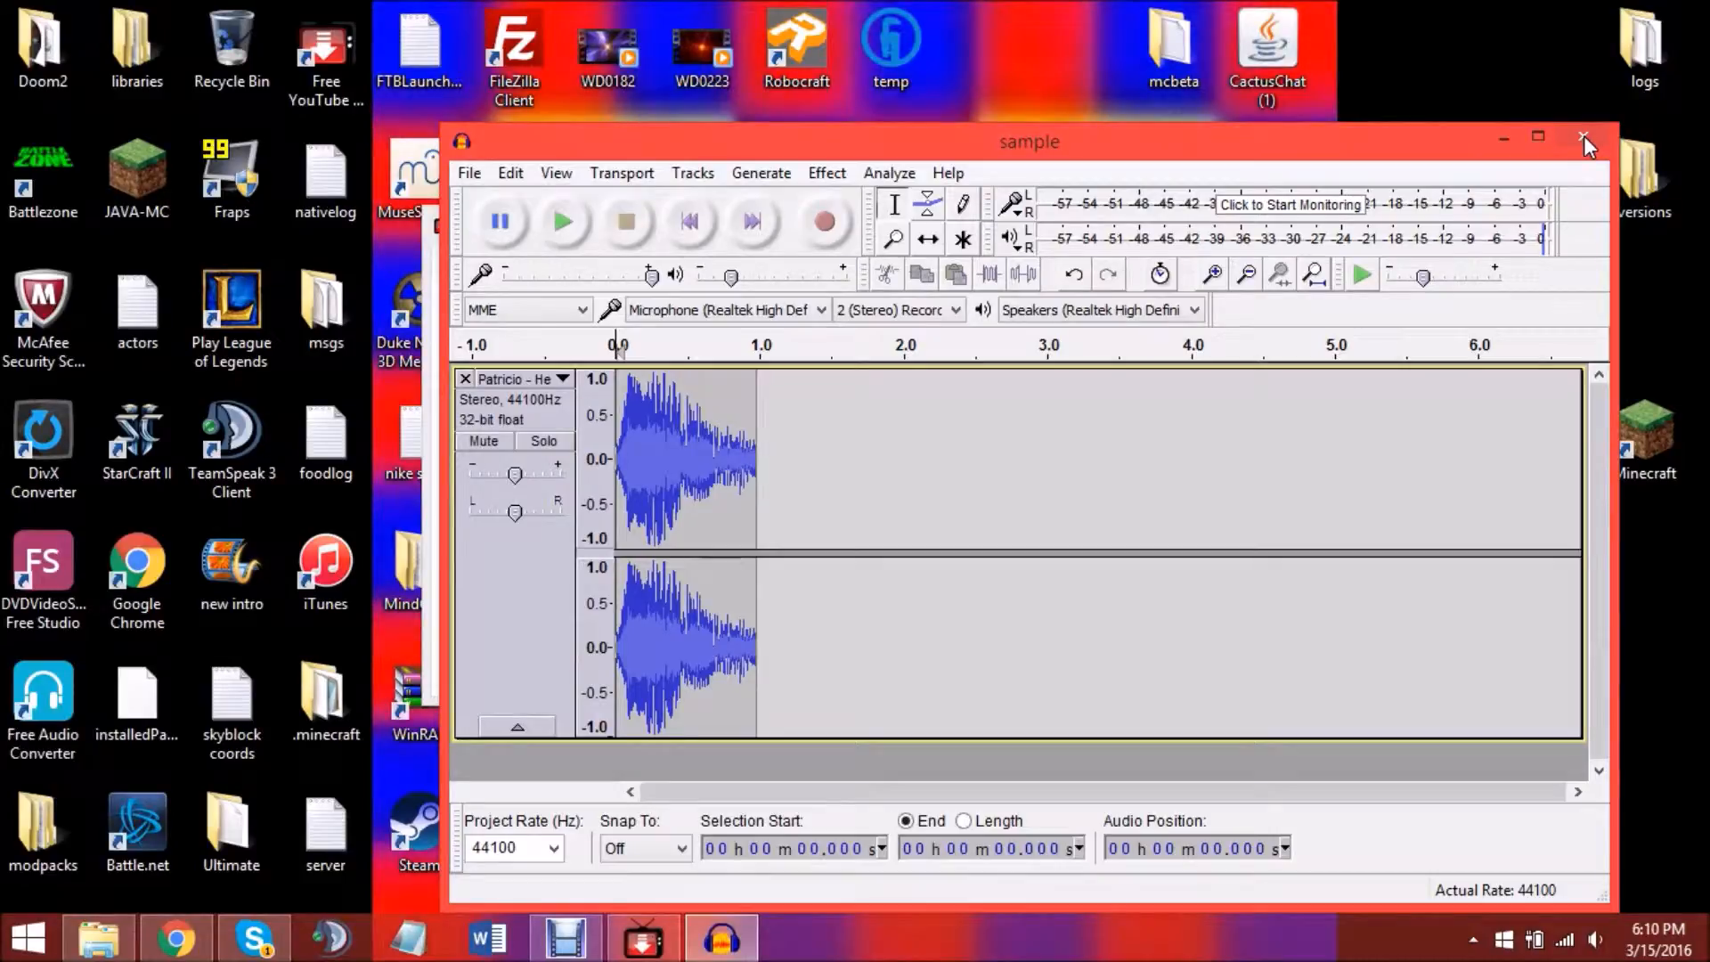
mouse_move(1587, 142)
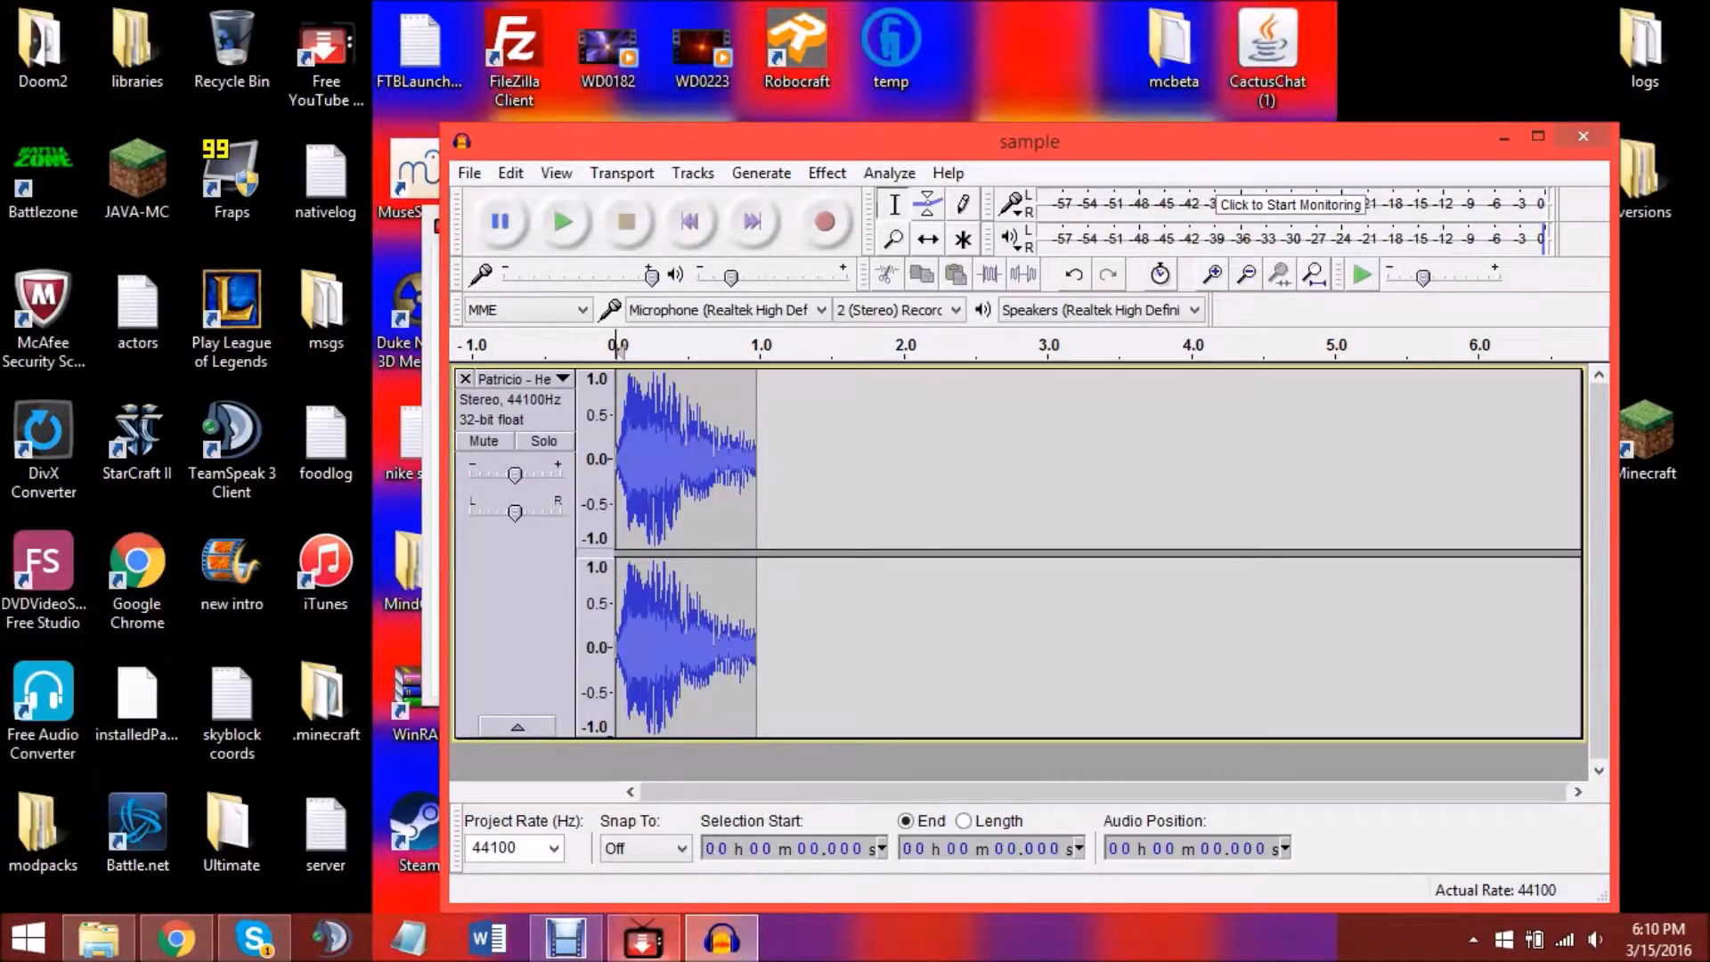
mouse_move(641, 938)
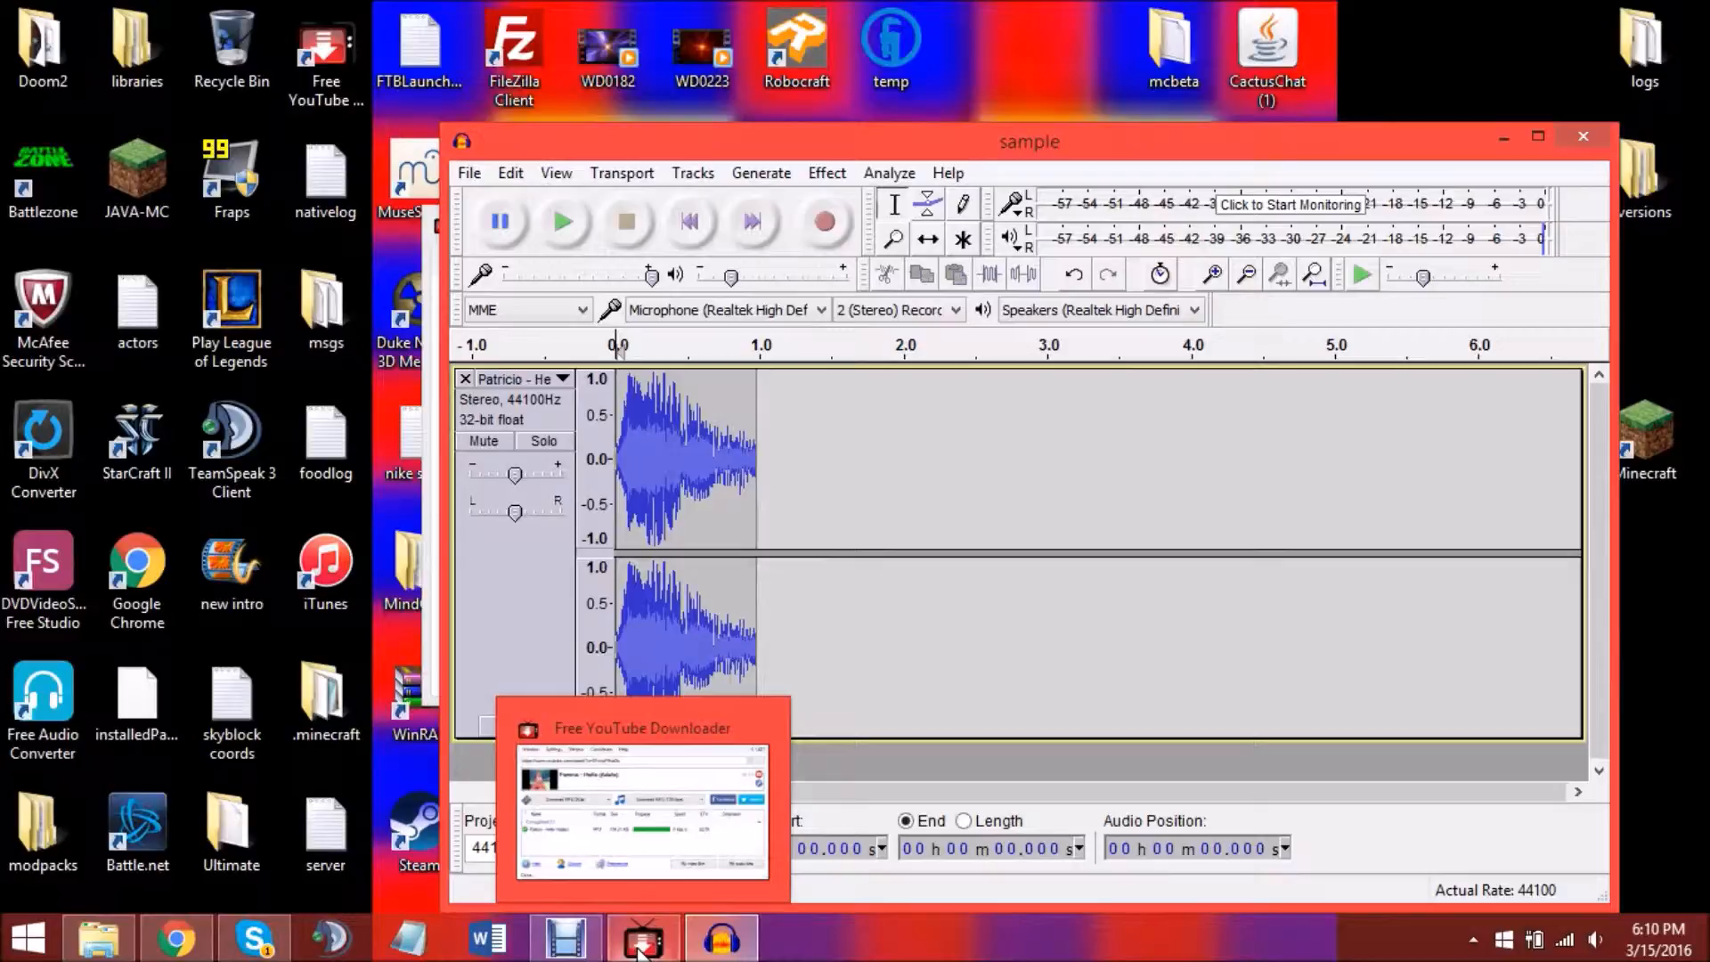
Bring the YouTube page forward, then open the Videos library in File Explorer.
left_click(175, 936)
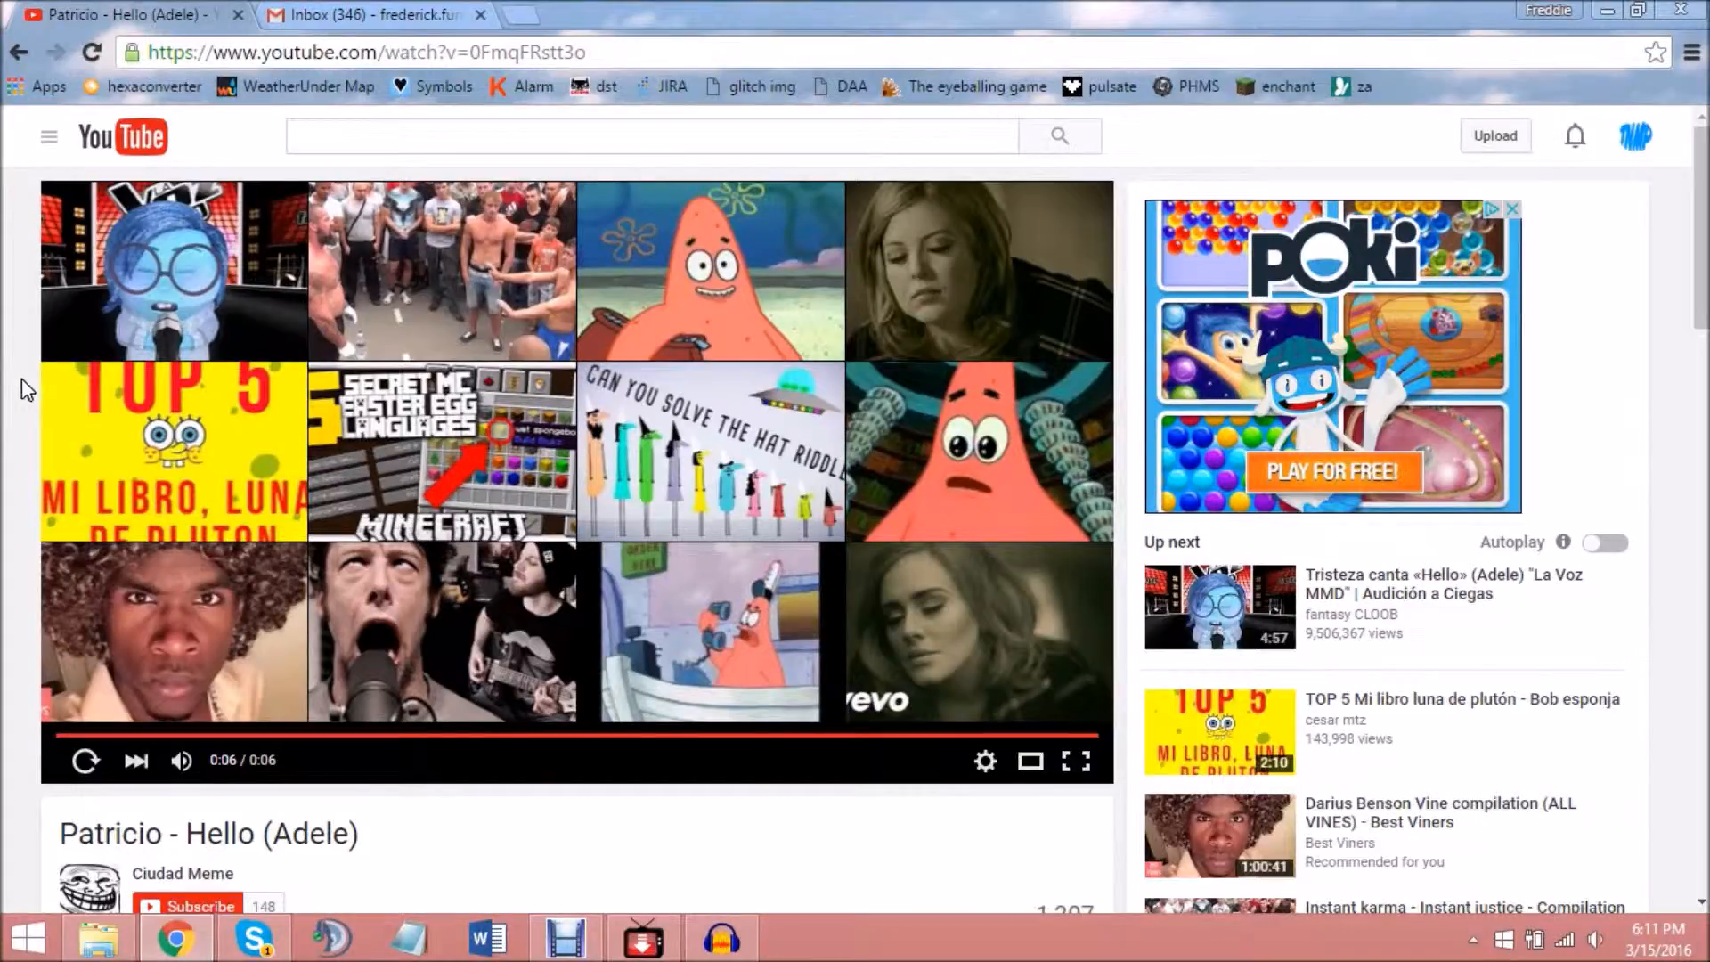
mouse_move(136, 451)
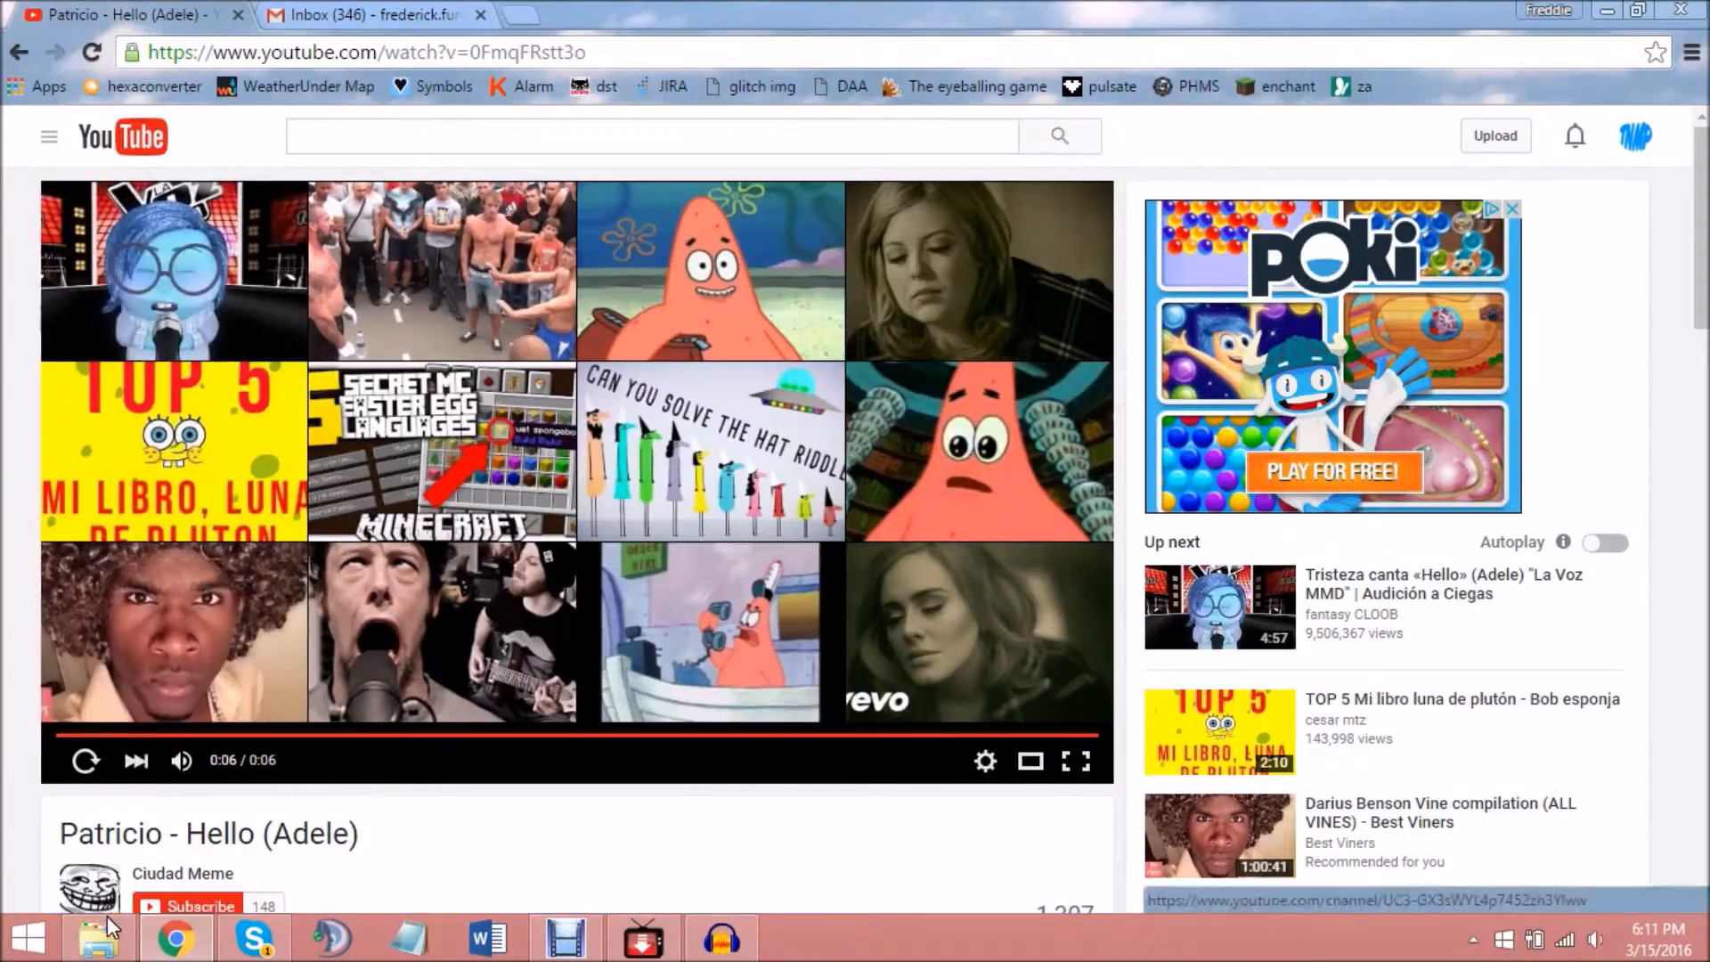
left_click(99, 937)
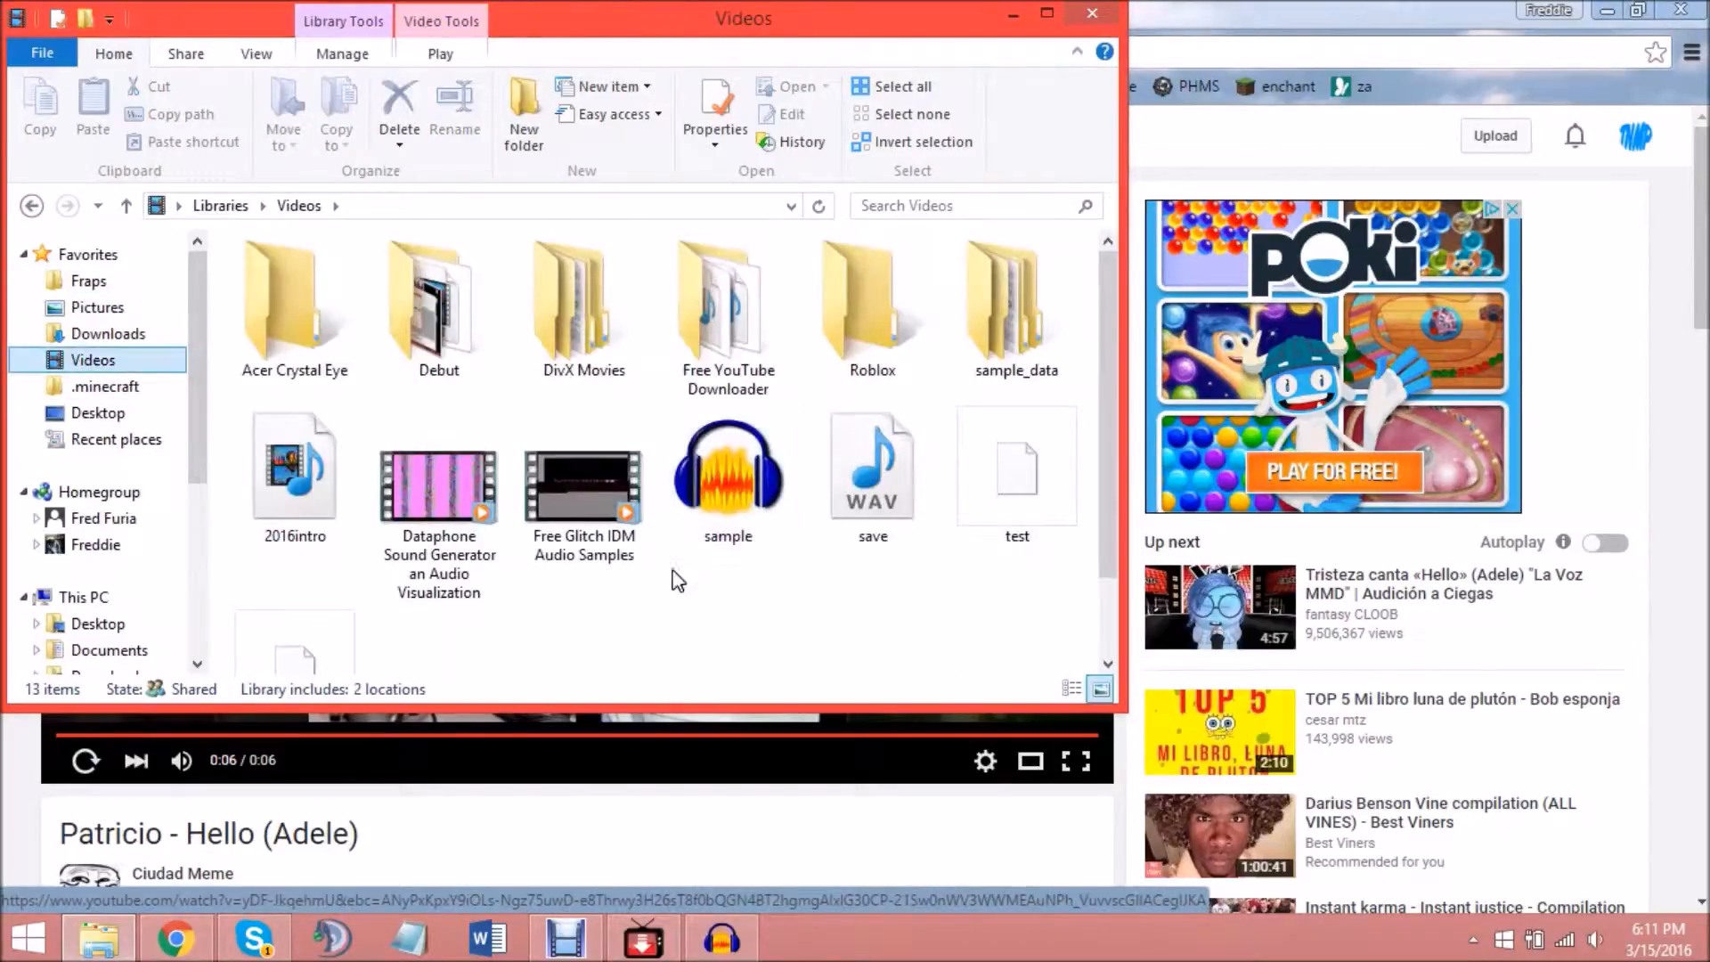
Verify the 170 KB 'vc~invitation-accepted' CAF in Videos, then long-press the iPod mail attachment.
left_click(871, 465)
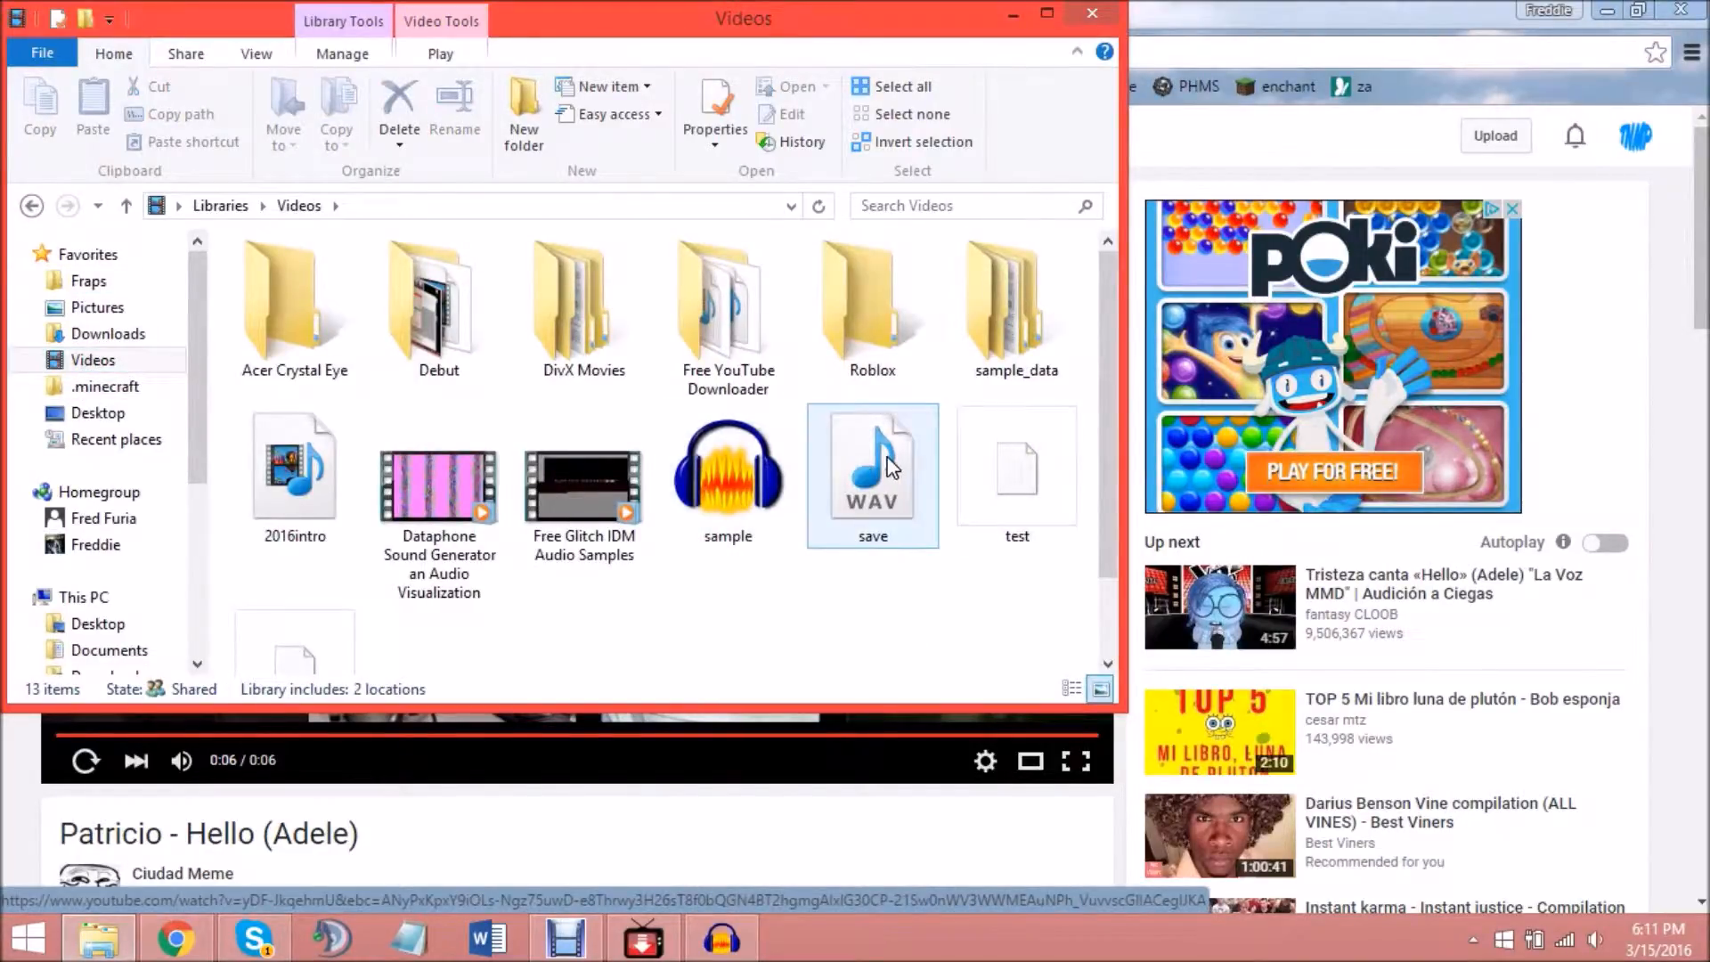
scroll("down", 3)
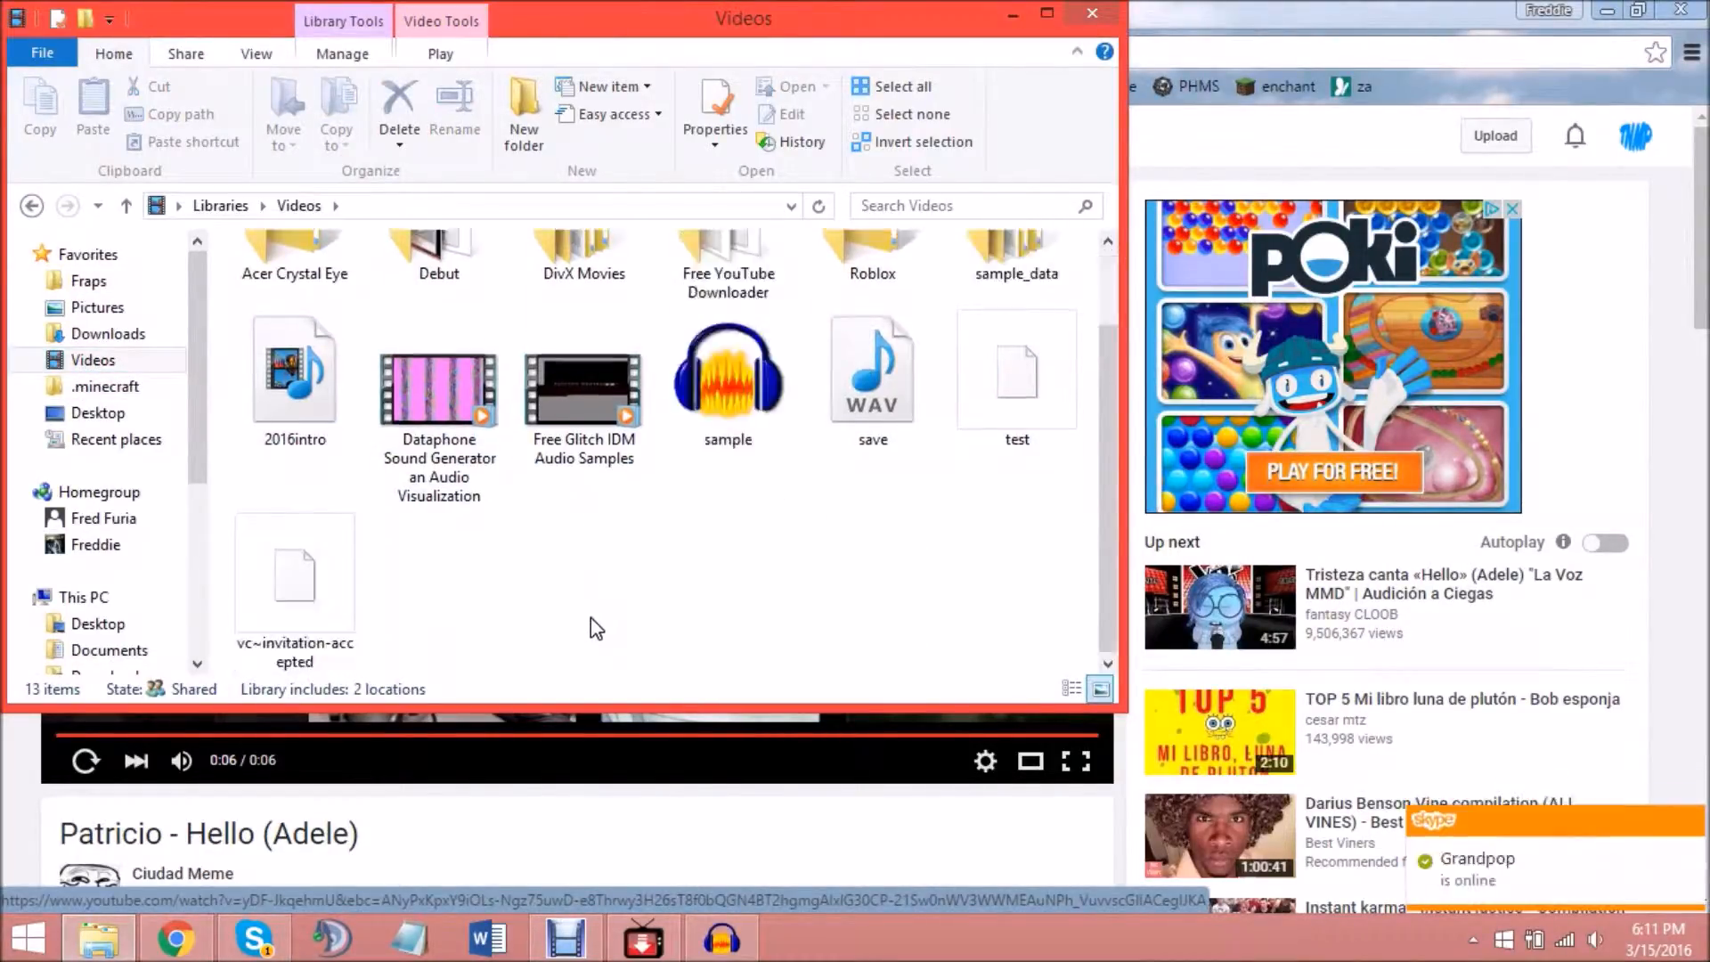
left_click(295, 573)
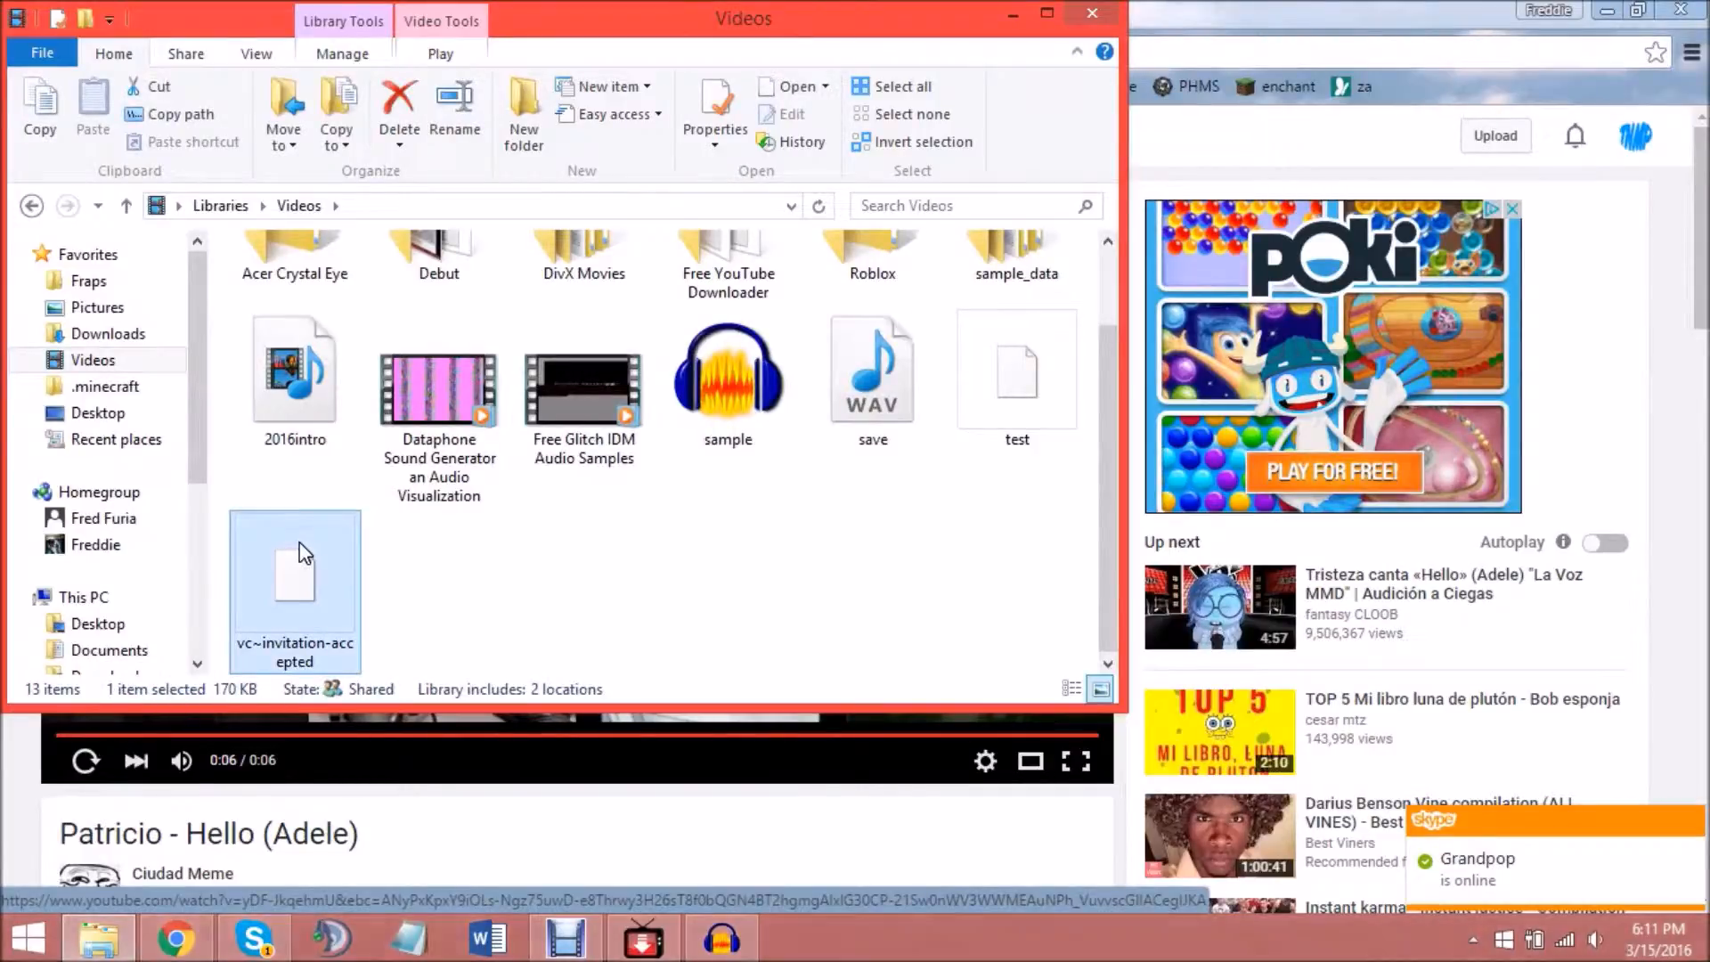
mouse_move(258, 567)
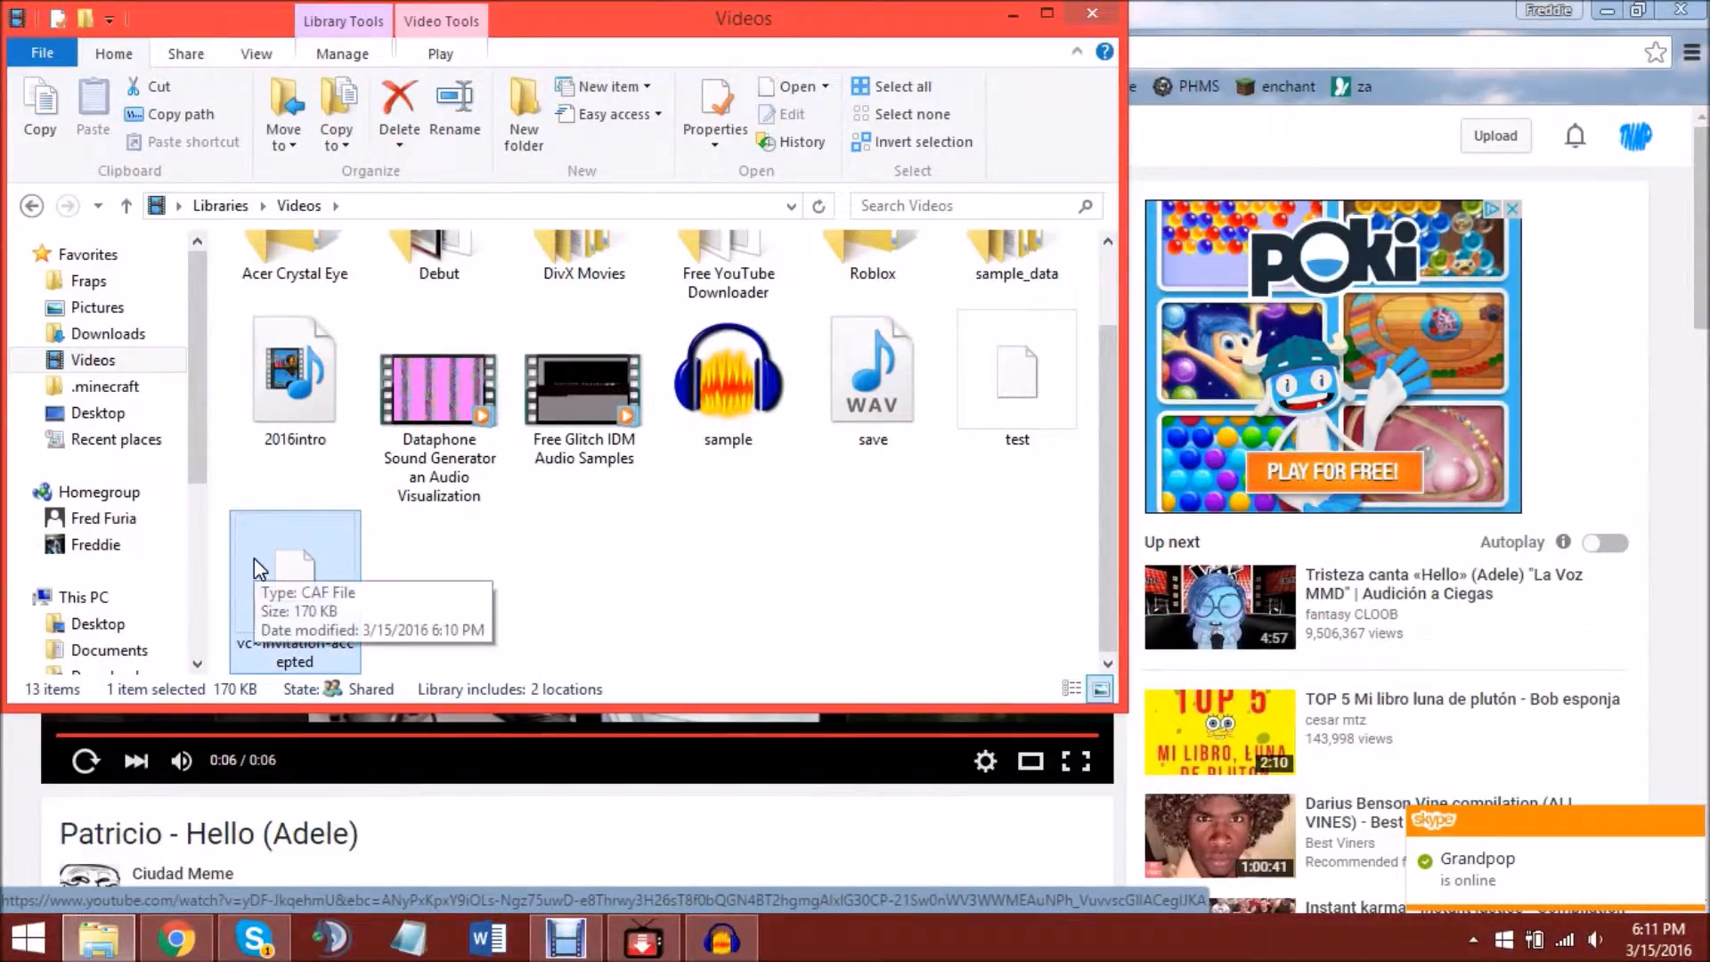
mouse_move(513, 607)
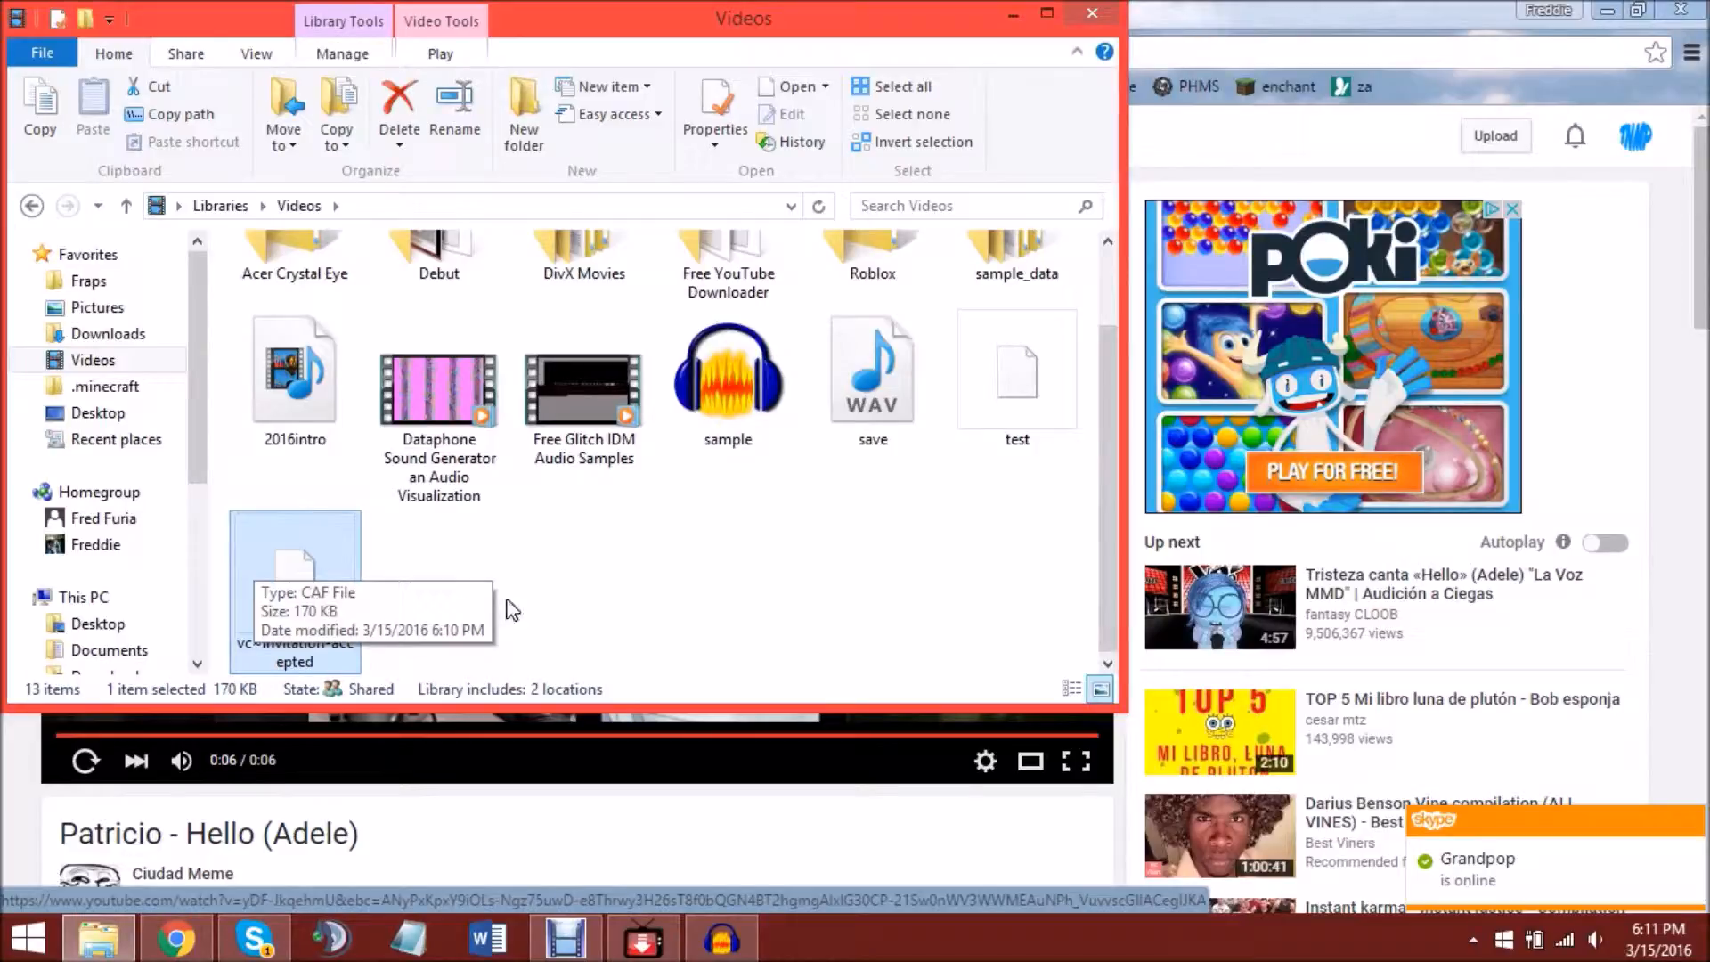
mouse_move(433, 586)
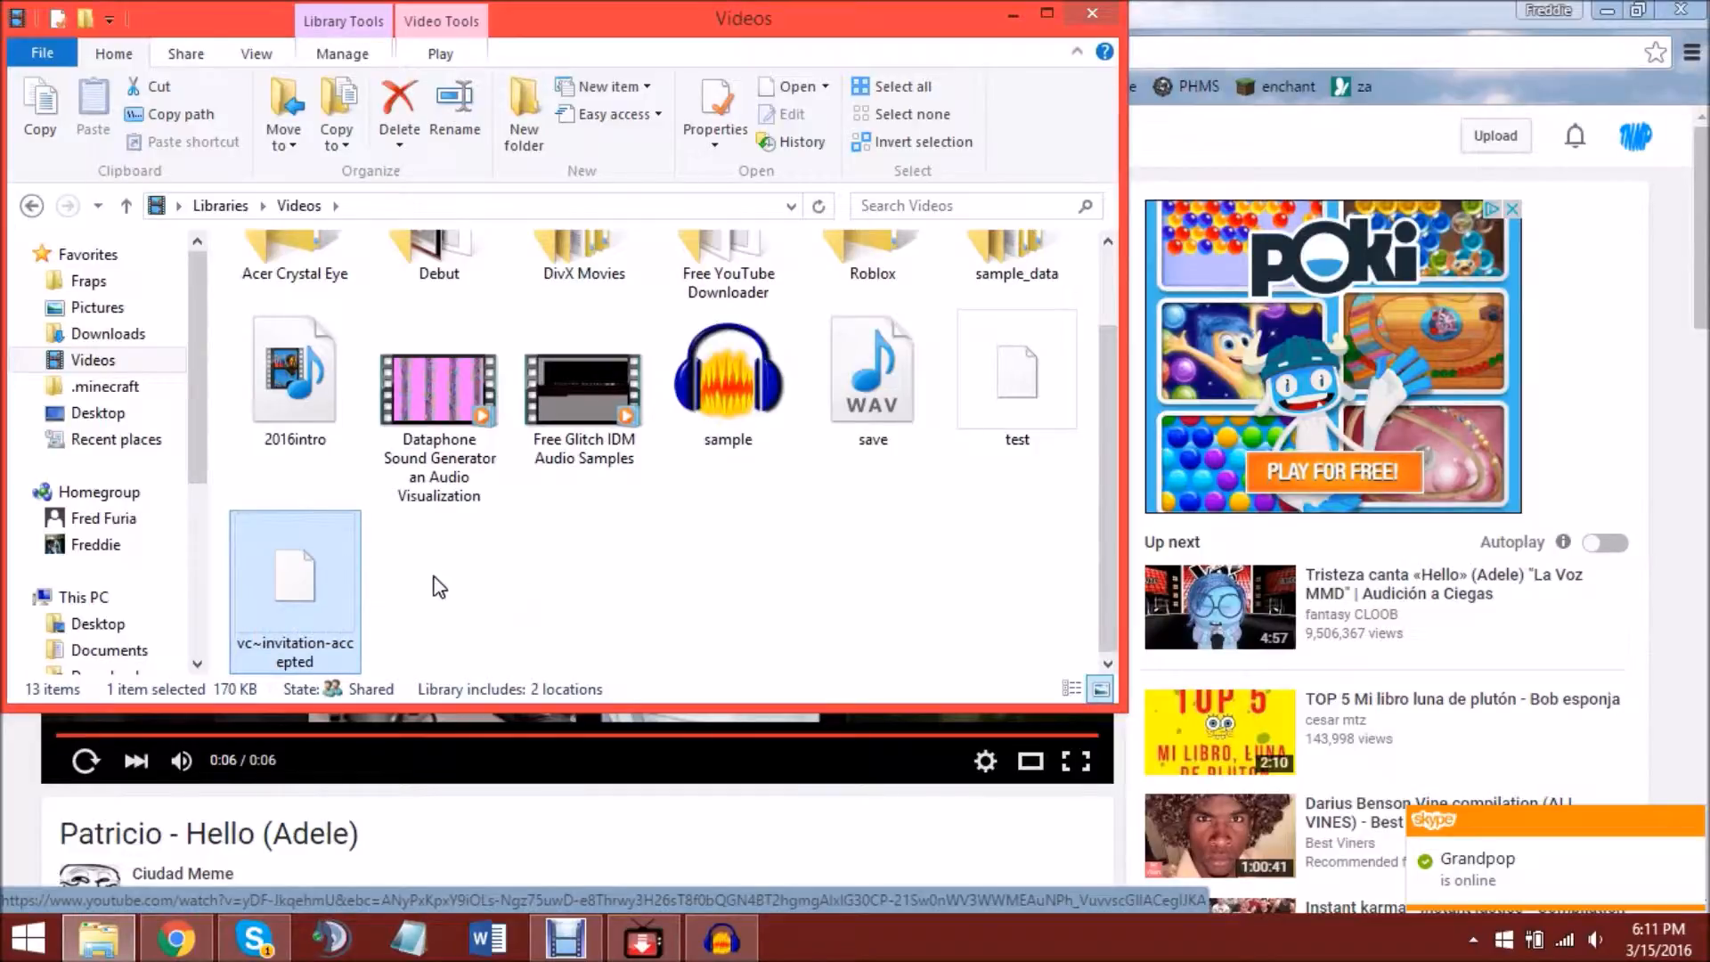
mouse_move(406, 599)
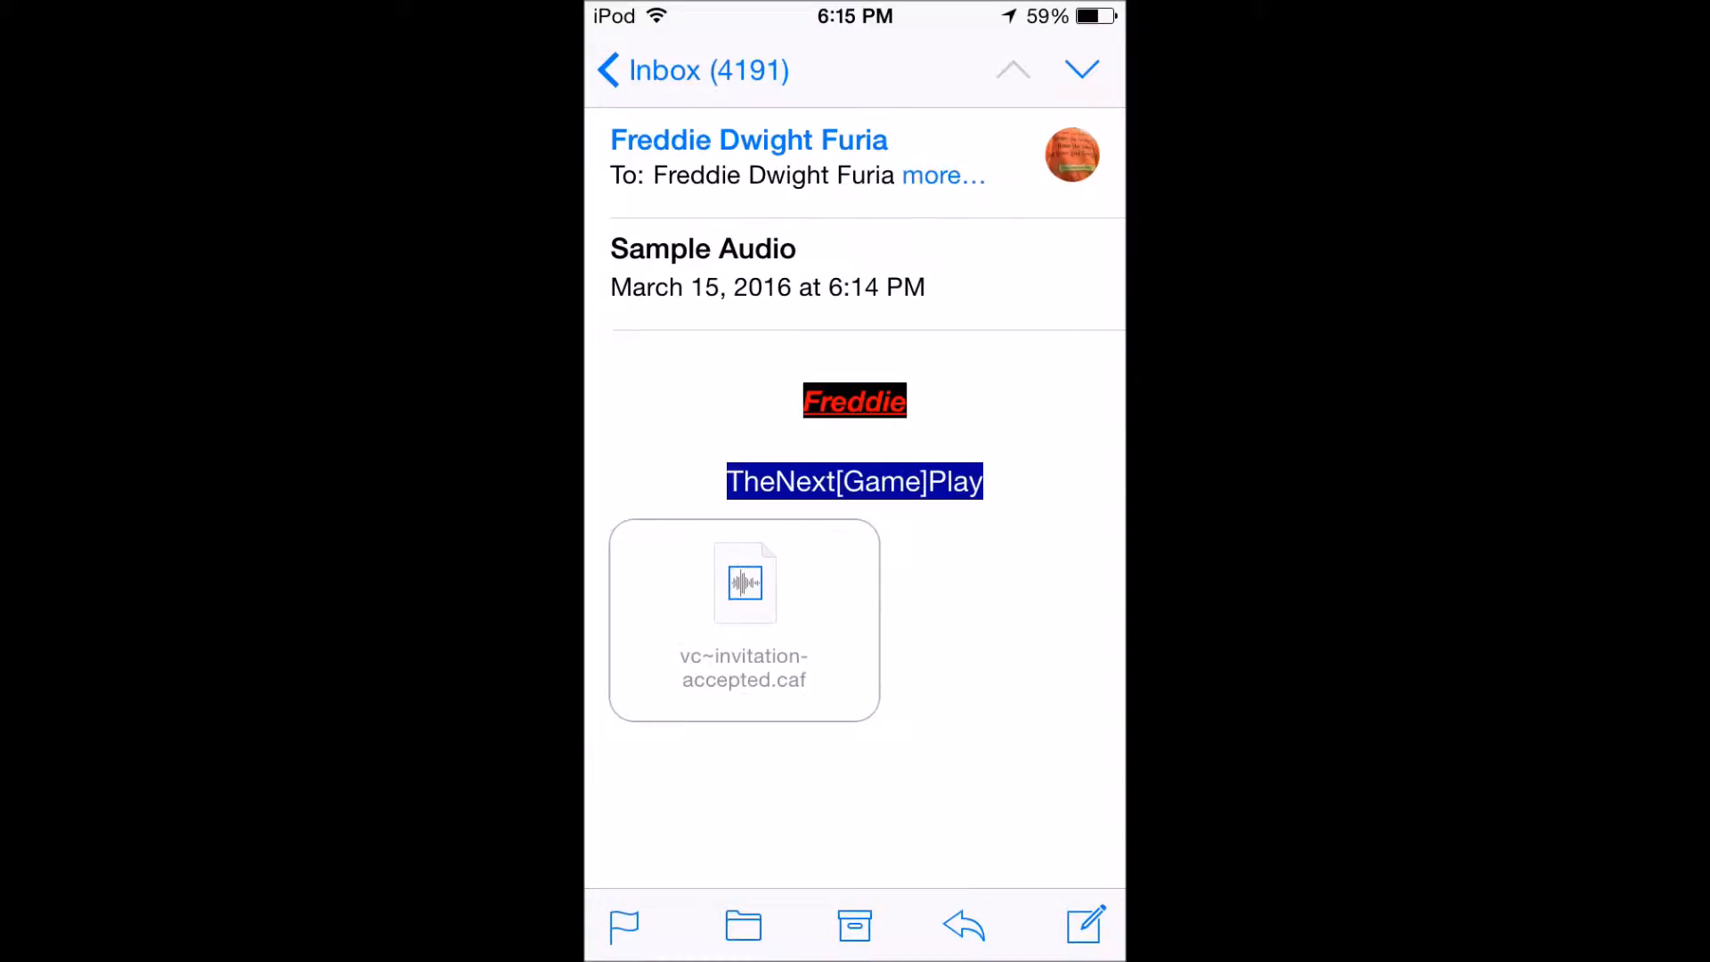
scroll("up", 3)
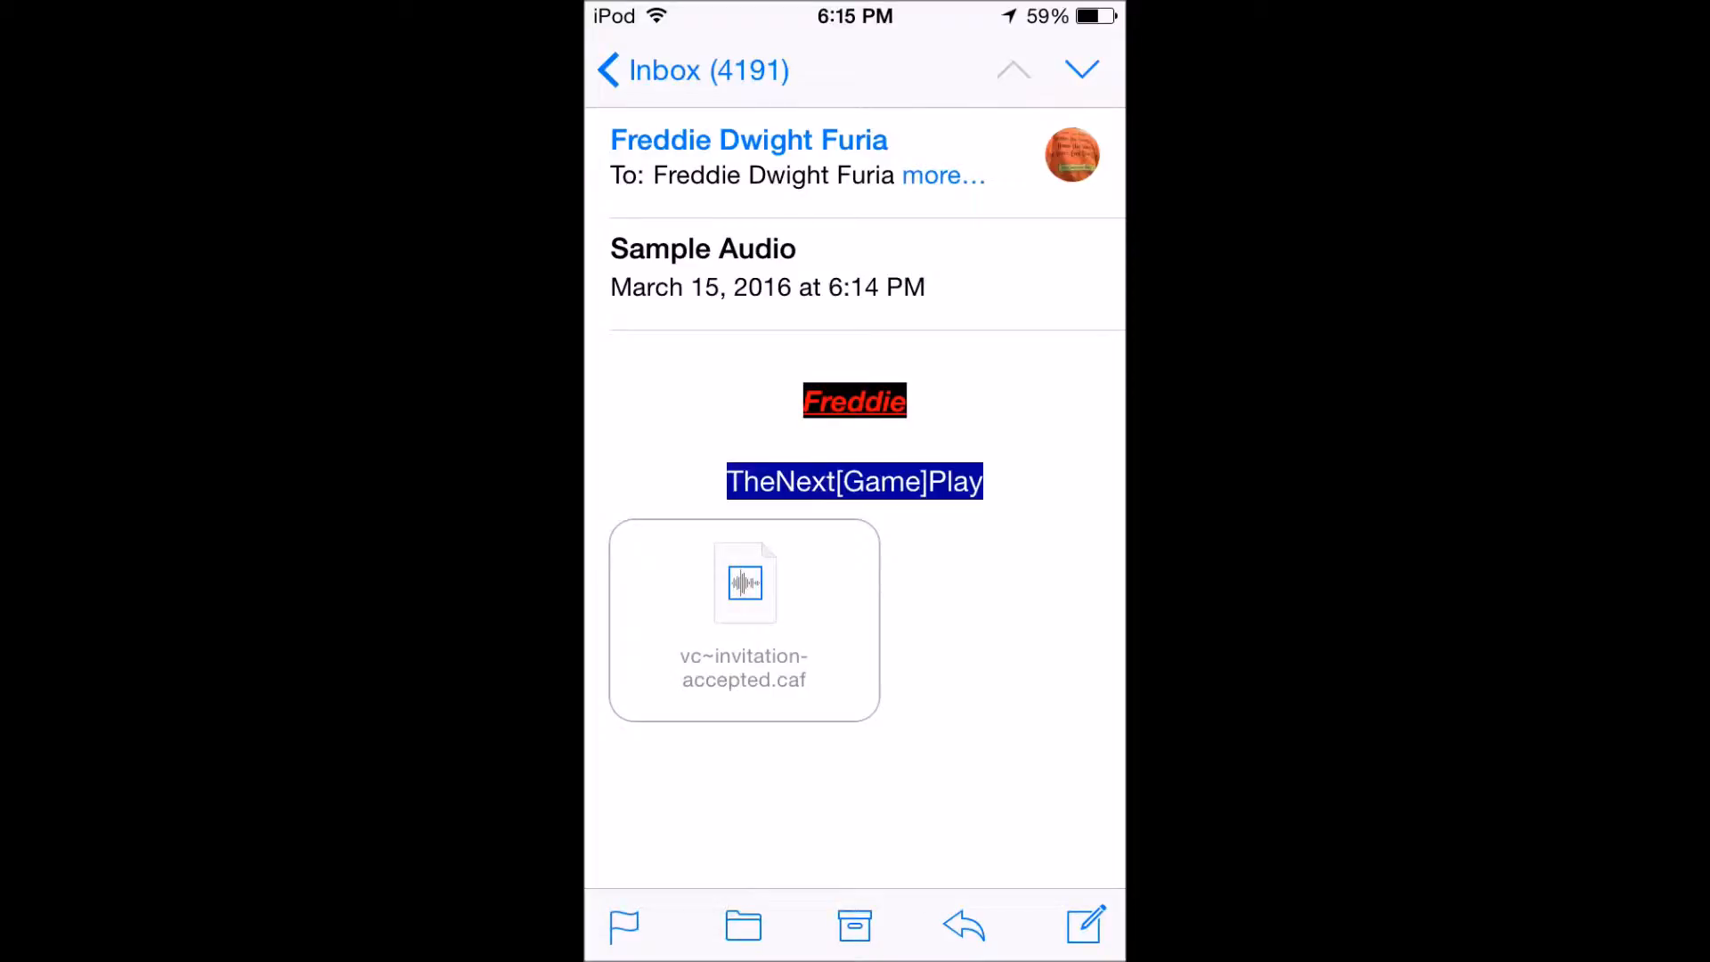
left_click(743, 621)
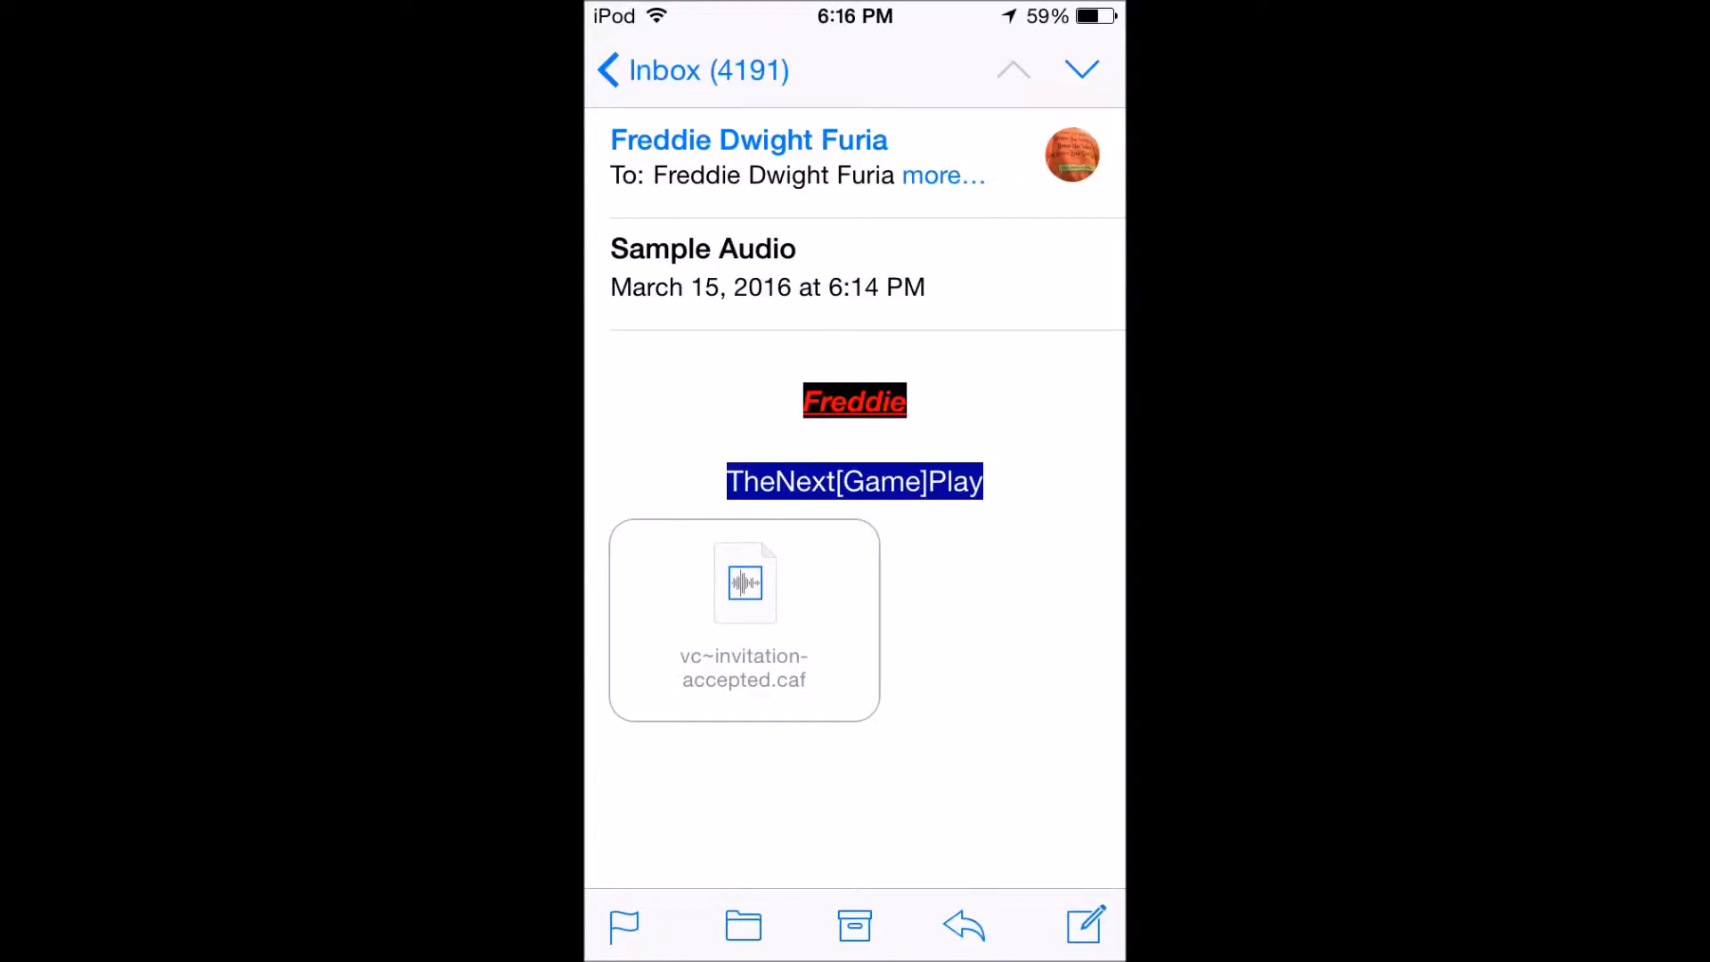
left_click(744, 582)
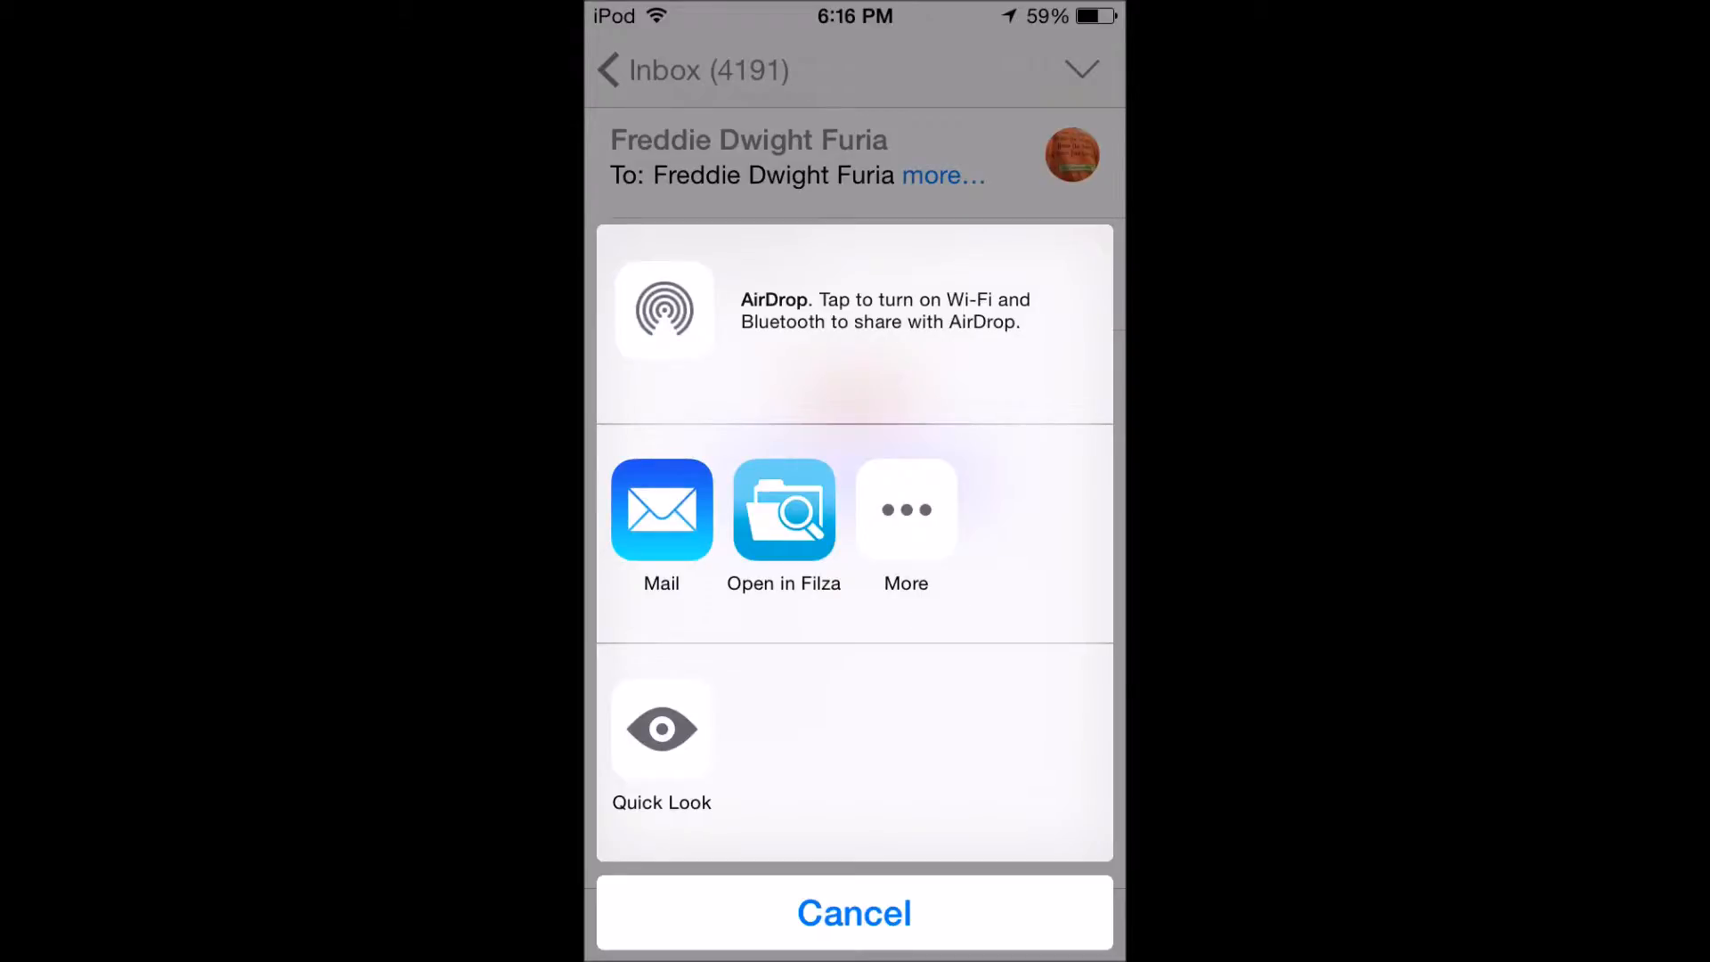
Open the emailed 'vc~invitation-accepted.caf' into Filza's Documents, then jump to /var.
left_click(854, 912)
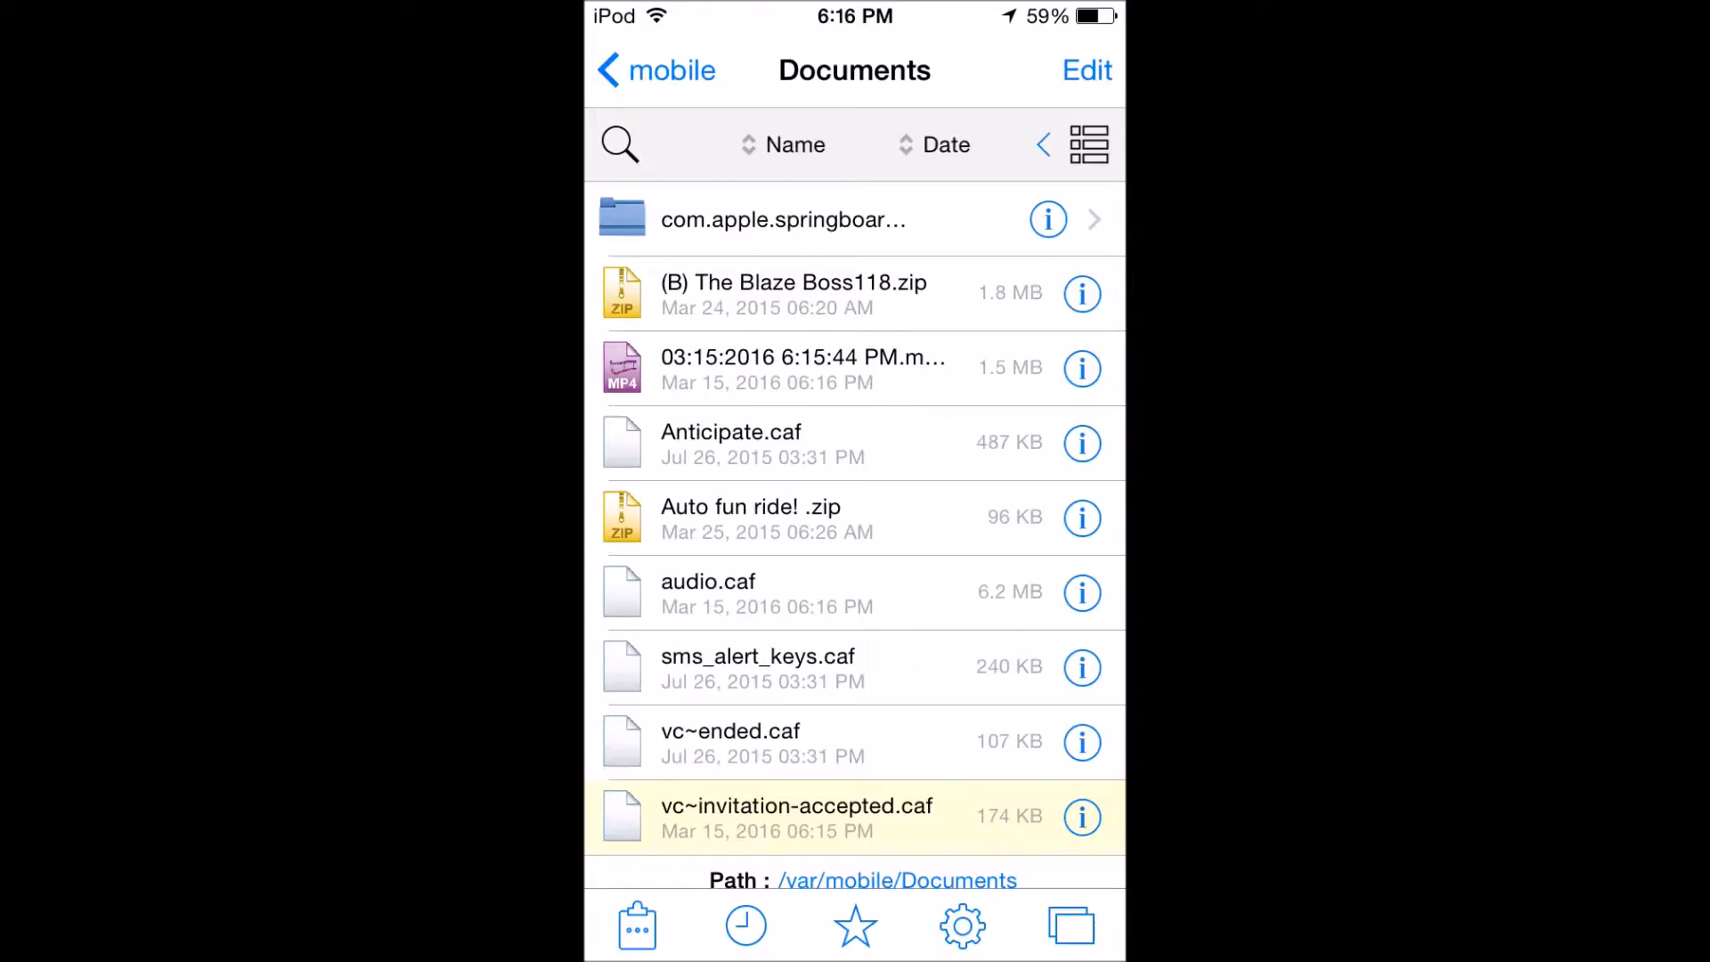
scroll("up", 3)
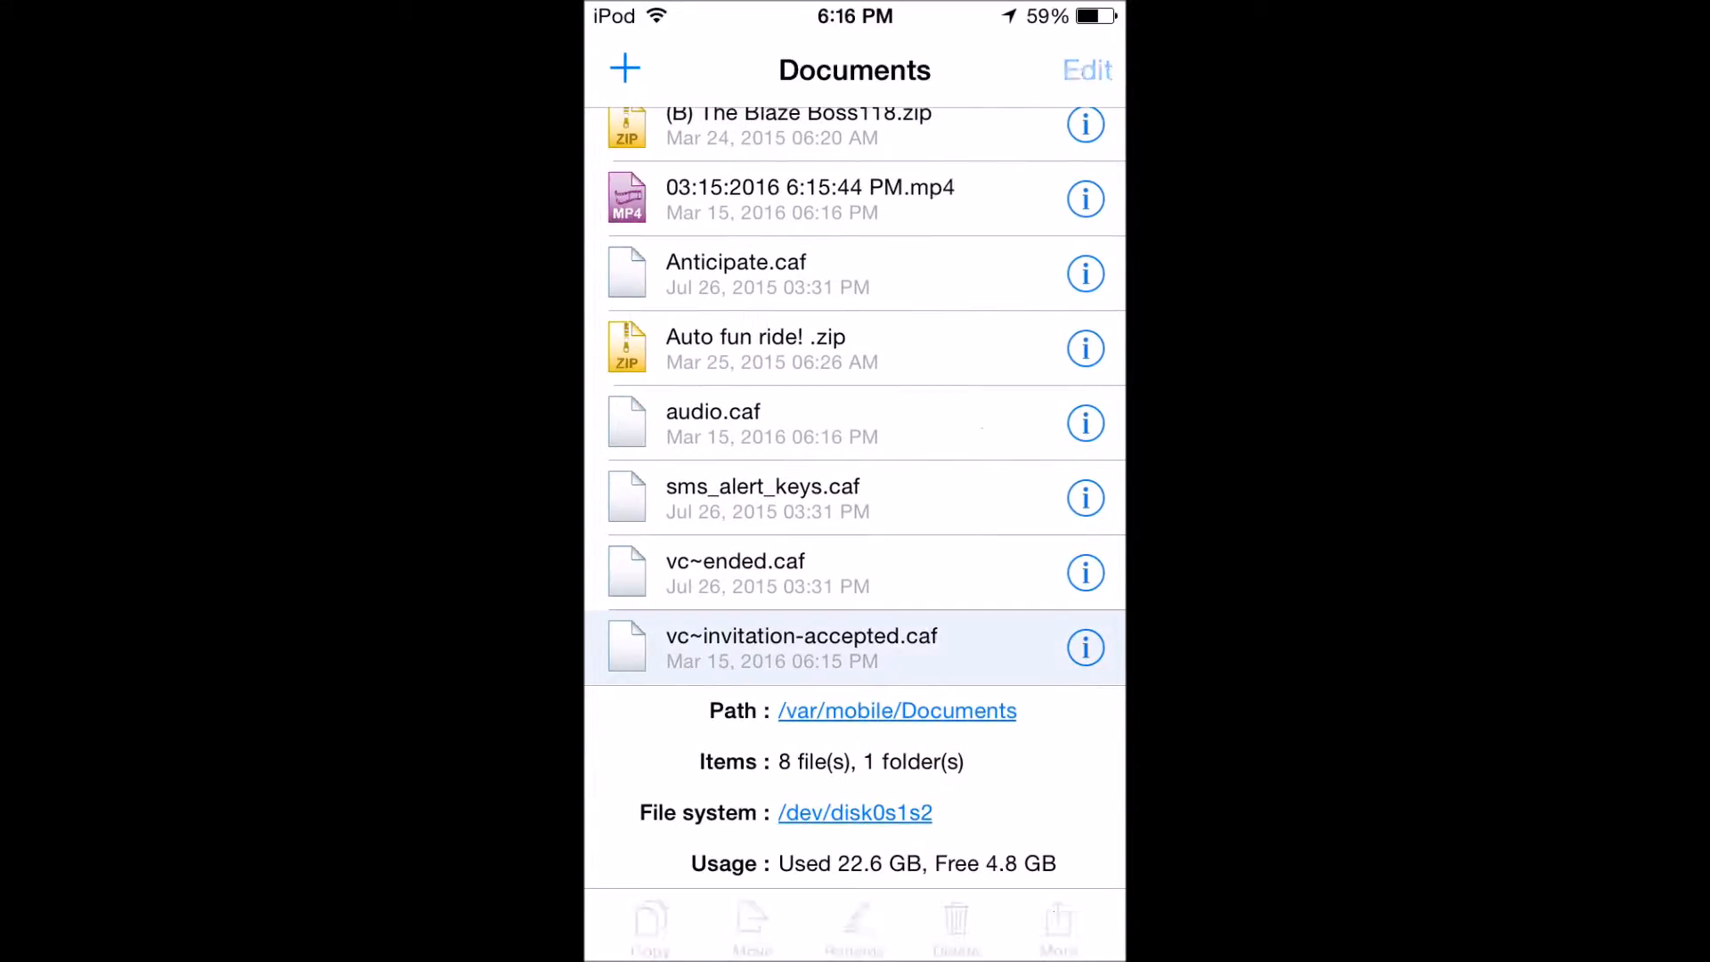
left_click(1086, 69)
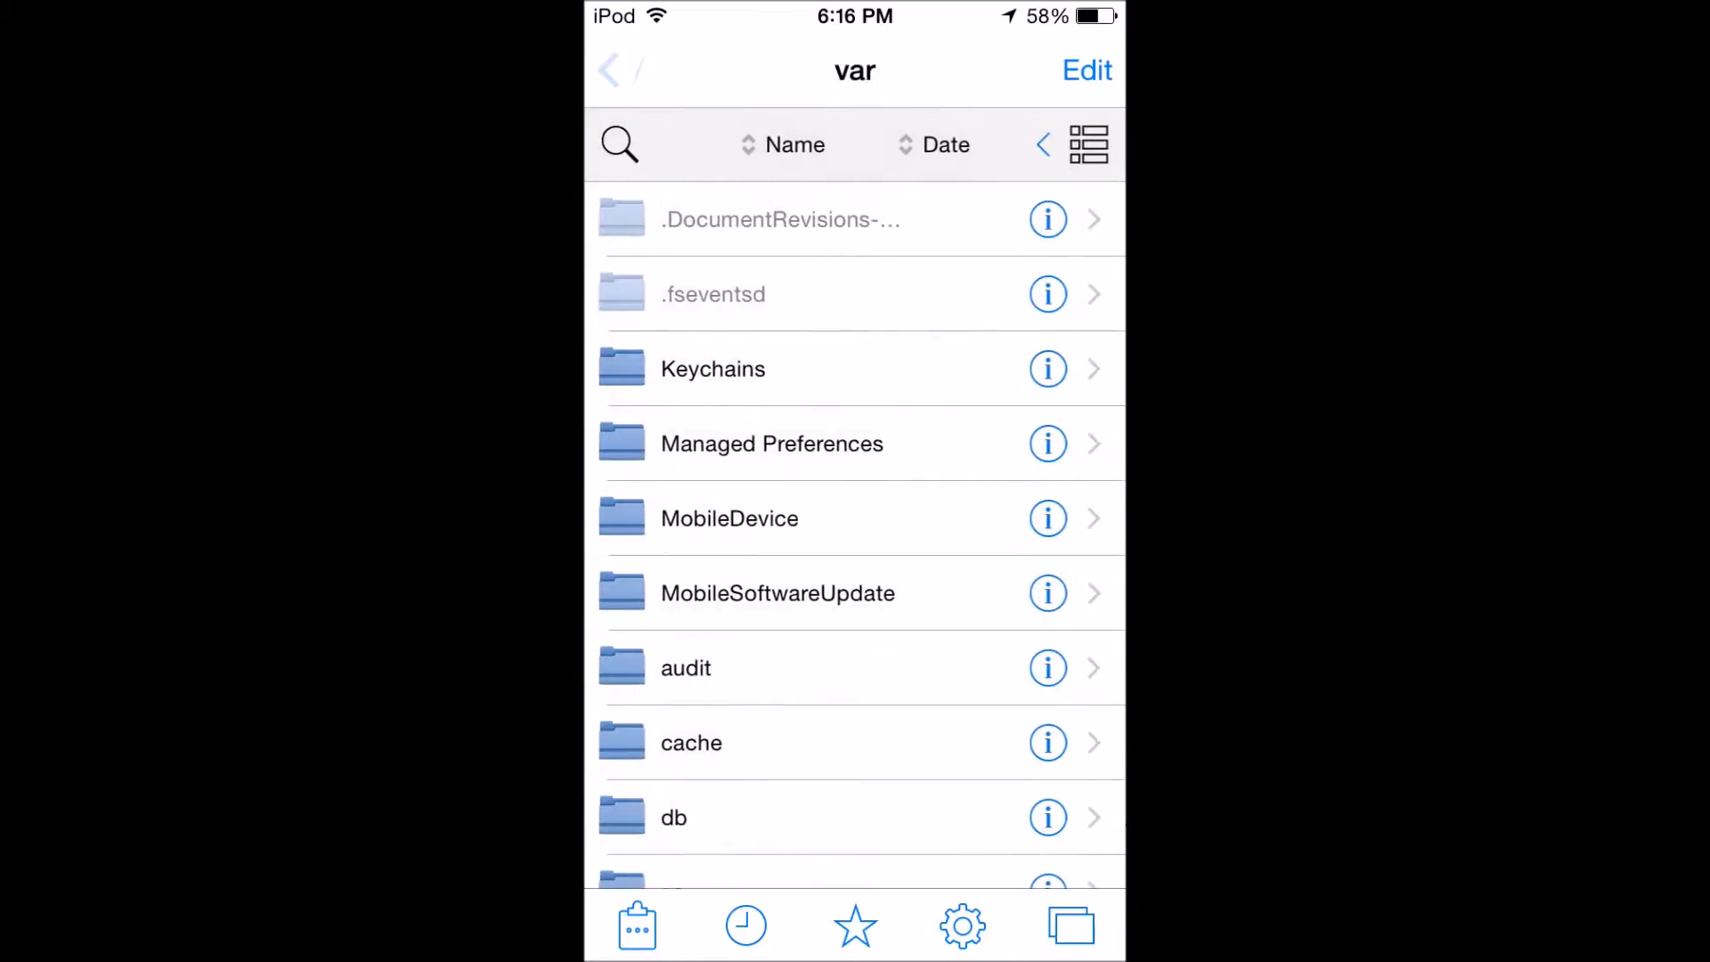
Browse Filza into /System/Library/Audio/UISounds and scroll down to vc~invitation-accepted.caf.
left_click(608, 70)
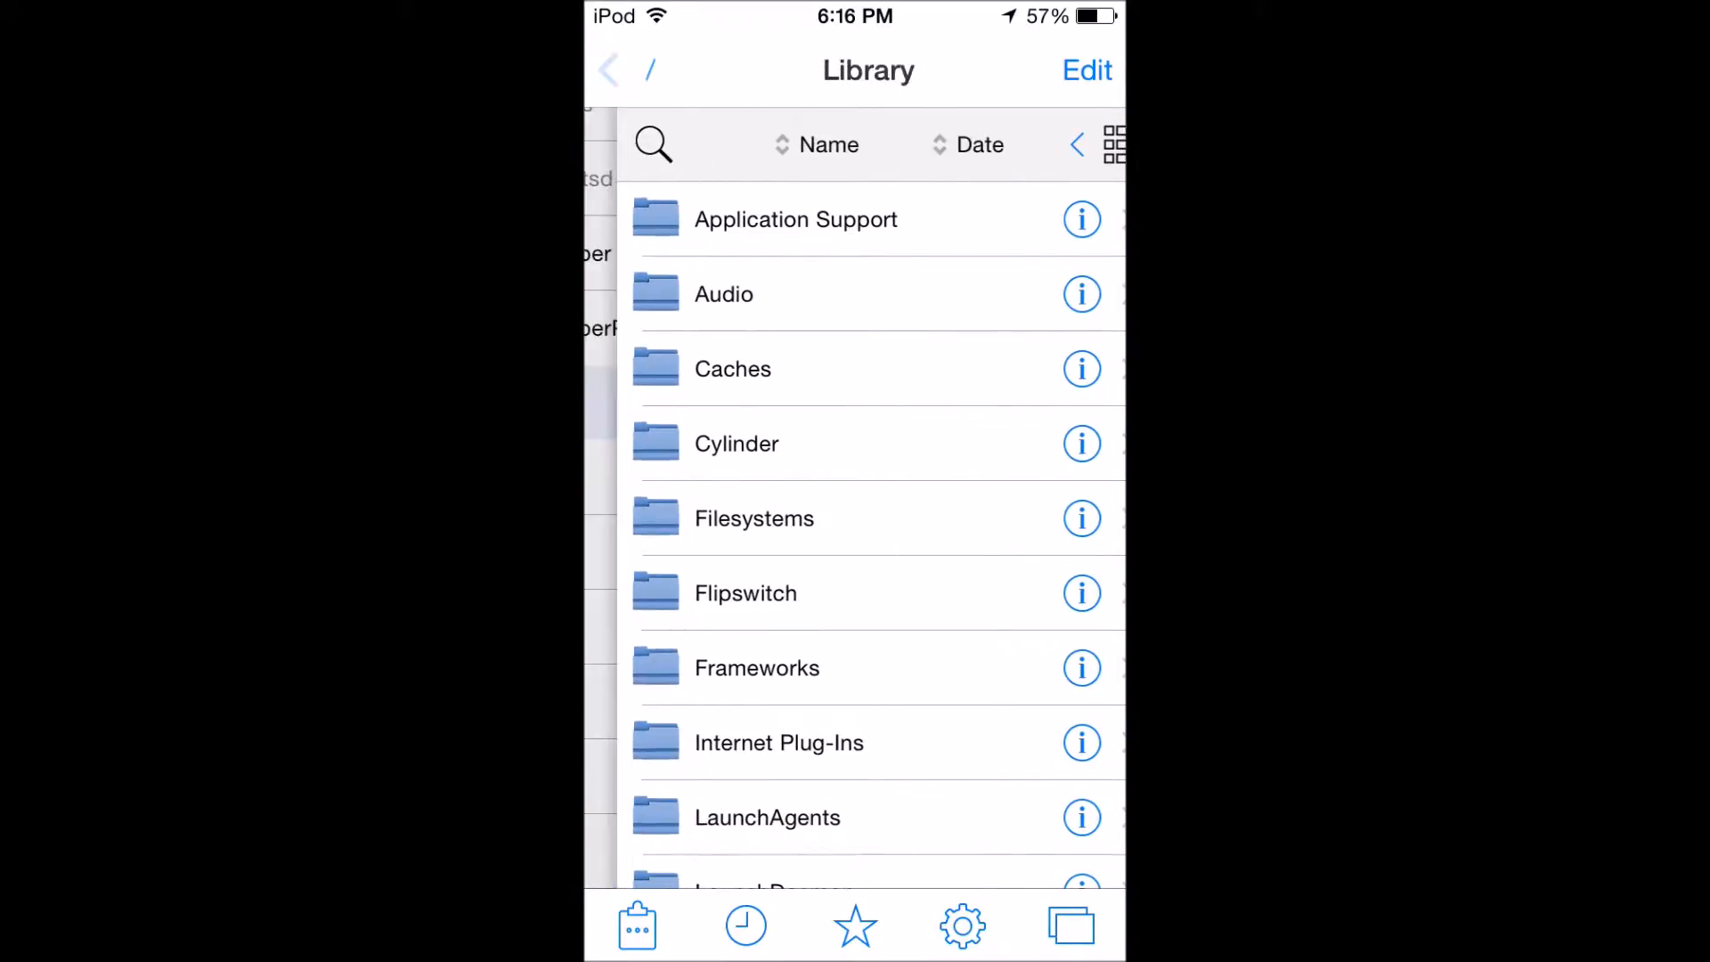
left_click(609, 70)
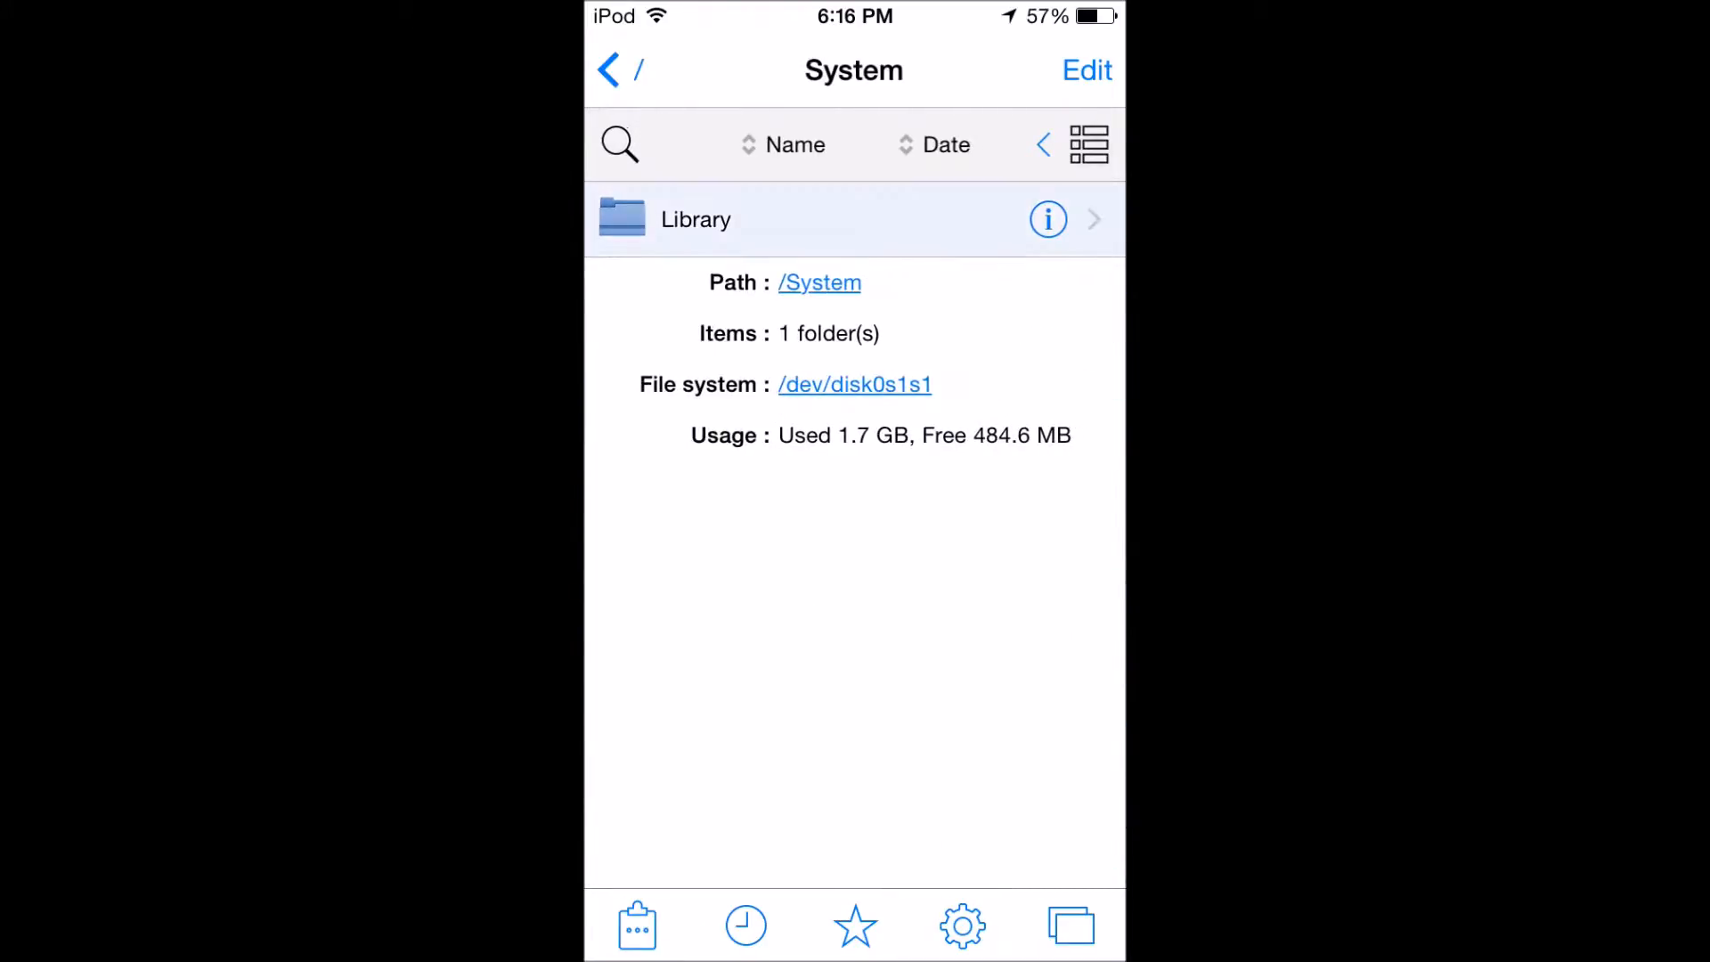
left_click(695, 220)
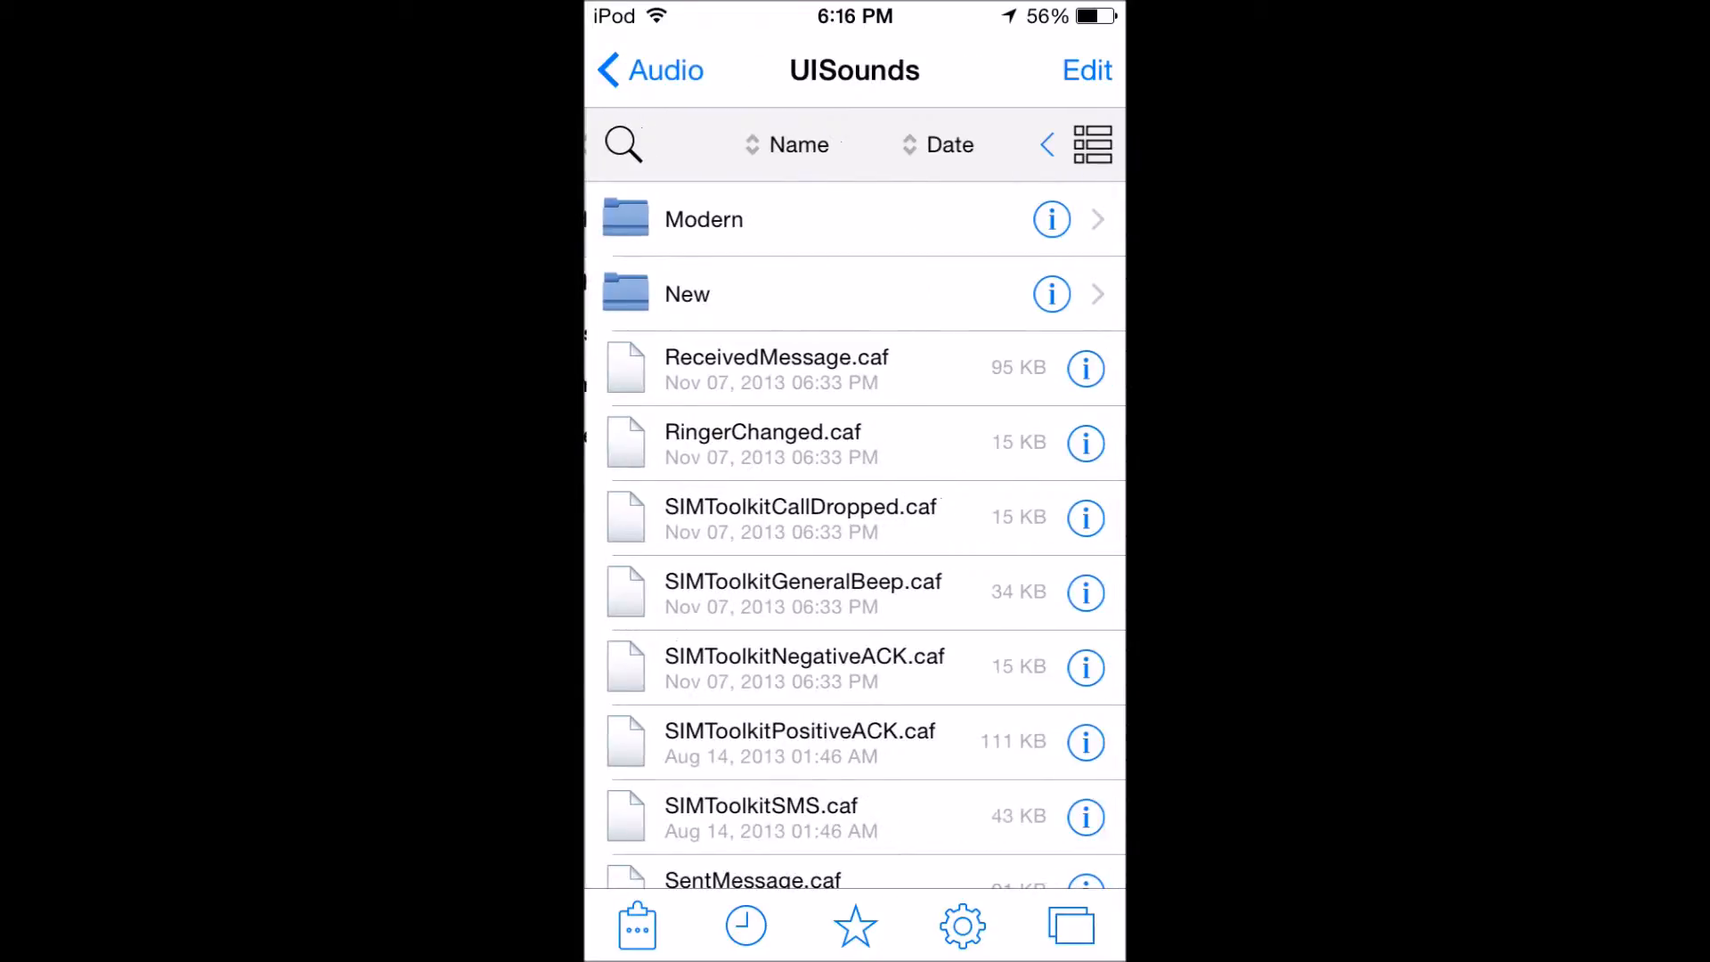
scroll("down", 3)
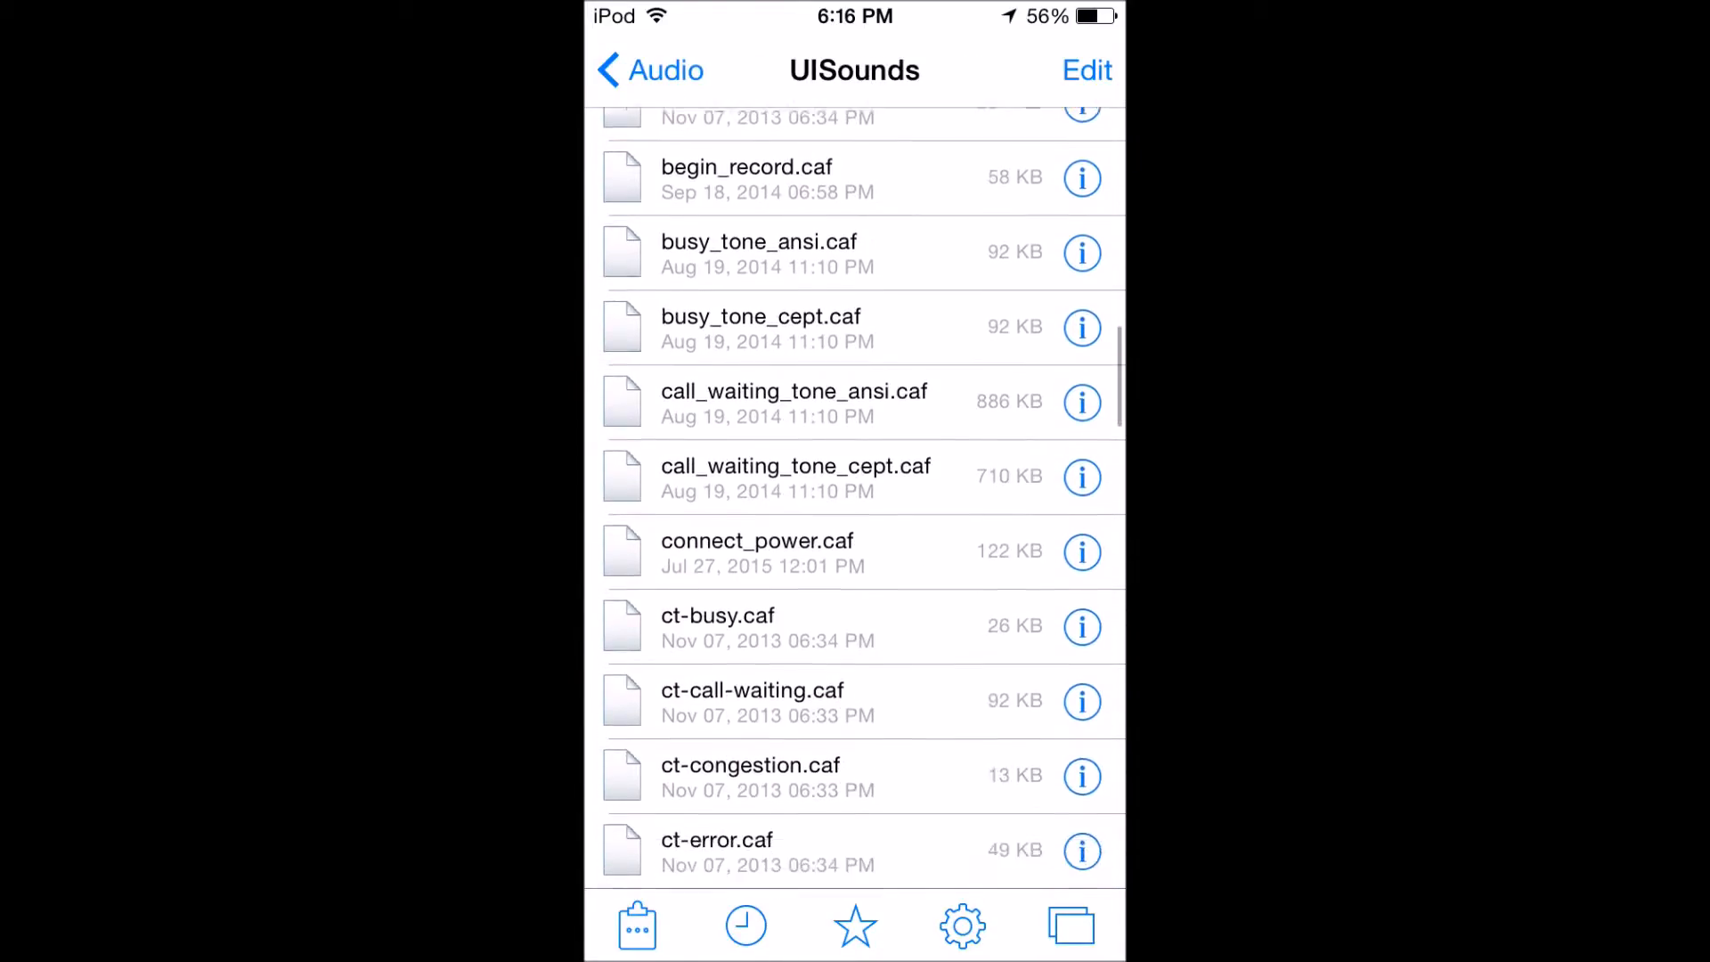
scroll("down", 3)
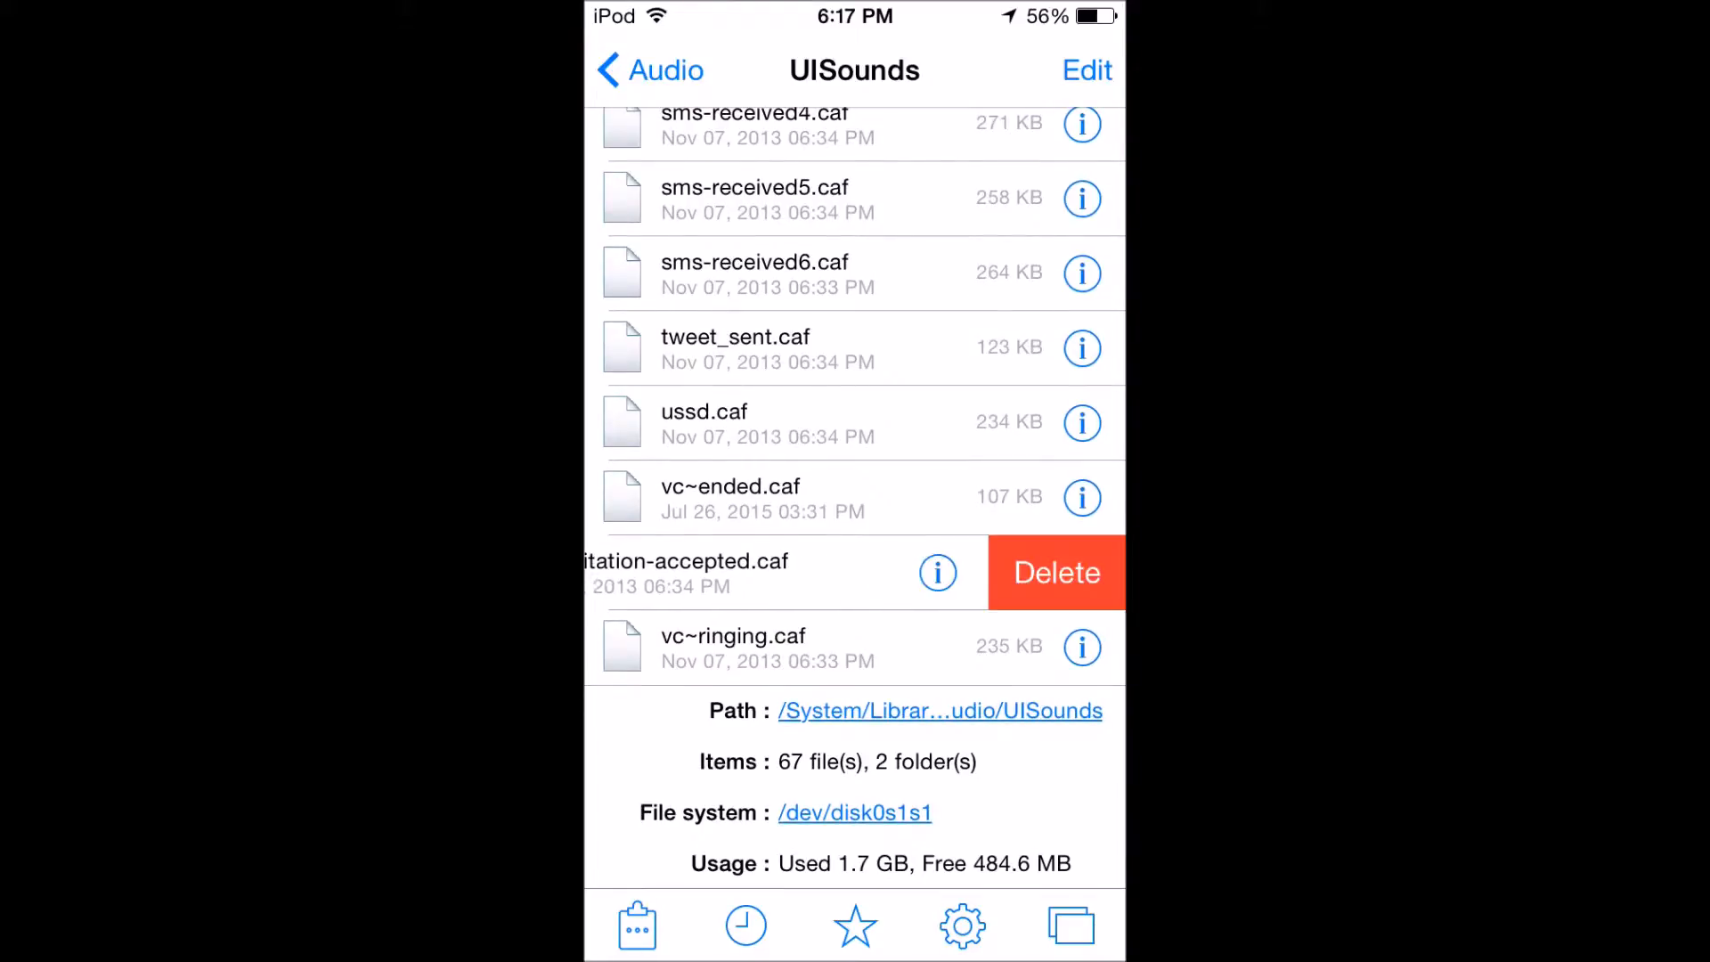
Trash the original vc~invitation-accepted.caf and paste in the custom 174 KB copy.
left_click(1053, 573)
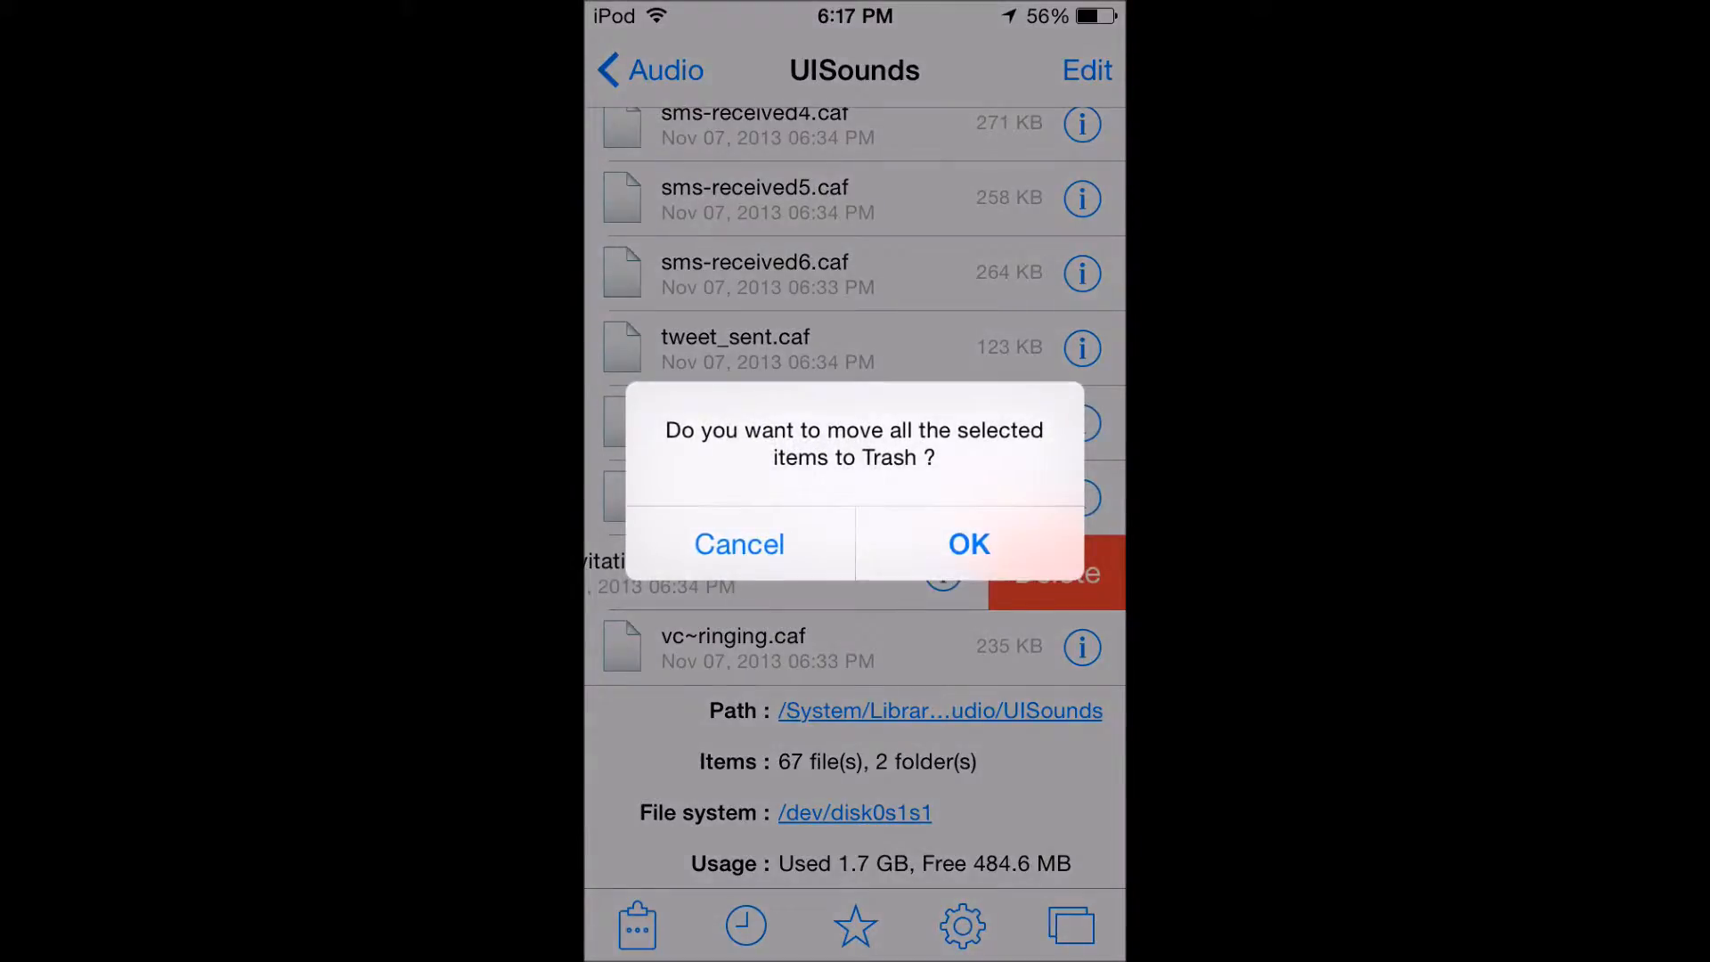
left_click(967, 543)
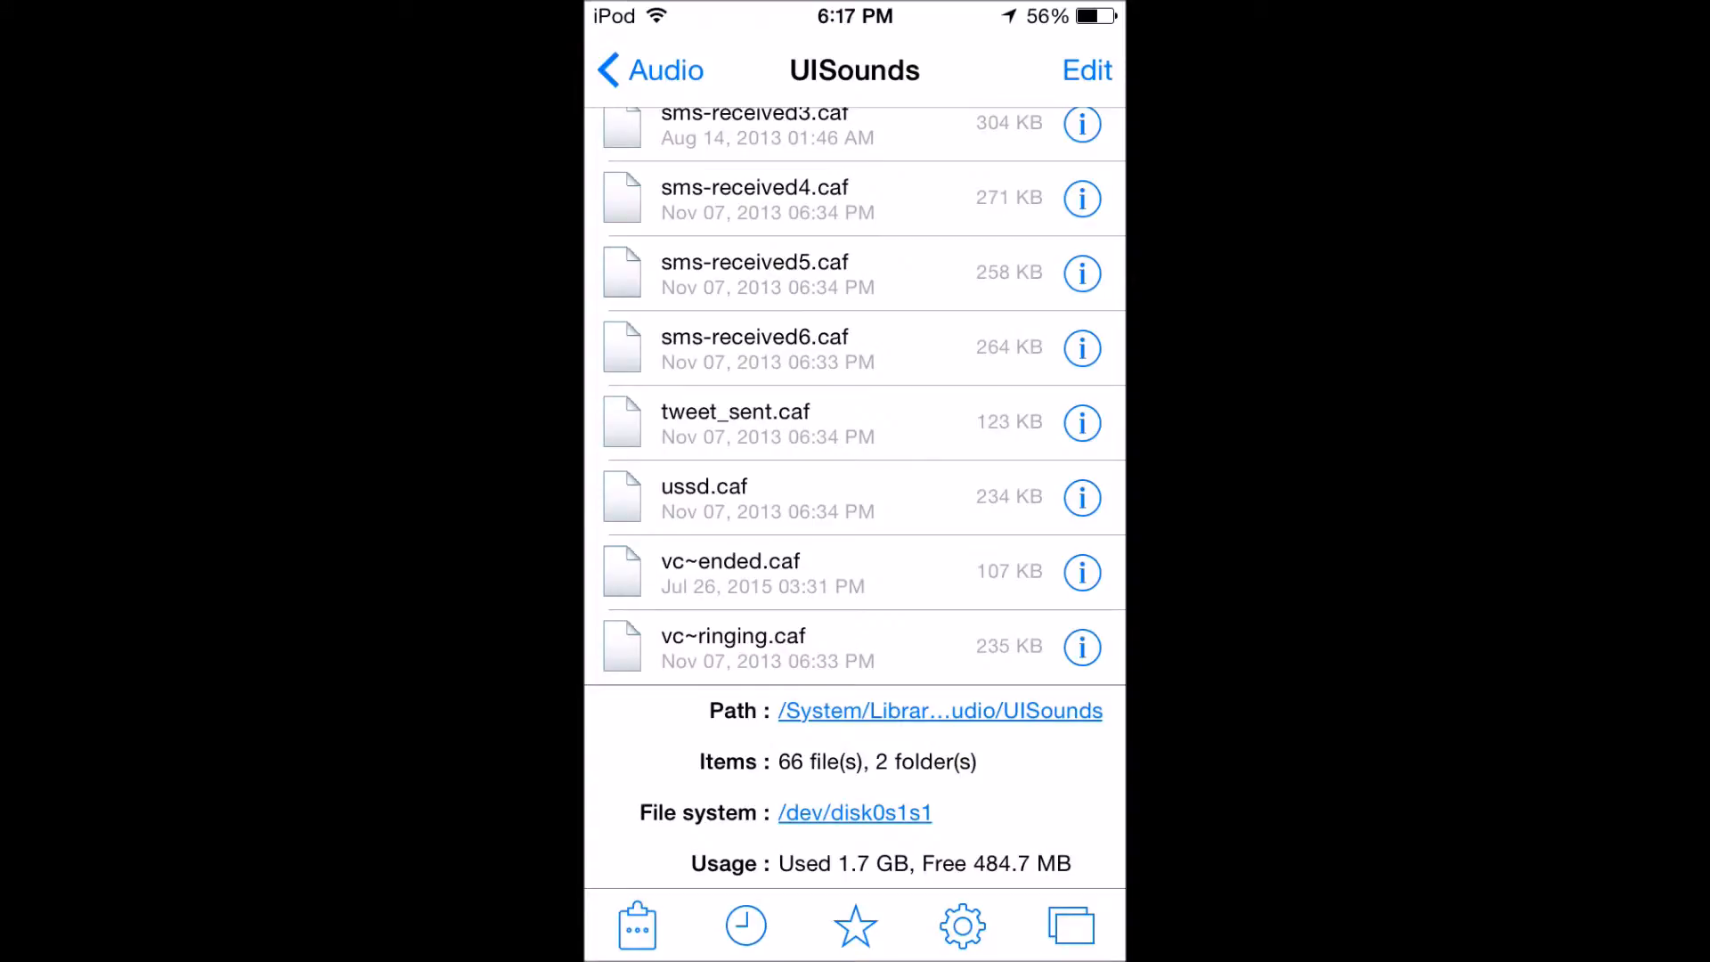
left_click(637, 926)
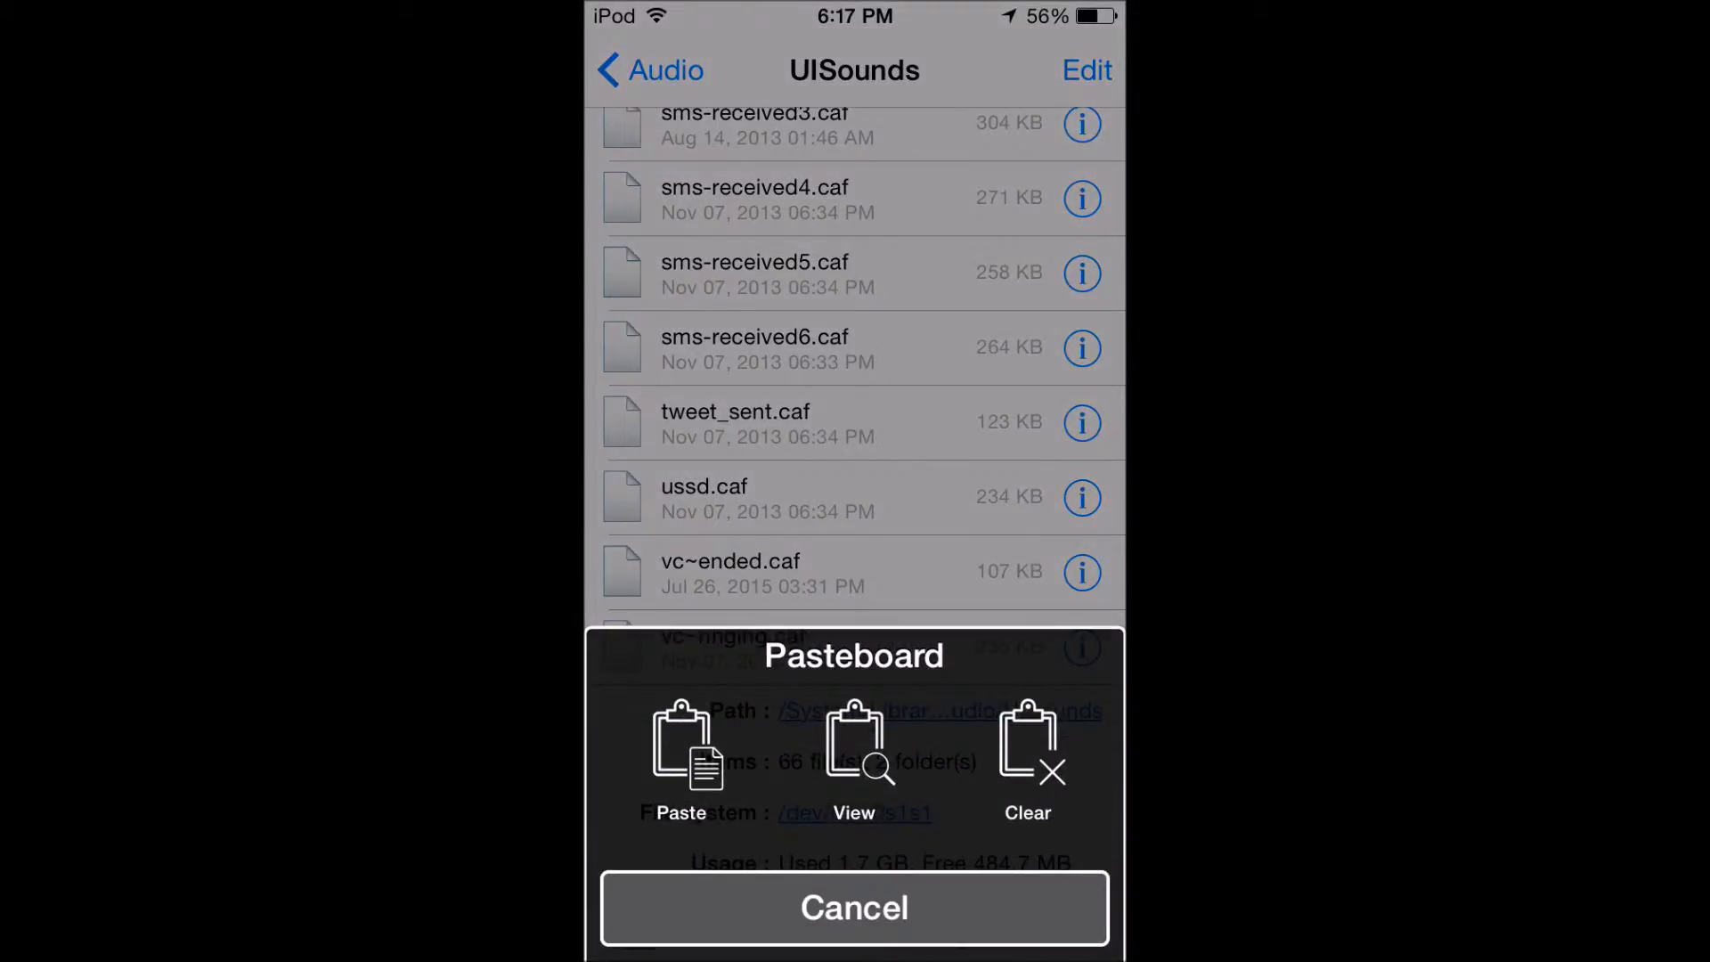
left_click(854, 907)
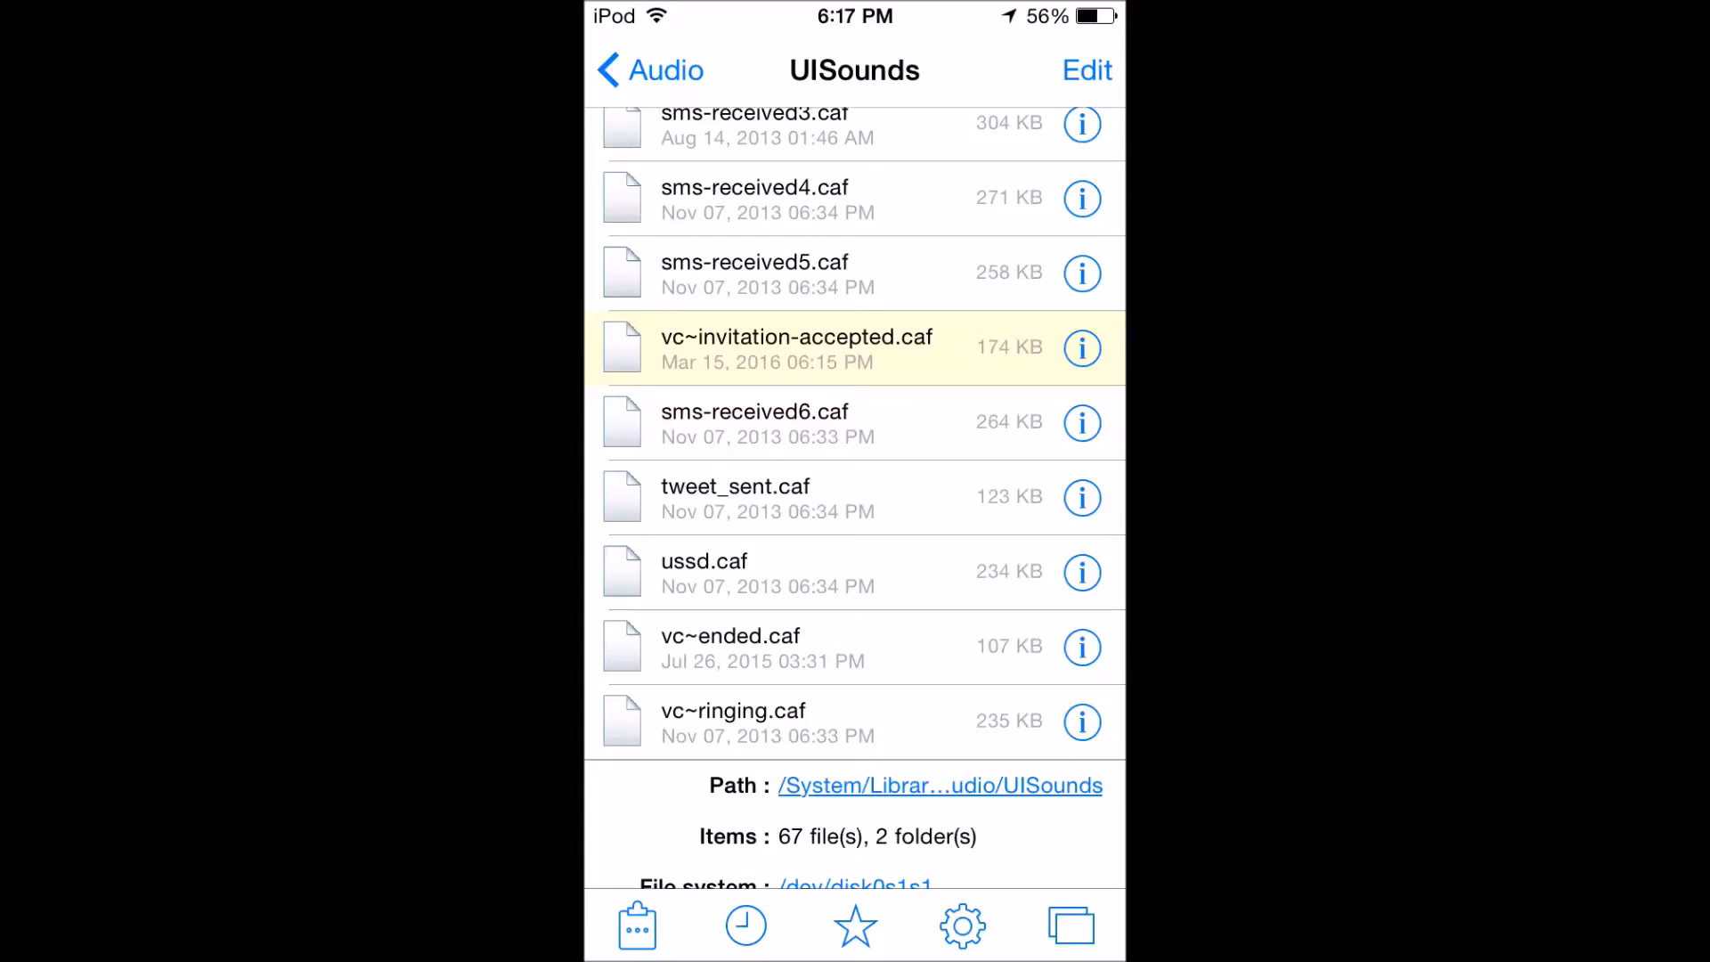
scroll("down", 3)
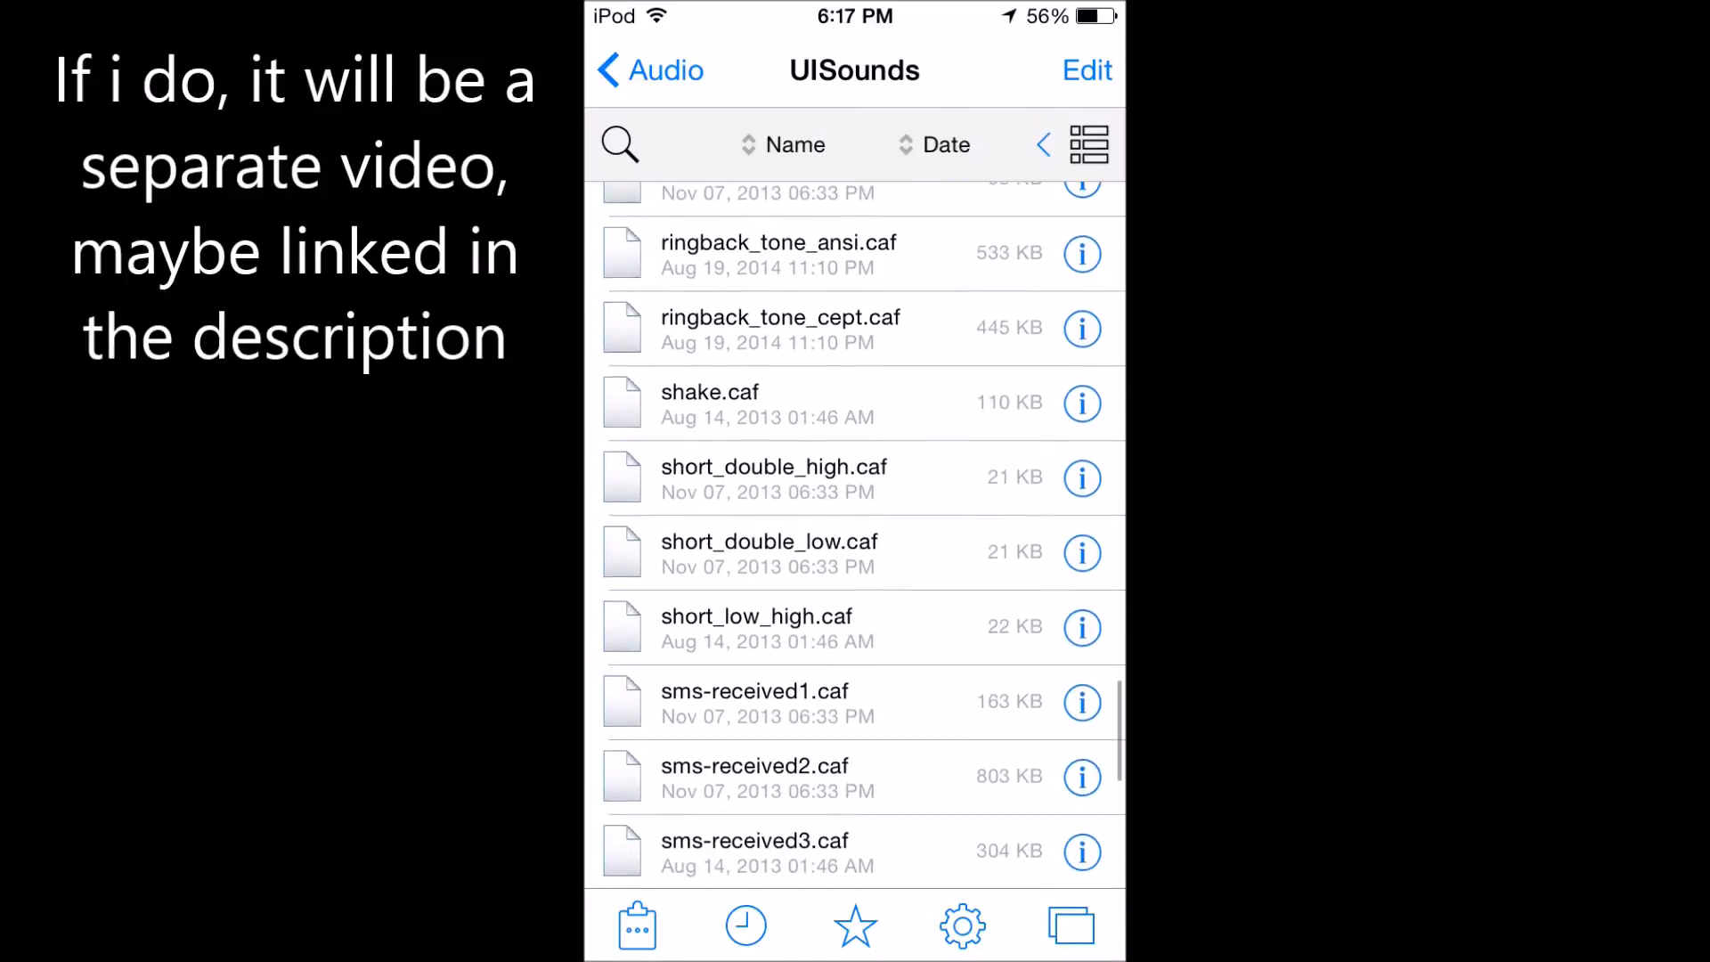
scroll("up", 3)
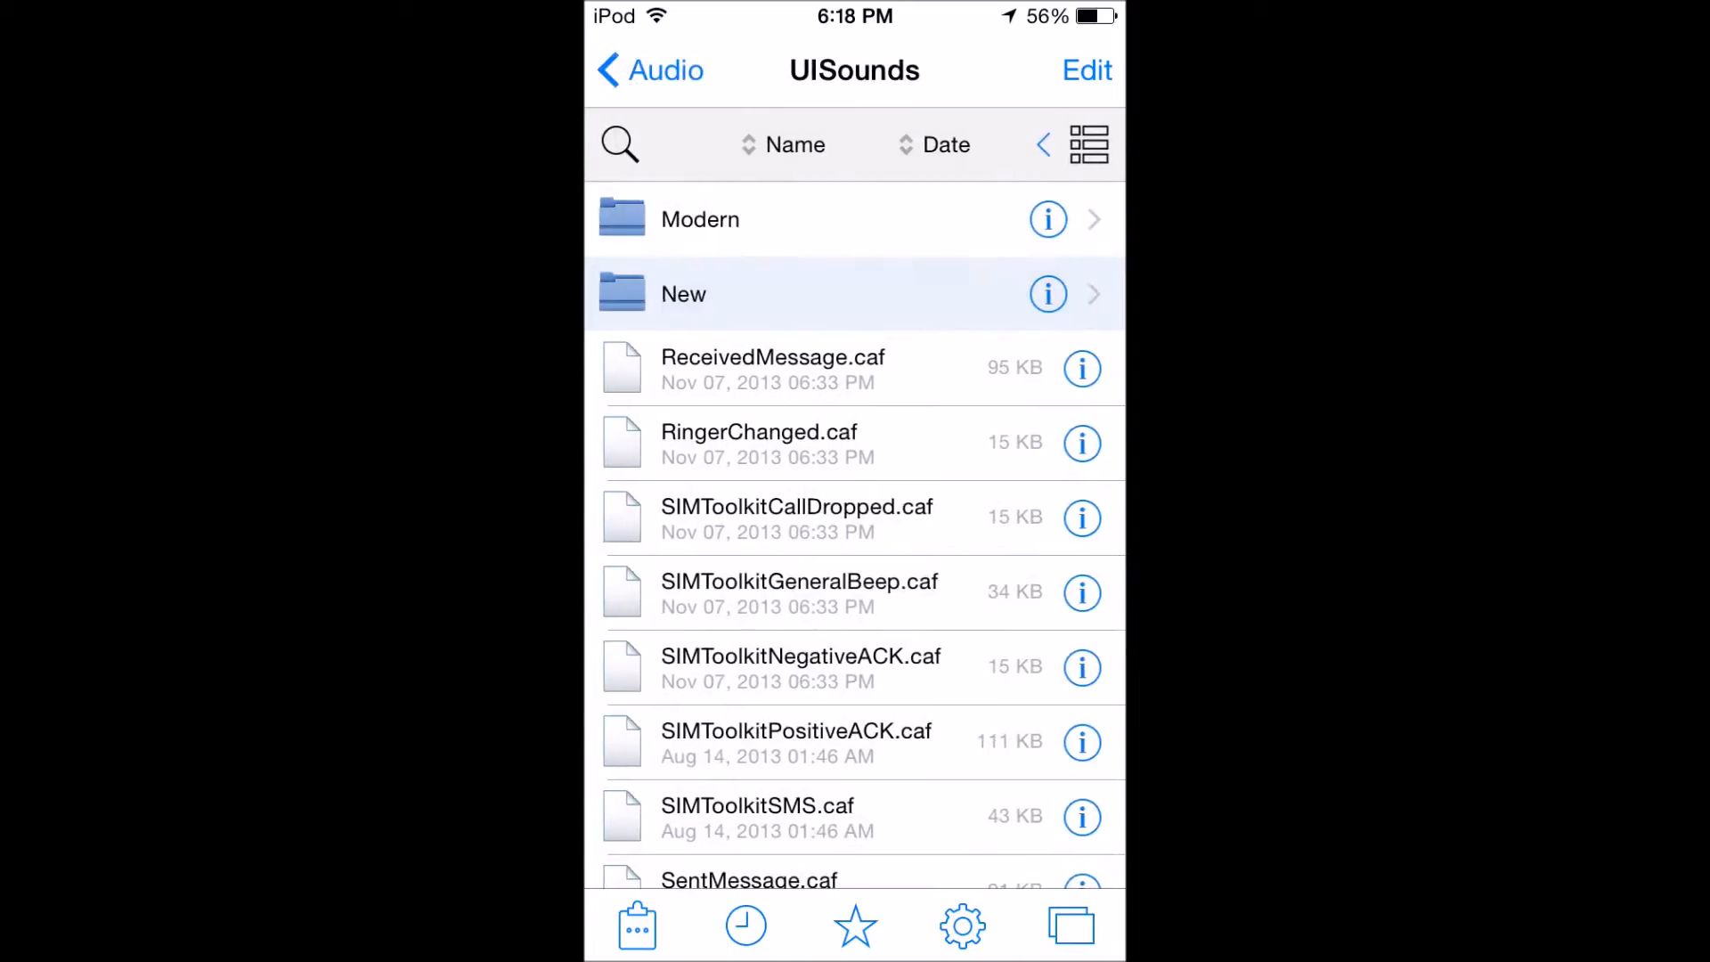
left_click(684, 293)
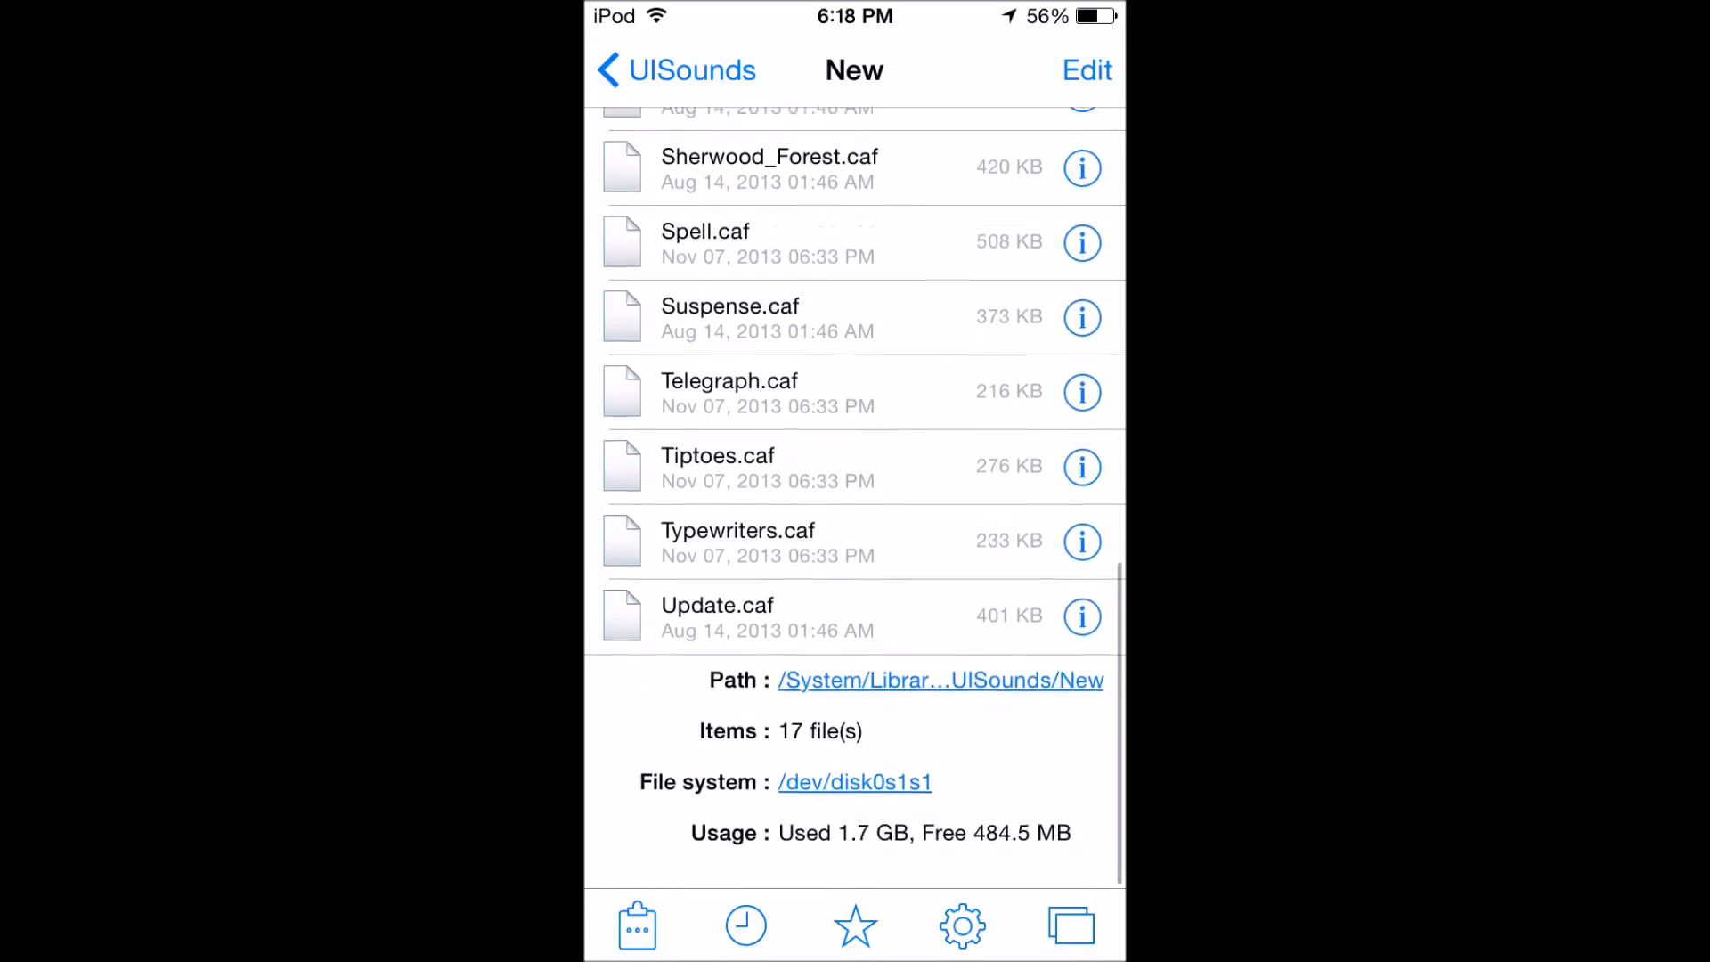
scroll("up", 3)
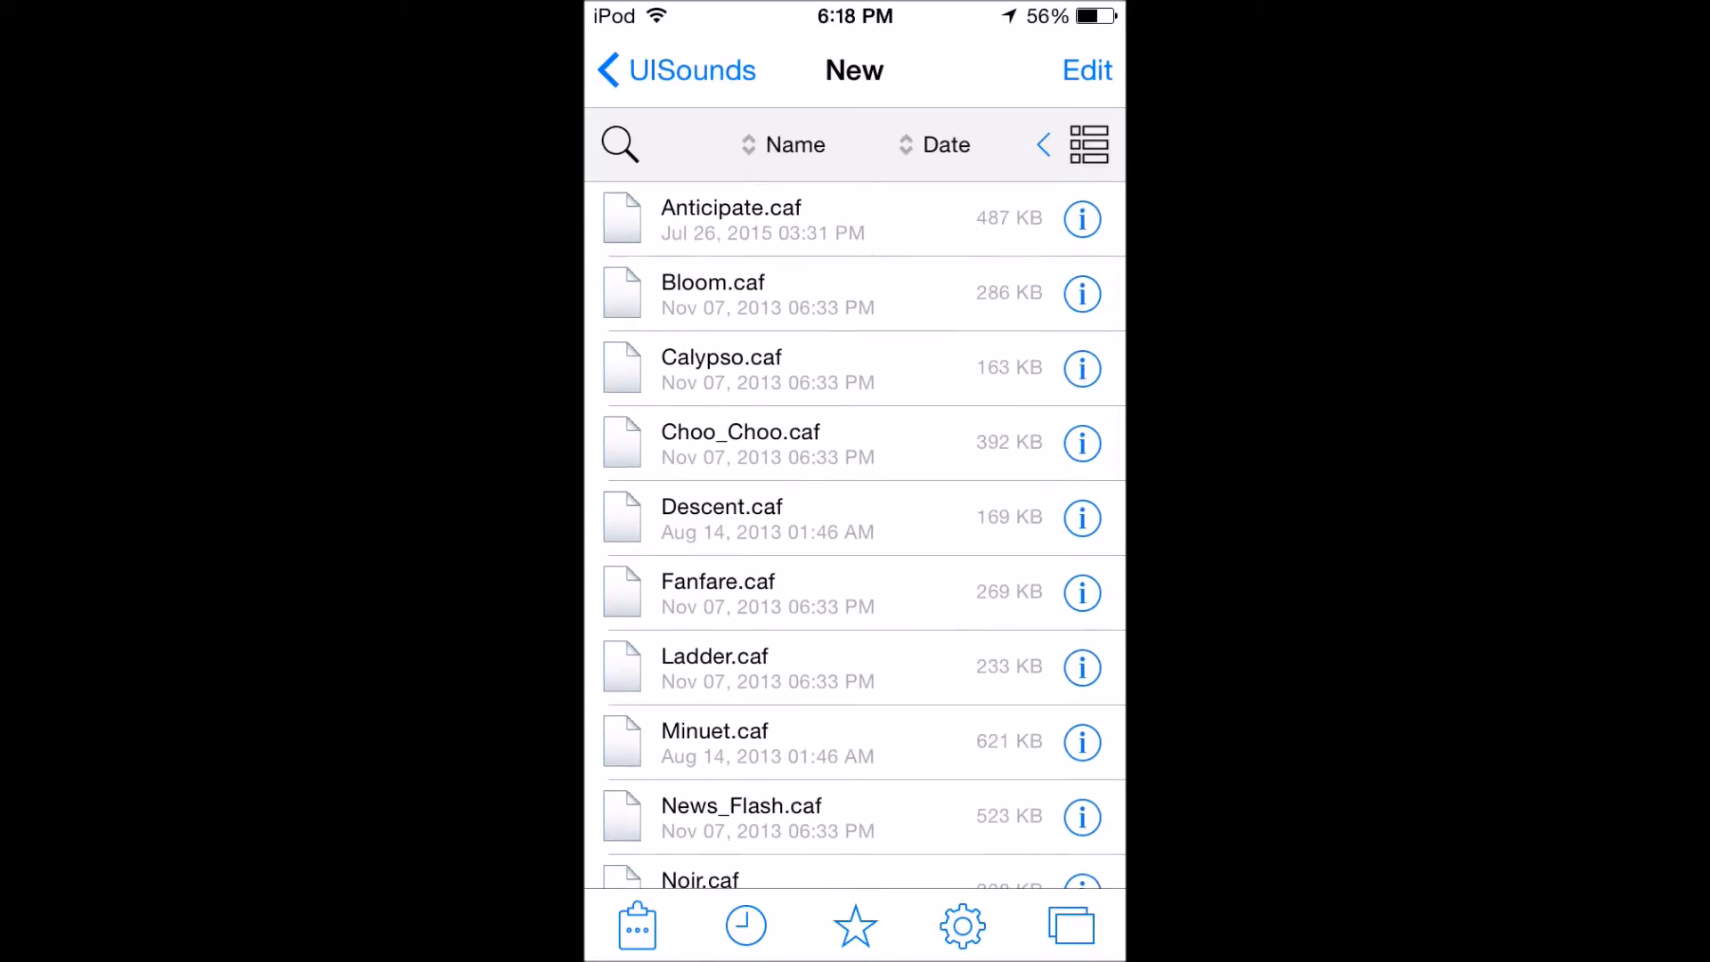
left_click(675, 69)
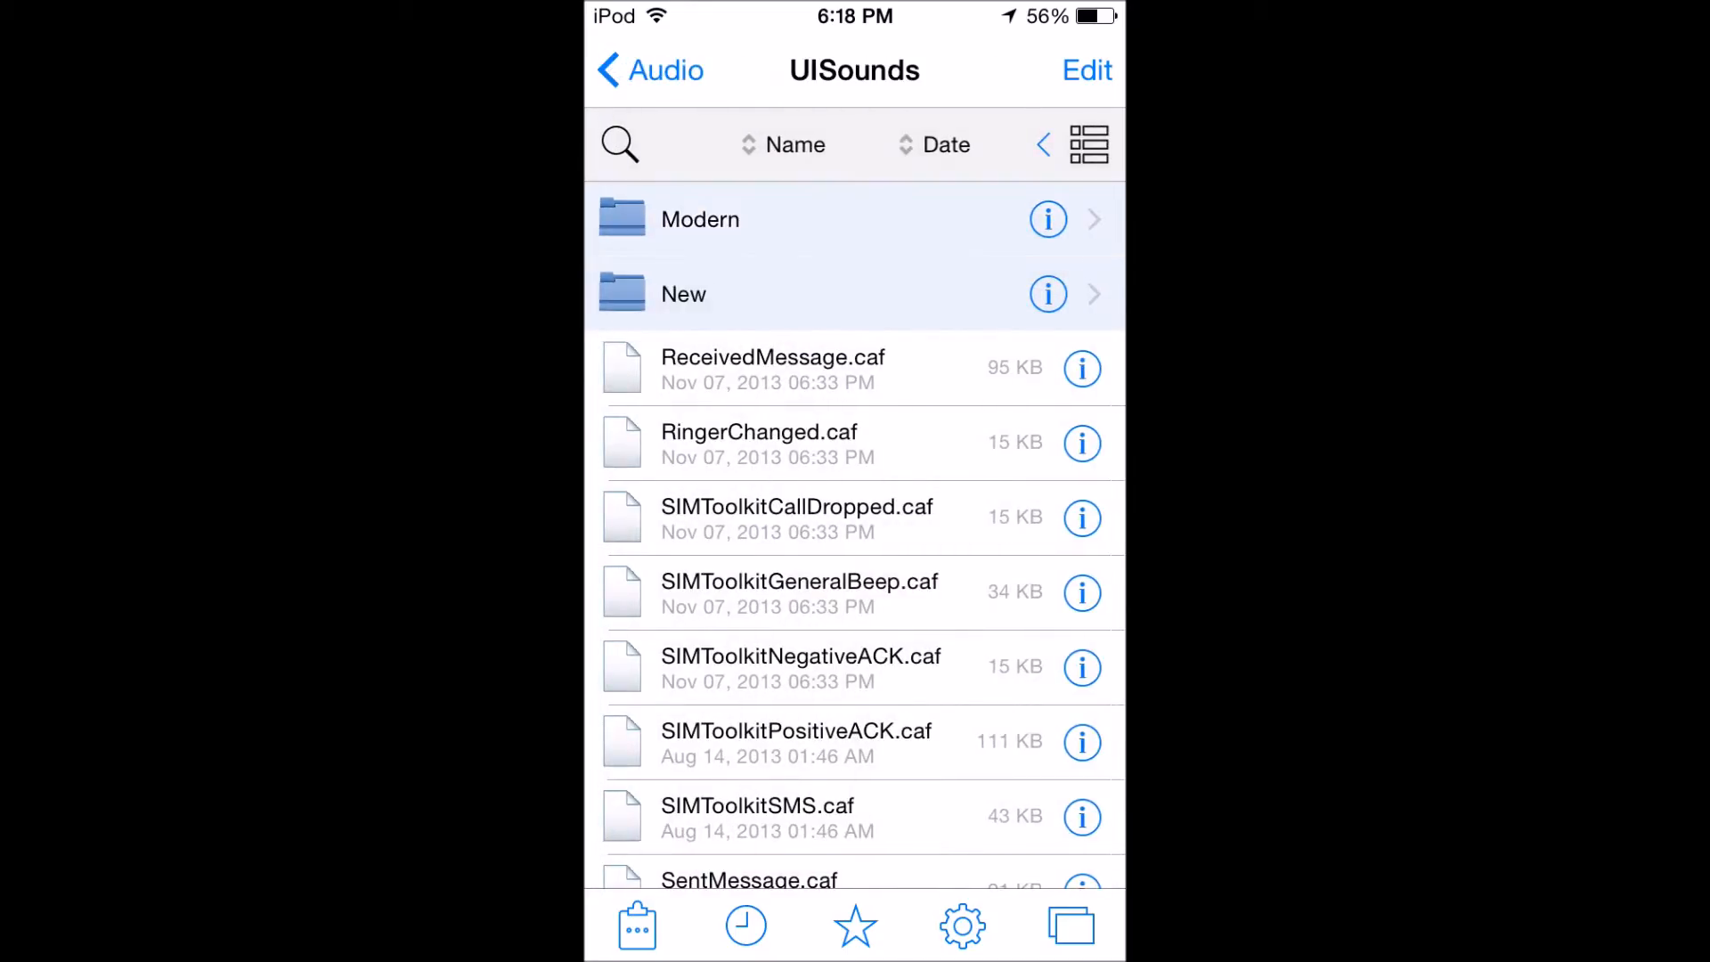
left_click(700, 219)
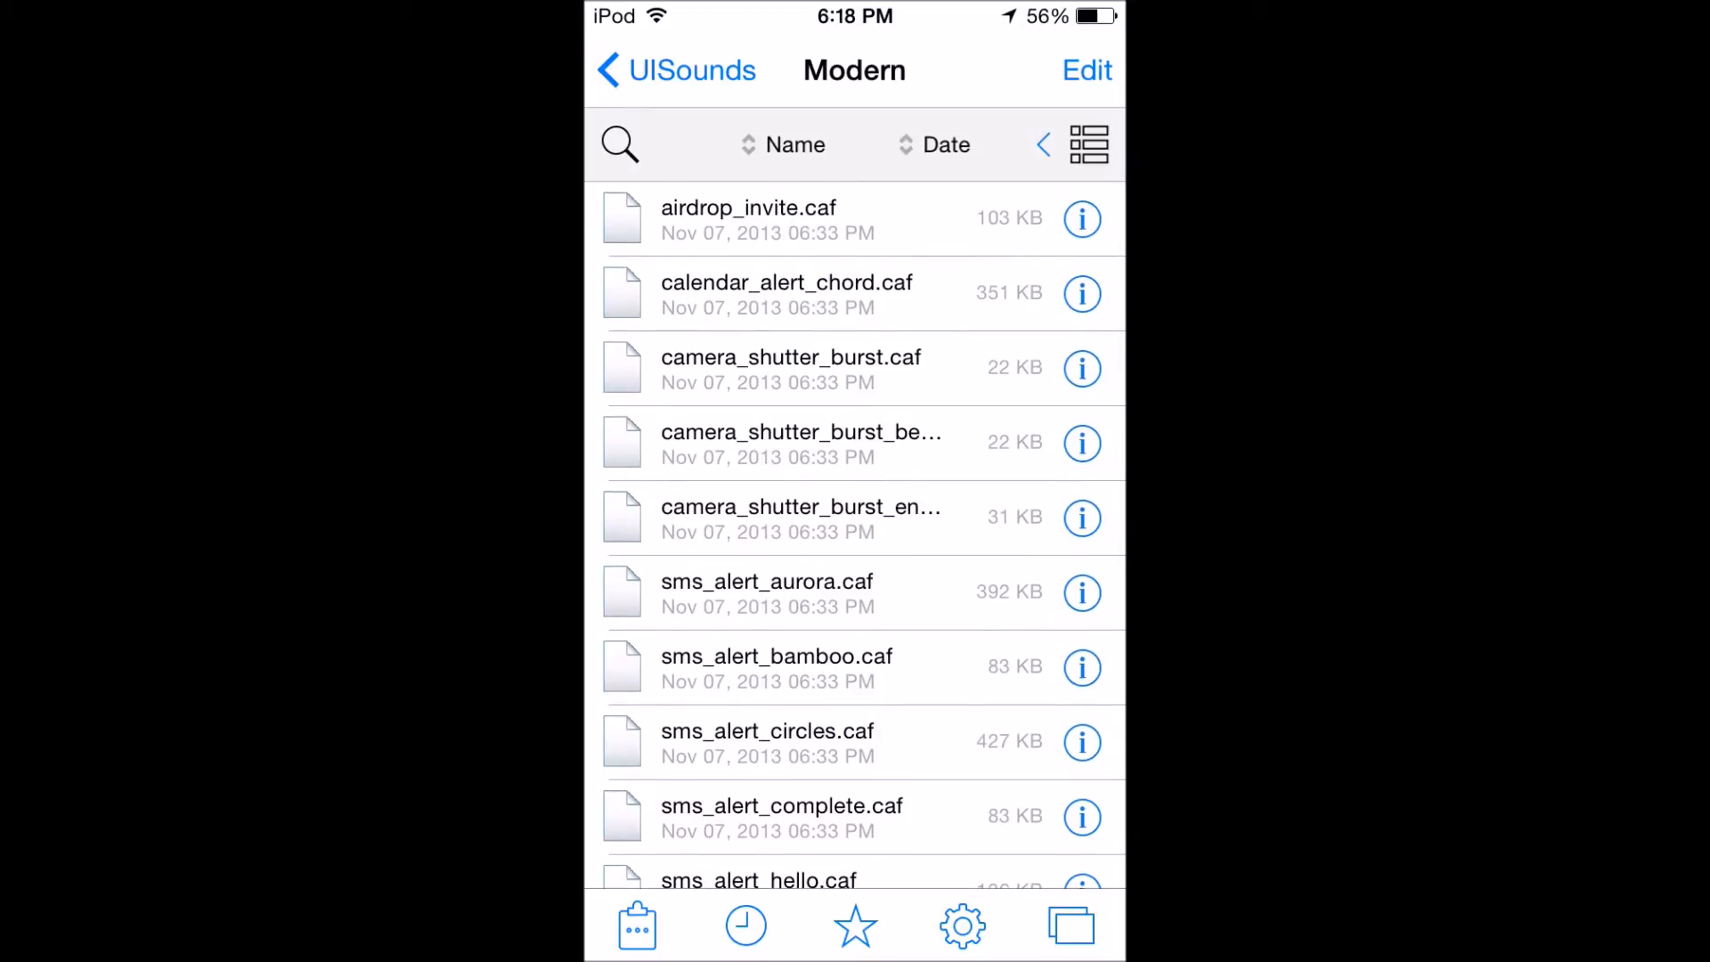
scroll("down", 3)
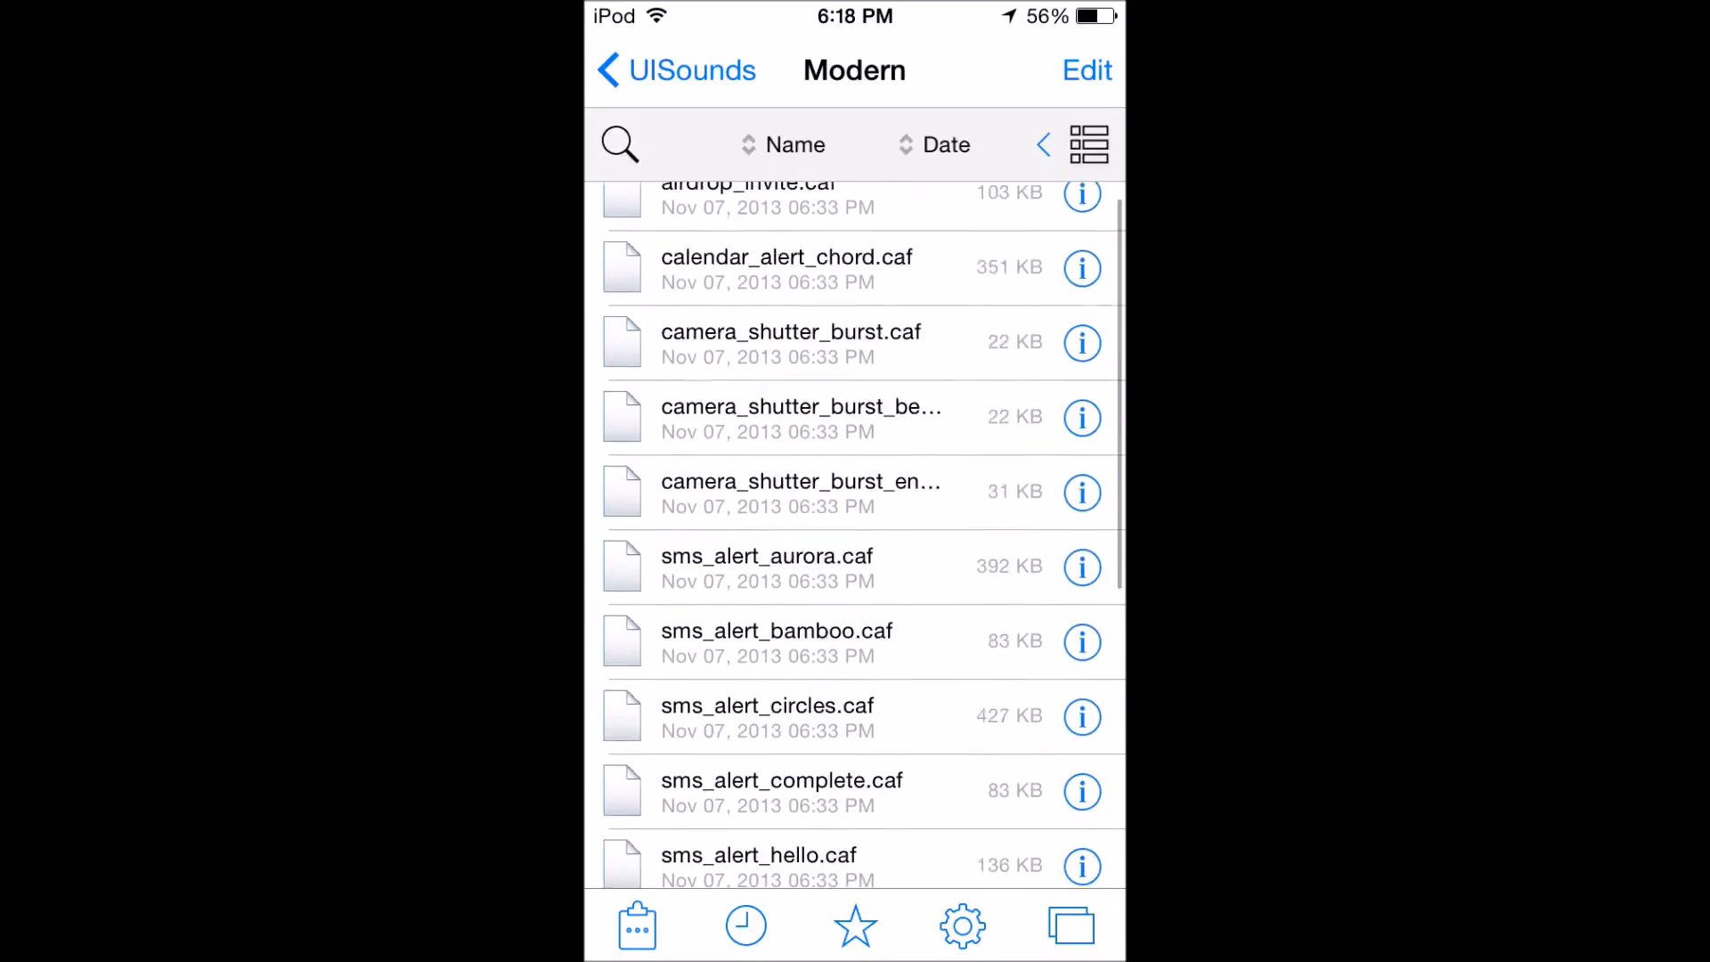
left_click(676, 70)
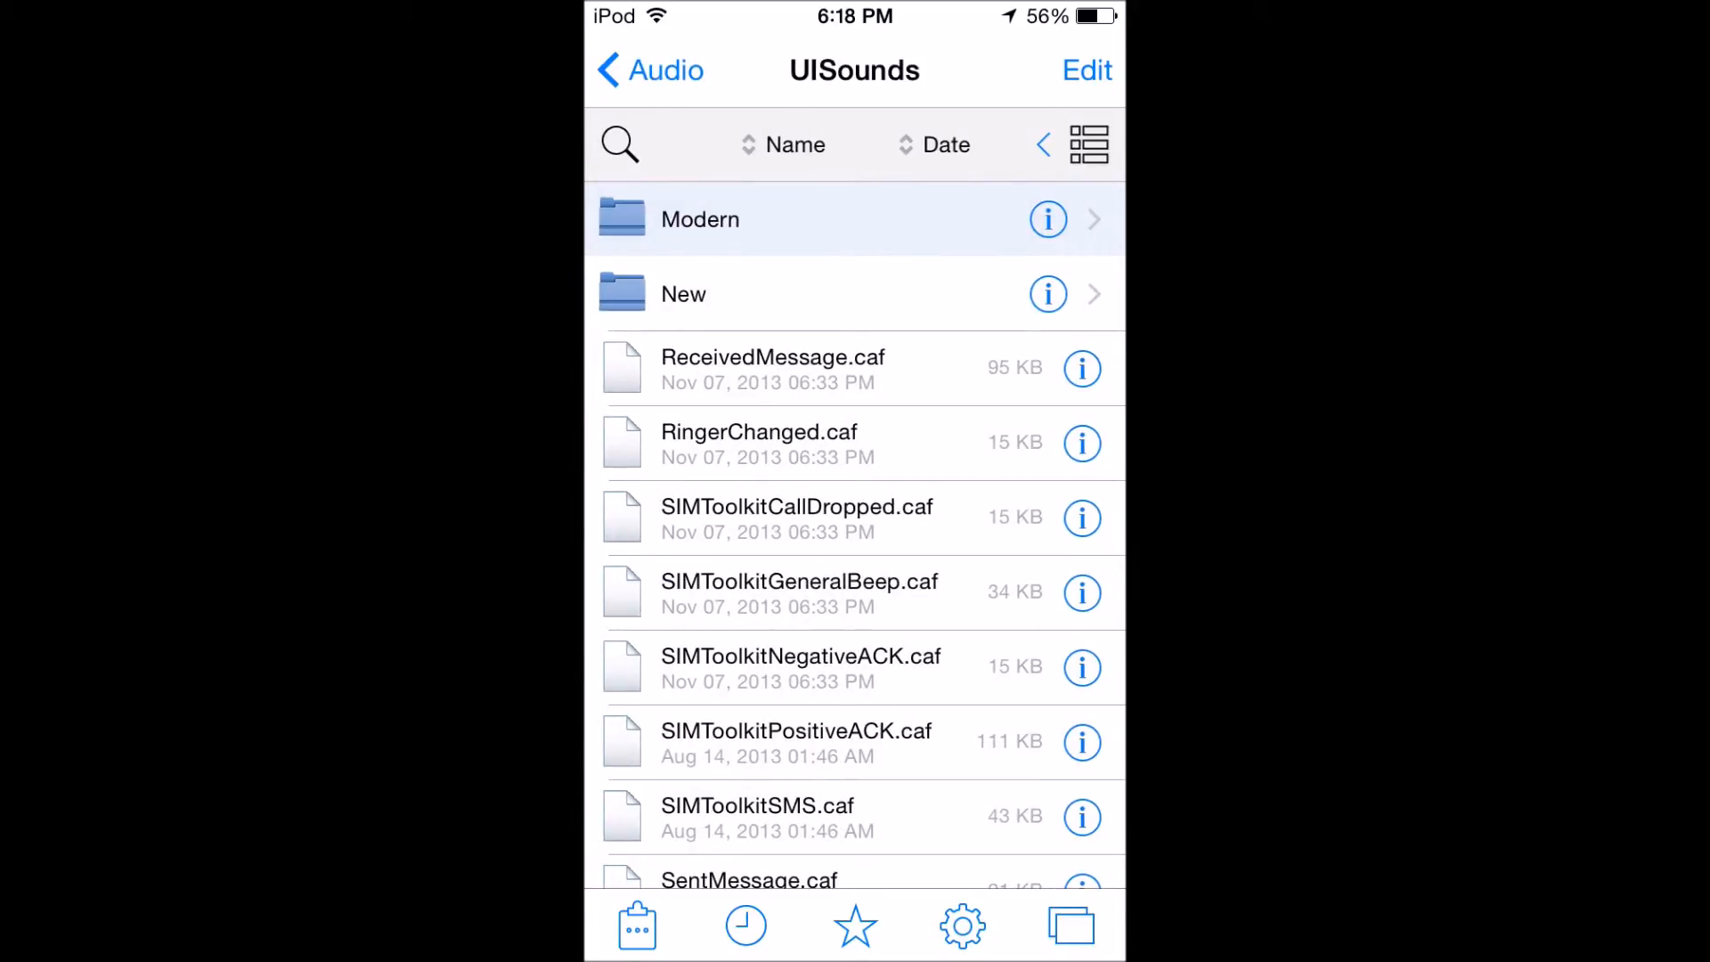
scroll("down", 3)
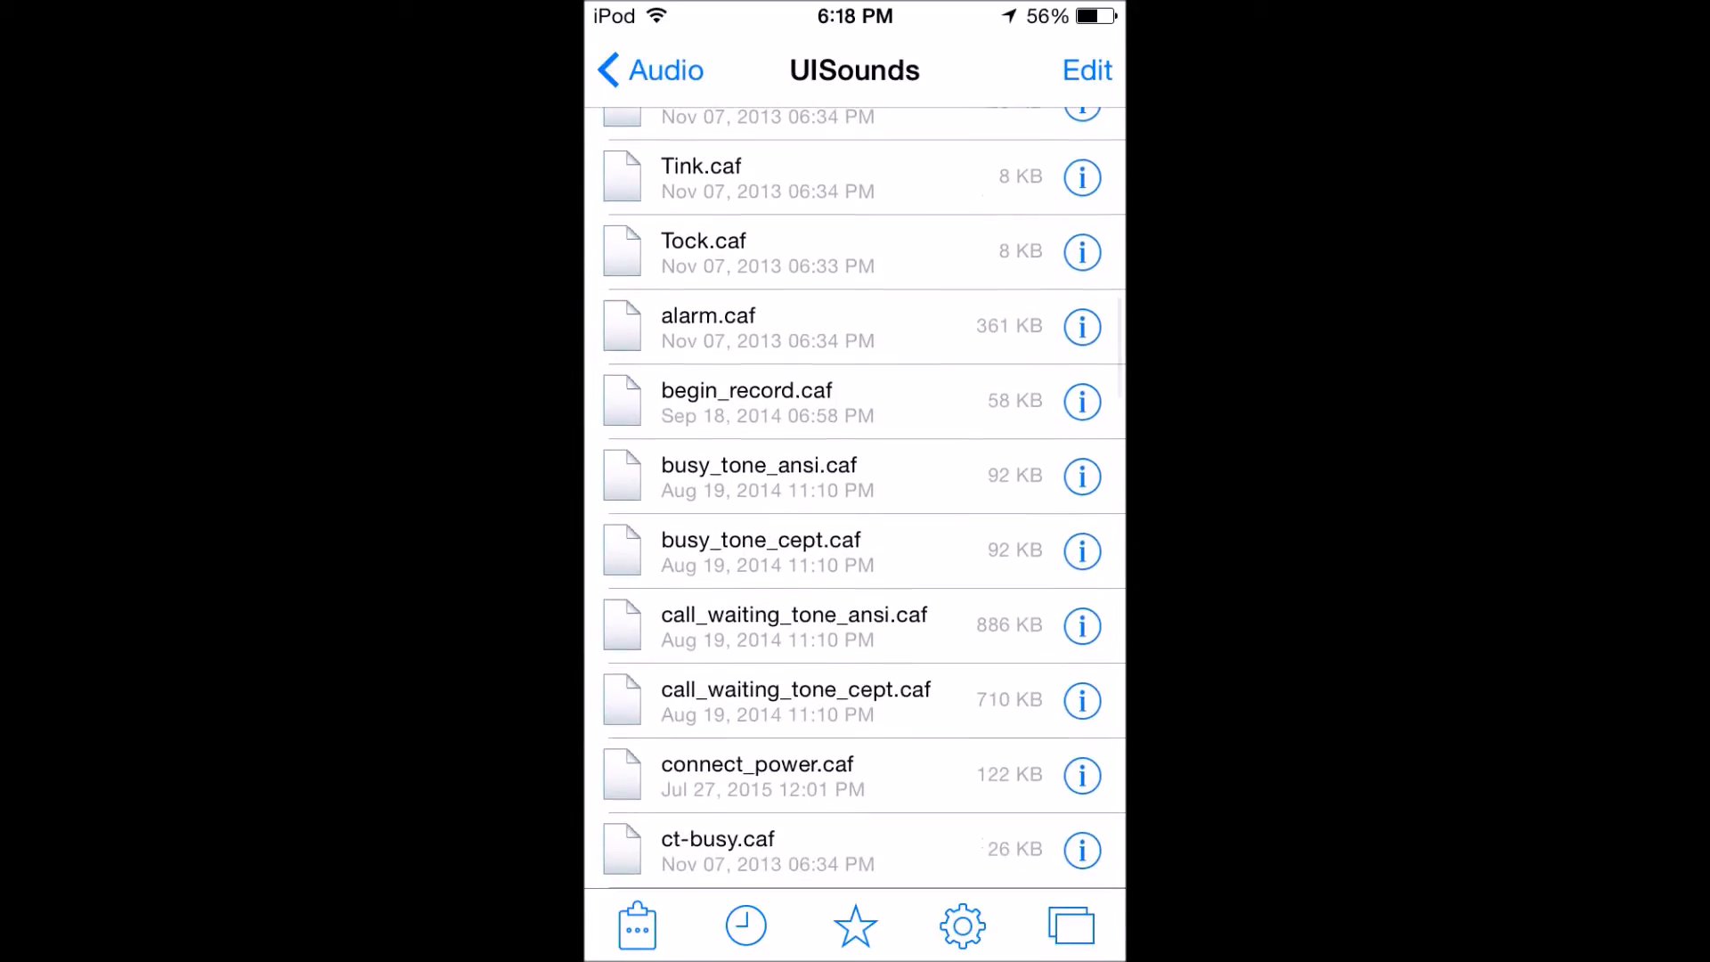
scroll("down", 3)
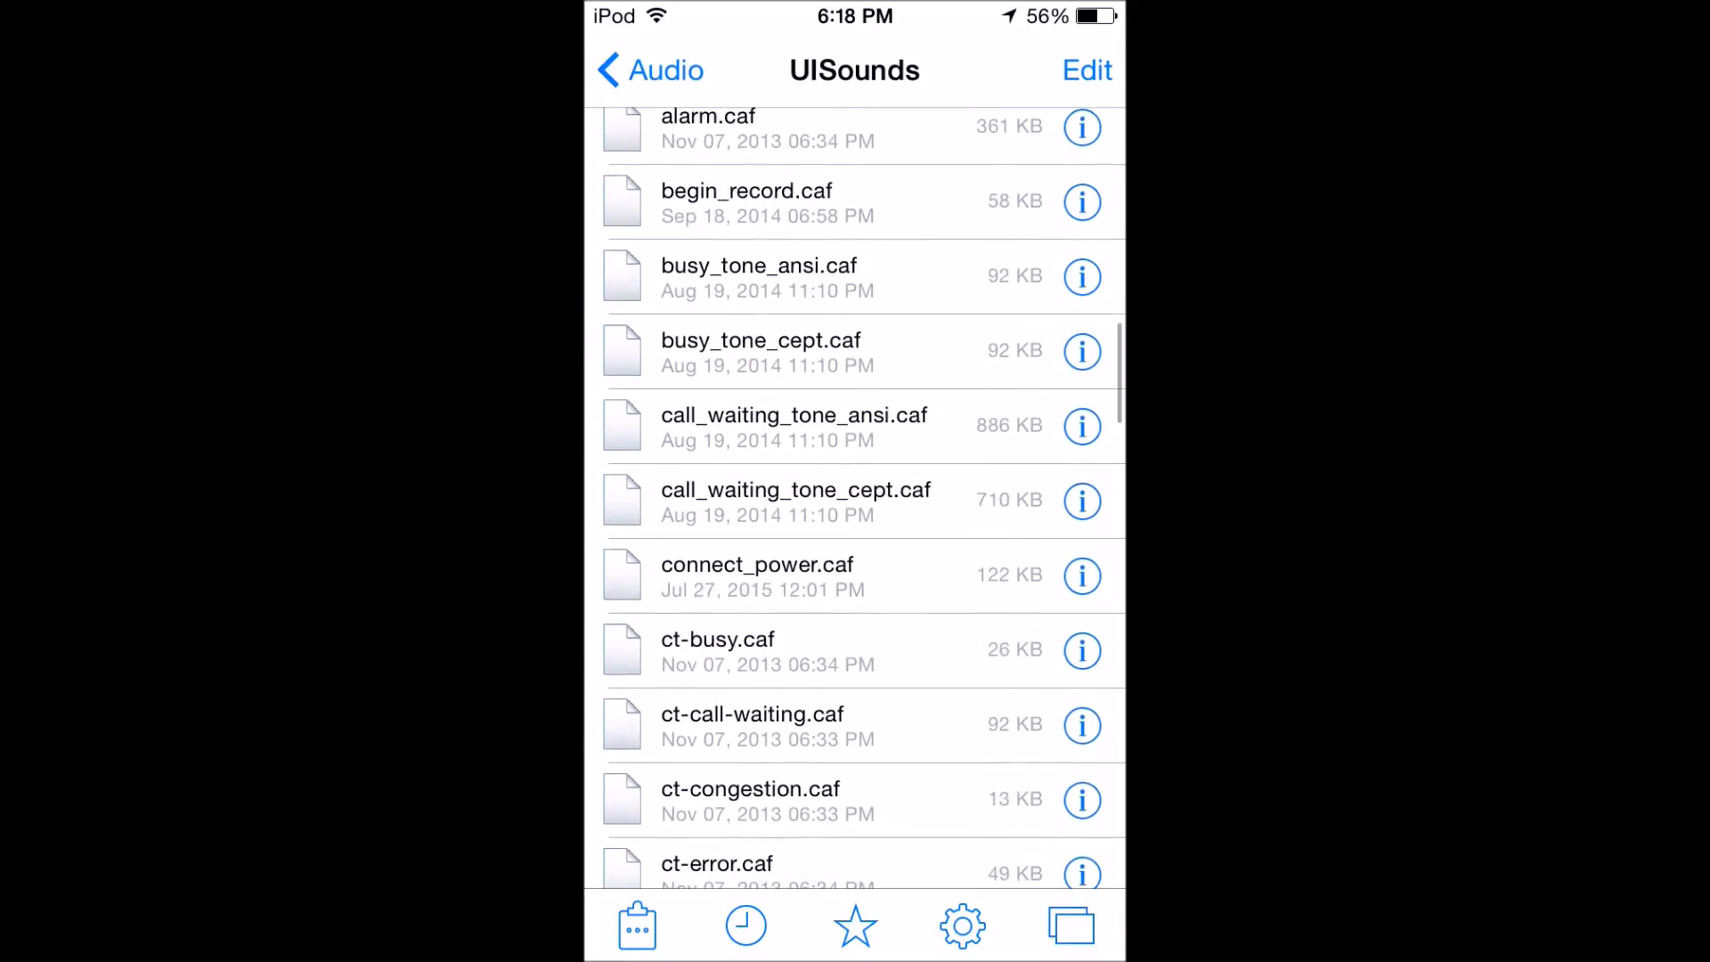
scroll("down", 3)
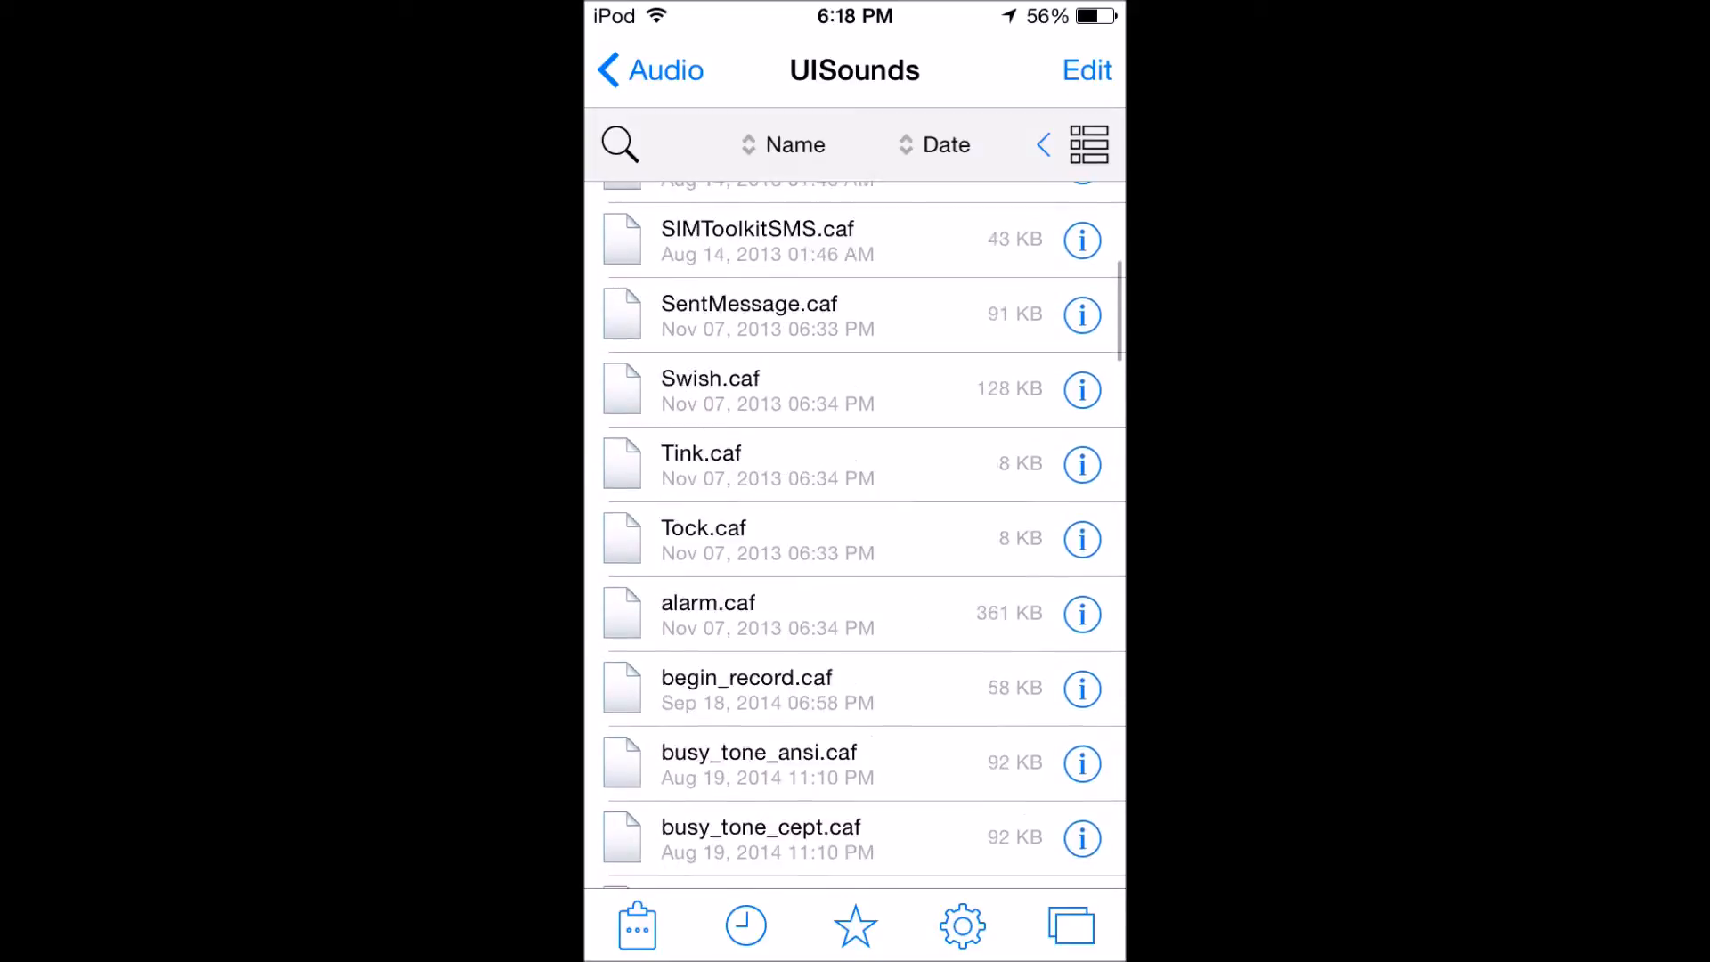
scroll("up", 3)
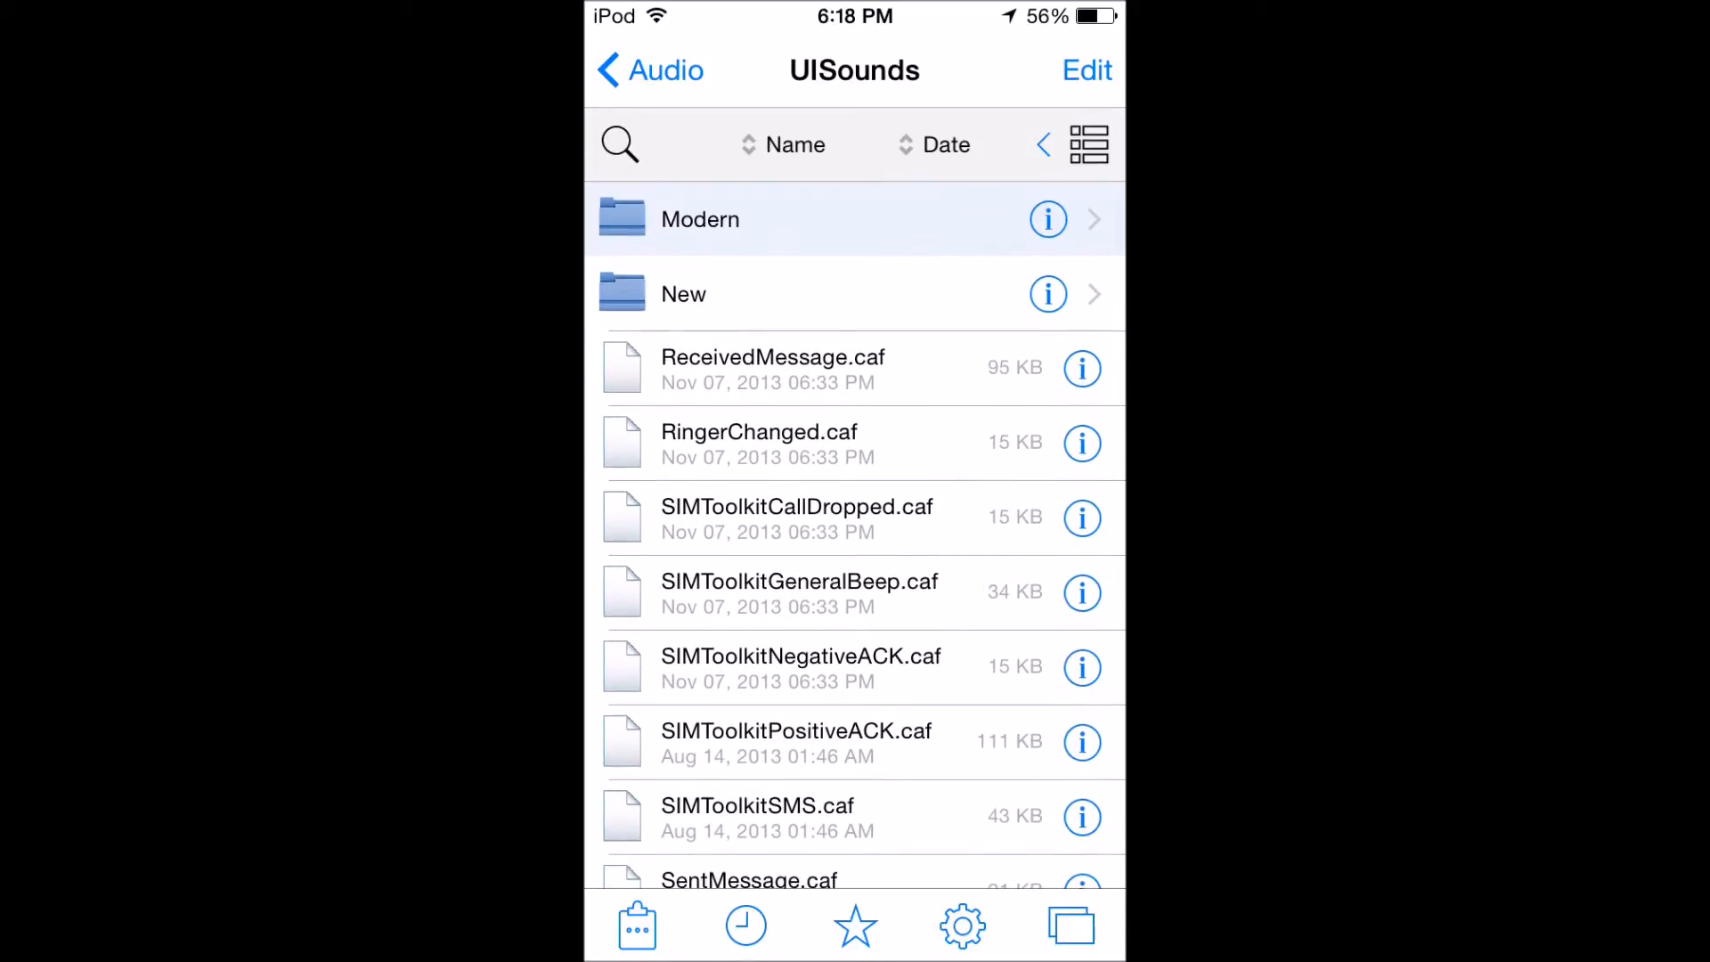
left_click(700, 219)
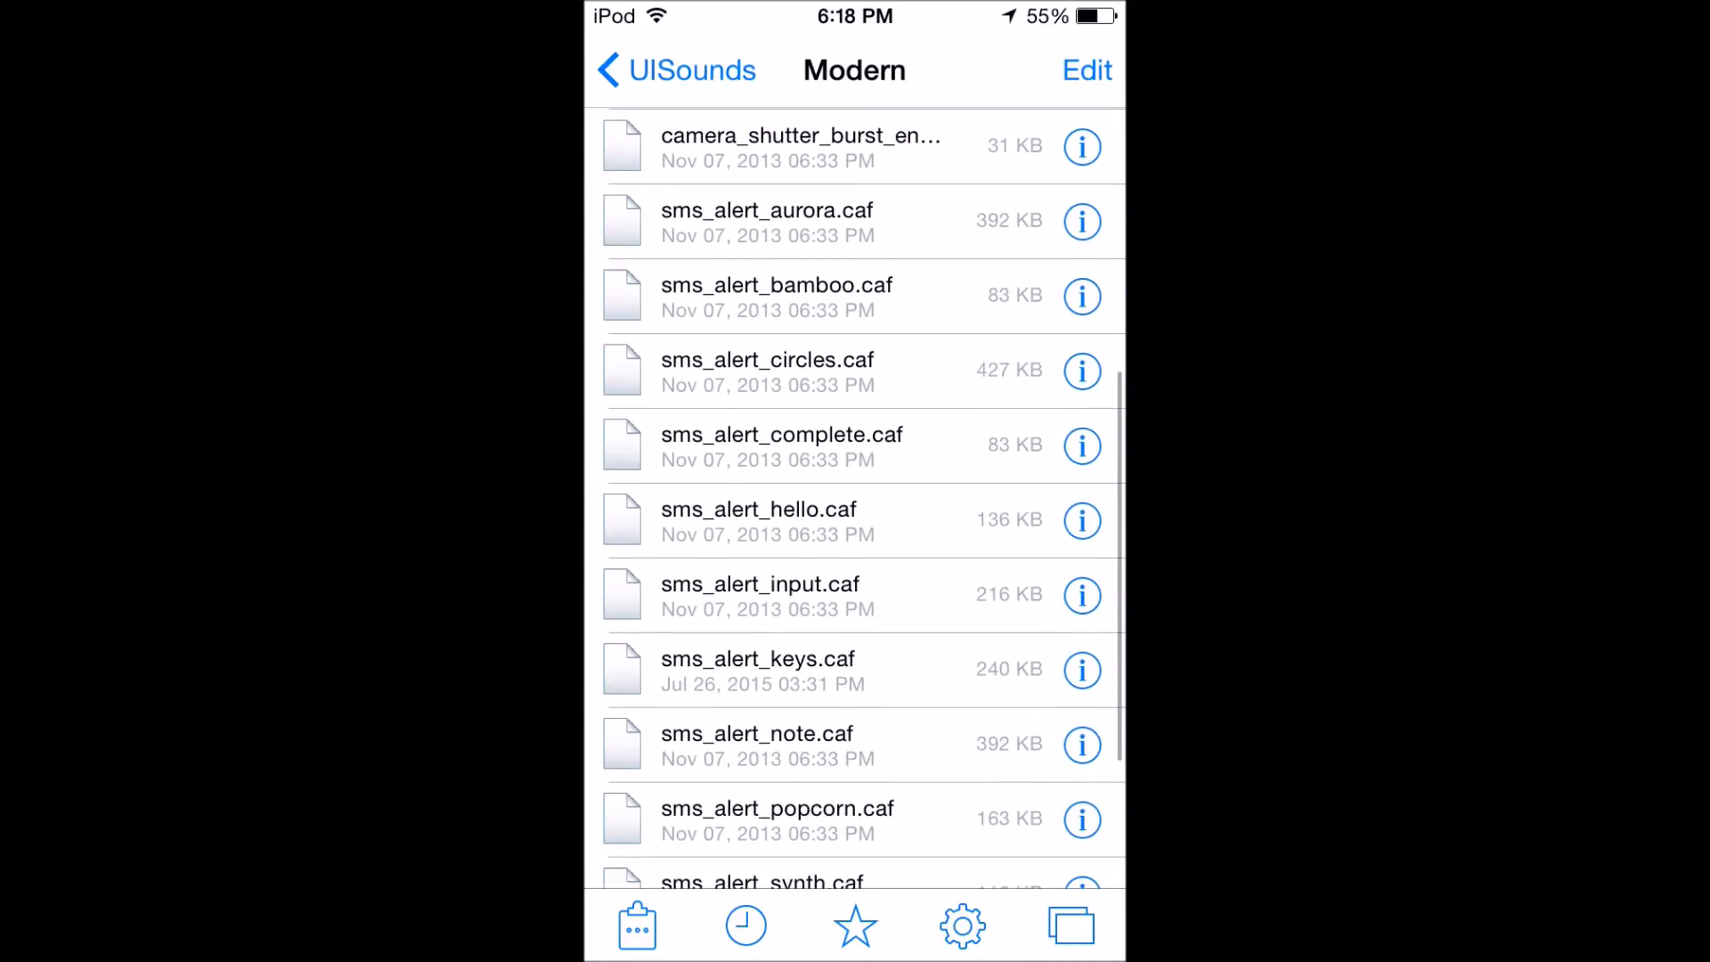
scroll("up", 3)
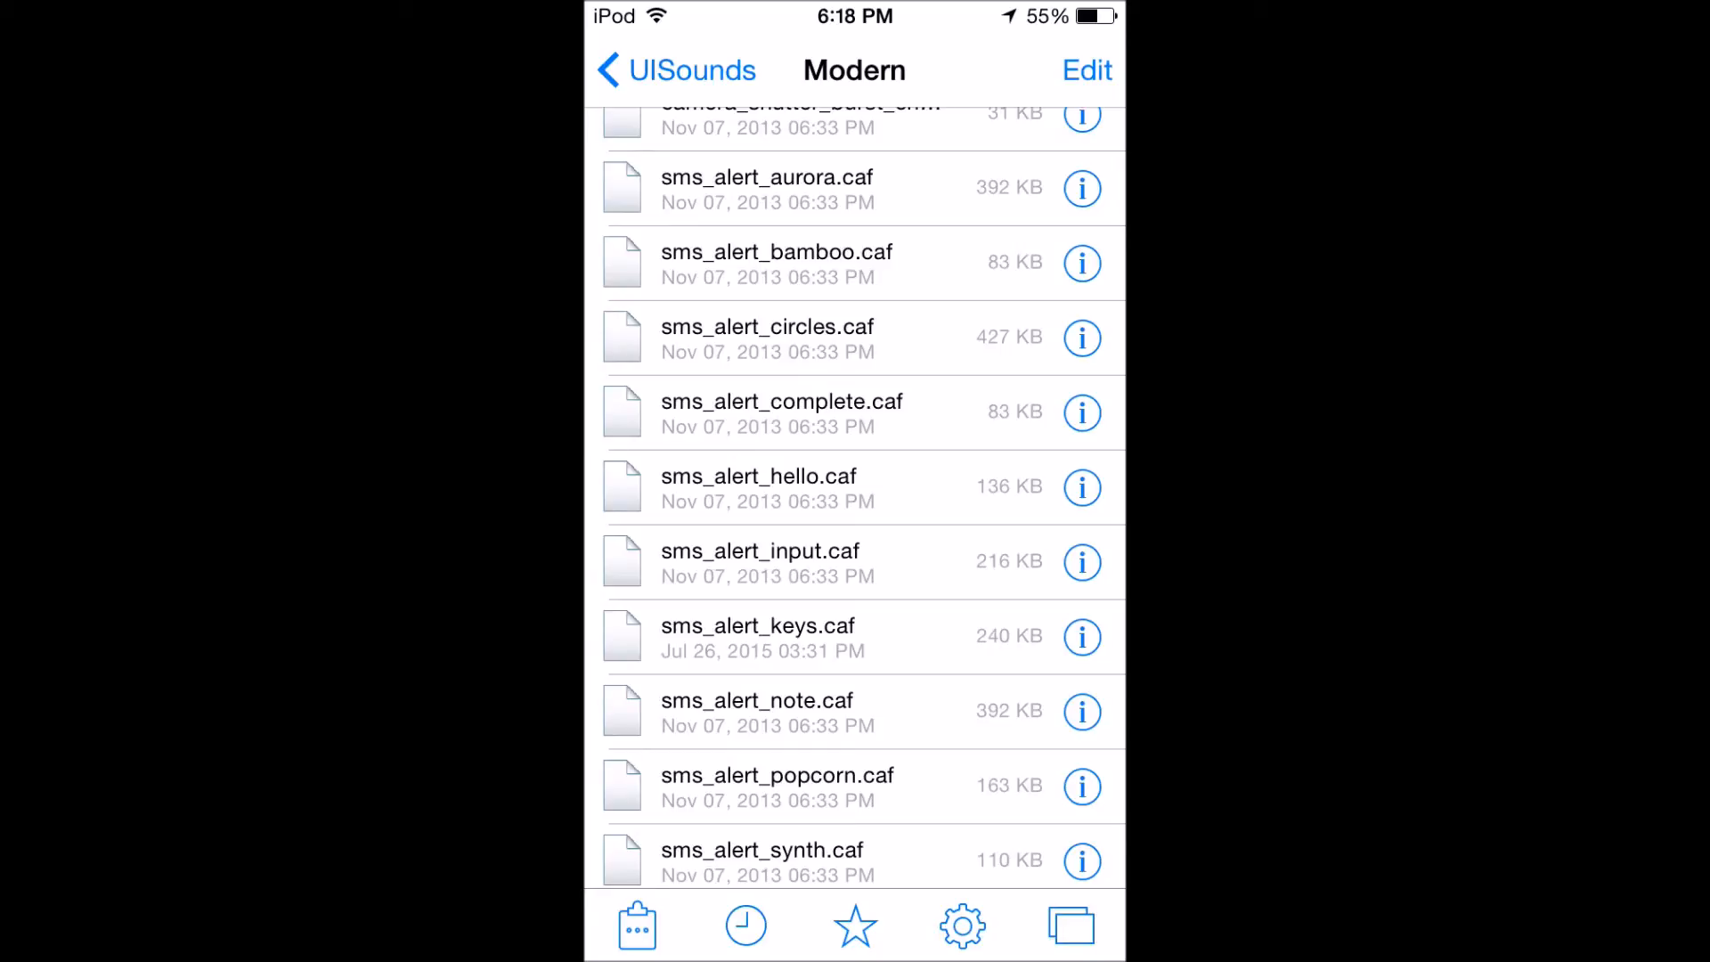
left_click(676, 69)
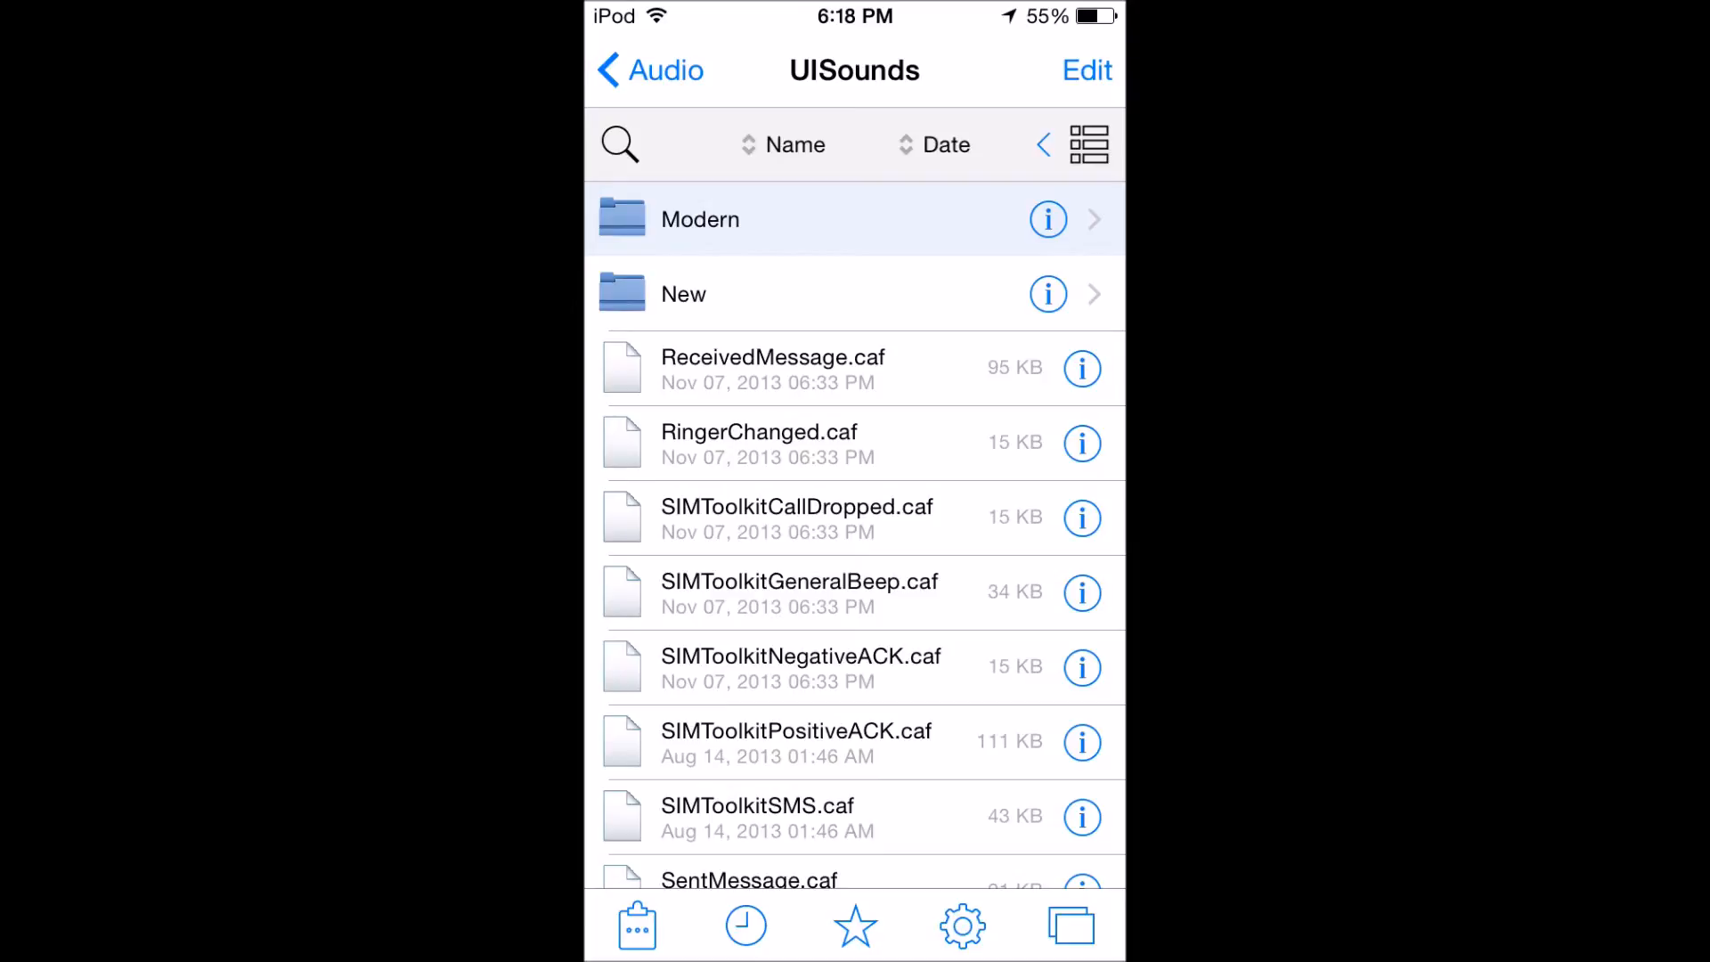
scroll("up", 3)
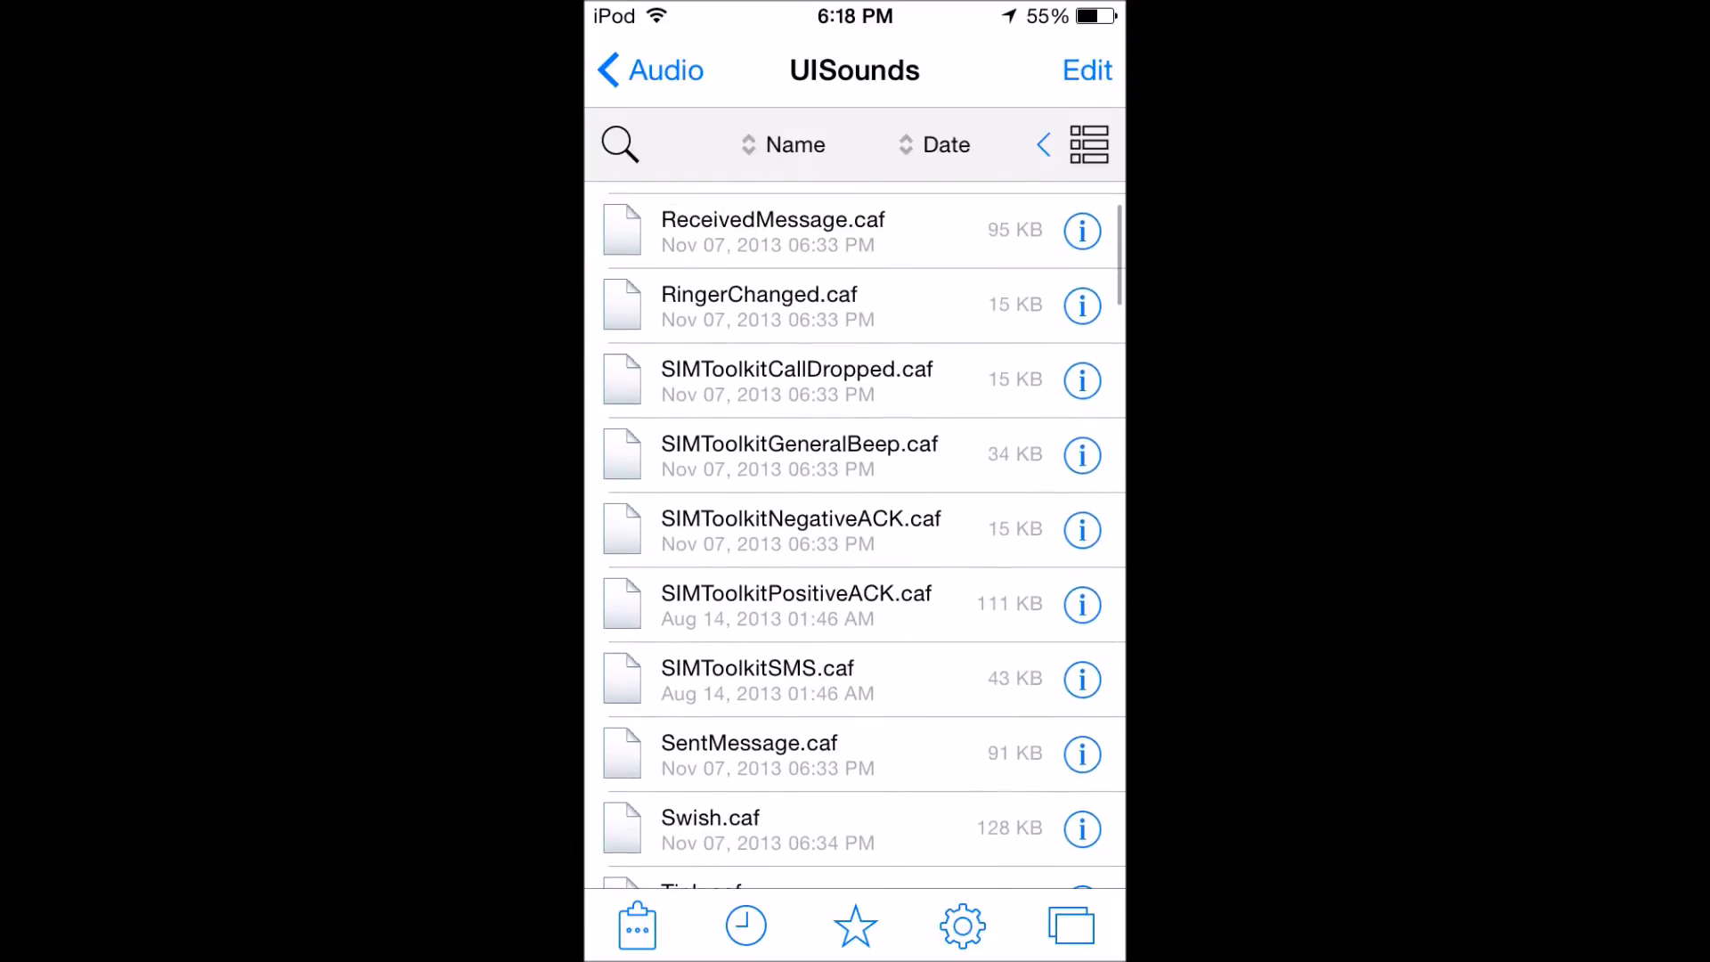
scroll("down", 3)
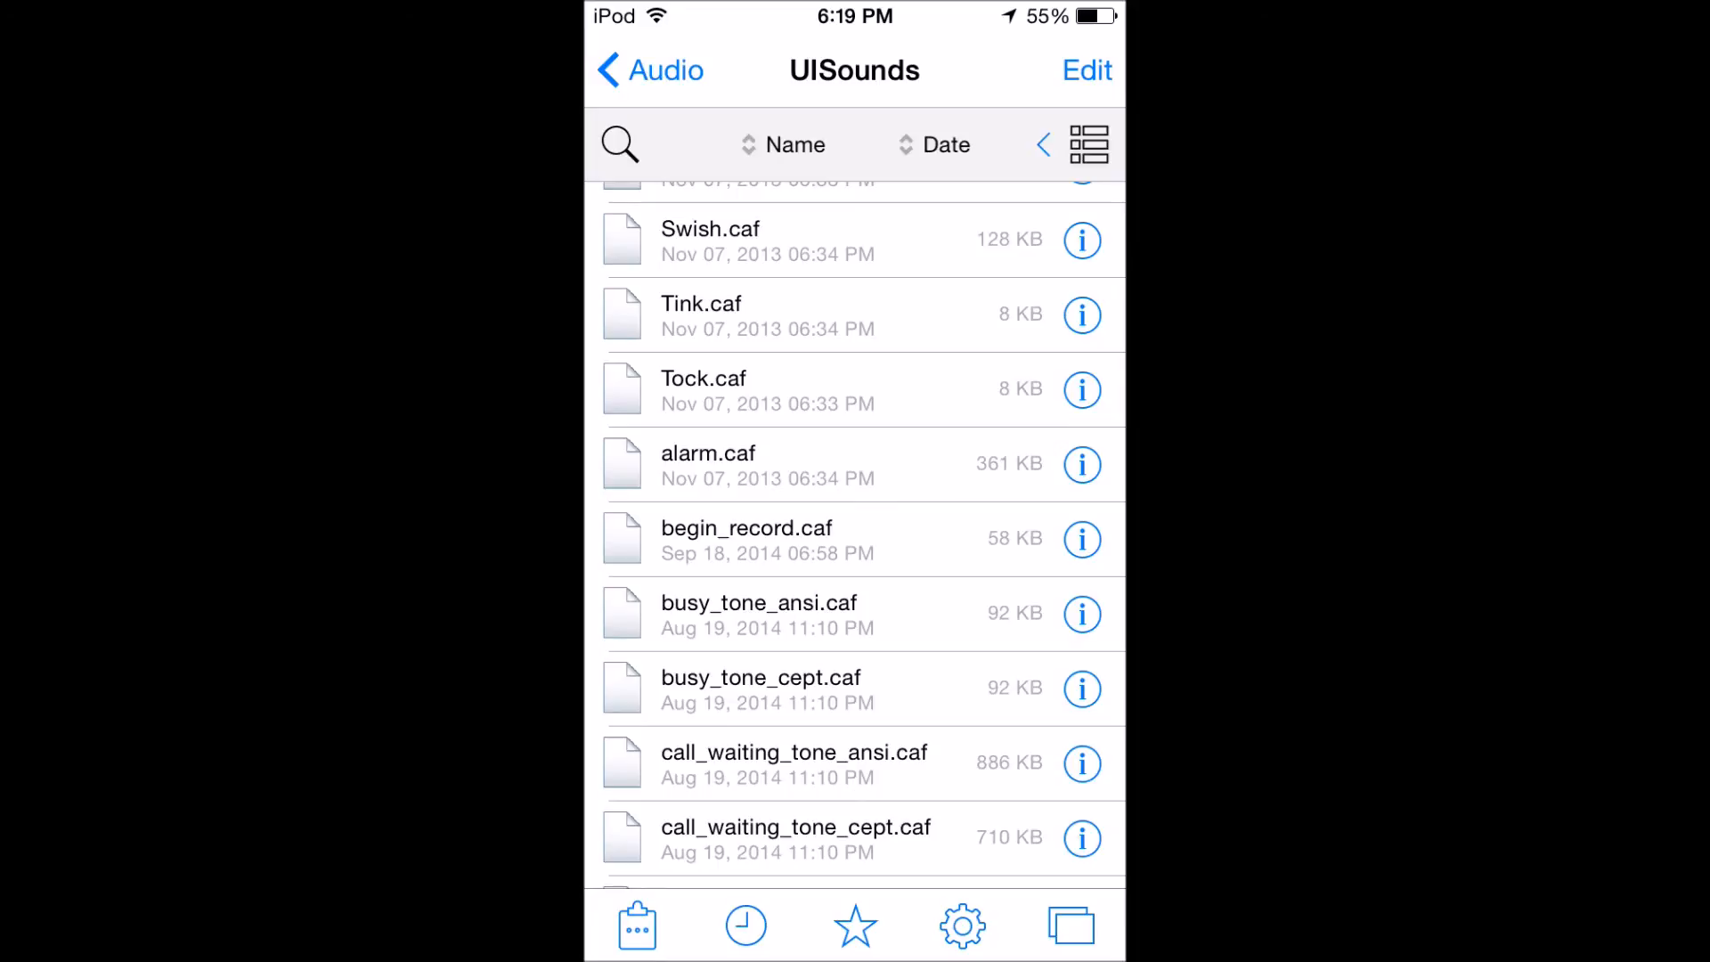
scroll("up", 3)
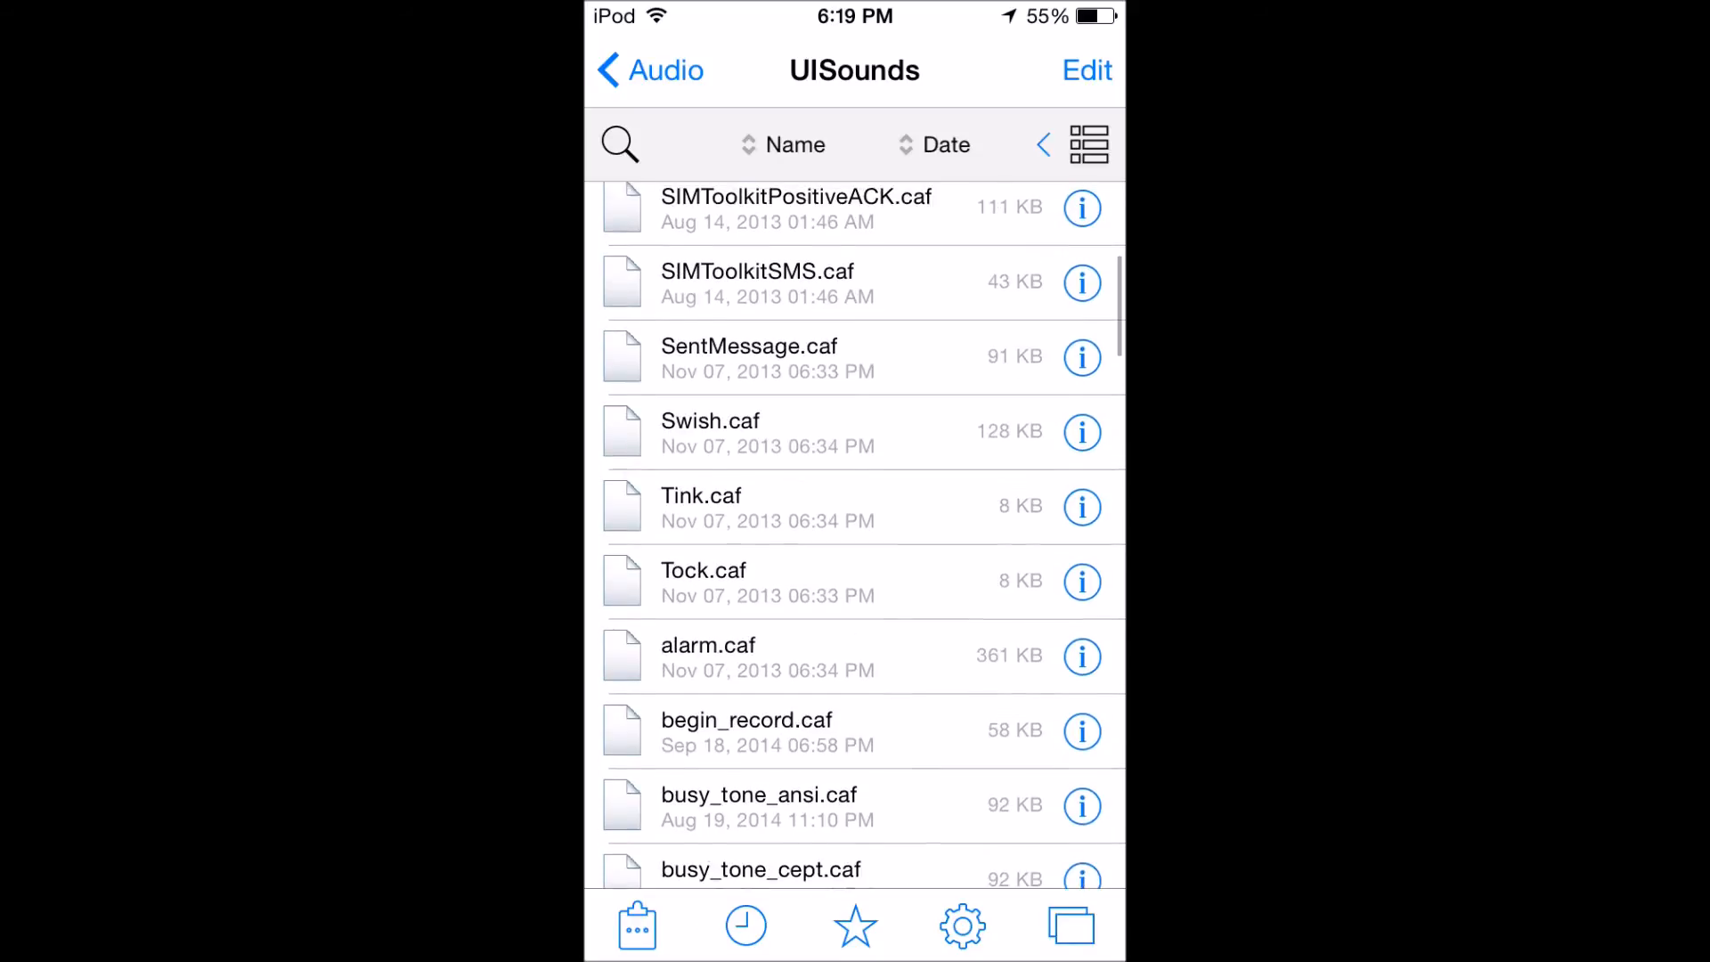
scroll("up", 3)
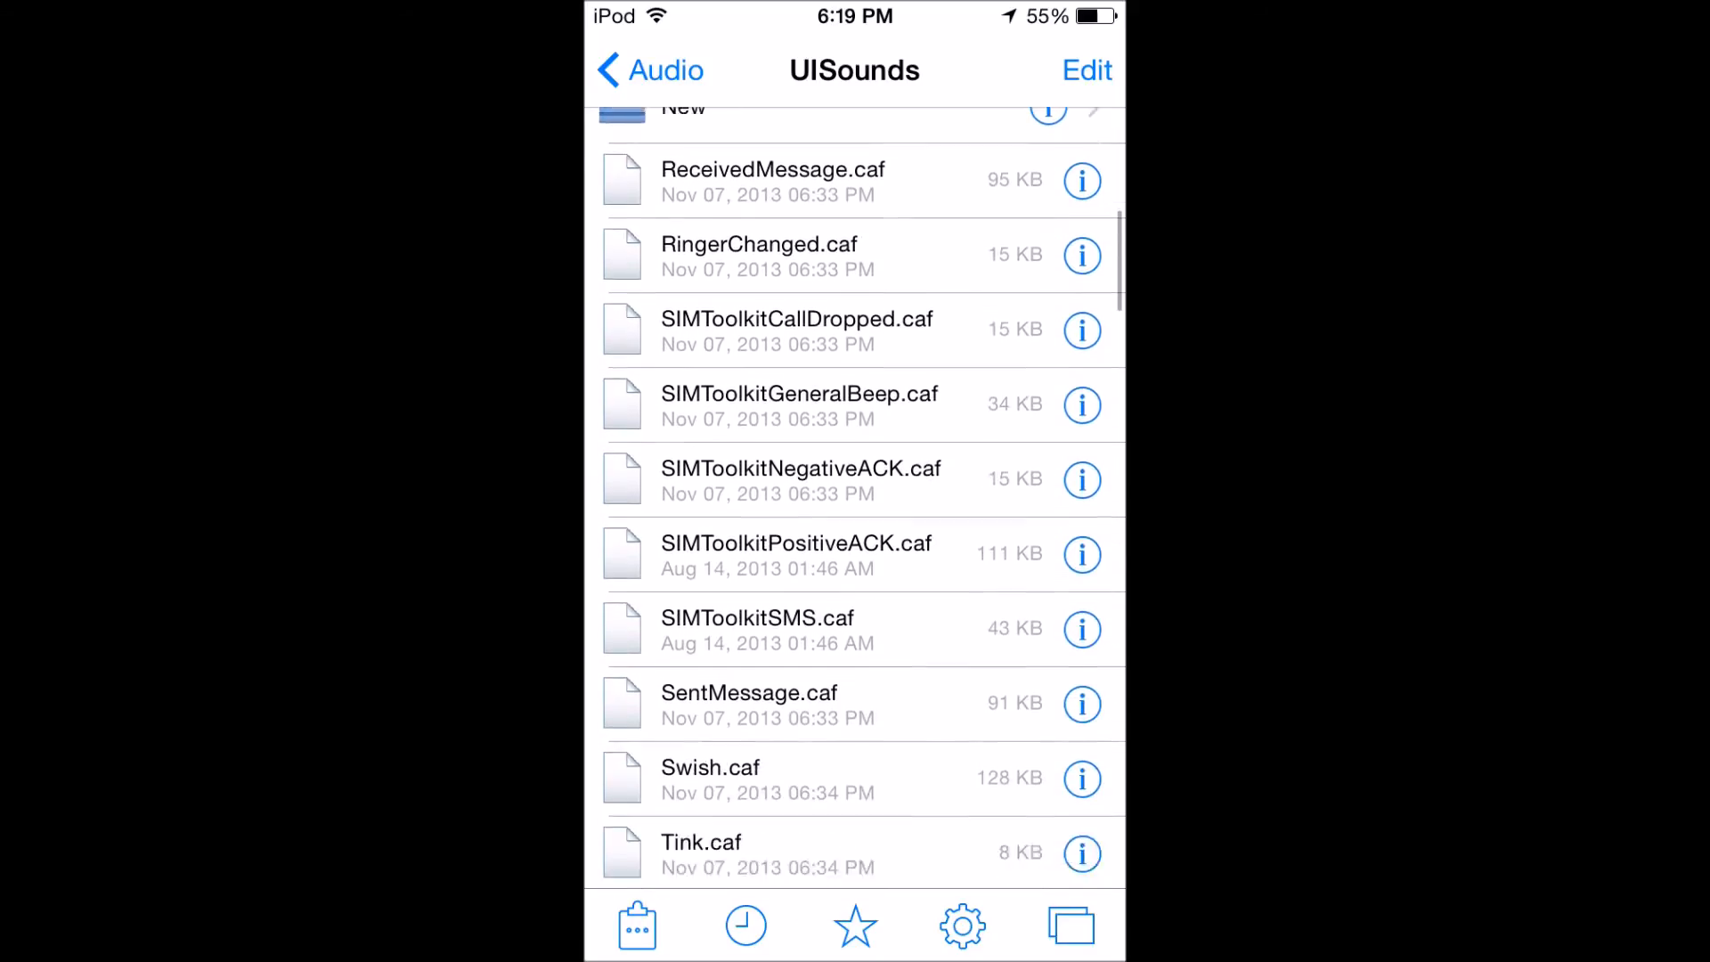
scroll("down", 3)
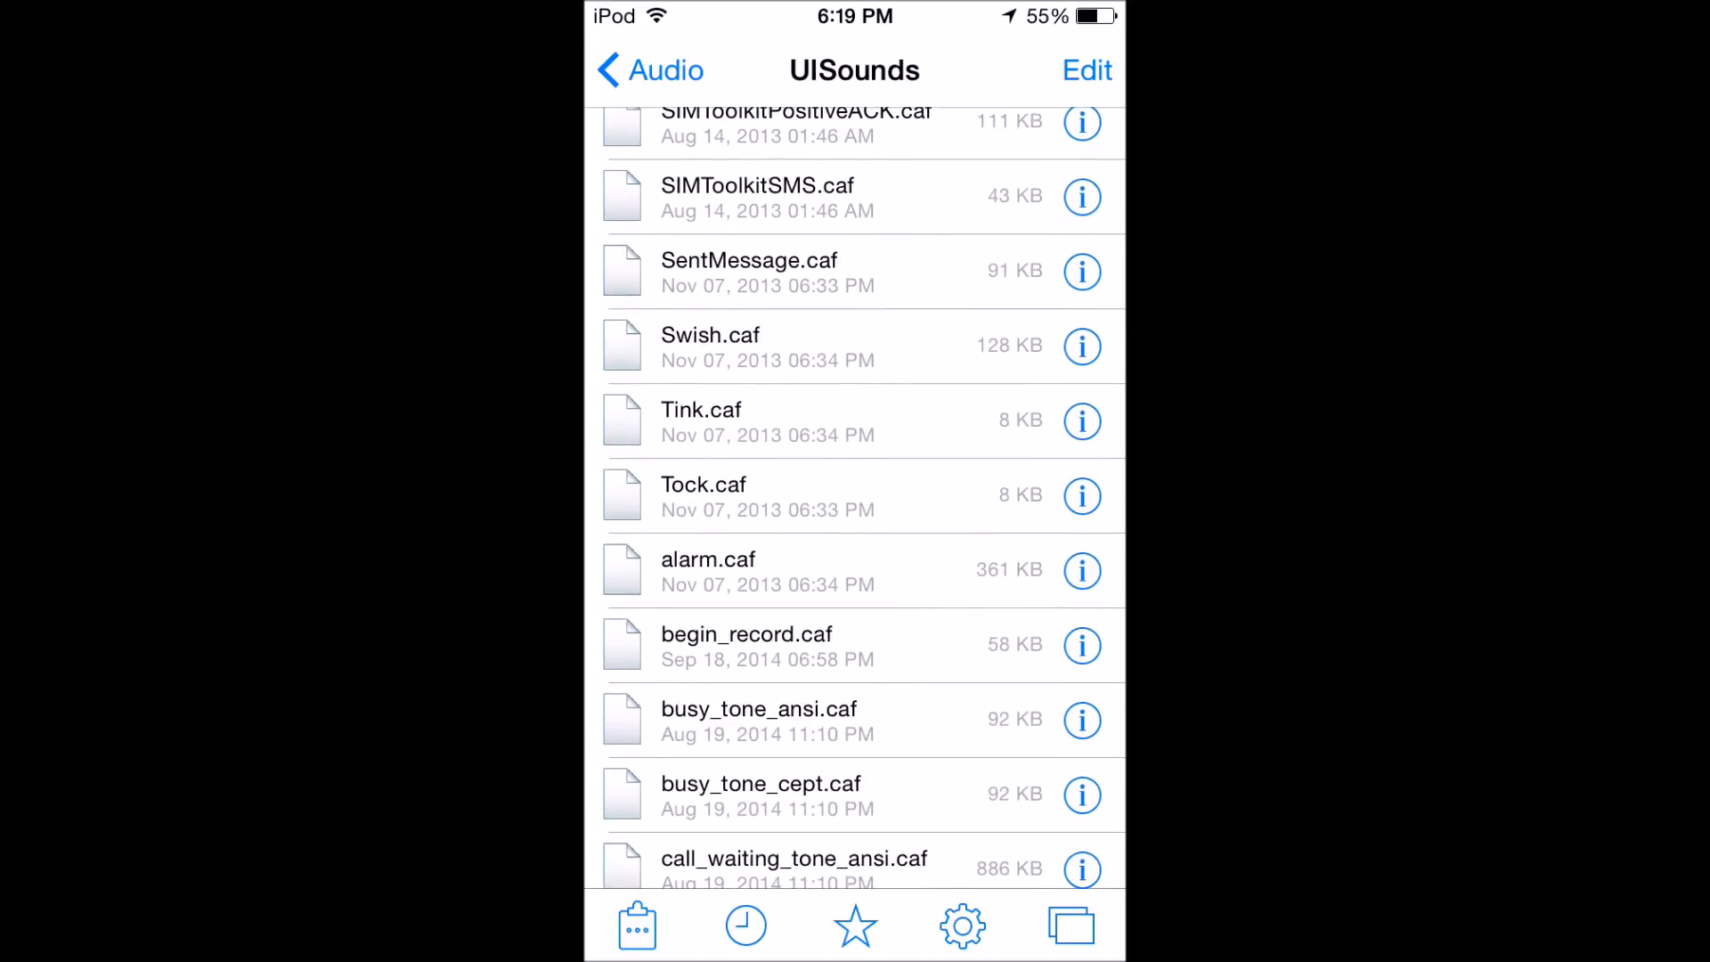